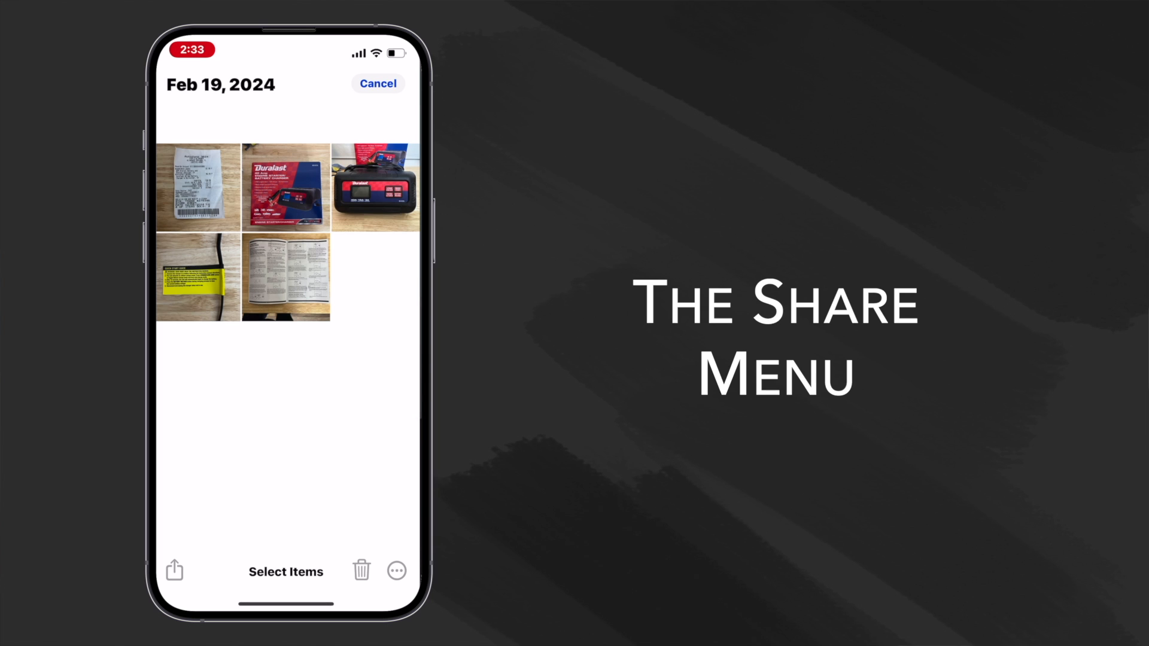
- Share the photo to the existing Demo note, adding the text 'using the included notes share Several steps', and return home
left_click(175, 571)
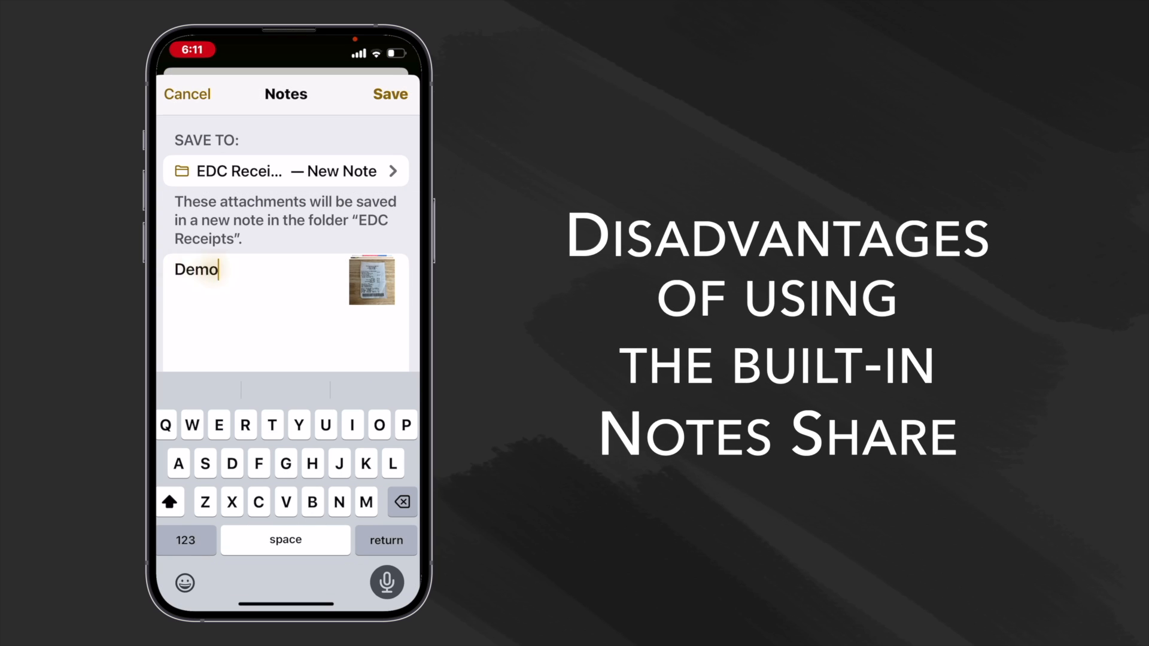
type("using the included notes share Several steps")
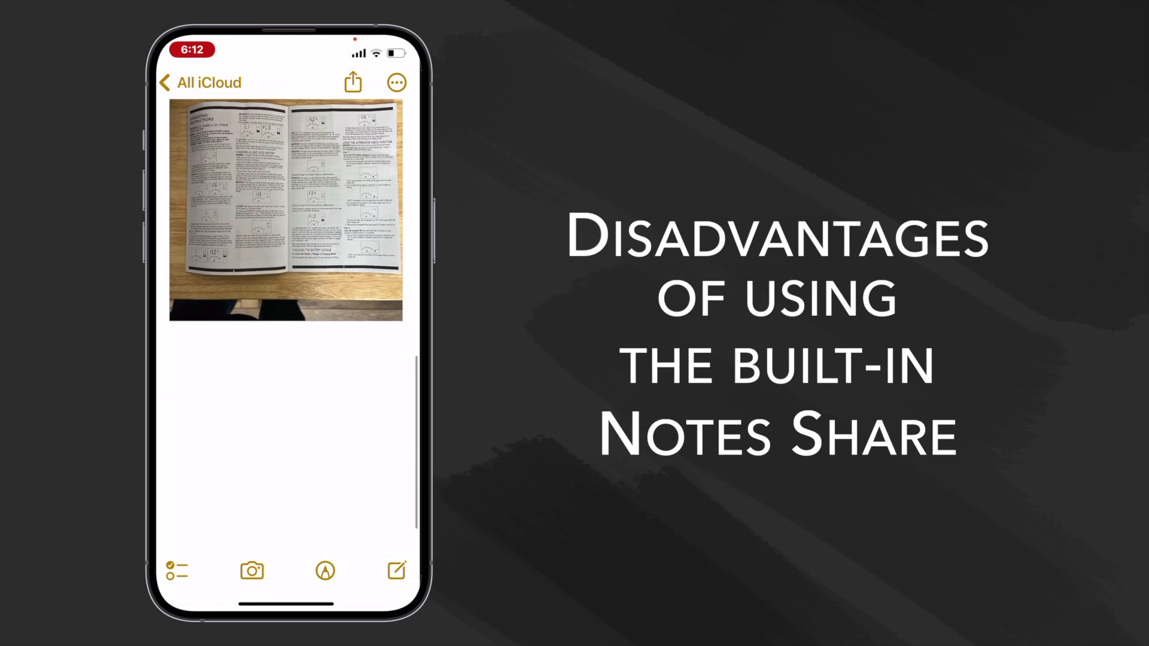
left_click(352, 83)
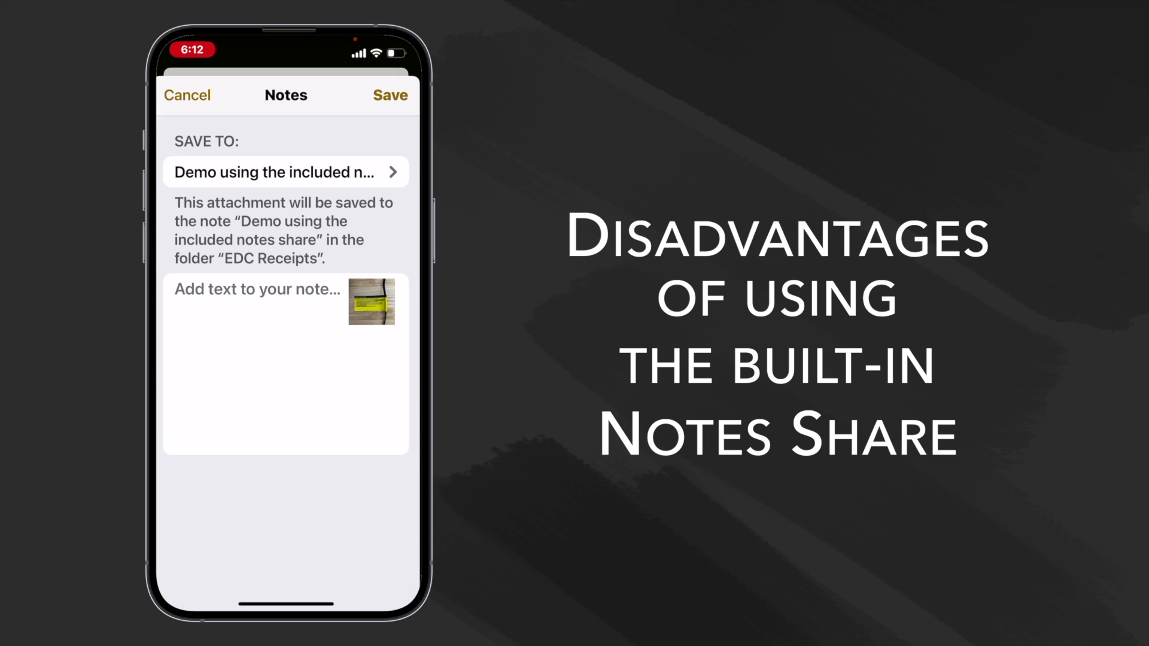
left_click(256, 290)
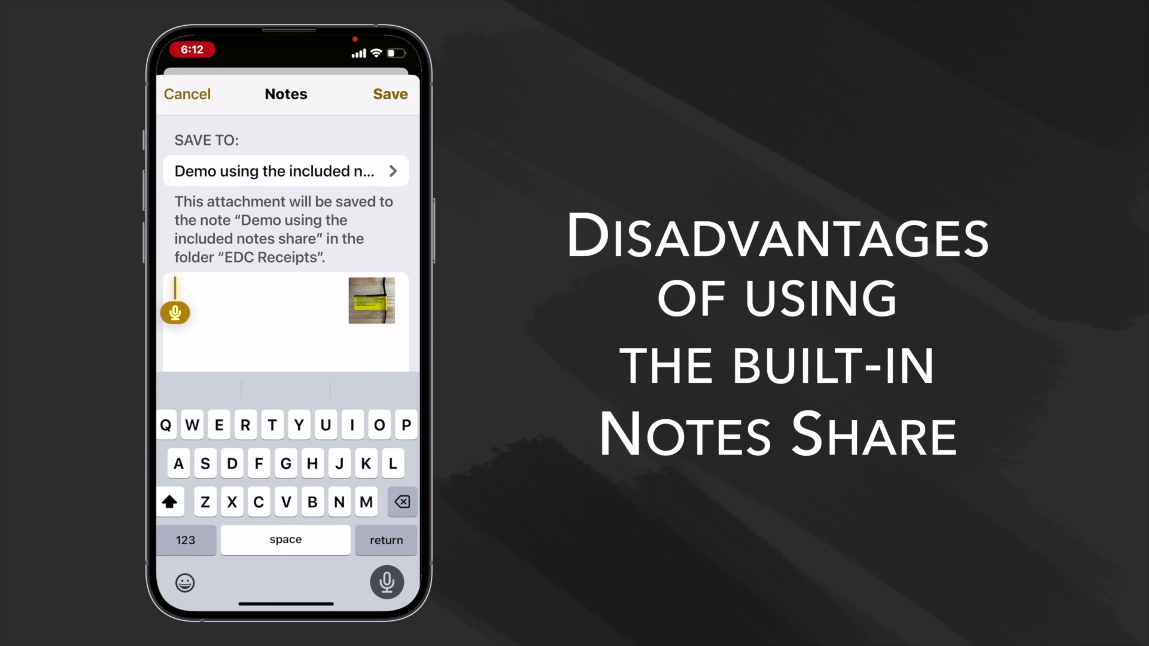
left_click(389, 93)
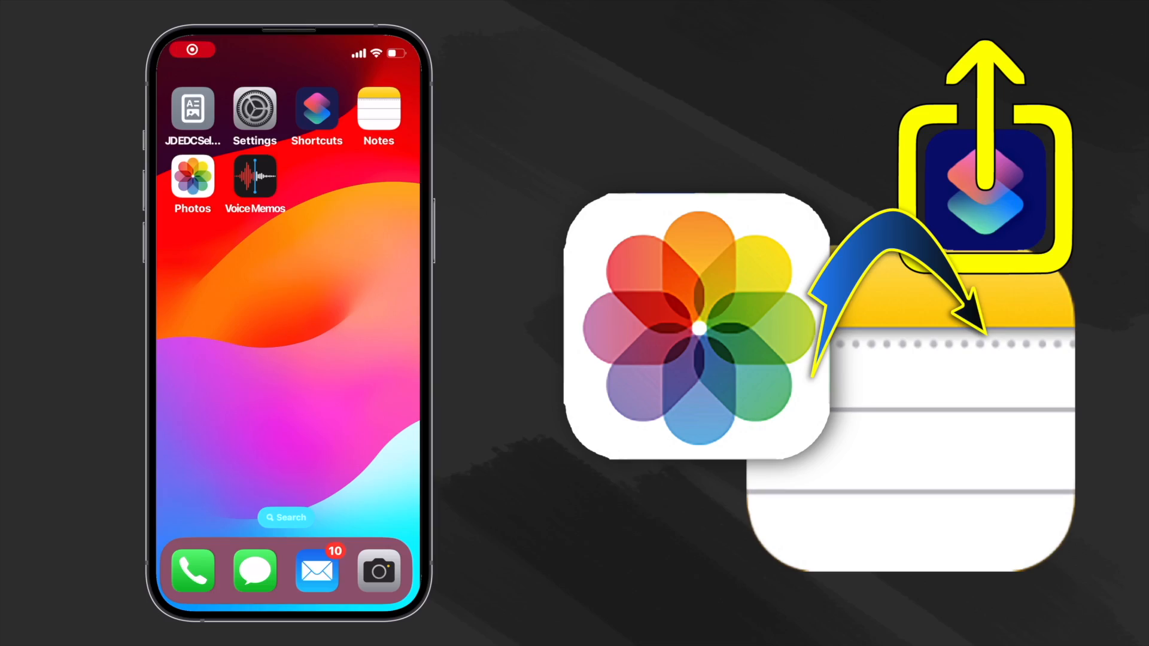
- Select four photos including the manual pages and bring up their share sheet
left_click(192, 180)
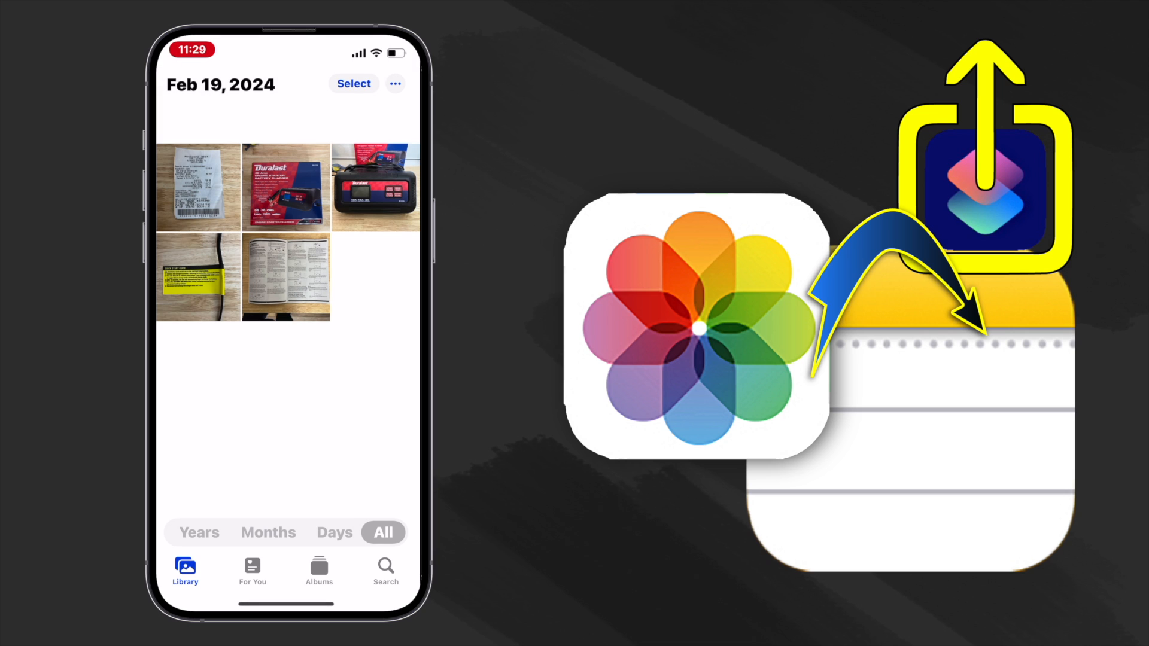
left_click(353, 83)
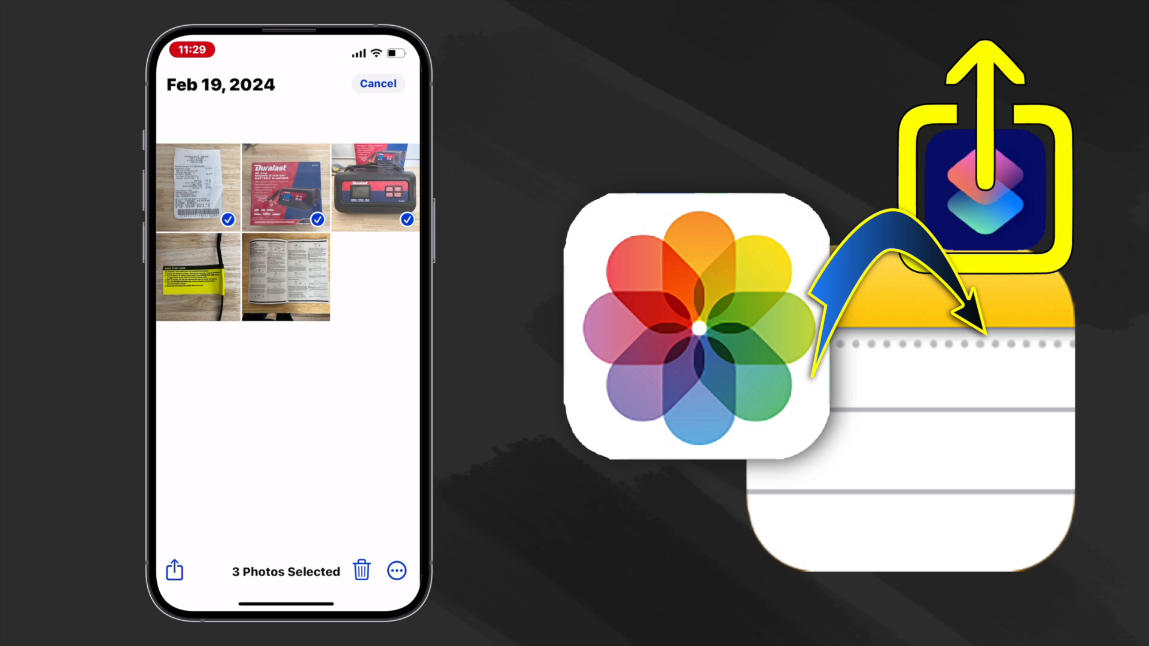
left_click(287, 277)
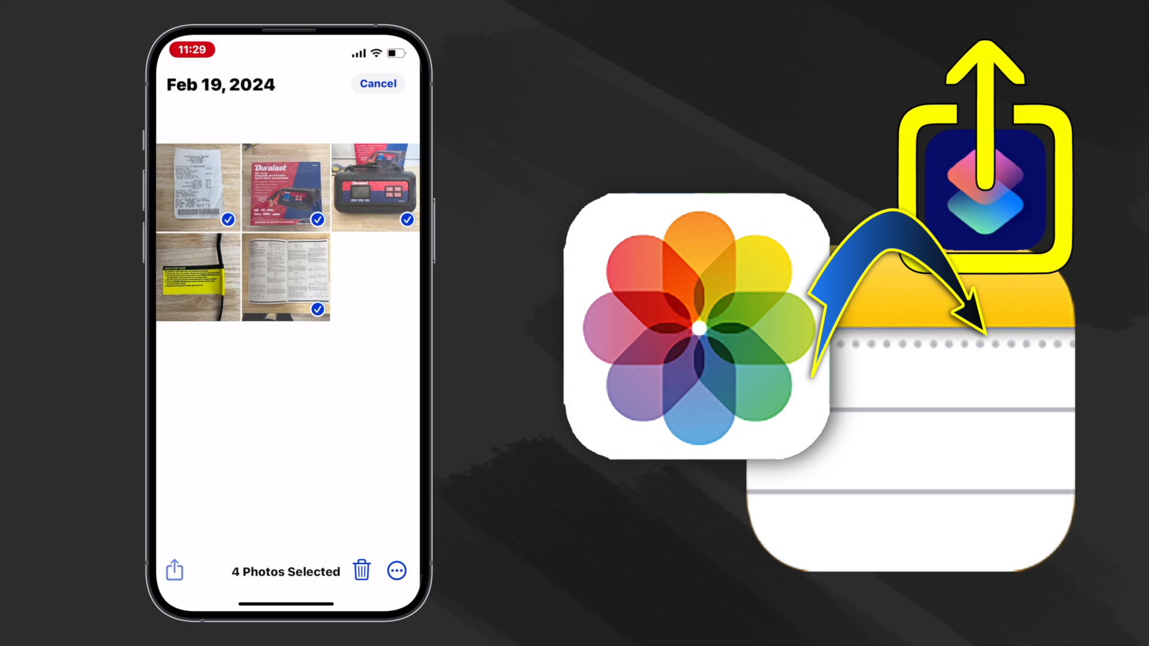
left_click(173, 571)
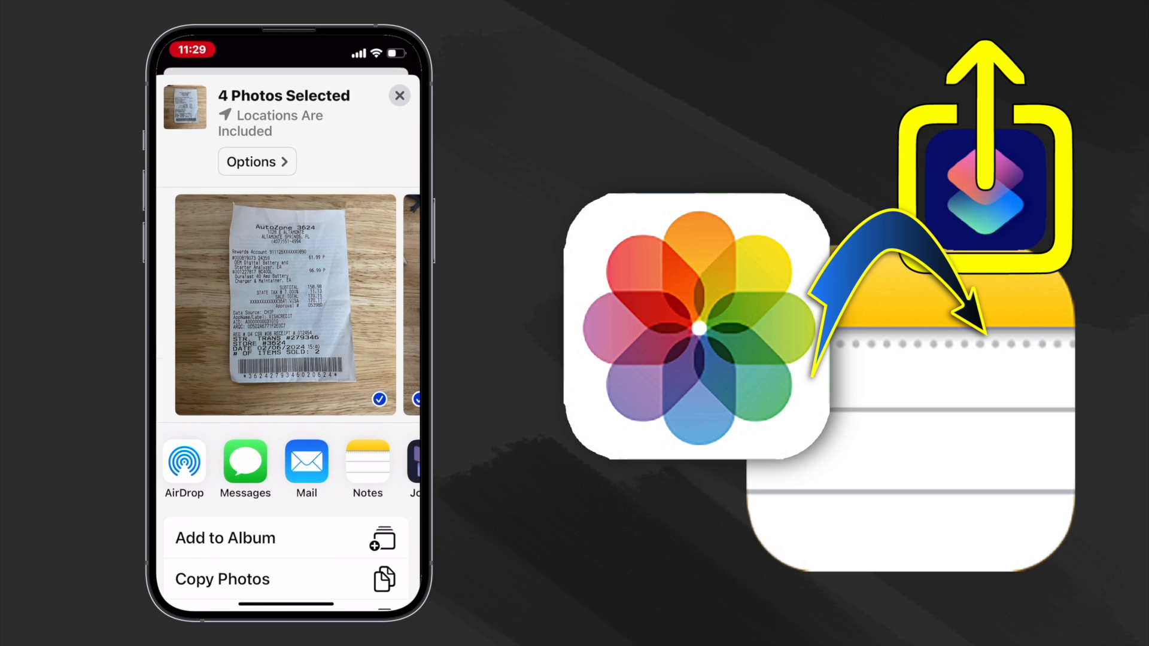
- Edit the share actions so EDC Media To Note is favourited near the top
scroll("up", 3)
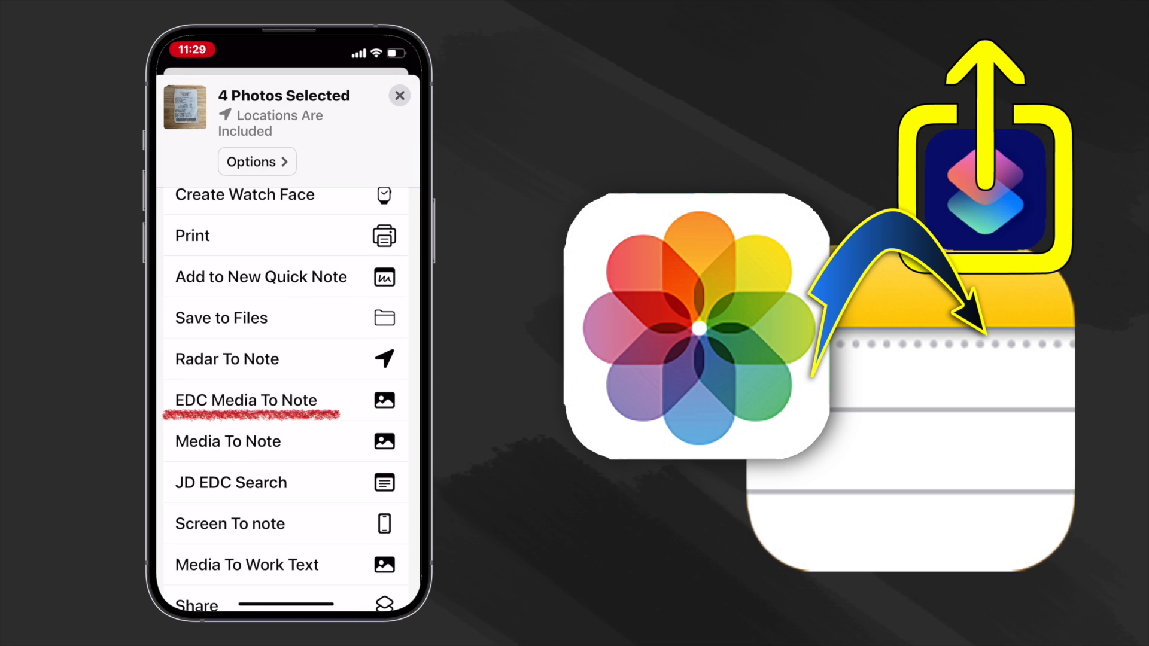
scroll("down", 3)
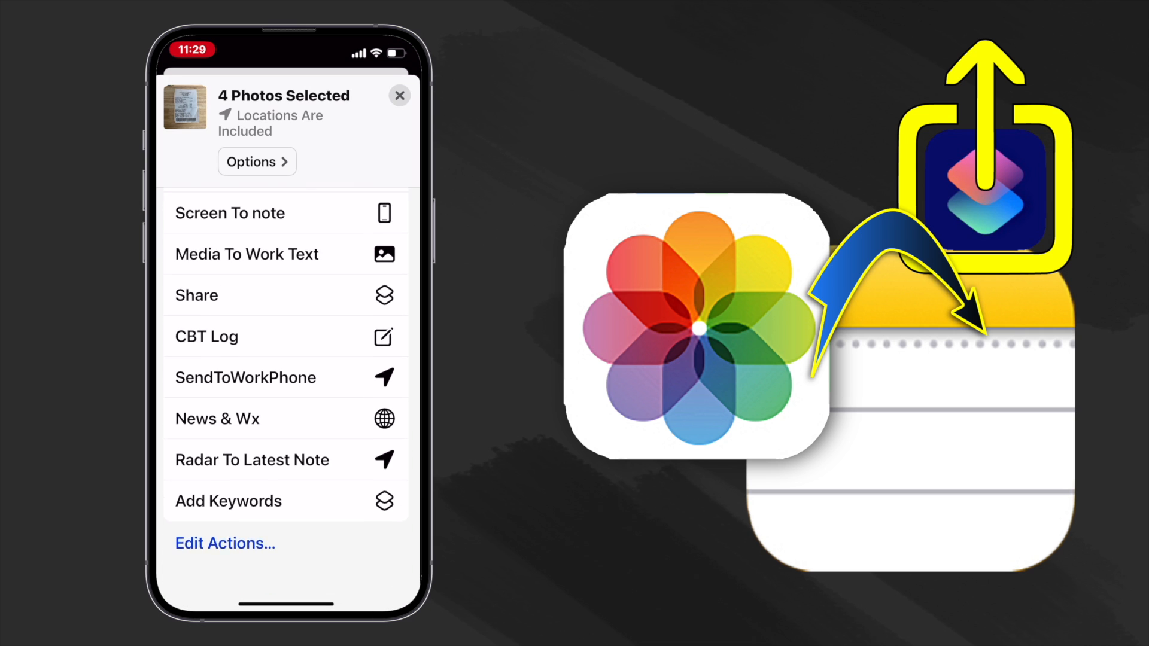
scroll("down", 3)
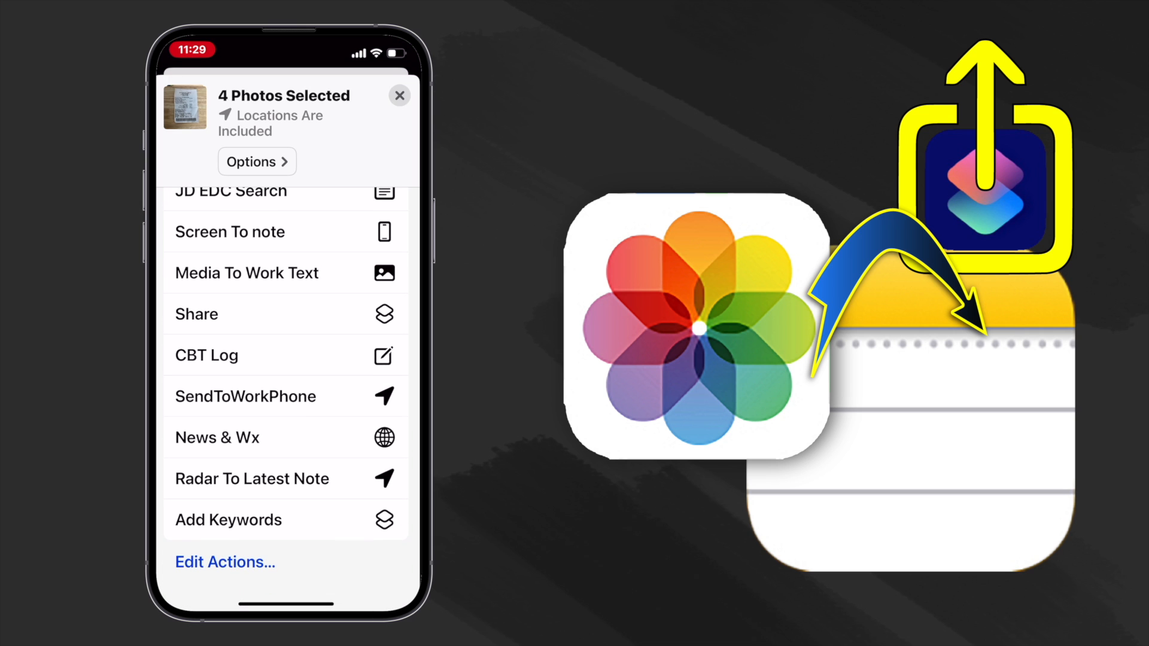
left_click(224, 562)
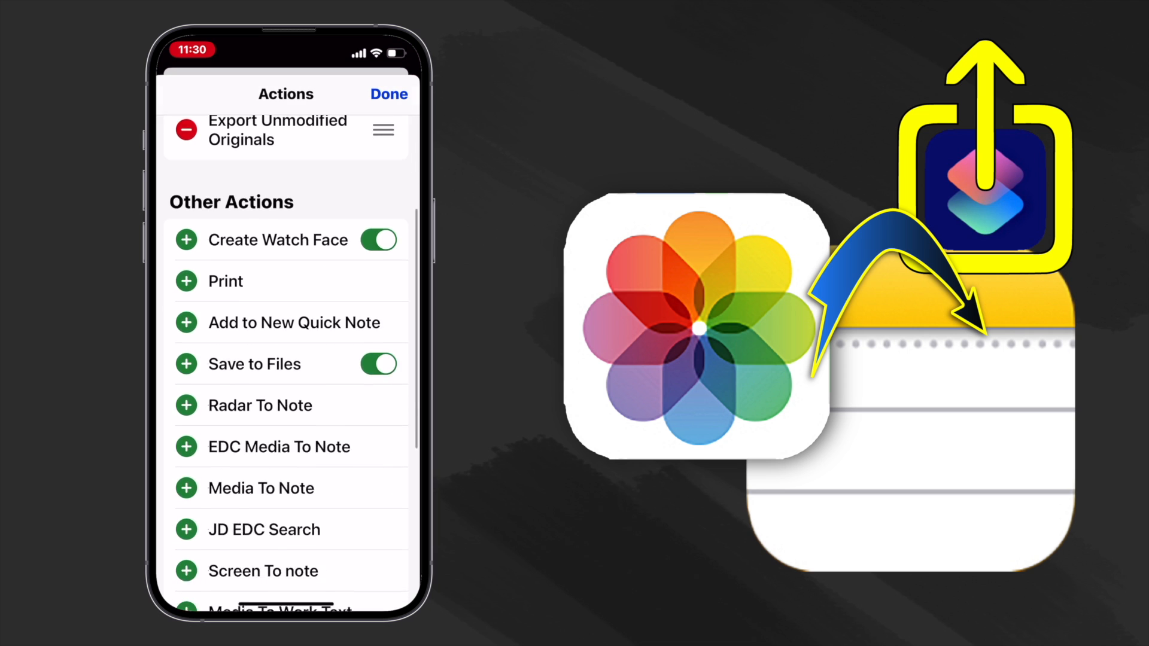
scroll("up", 3)
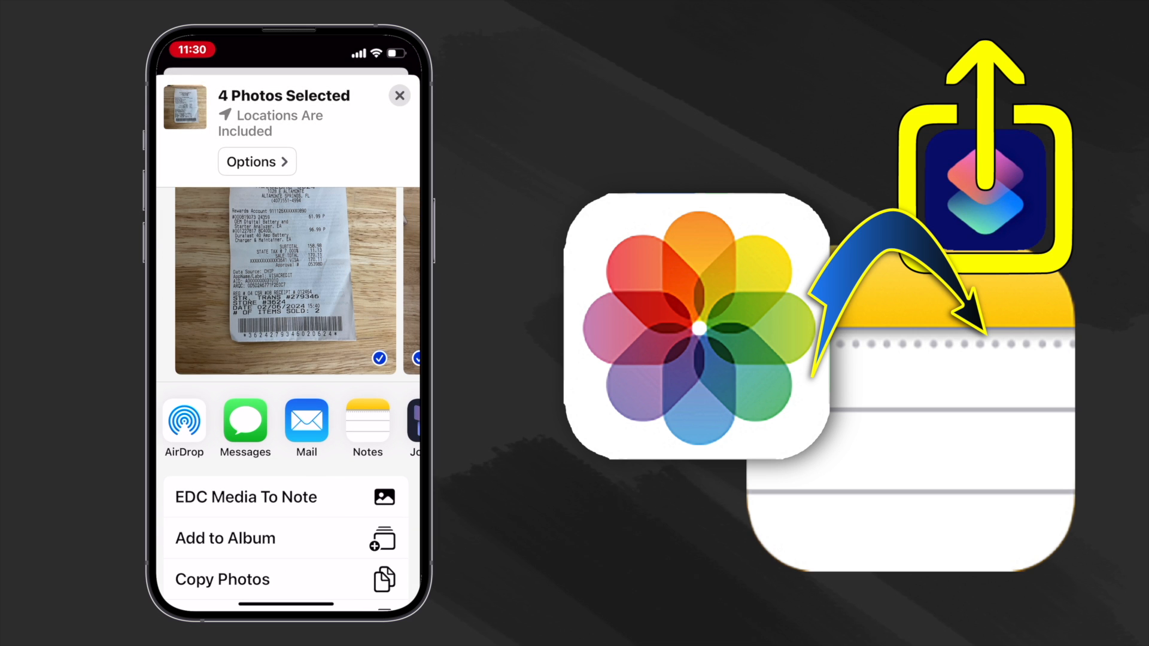
- Run EDC Media To Note to create a new 'RV battery charger receipt' note without text extraction
left_click(400, 96)
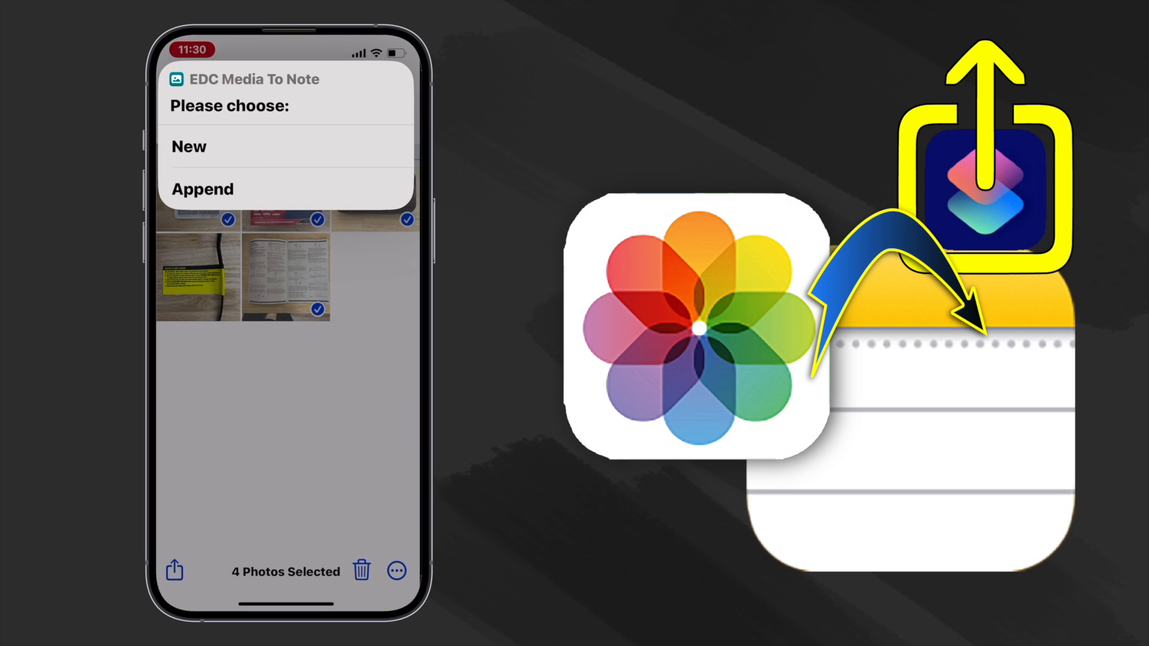
left_click(188, 146)
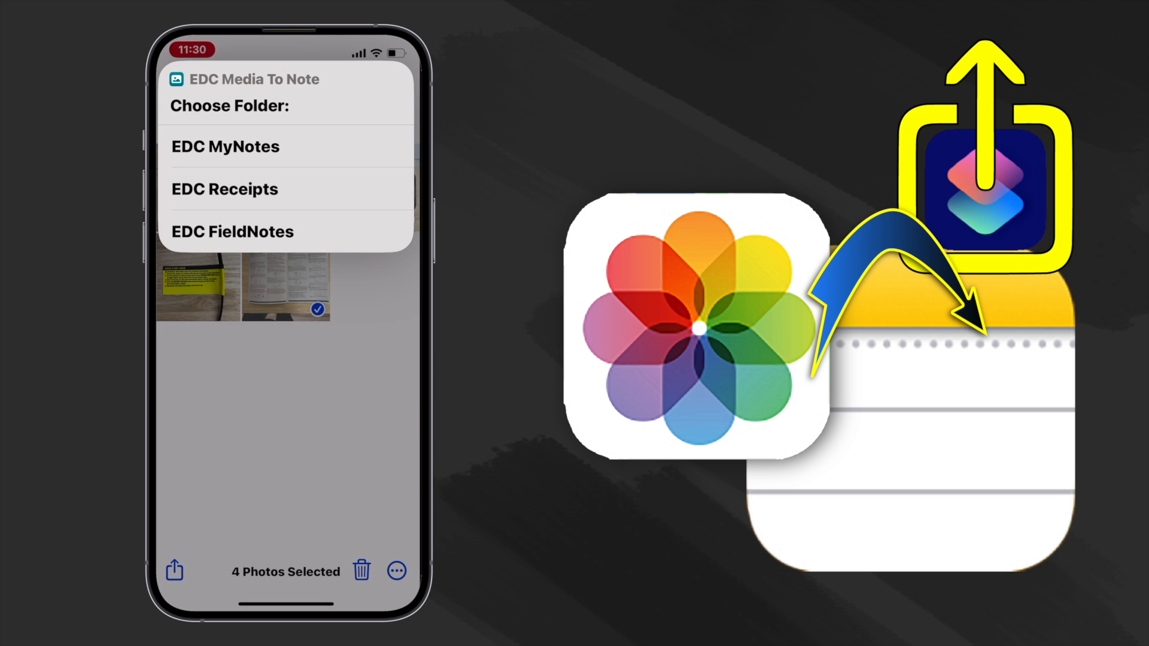
left_click(224, 190)
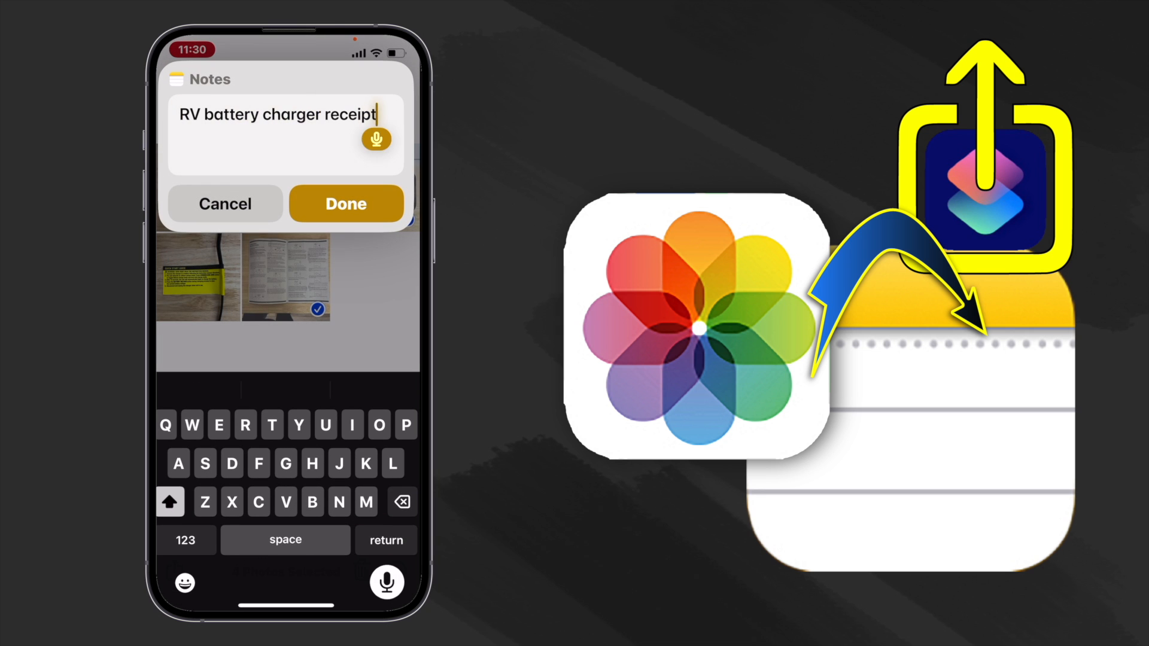
left_click(346, 204)
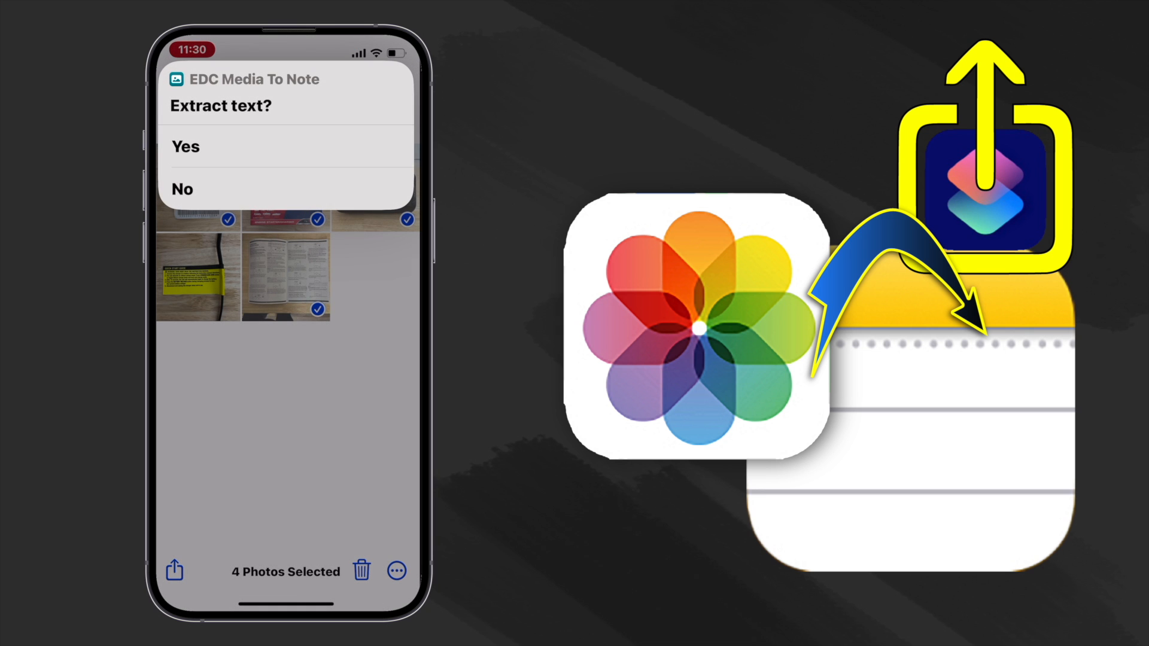
left_click(185, 146)
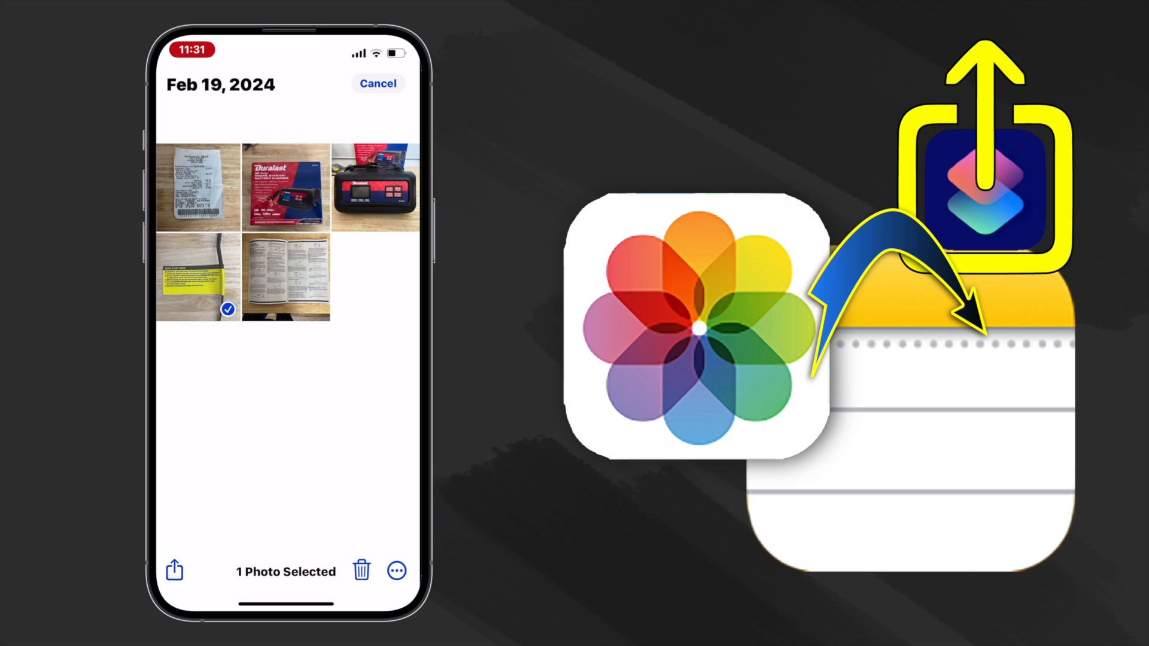
- Share the cord tag photo again, appending it with extracted text to the RV battery charger receipt note
left_click(174, 570)
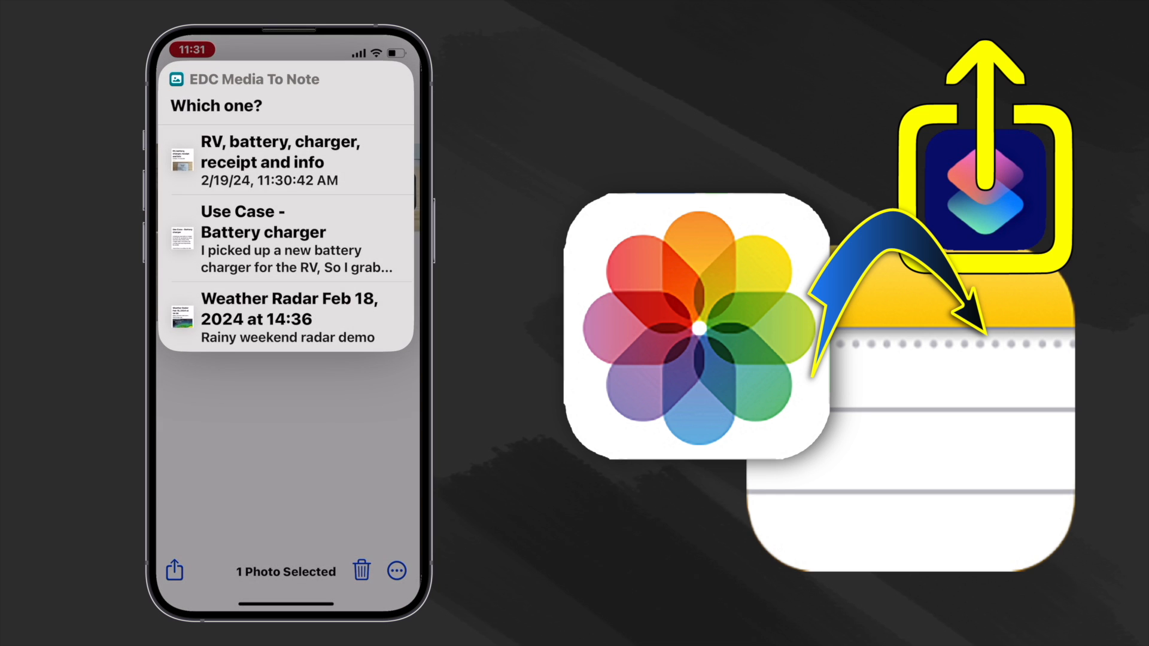
left_click(286, 159)
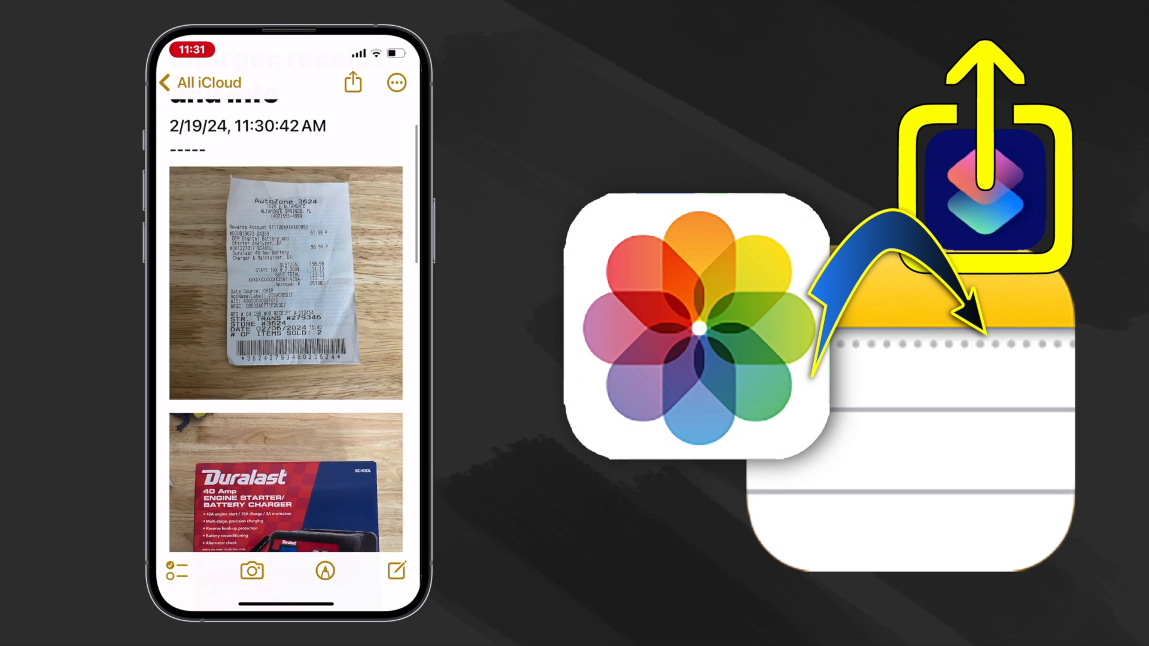
scroll("down", 3)
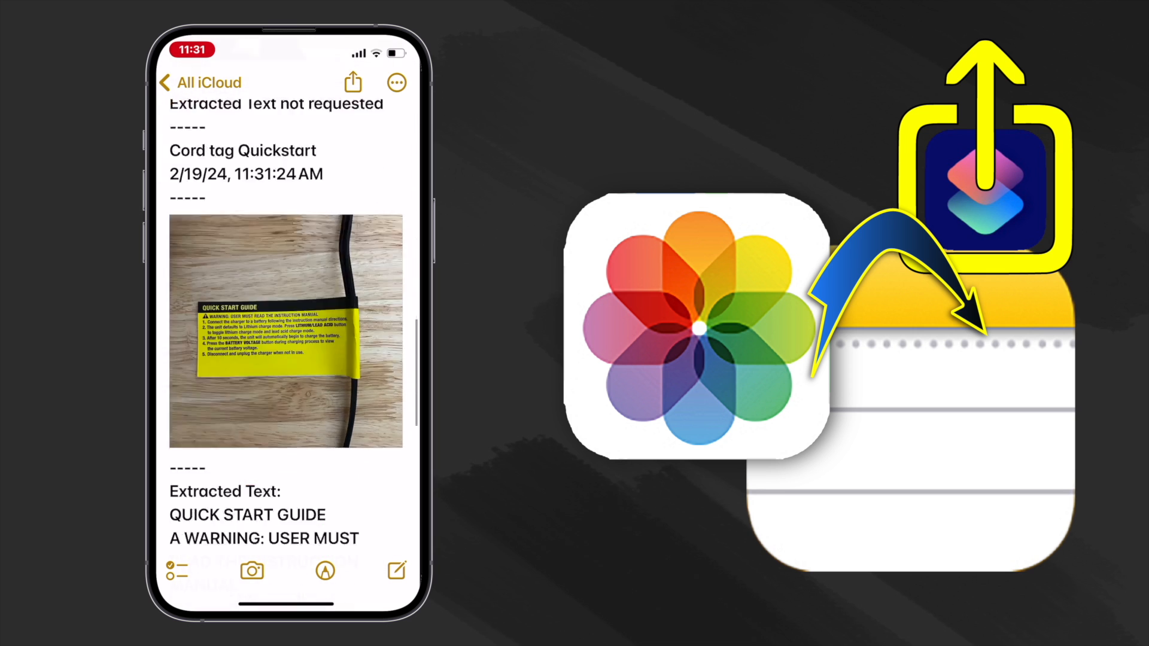
scroll("down", 3)
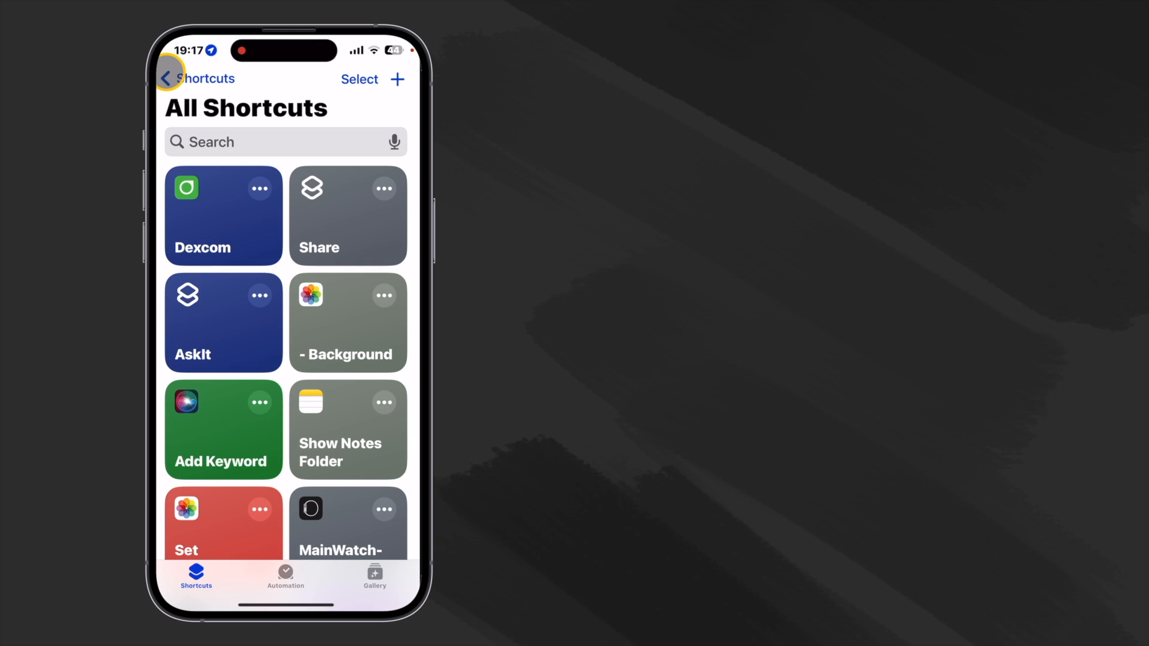
- Create a new shortcut inside the EDC notes demo folder
left_click(168, 79)
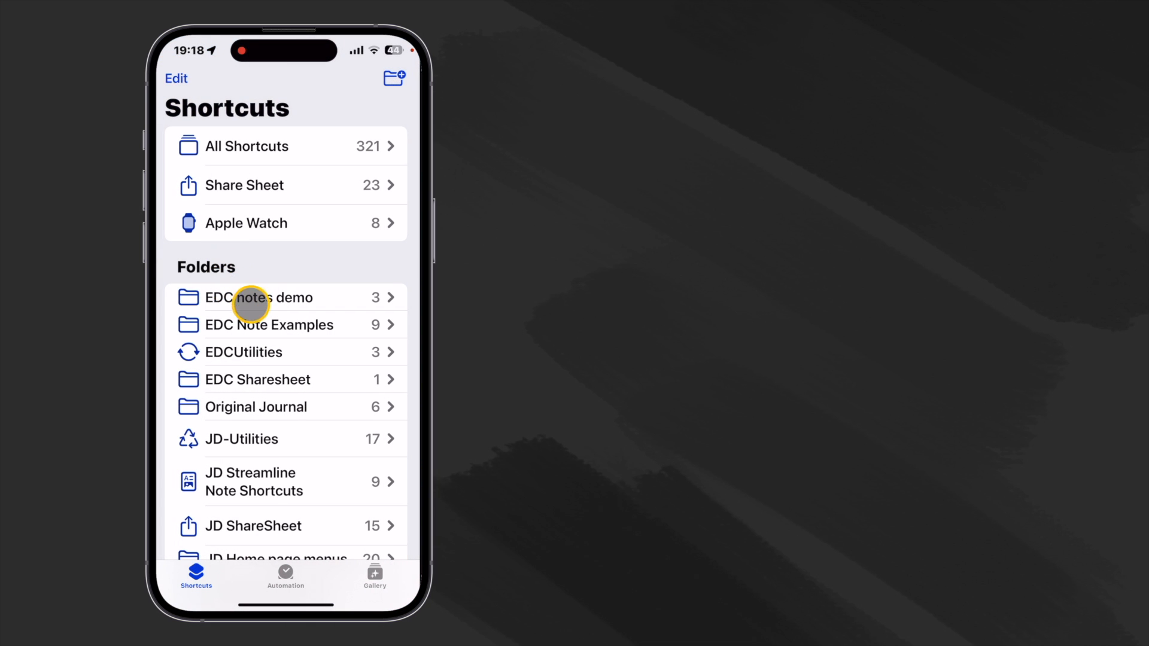
left_click(258, 298)
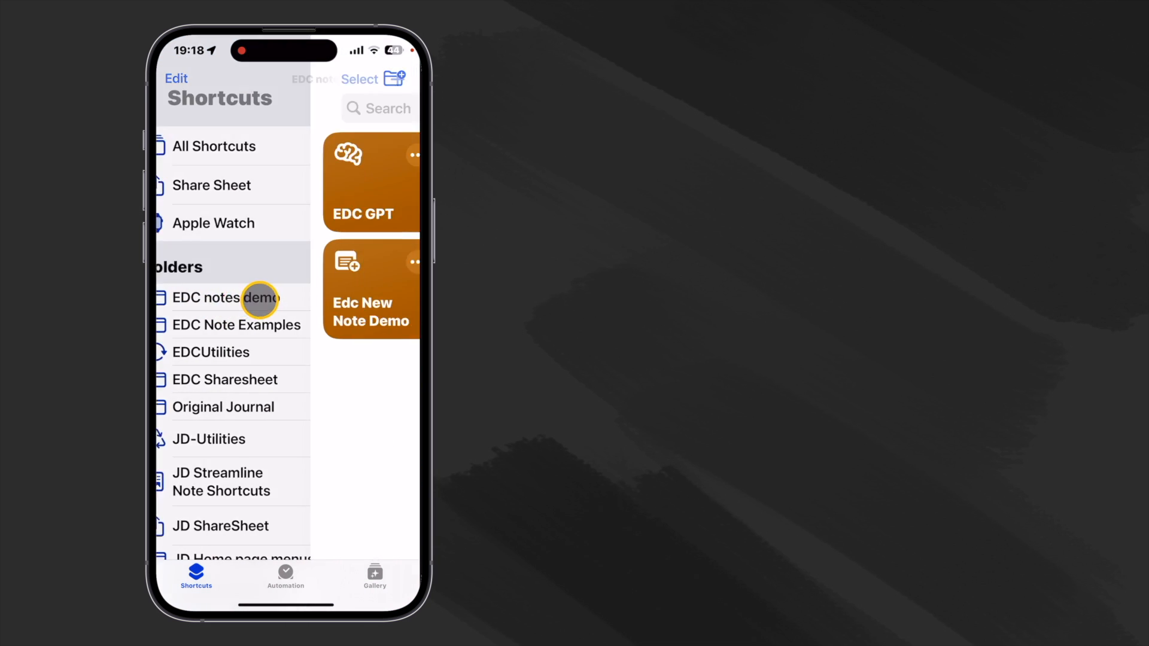
left_click(224, 298)
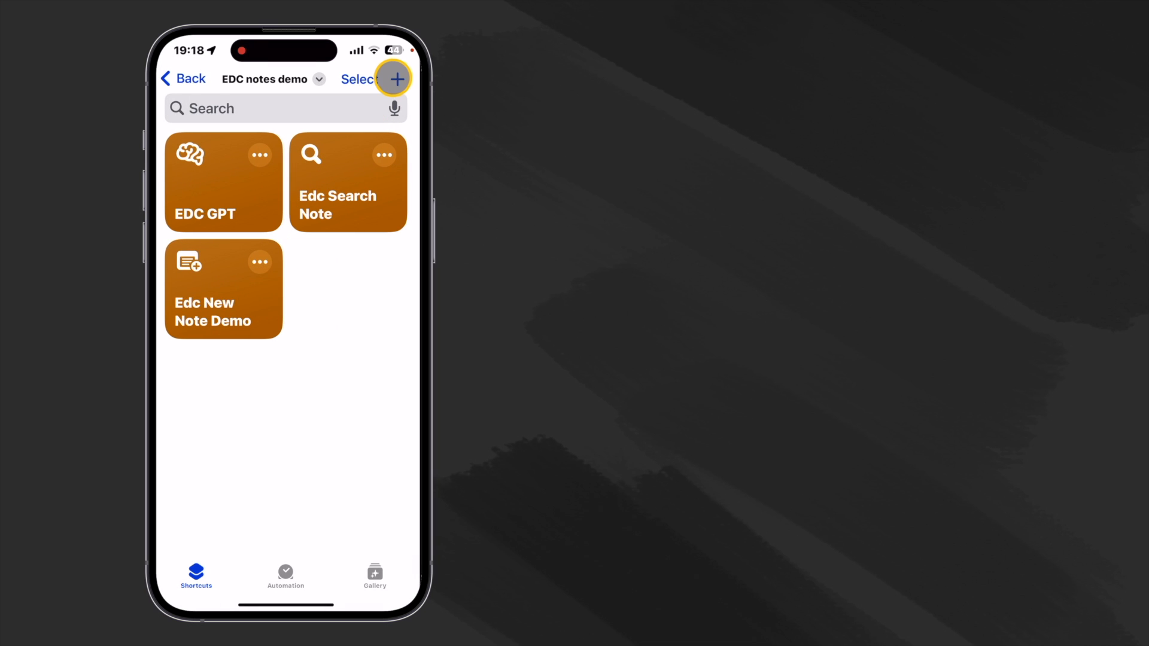
left_click(395, 79)
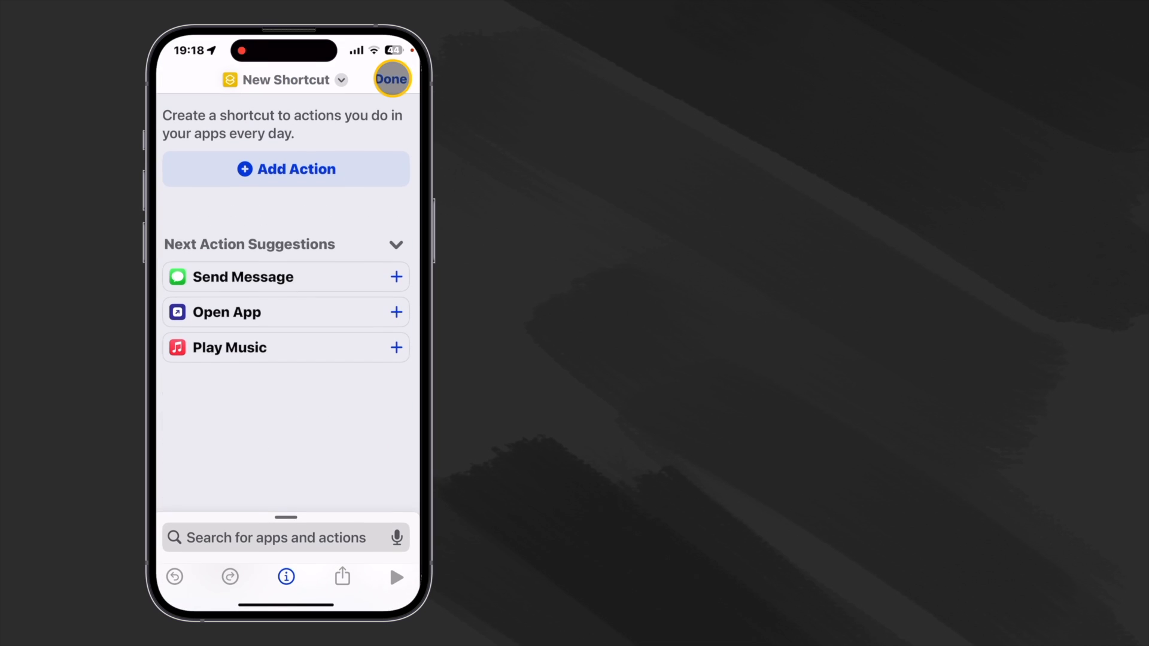
mouse_move(341, 79)
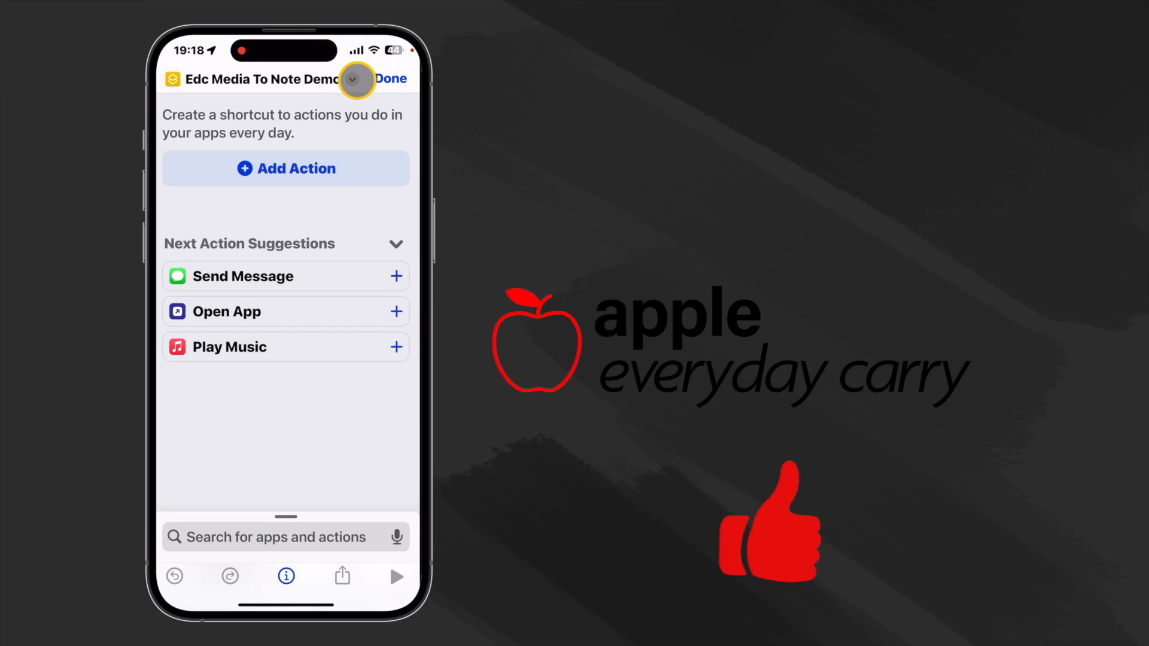
- Give the Edc Media To Note Demo shortcut a teal custom icon
left_click(352, 79)
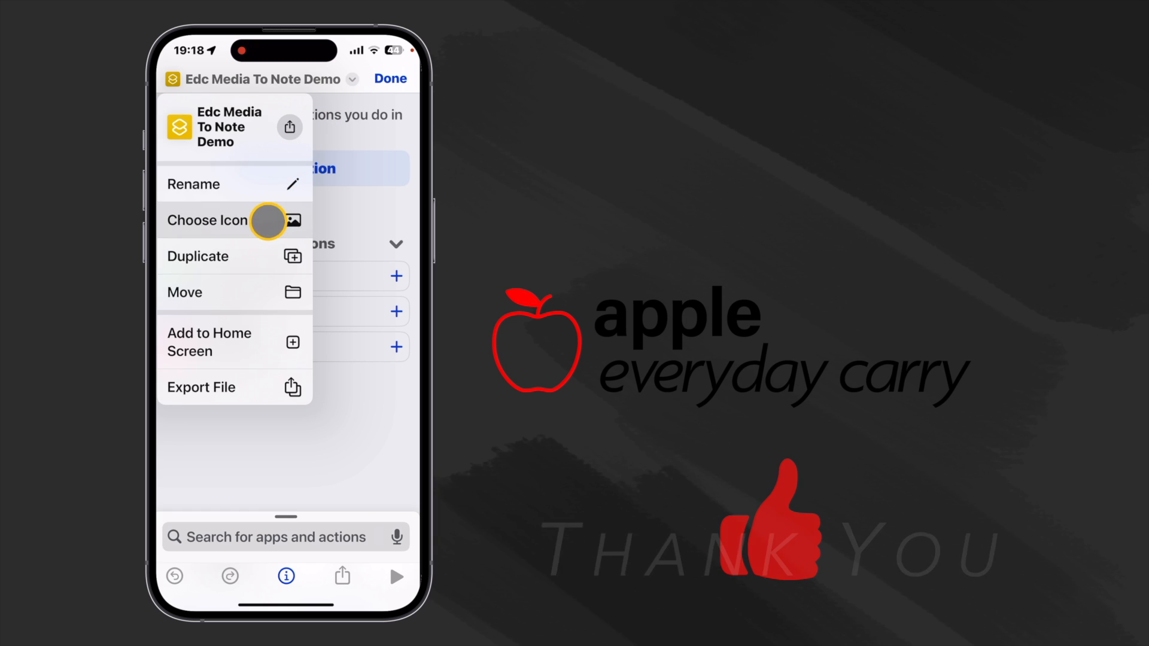
left_click(207, 221)
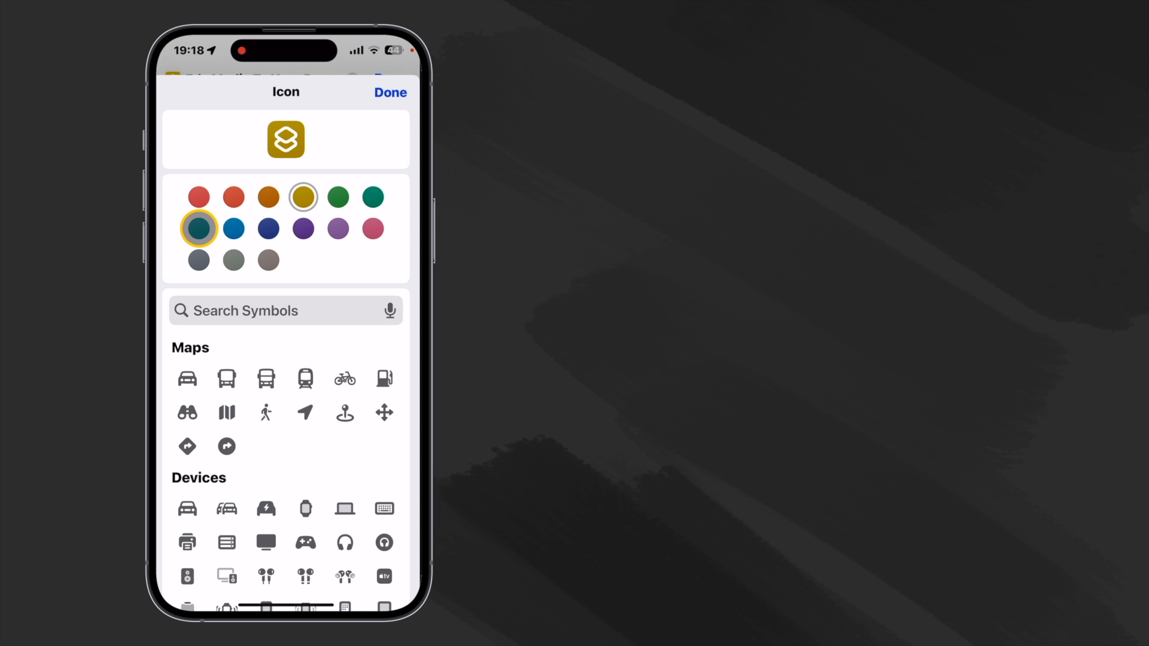
left_click(198, 228)
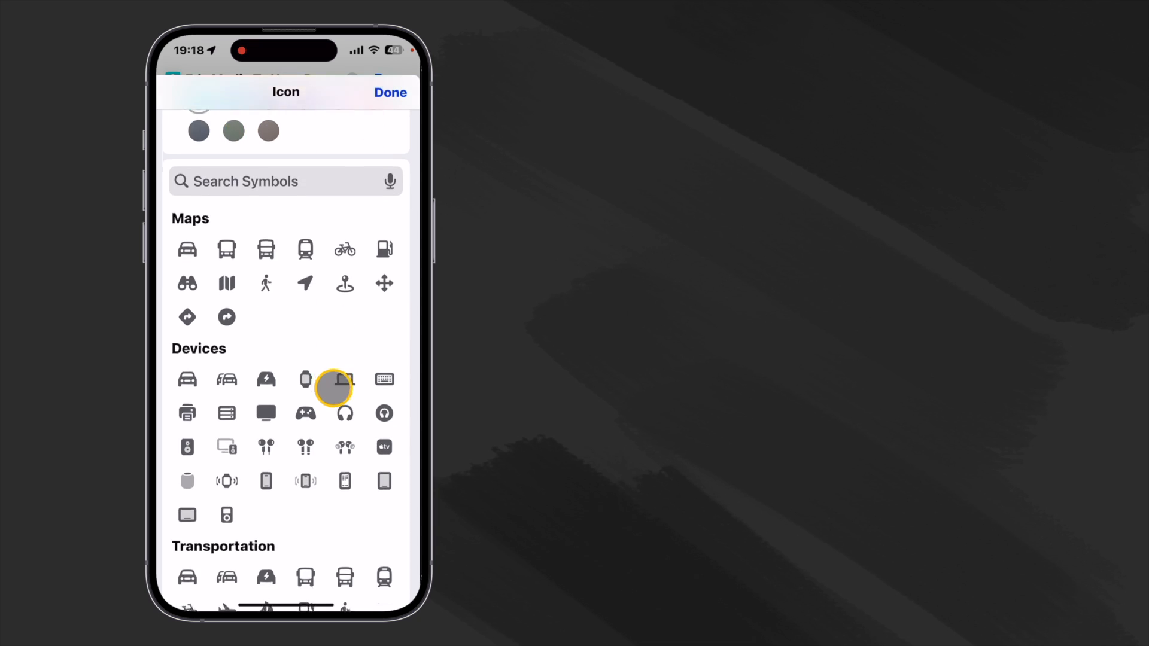
scroll("down", 3)
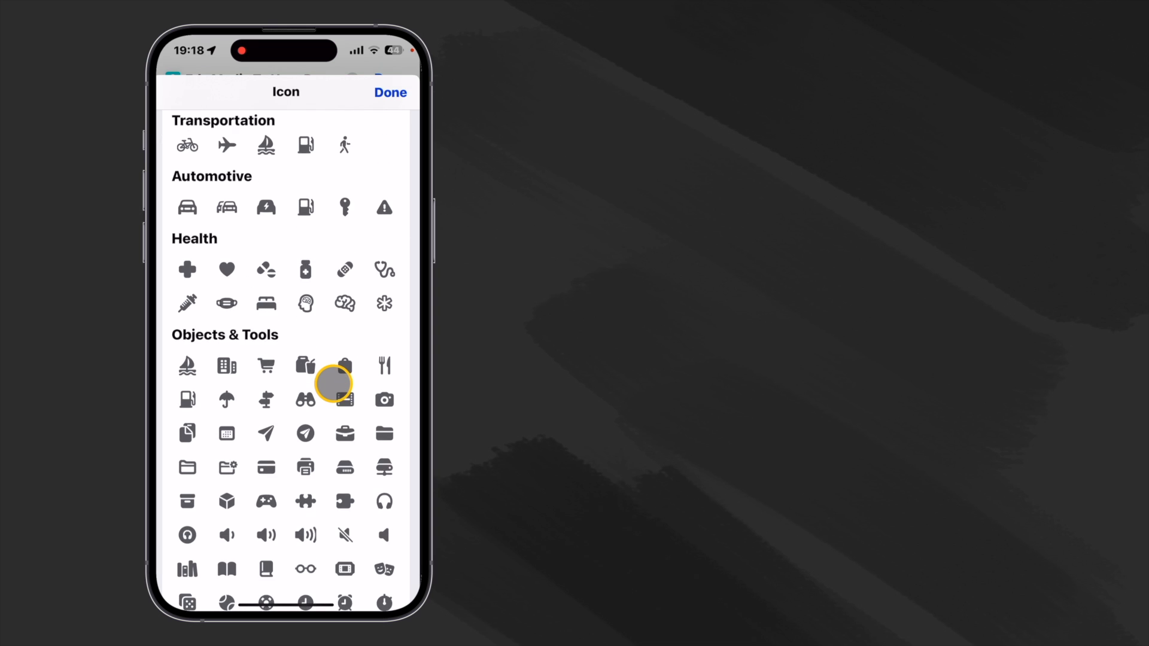
scroll("up", 3)
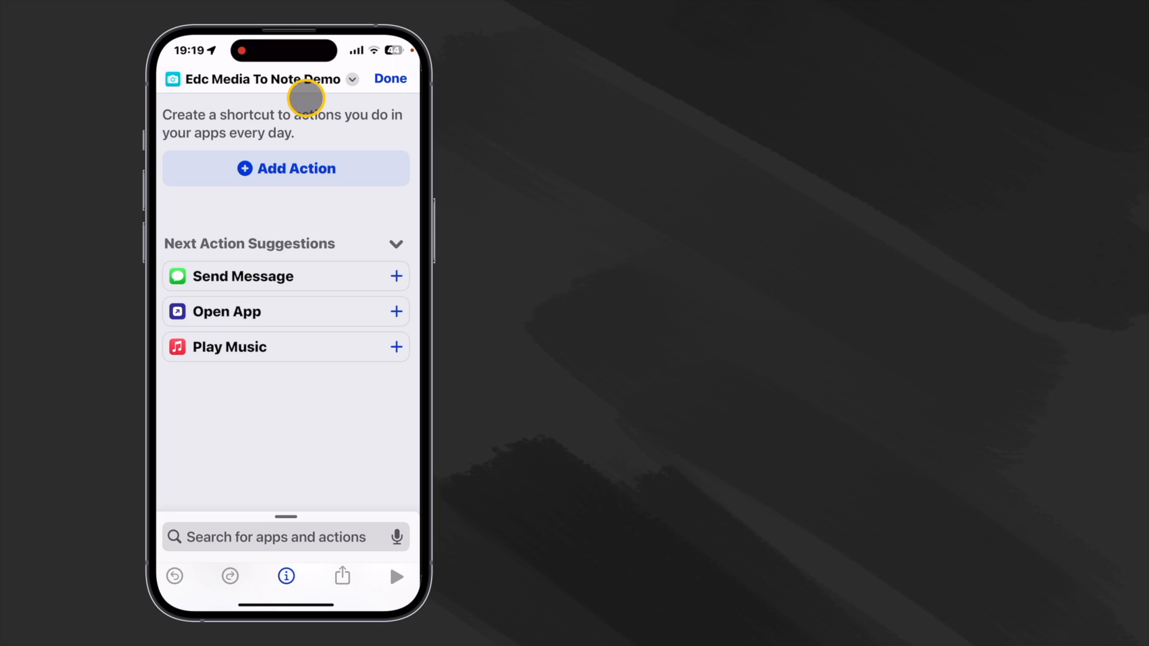
mouse_move(272, 169)
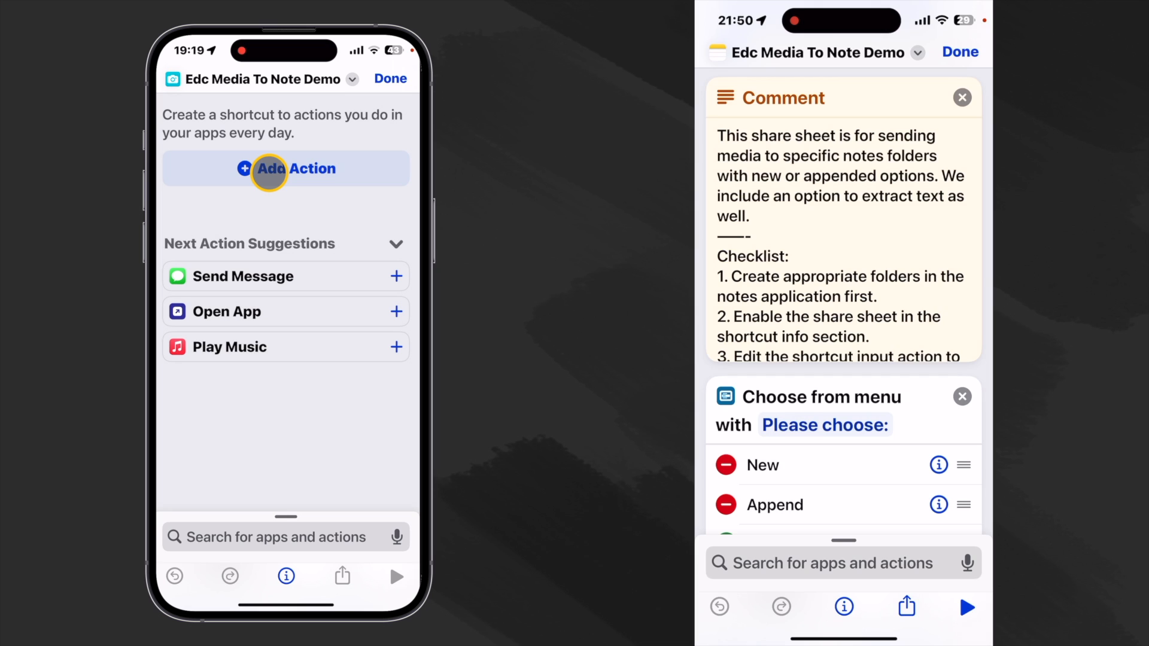
- Add a Comment action from the favourite actions
left_click(286, 169)
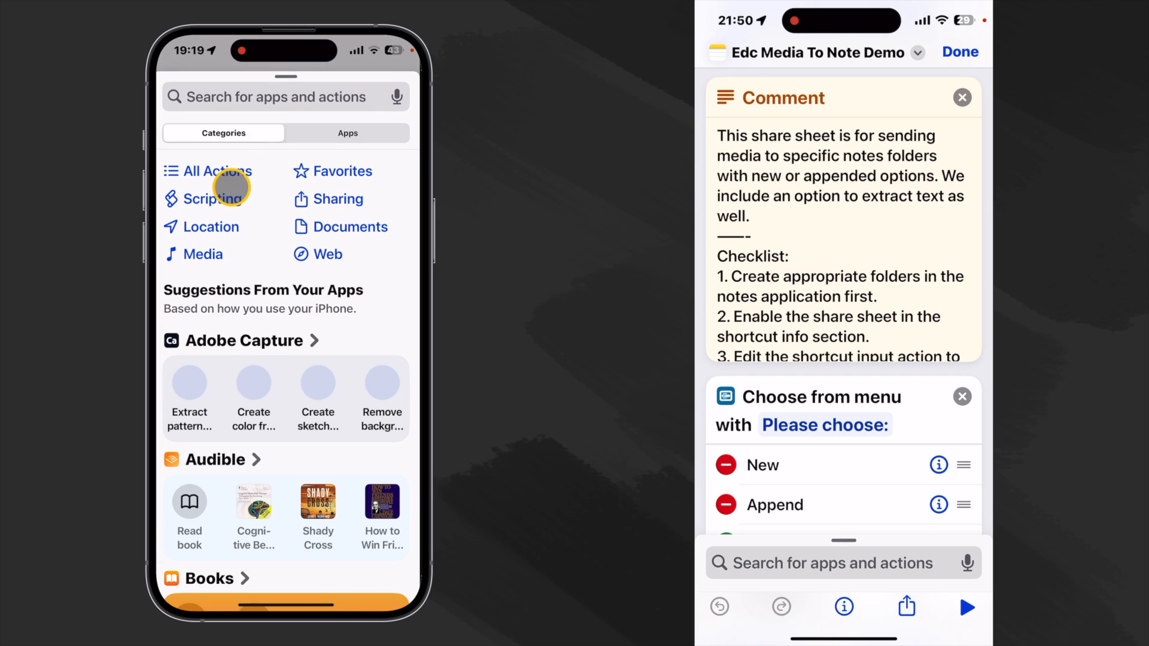
mouse_move(303, 171)
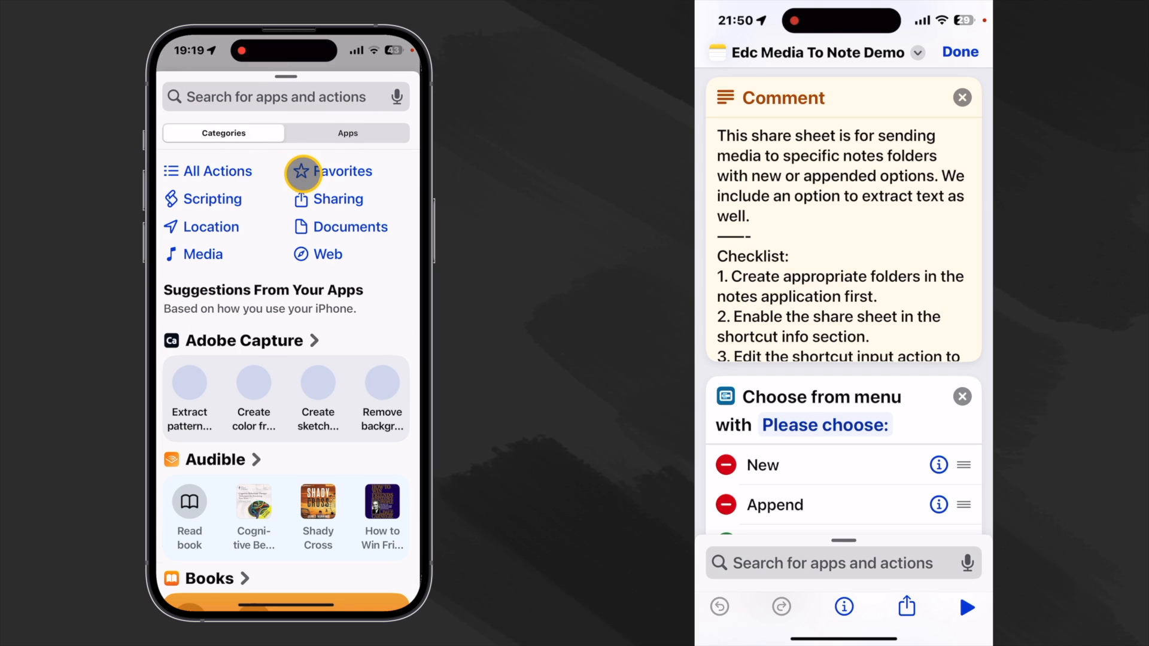
left_click(342, 171)
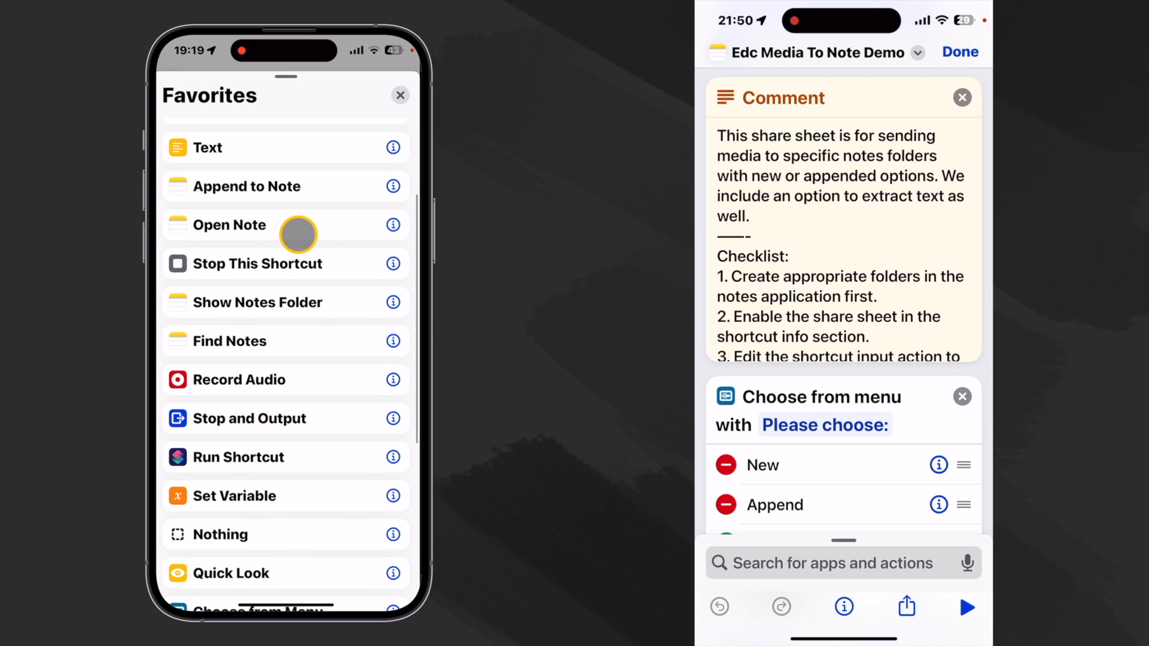
scroll("down", 3)
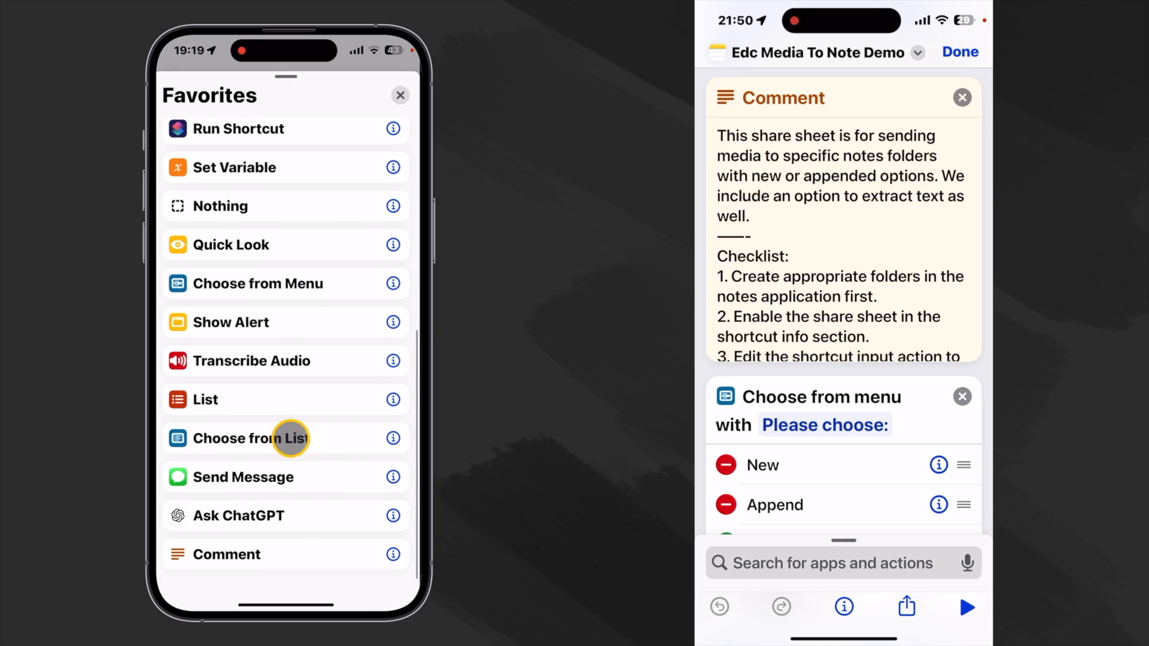
mouse_move(276, 564)
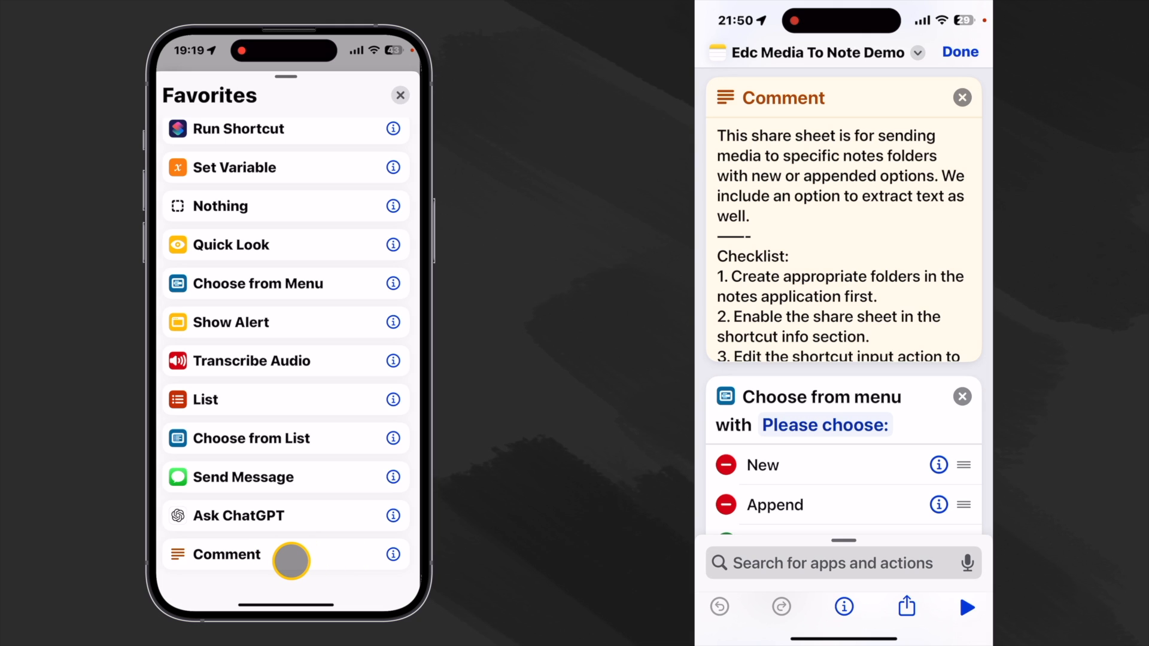
mouse_move(378, 567)
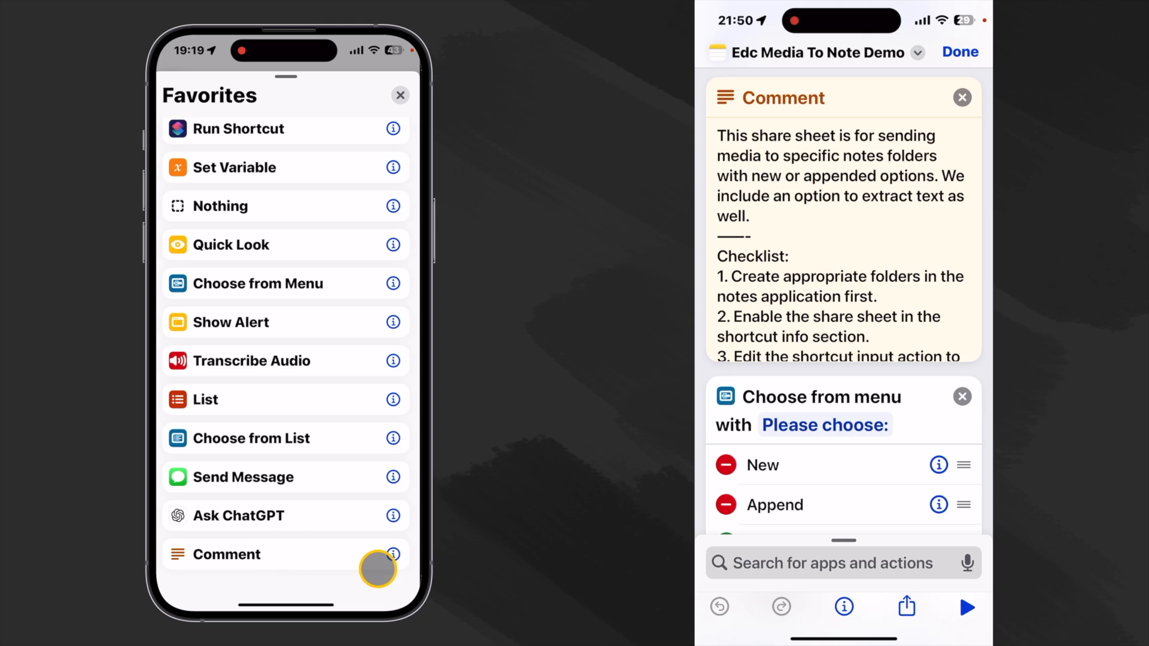
left_click(393, 554)
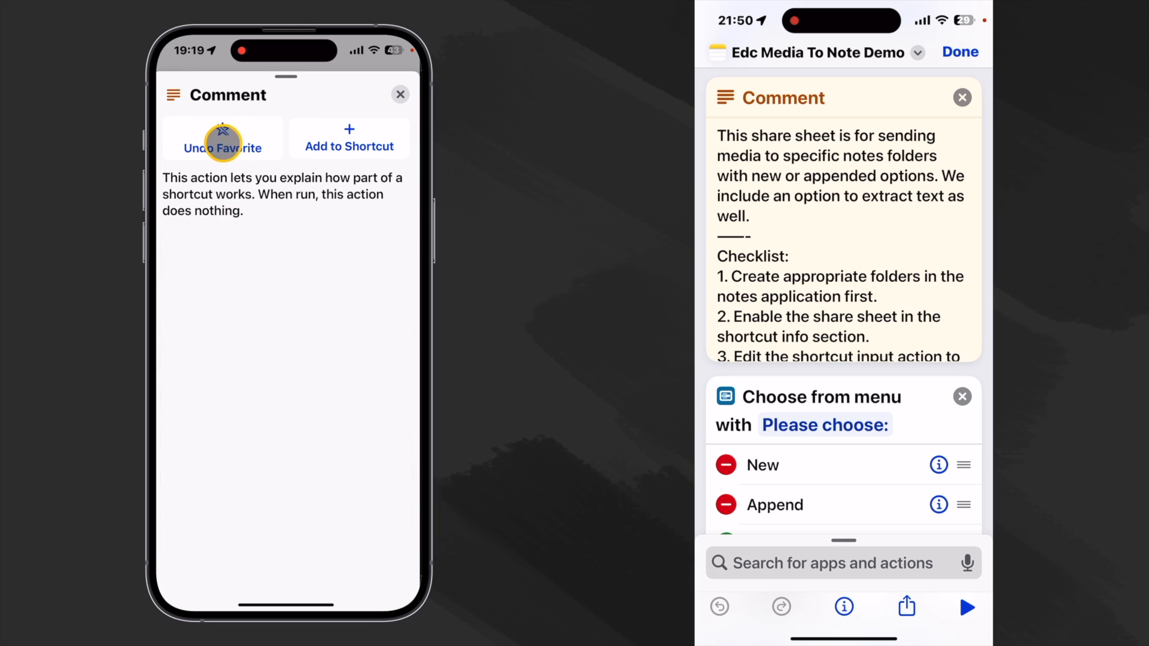
mouse_move(295, 325)
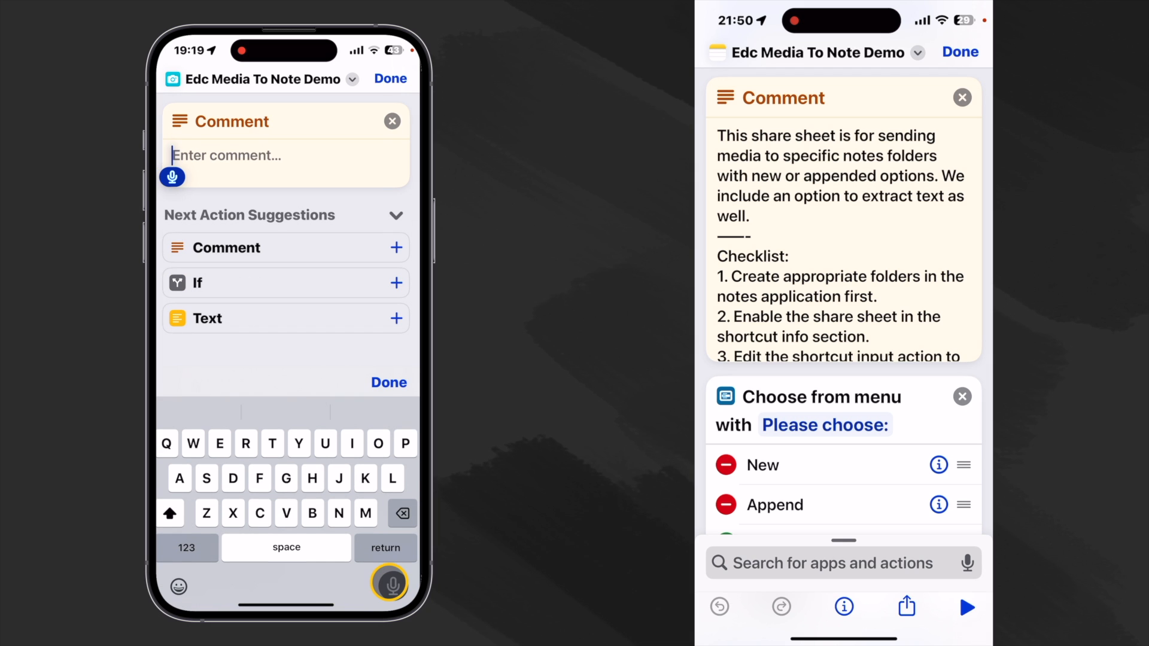
- Describe the share sheet's purpose of sending media to specific notes folders with new or appended options
type("This share sheet")
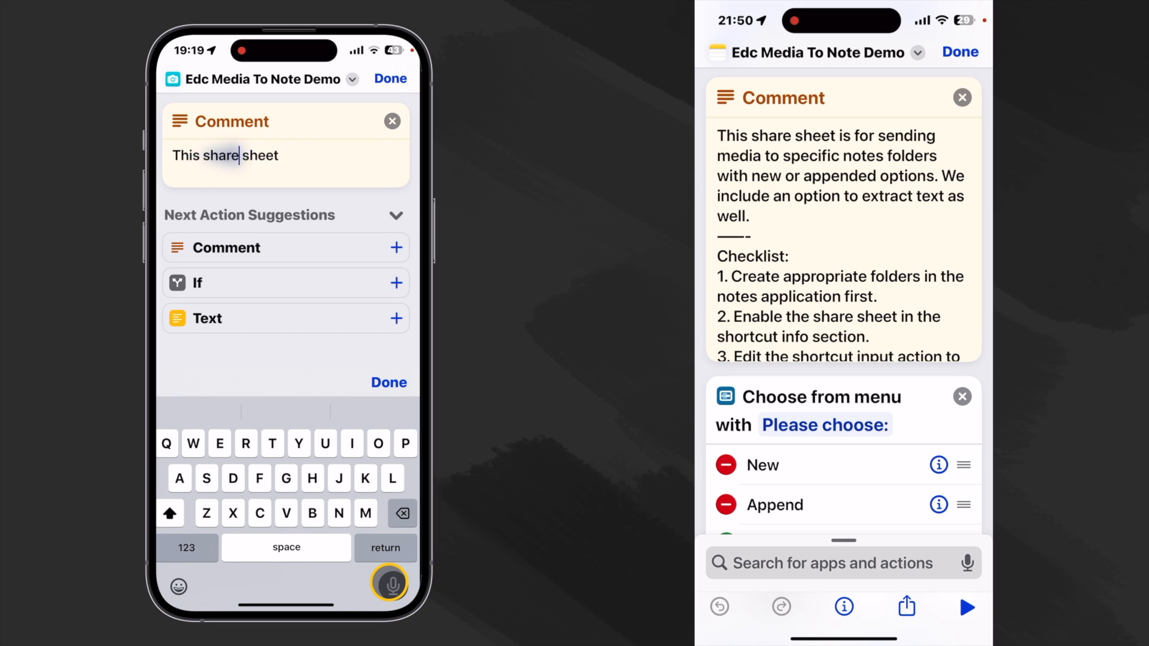
type("is for sending media to spec")
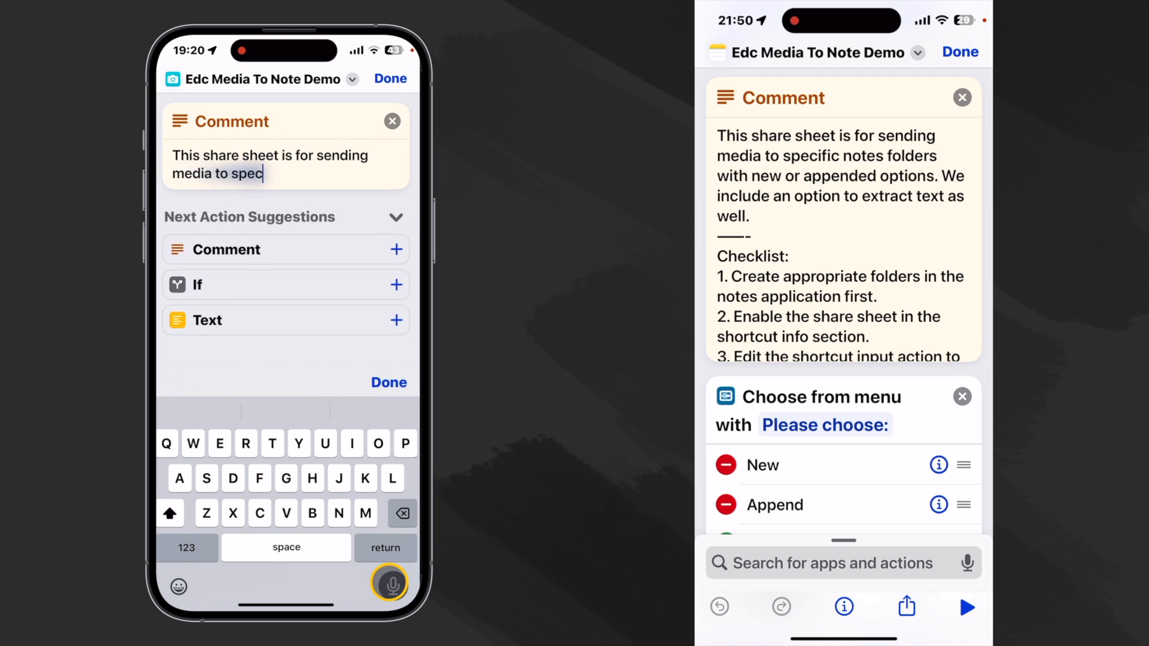
type("ific notes folders")
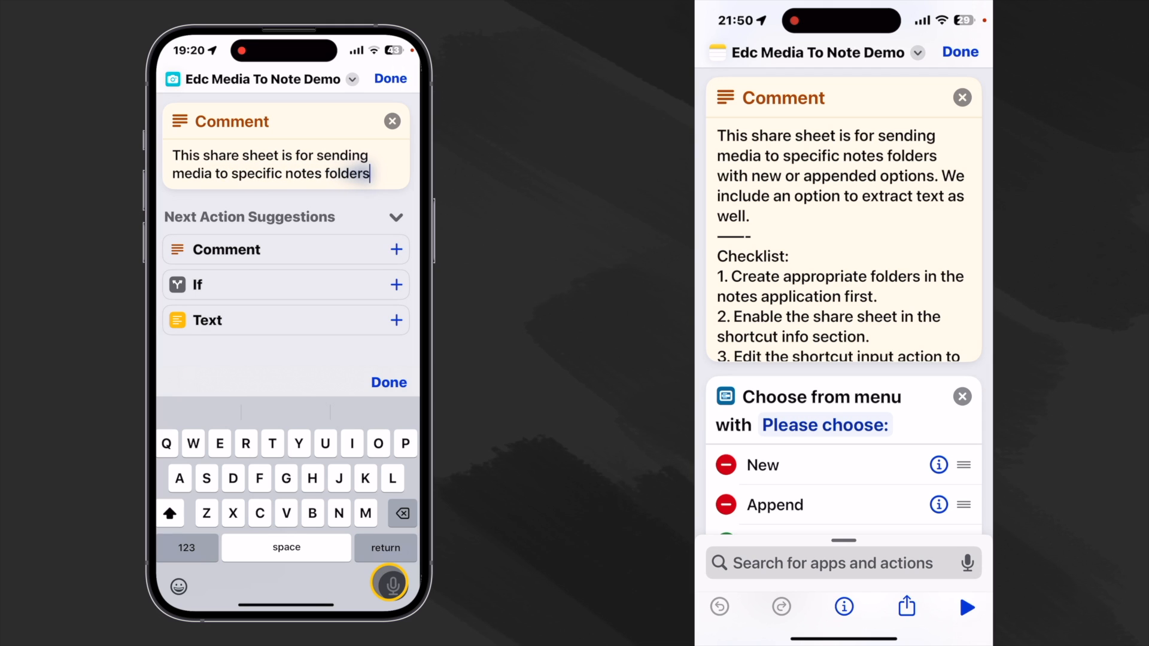
type("with new or appended options")
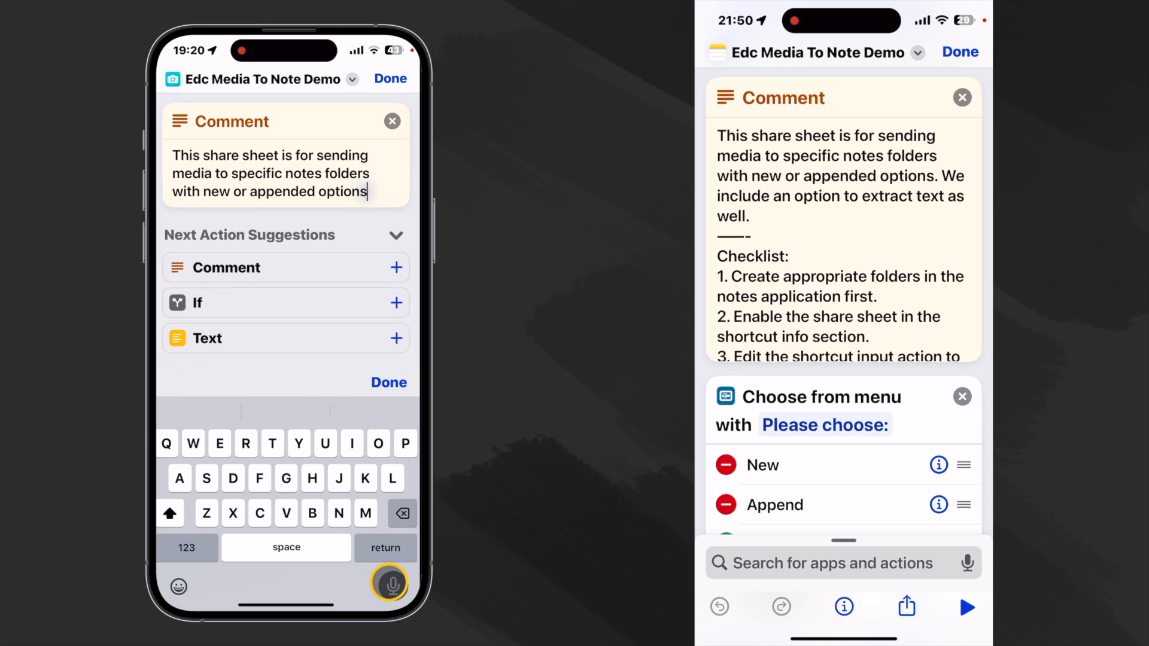
type(". We include an opt.")
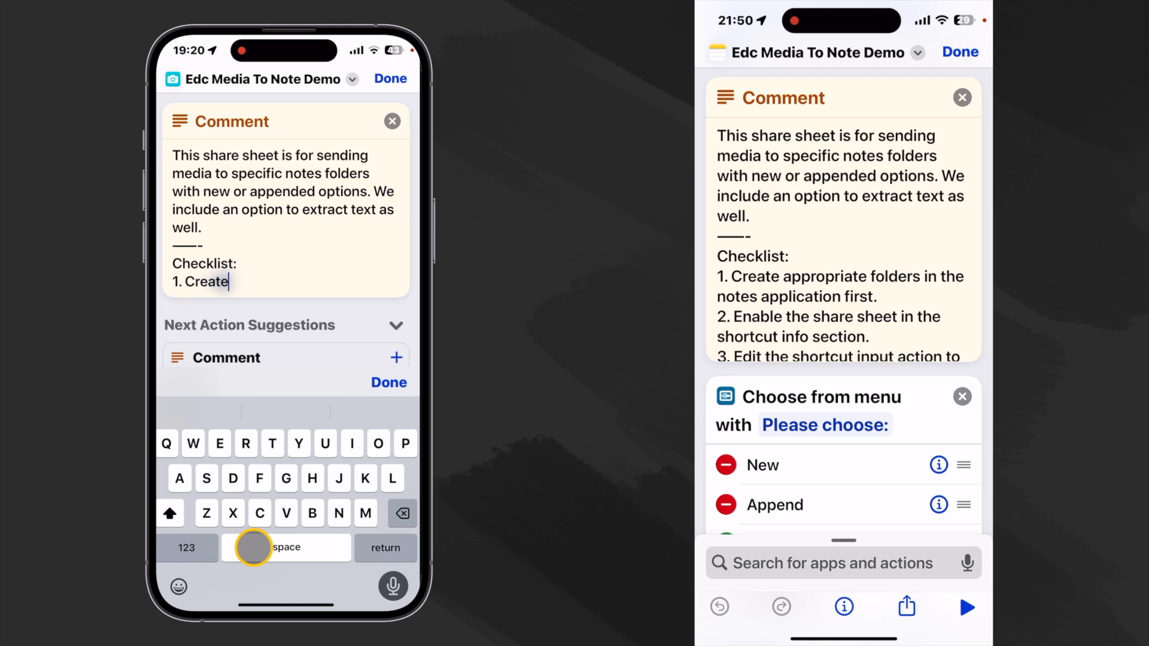
type("appropriate folders in the notes application first.")
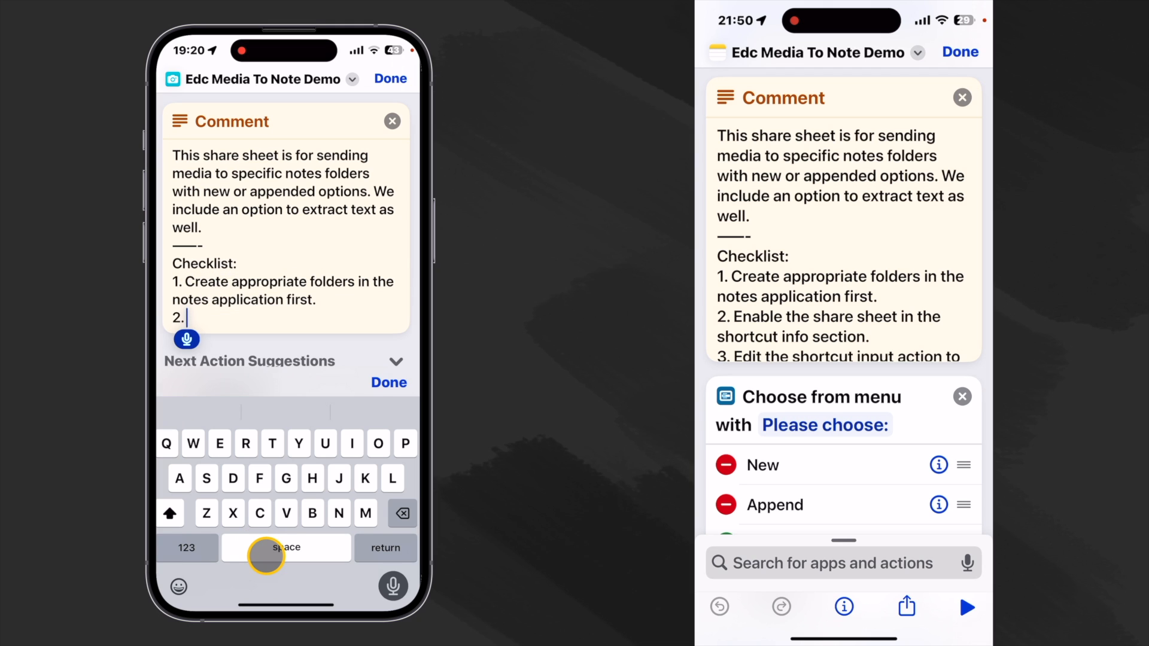
type("Enable the share sheet in the shortcut info section.")
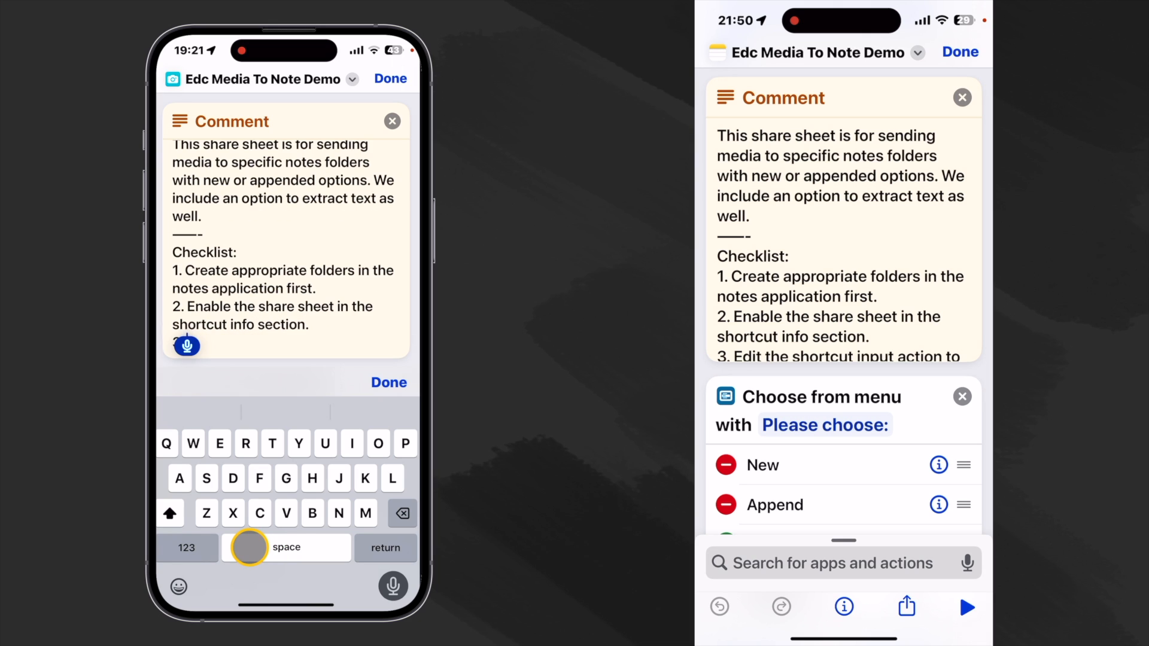
- Finish the setup checklist, note iOS 17.3.1 and February 12, 2024, and close the comment
type("3. Edit the short")
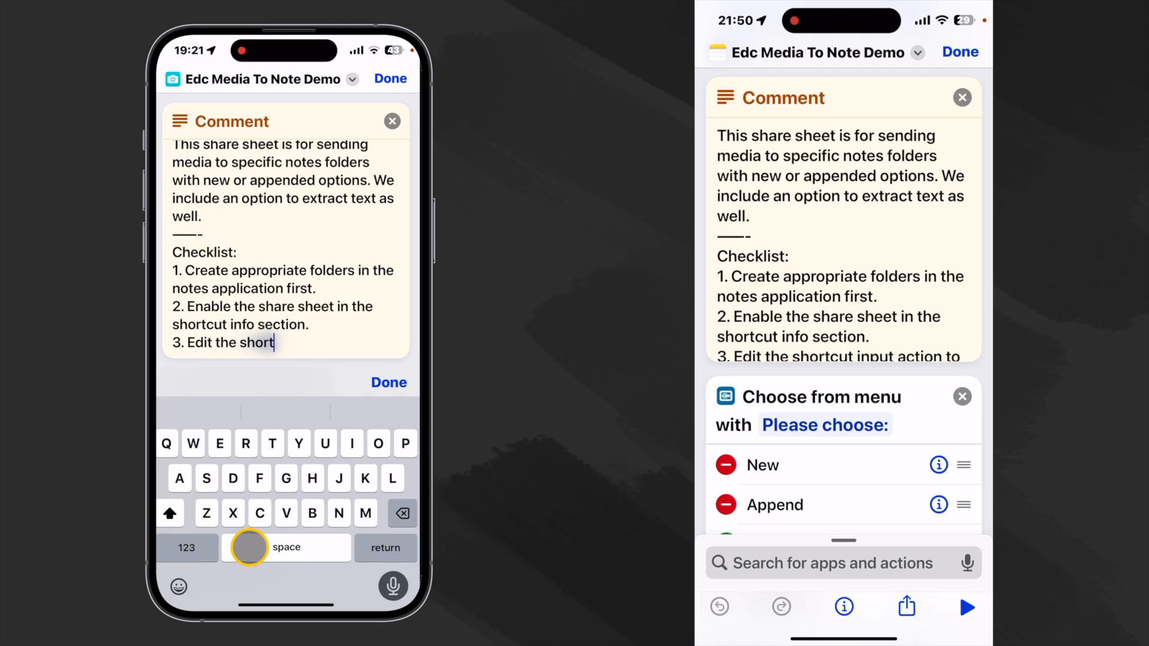
type("cut input action to only include images and media.")
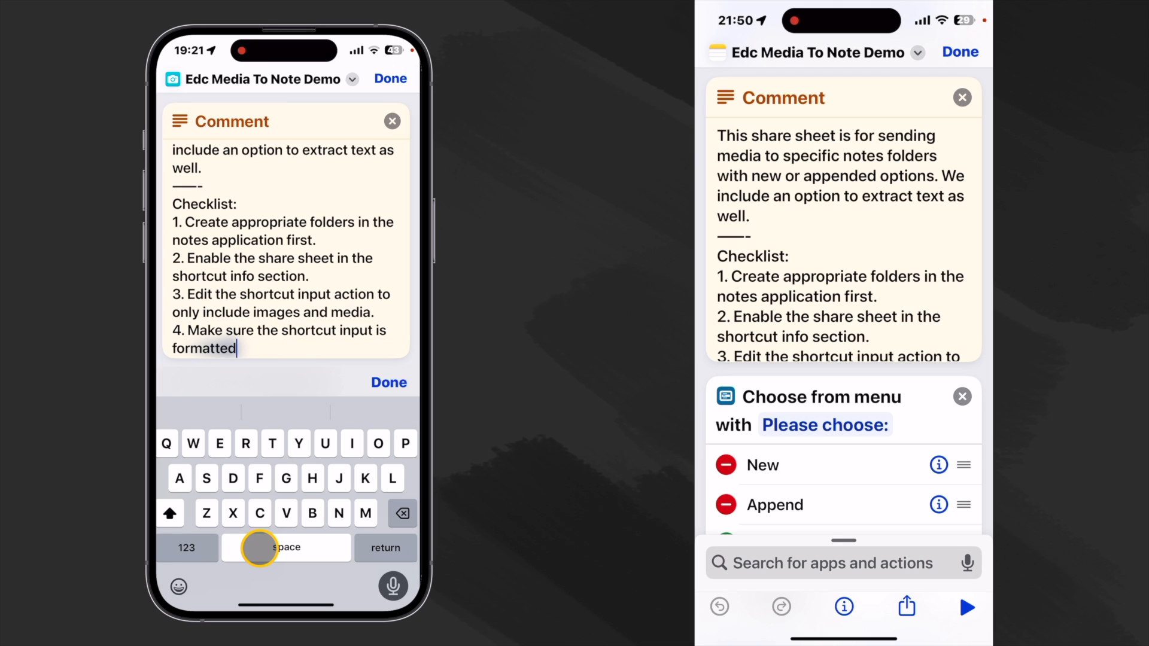
type("as photo media.")
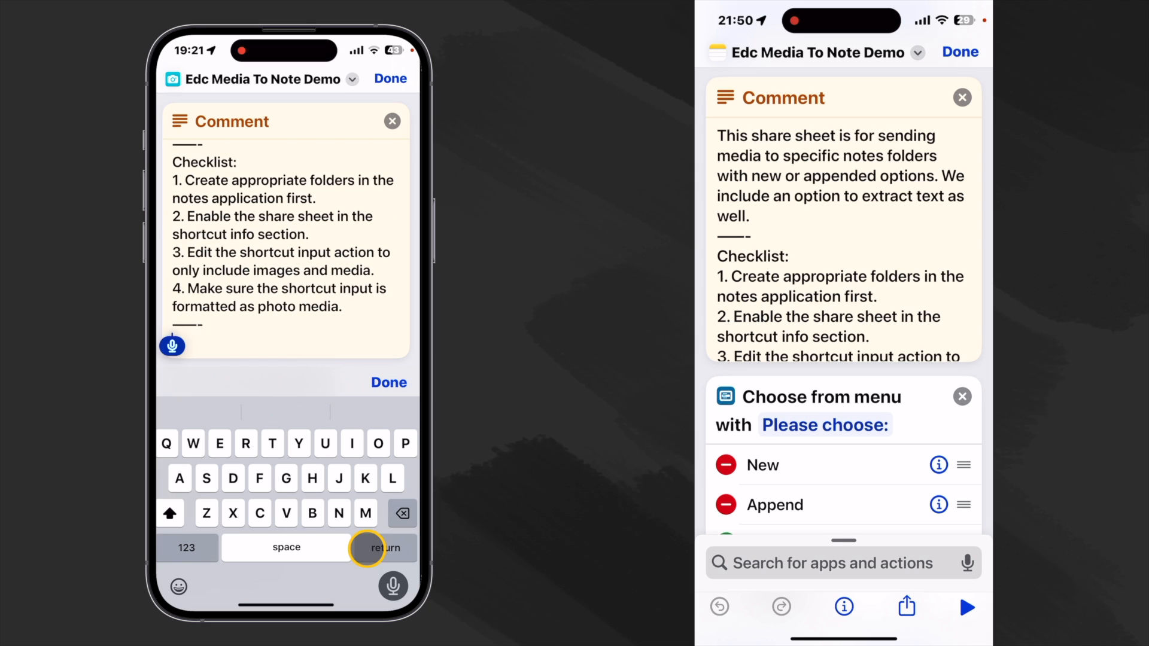
type("iOS 17.3.1")
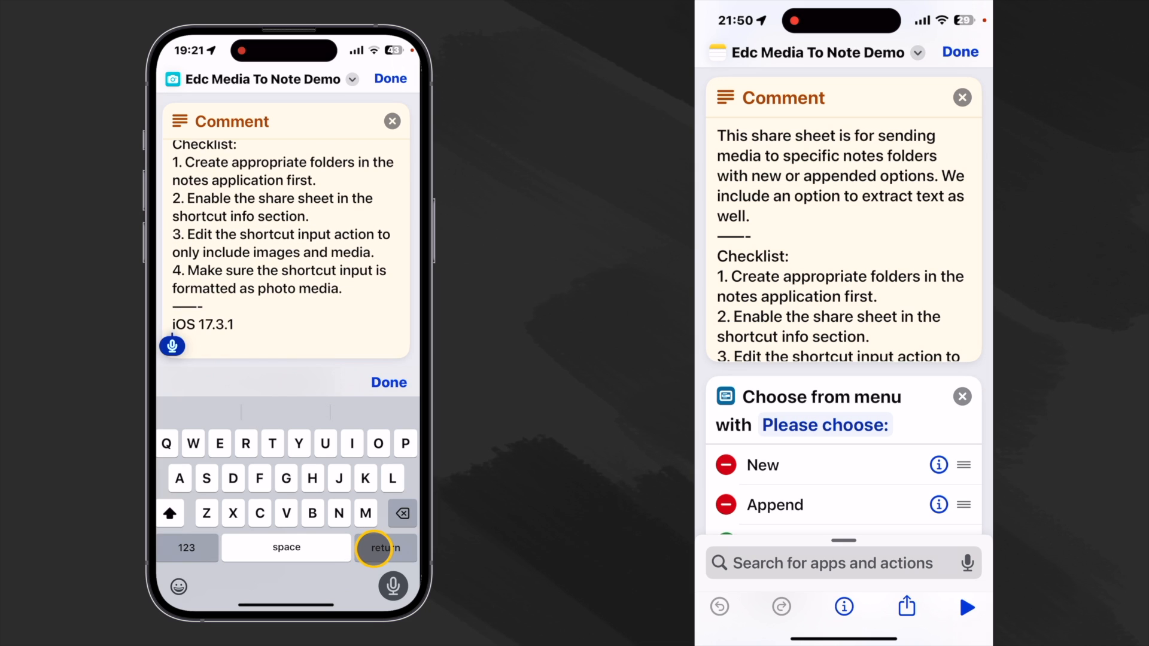
type("February 12")
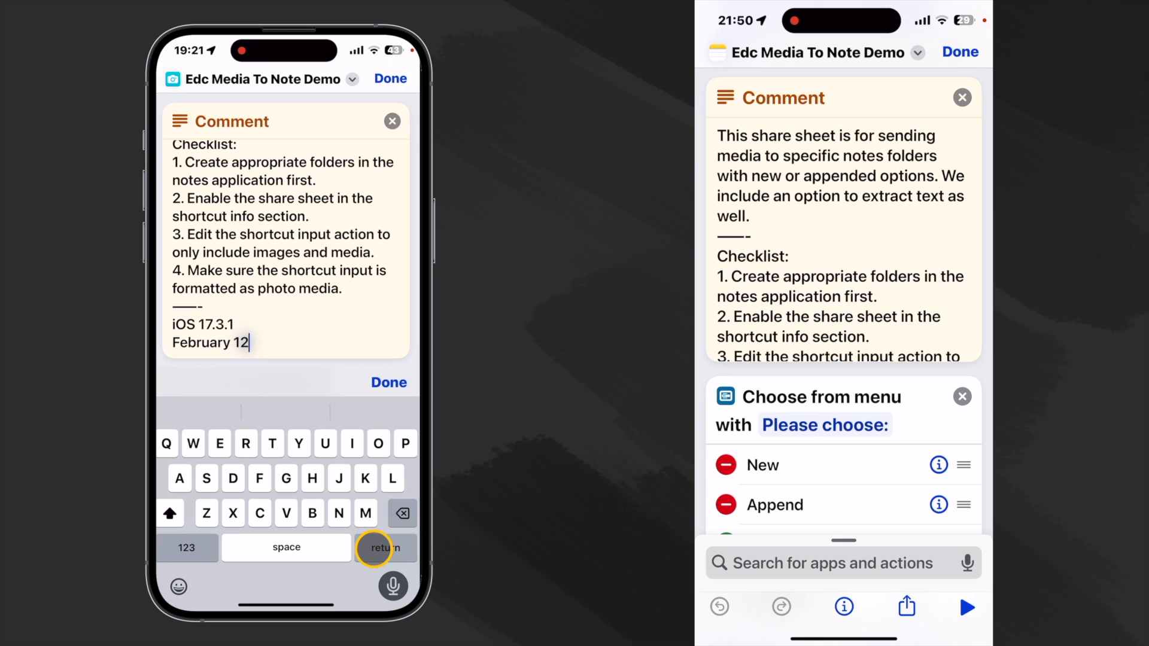
left_click(384, 548)
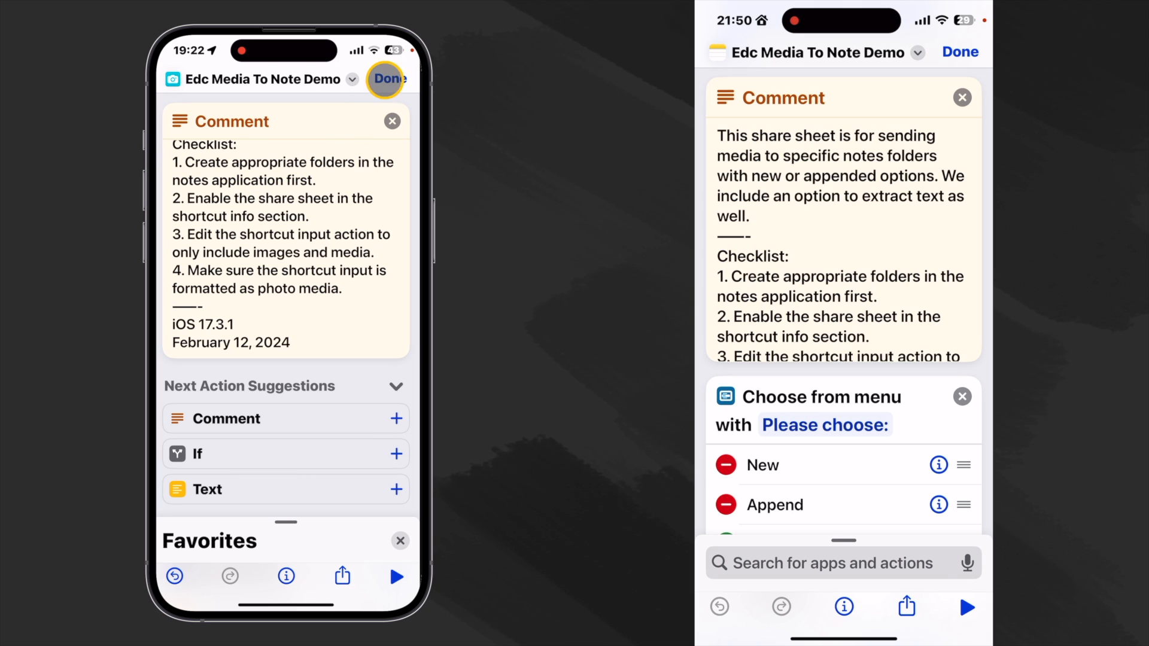
- Save the shortcut and switch to Notes to view the EDC folder list
left_click(384, 79)
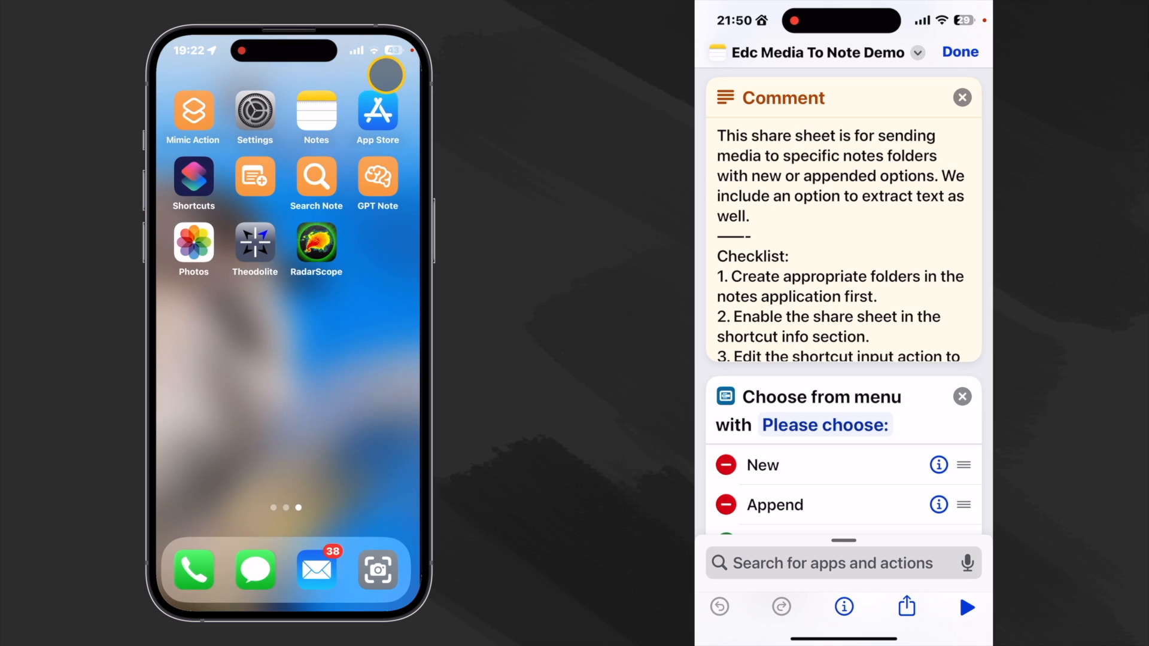
left_click(316, 110)
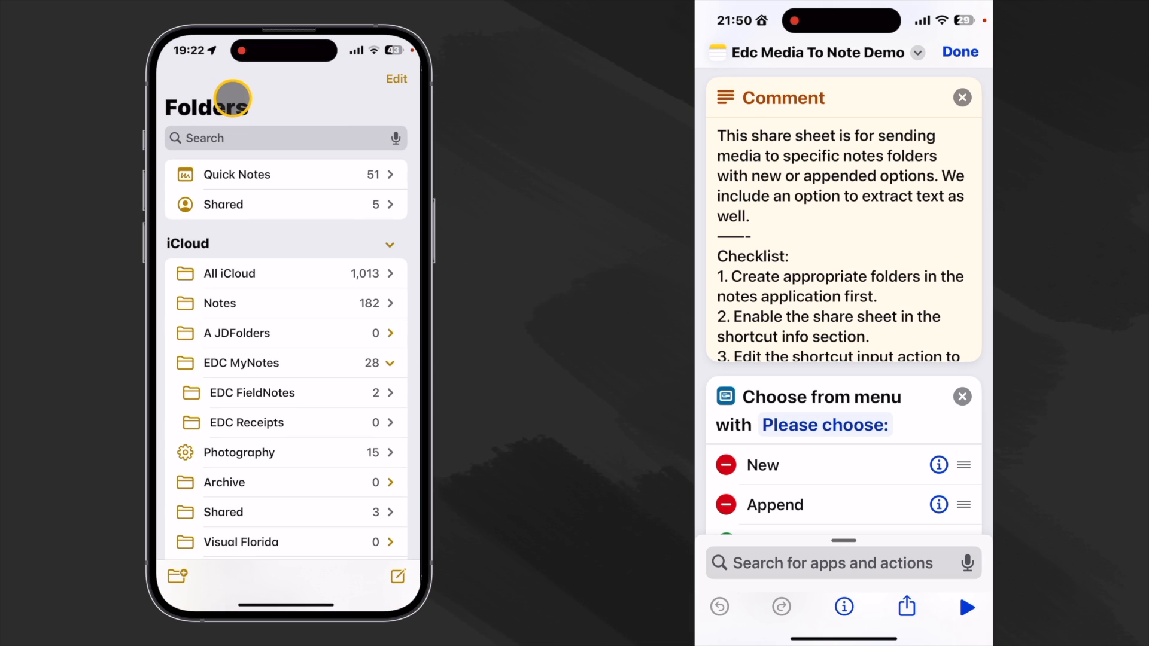
mouse_move(297, 380)
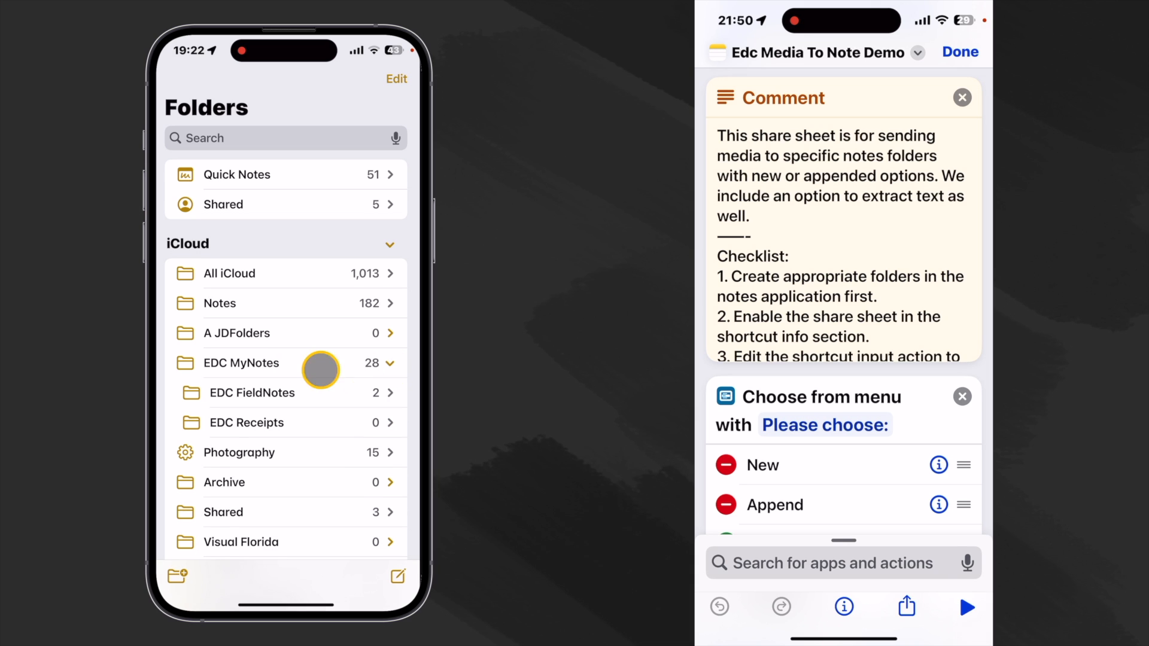
mouse_move(258, 424)
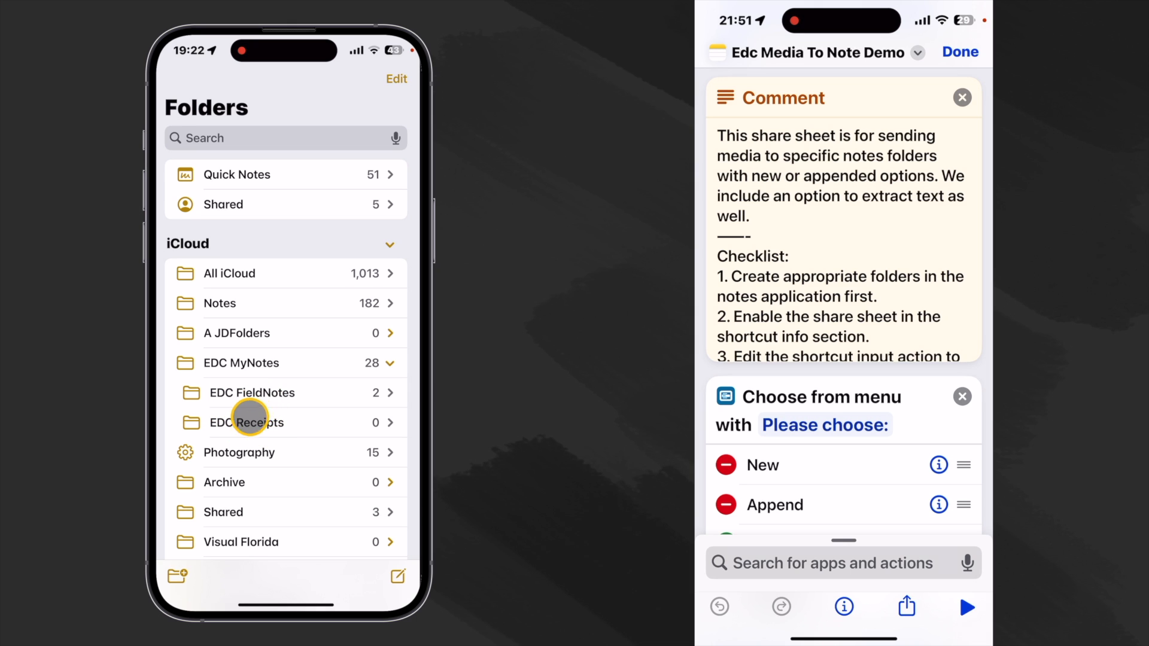
mouse_move(336, 273)
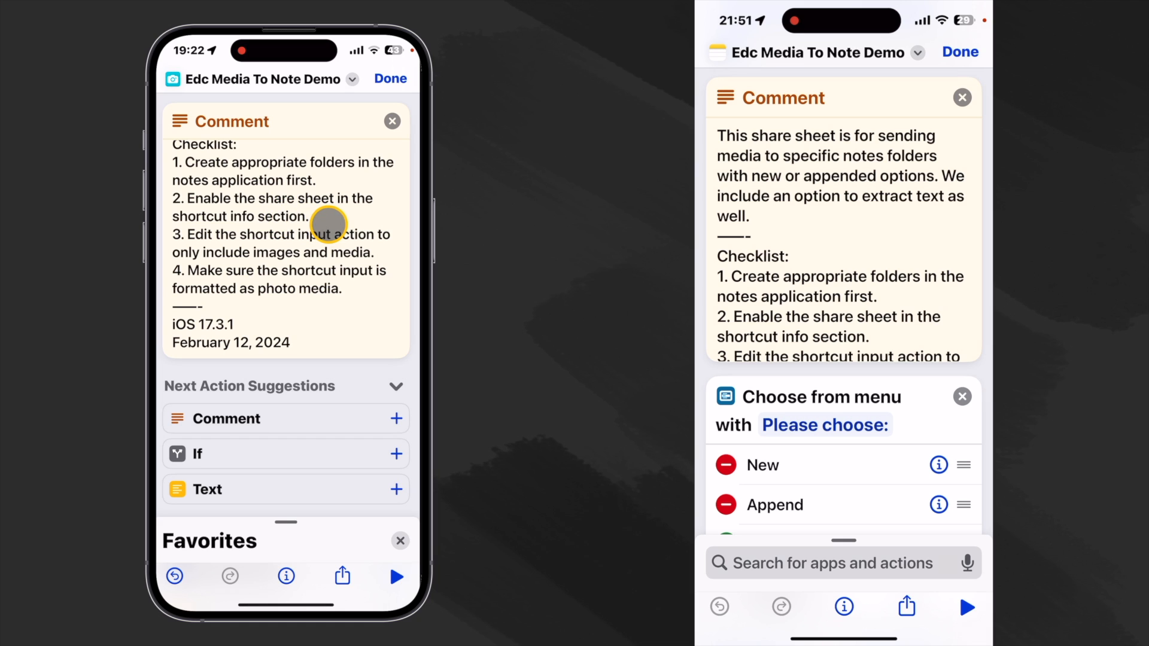
mouse_move(297, 398)
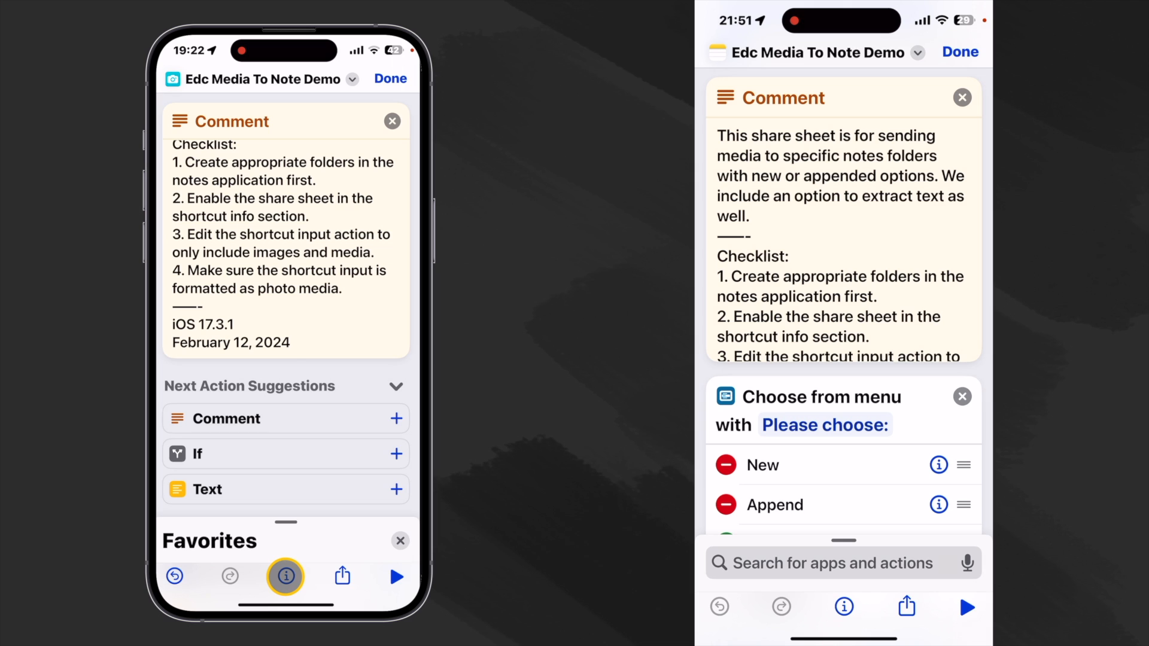
- Enable Show in Share Sheet and limit accepted input to Images and Media only
left_click(285, 577)
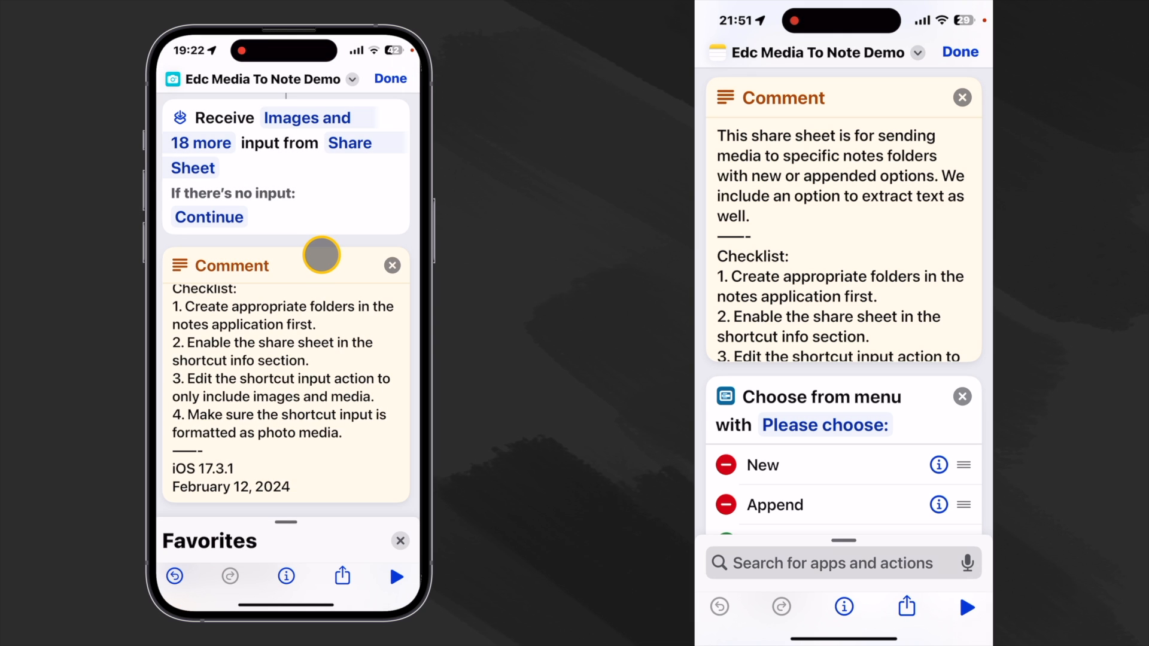
mouse_move(321, 236)
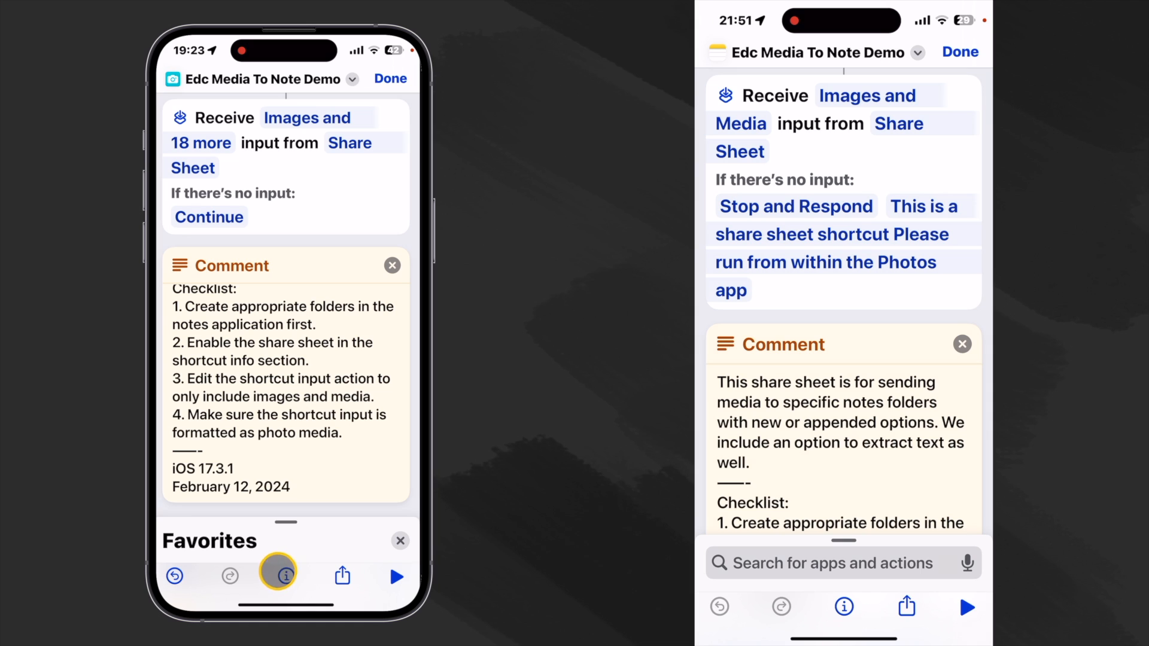
mouse_move(272, 120)
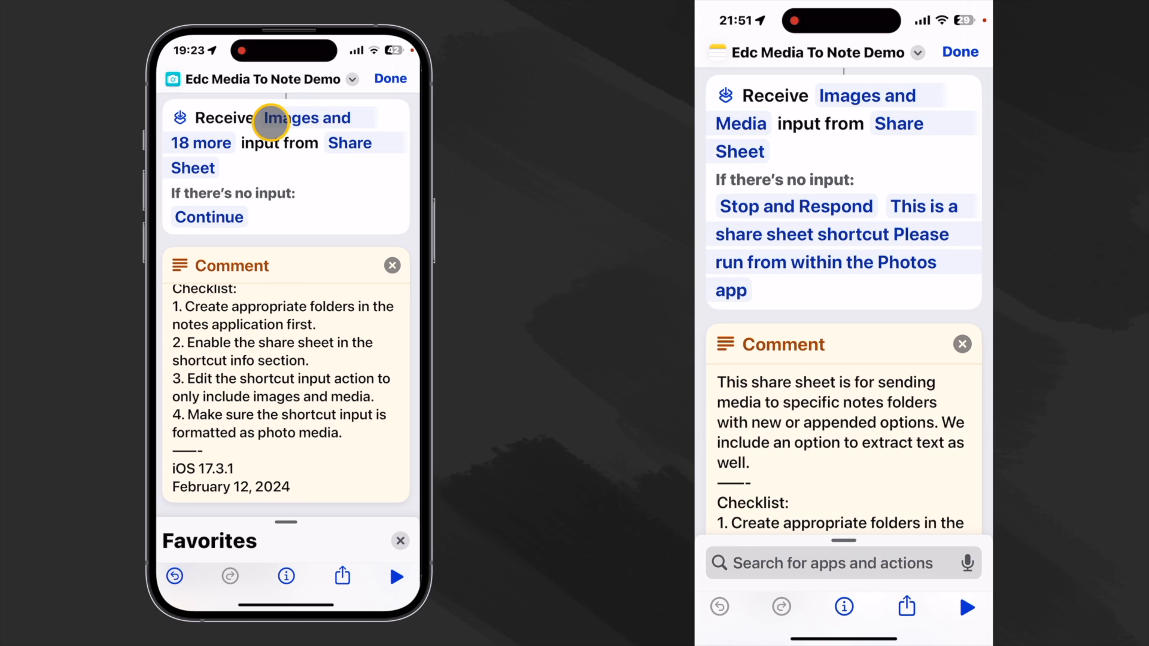
mouse_move(272, 143)
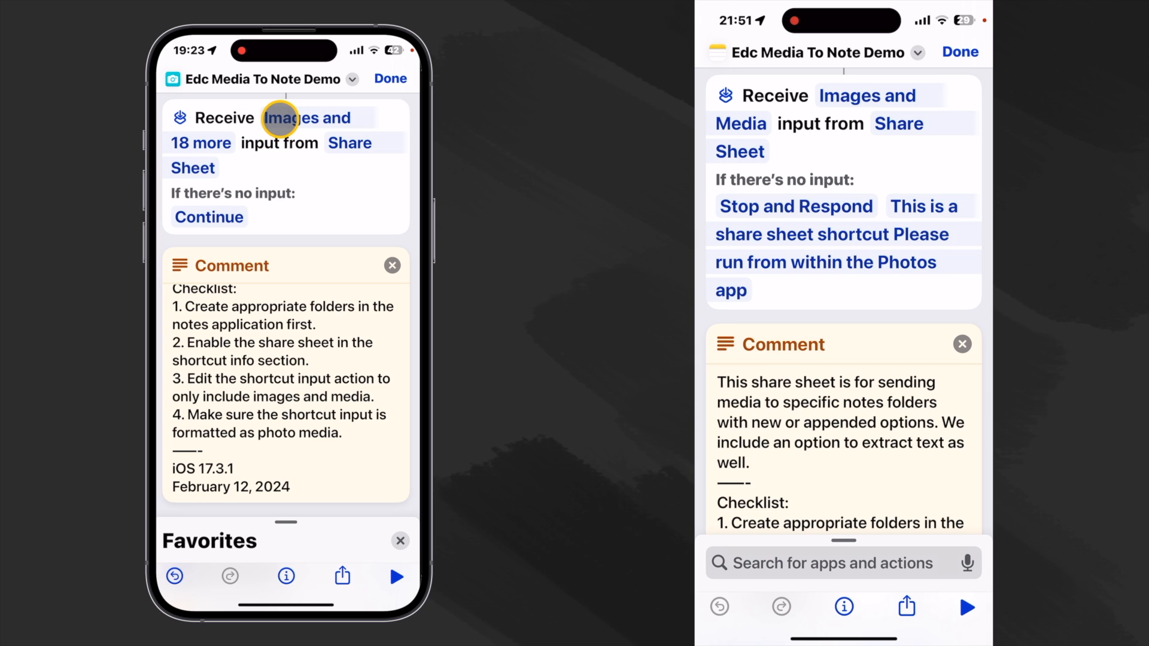
left_click(301, 119)
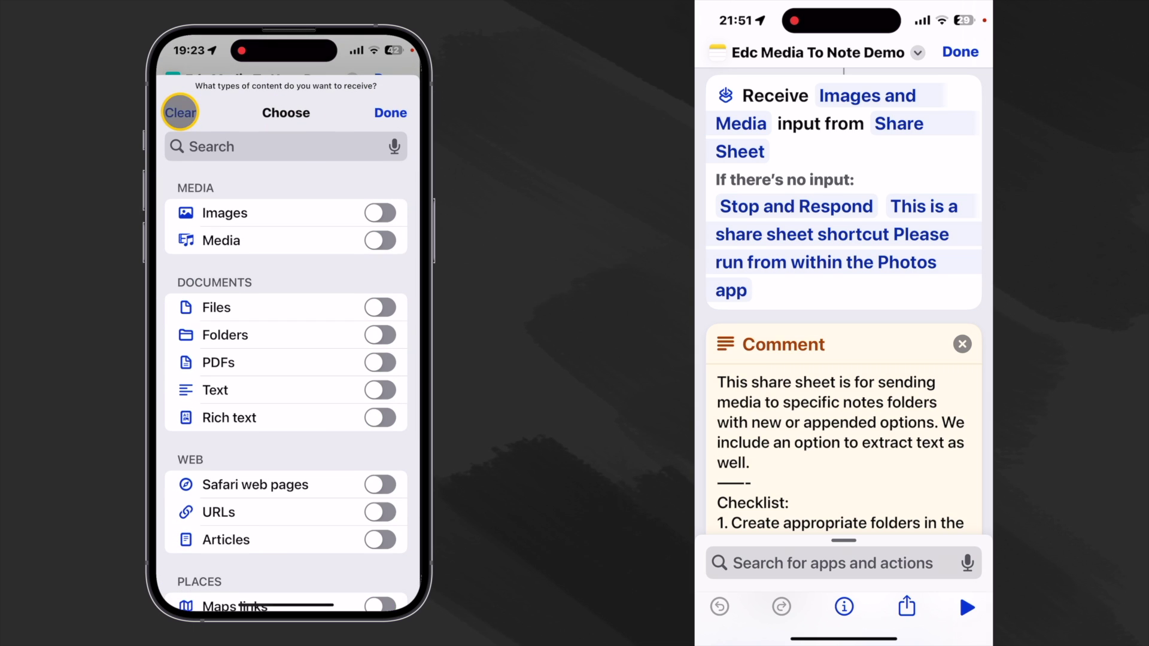
left_click(381, 213)
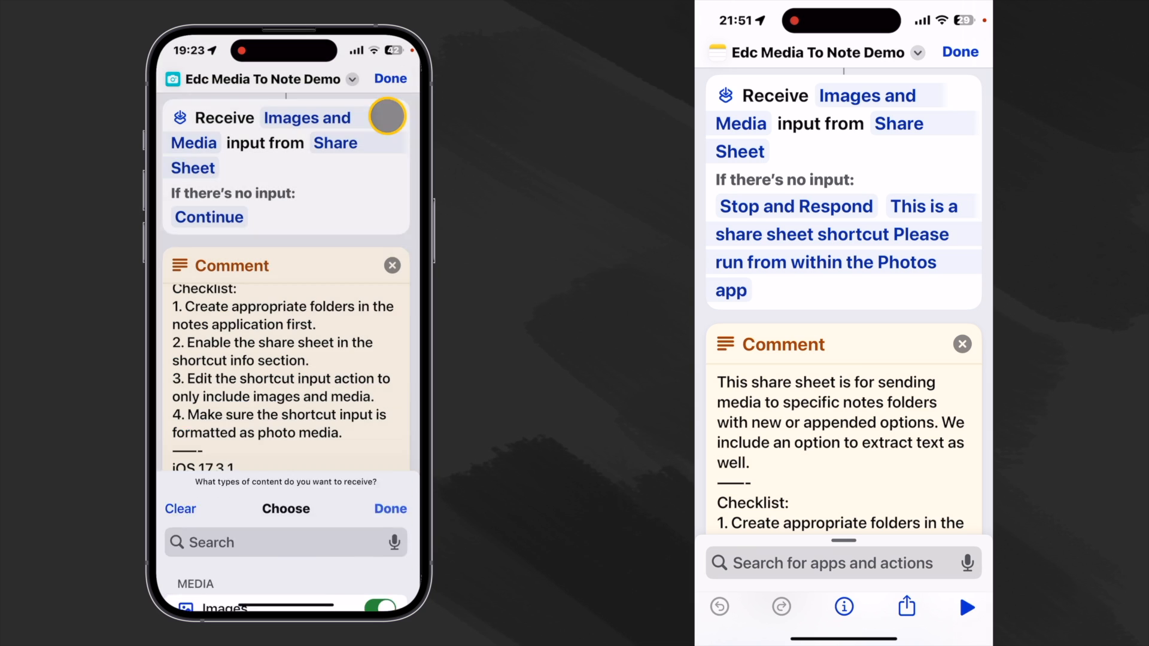
left_click(390, 509)
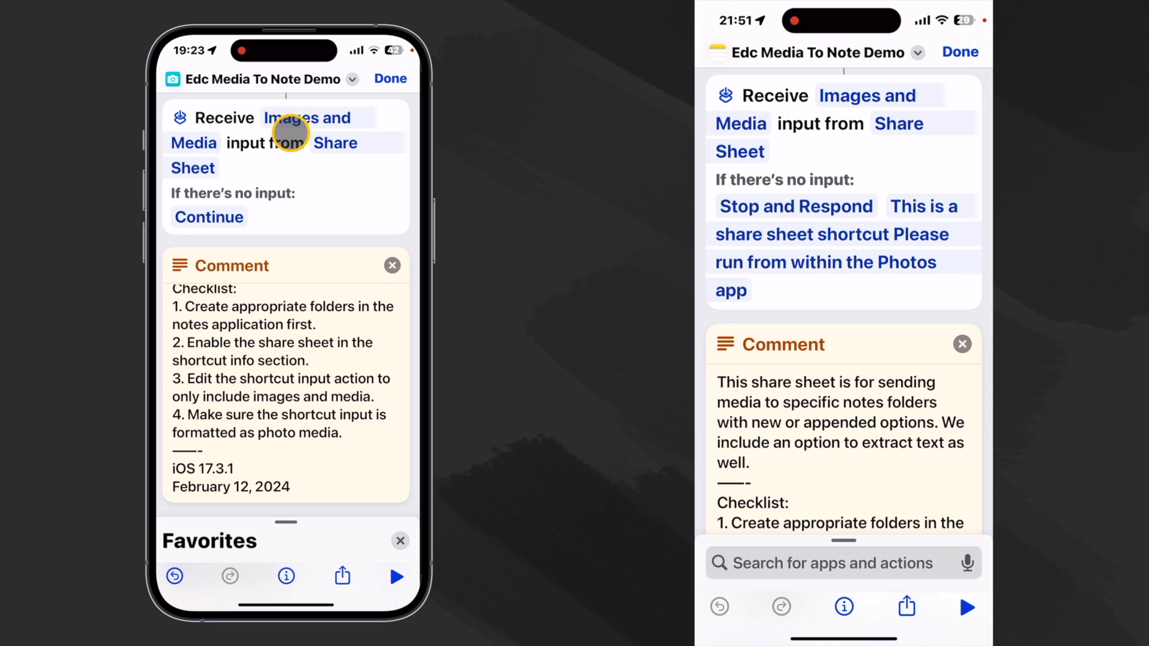
mouse_move(324, 143)
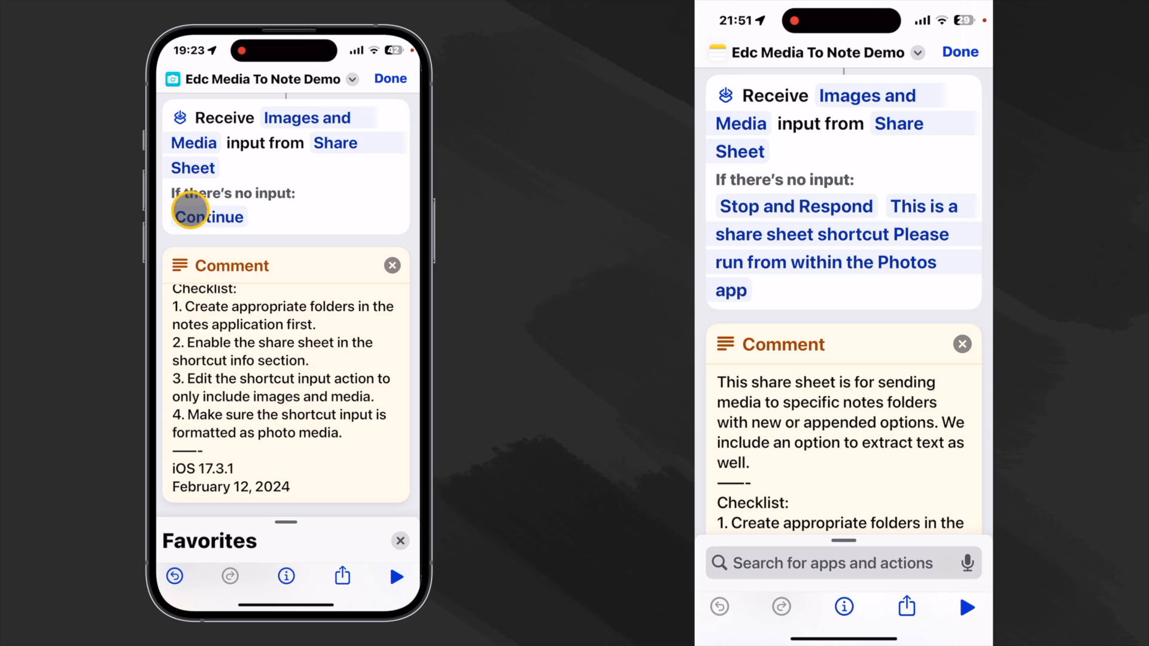
mouse_move(256, 213)
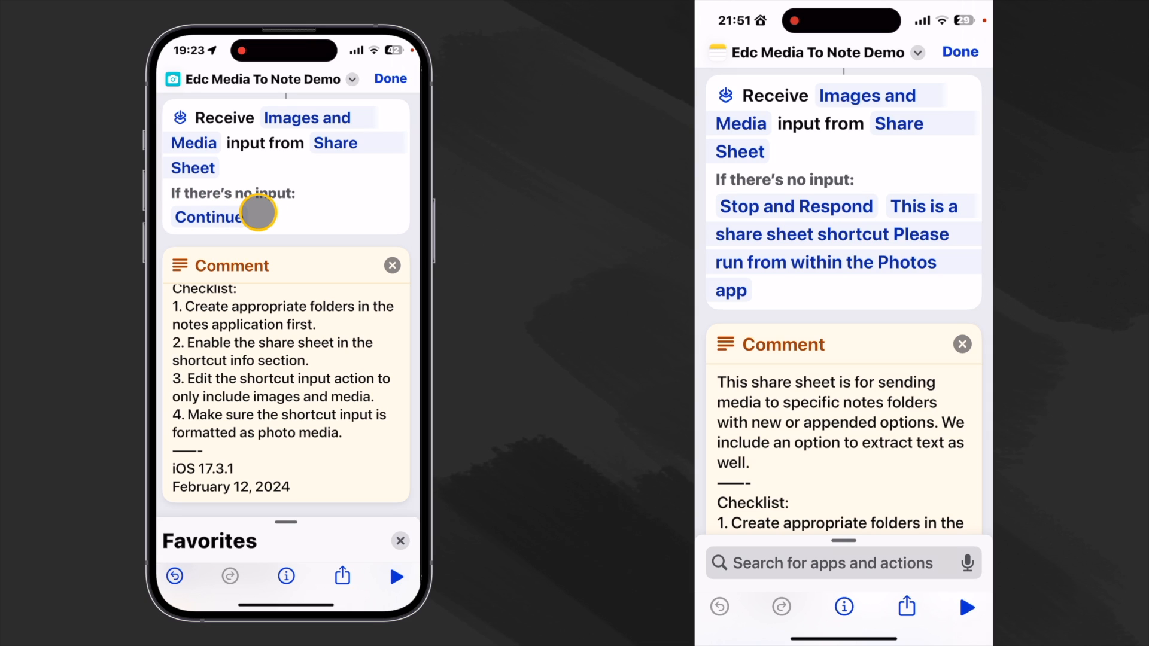
mouse_move(286, 225)
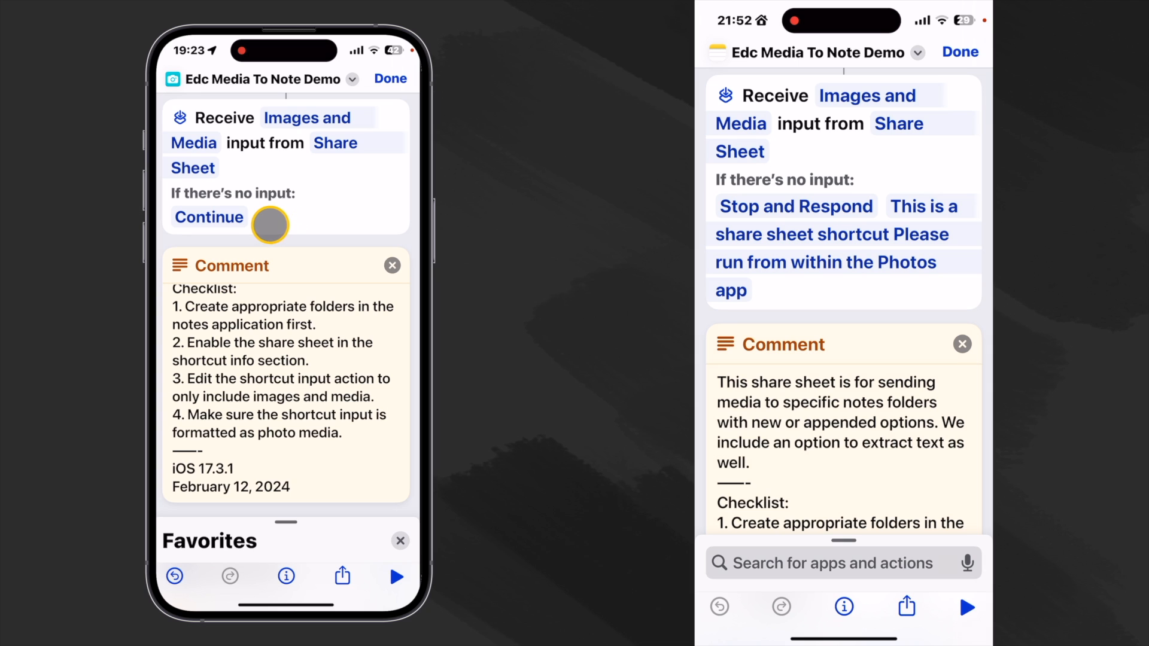
- Set no-input behaviour to Stop and Respond with 'This is a share sheet shortcut please...' message
left_click(208, 217)
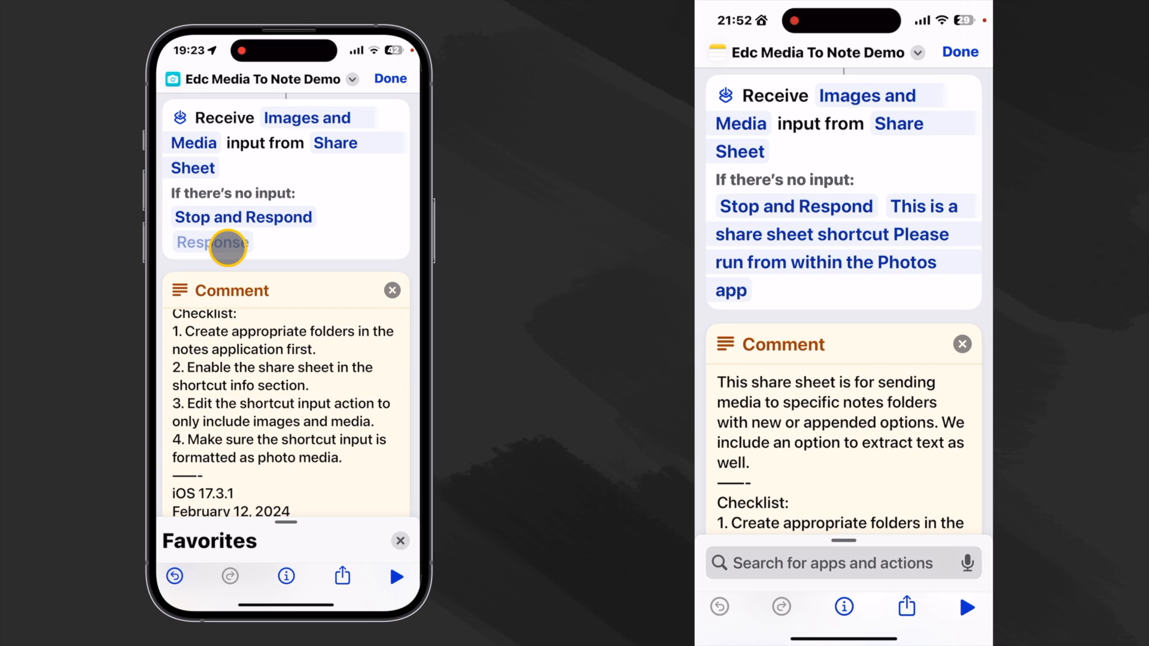
left_click(213, 242)
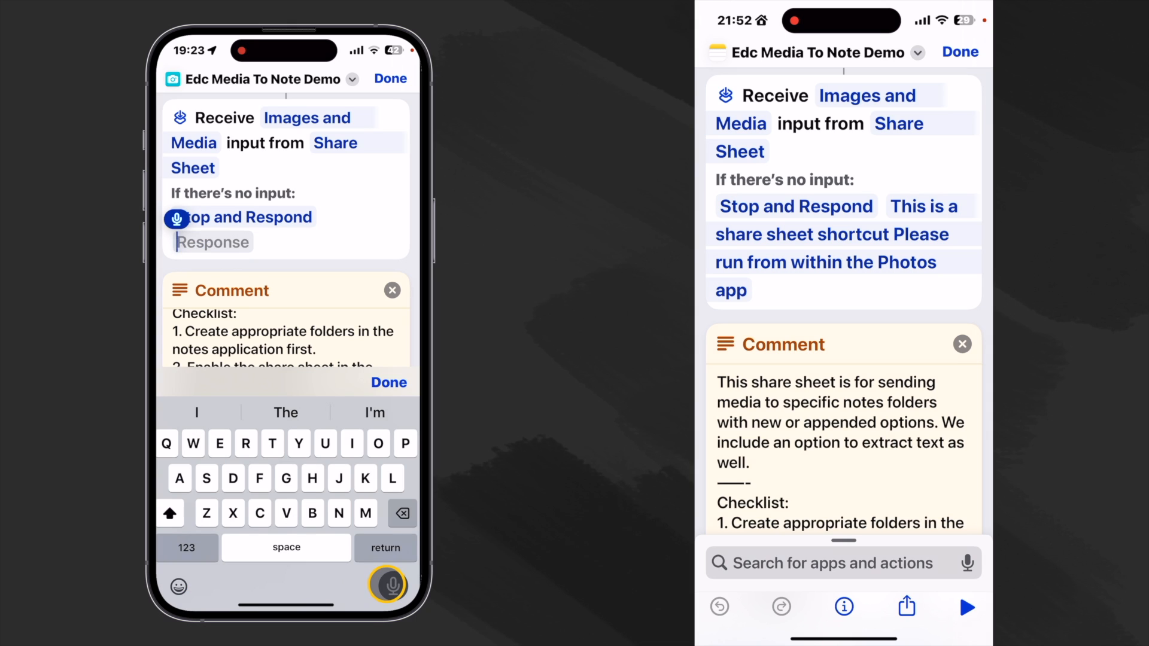
type("This is a share")
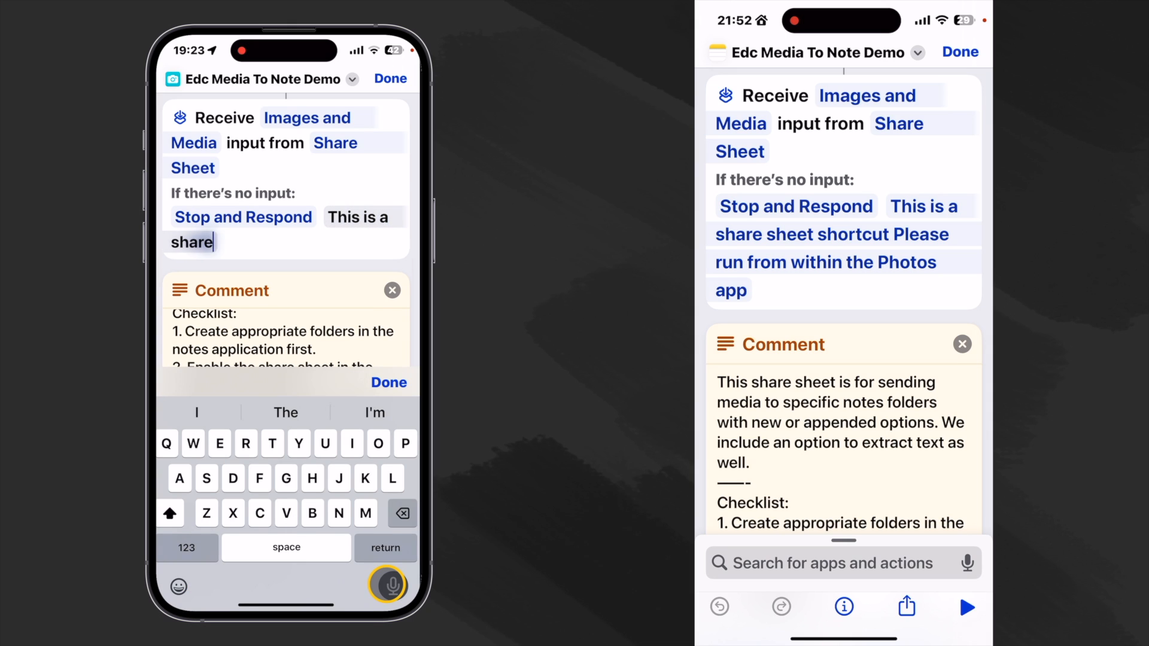
type("sheet shortcut")
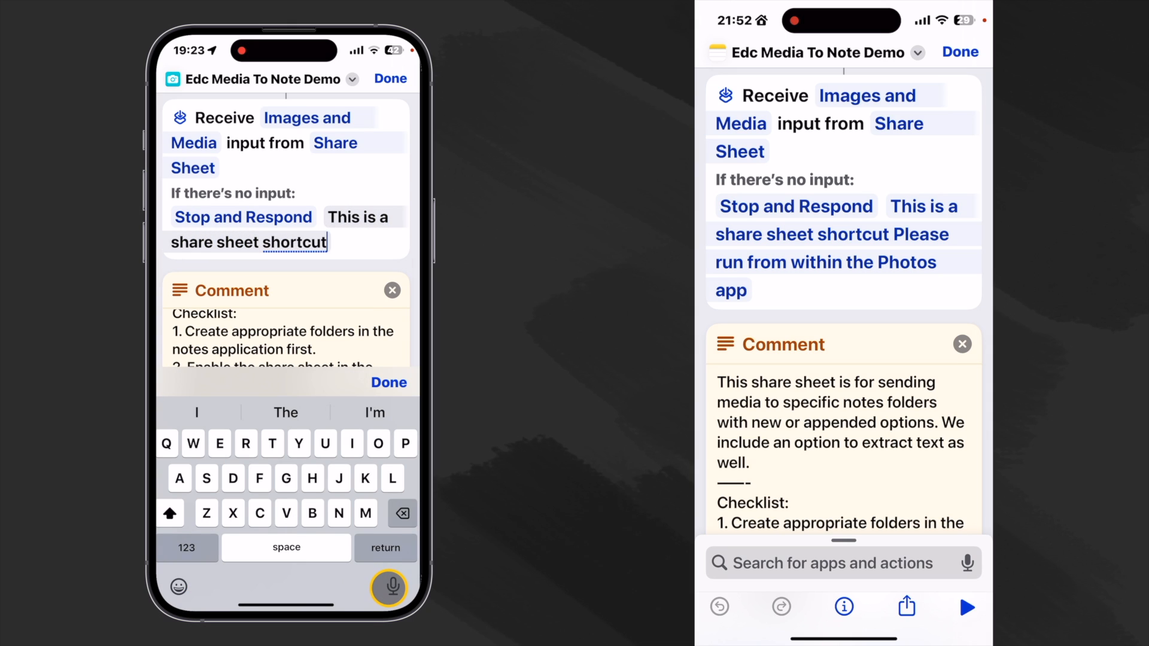
type("please run from within the Photos app")
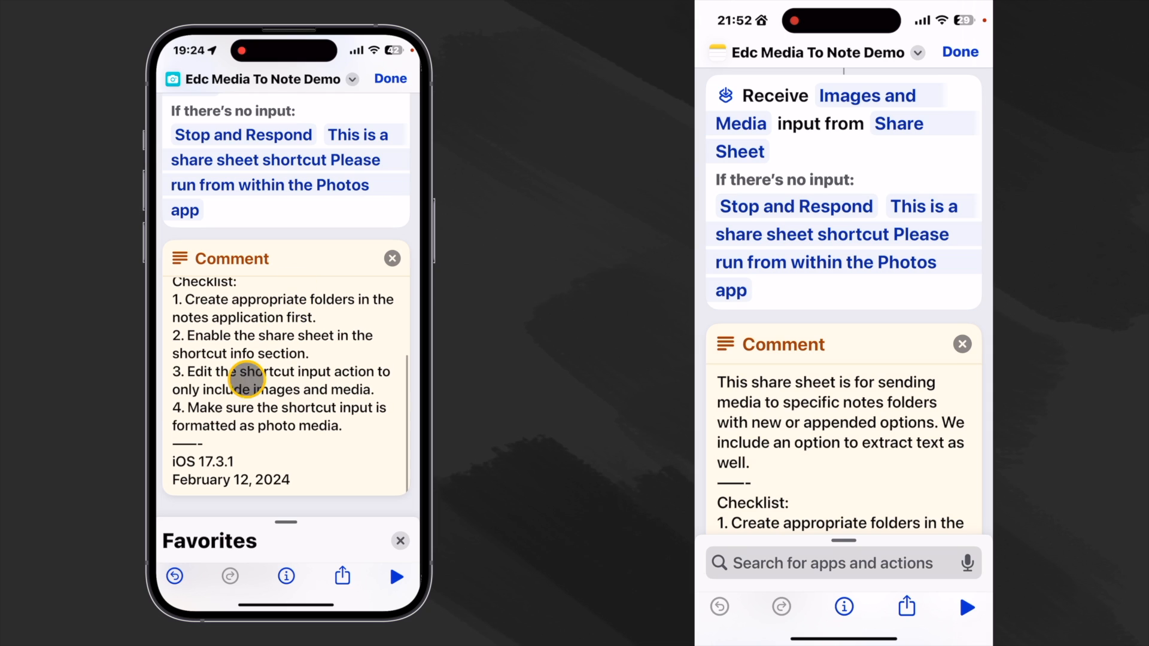
mouse_move(285, 431)
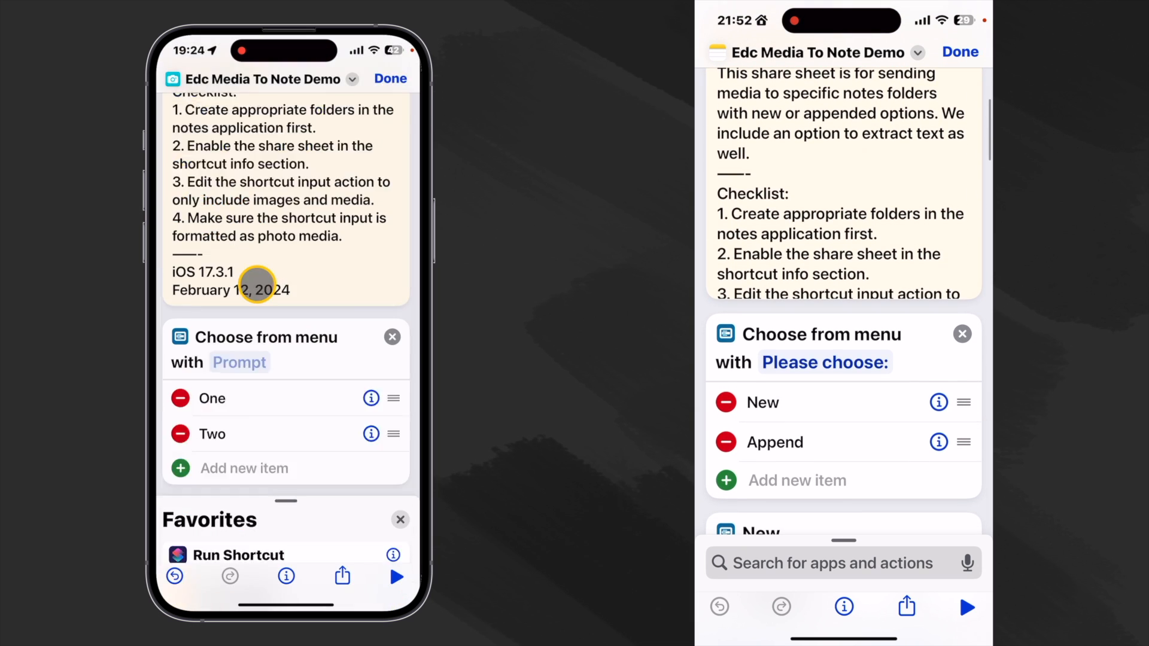
- Add a Choose from Menu with prompt 'Please choose:' and options New and Append
scroll("down", 3)
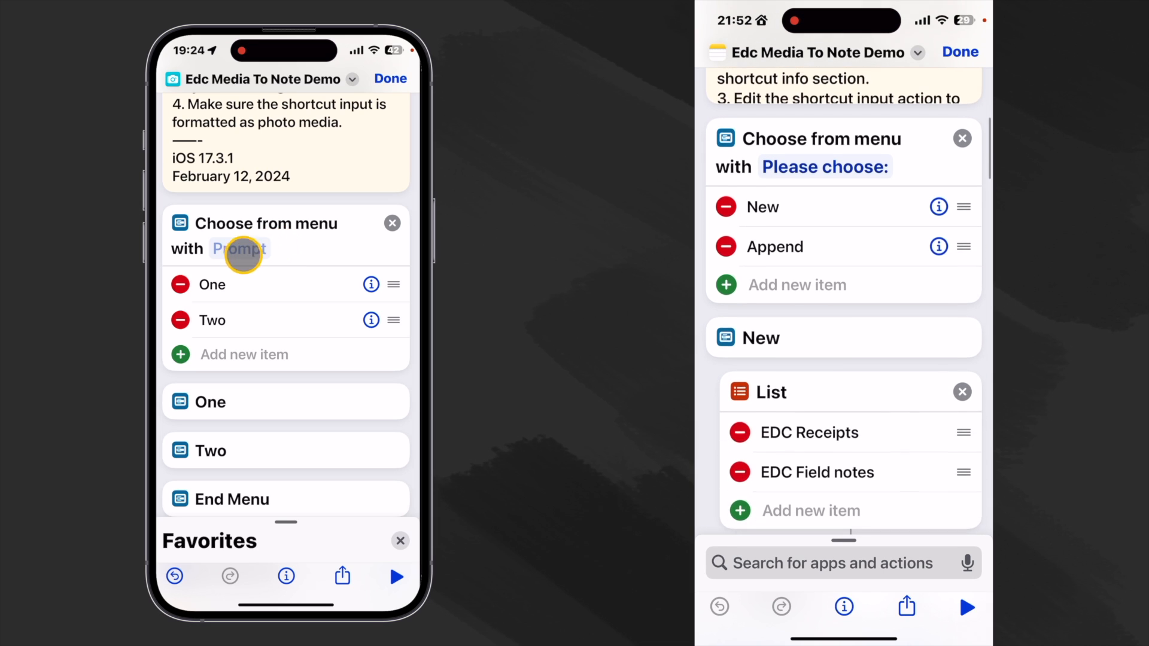
left_click(240, 249)
type("Please choose:")
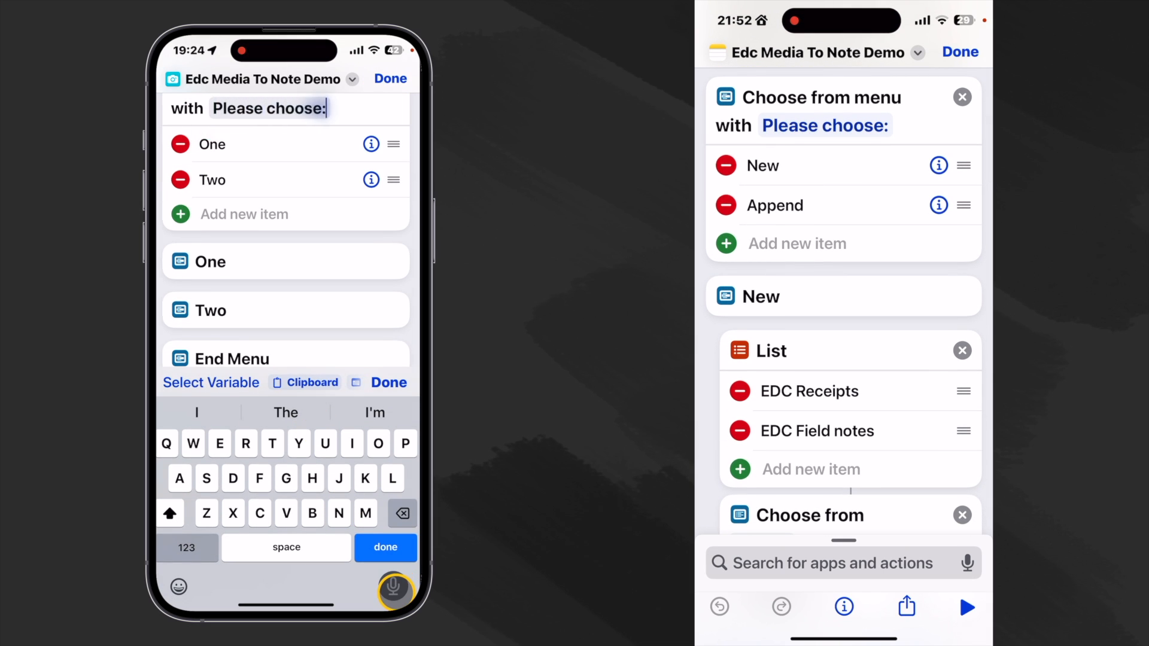
left_click(212, 144)
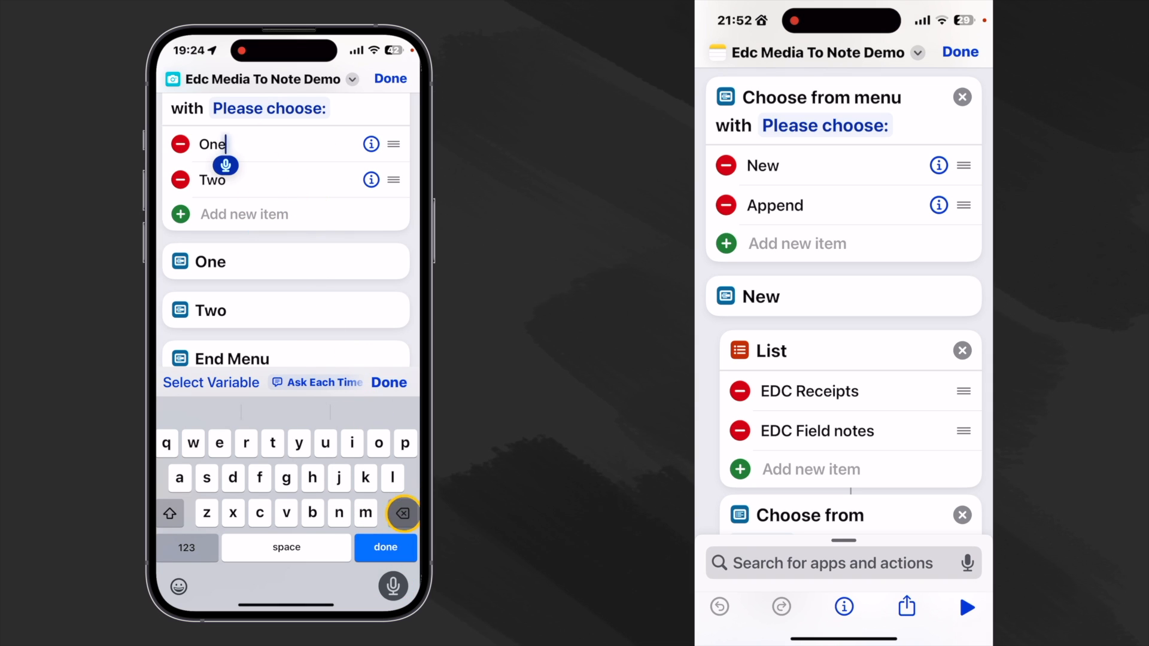
type("New")
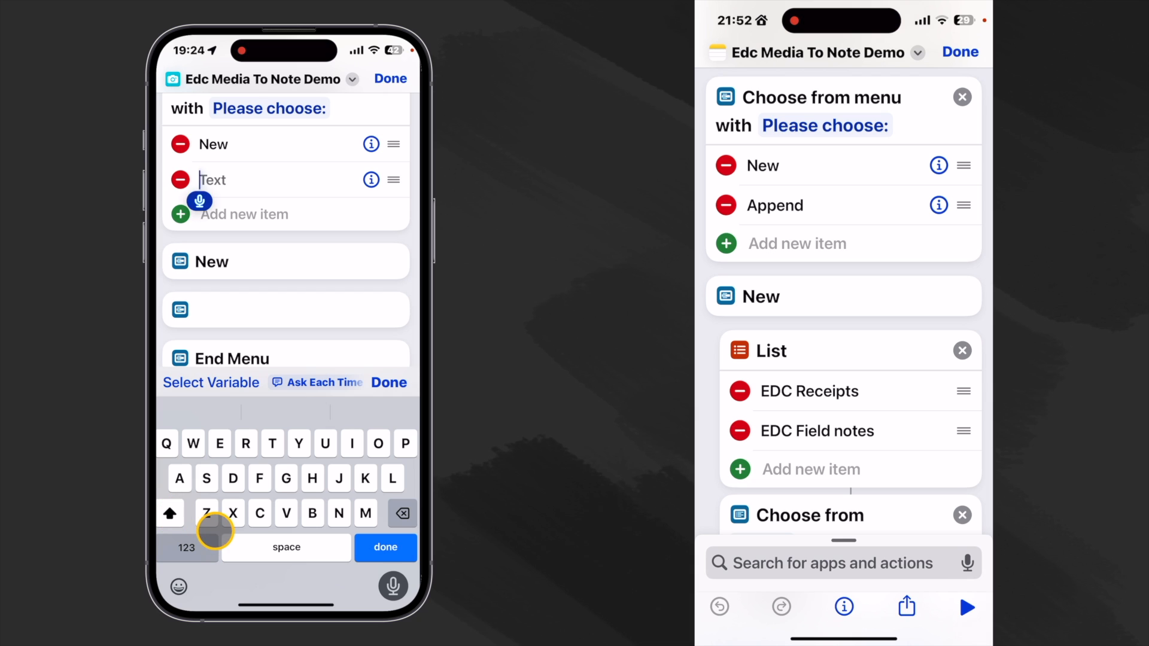
type("Append")
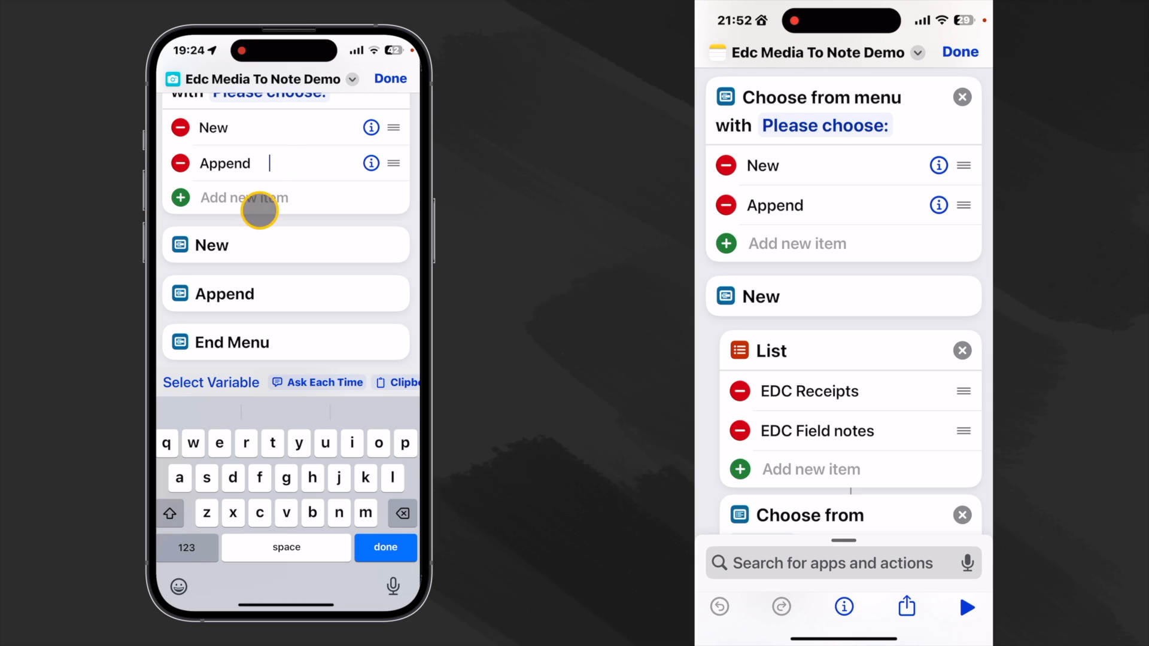
mouse_move(247, 238)
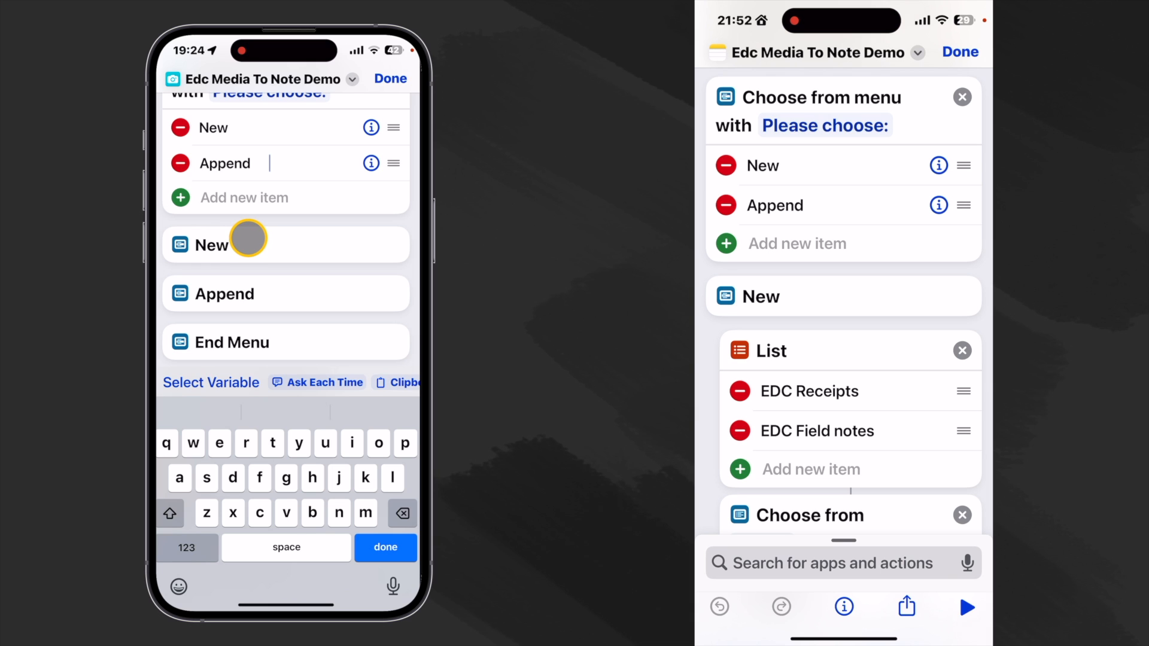
- Under New, add a List of EDC receipts and EDC field notes feeding a Choose from List step
left_click(385, 547)
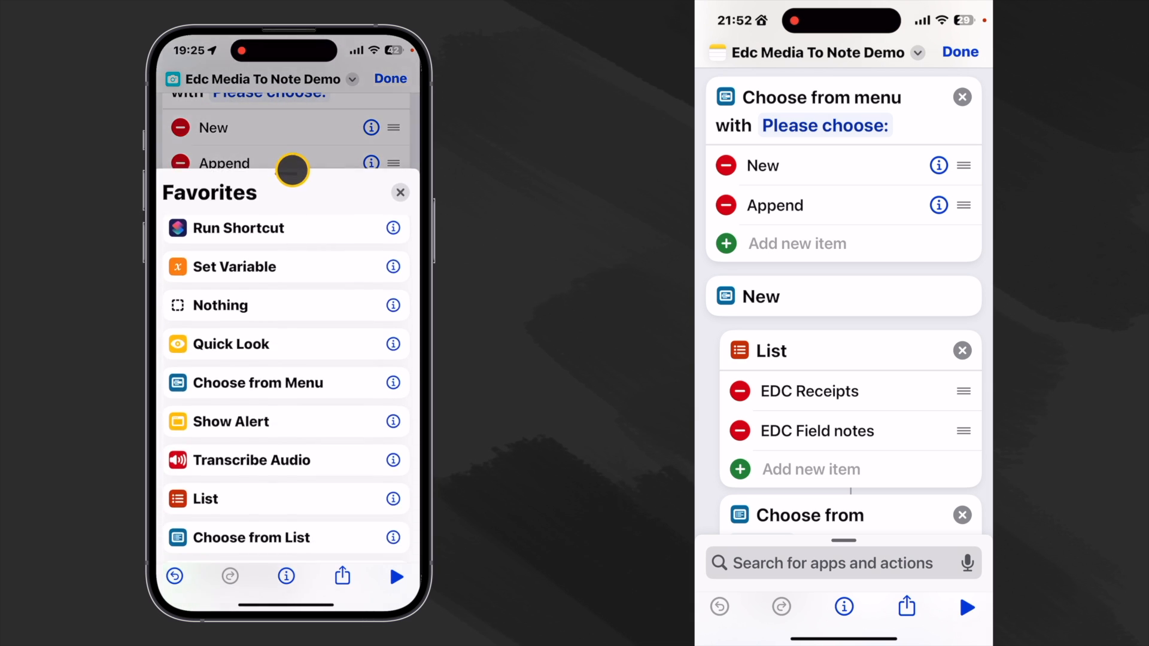
scroll("down", 3)
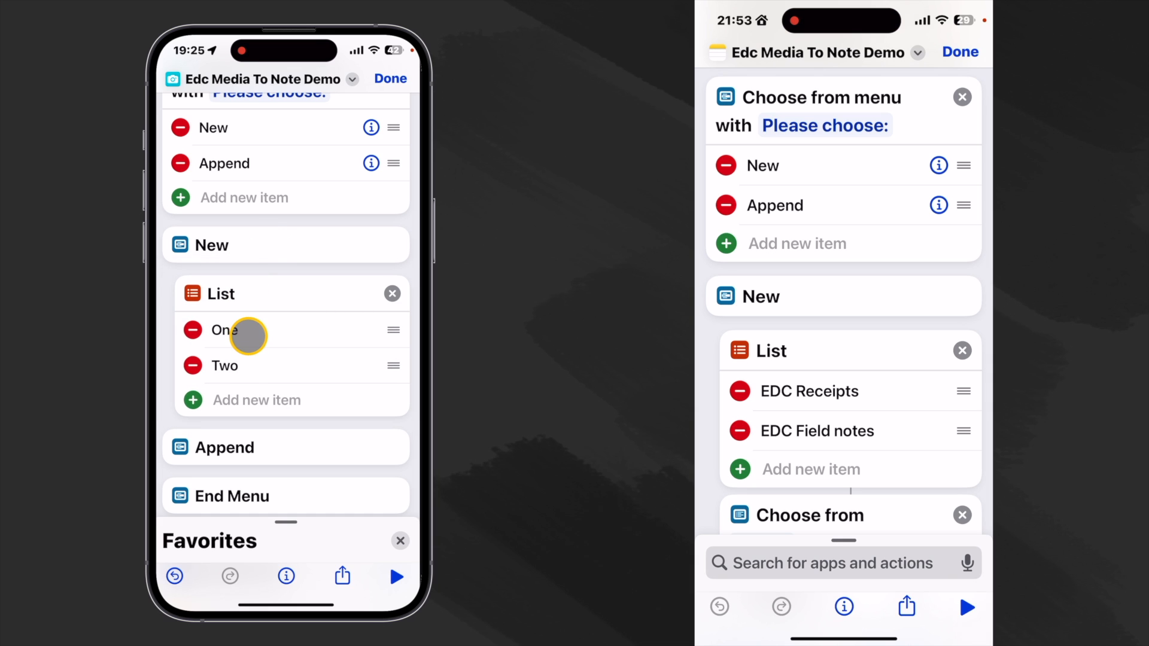
left_click(224, 330)
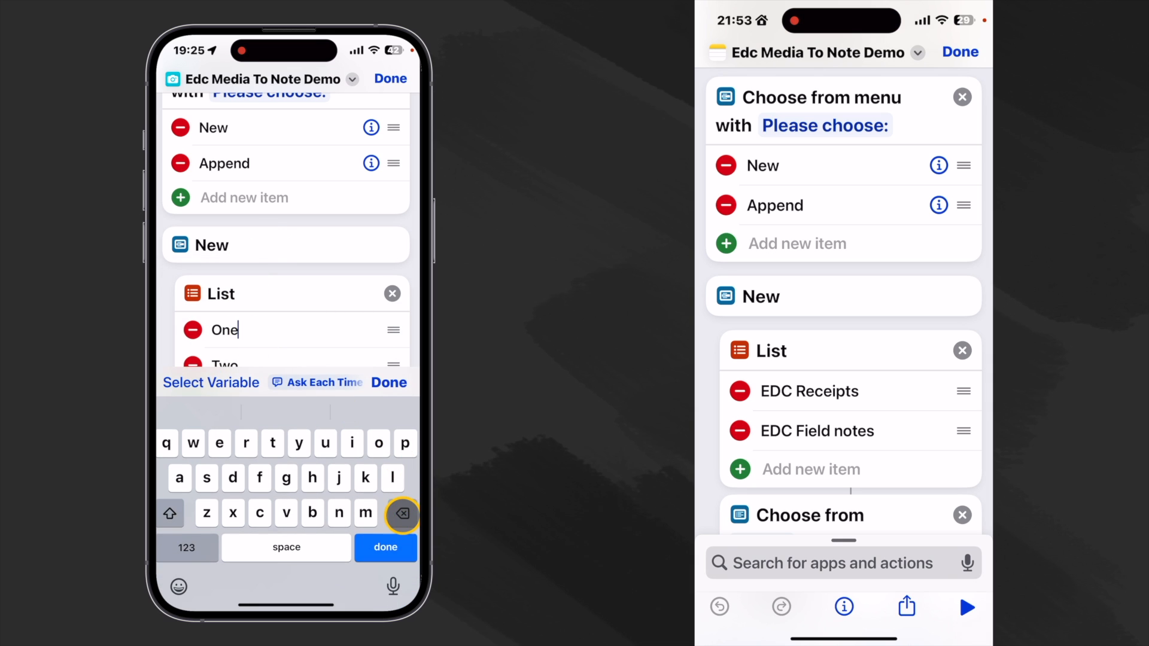
left_click(402, 514)
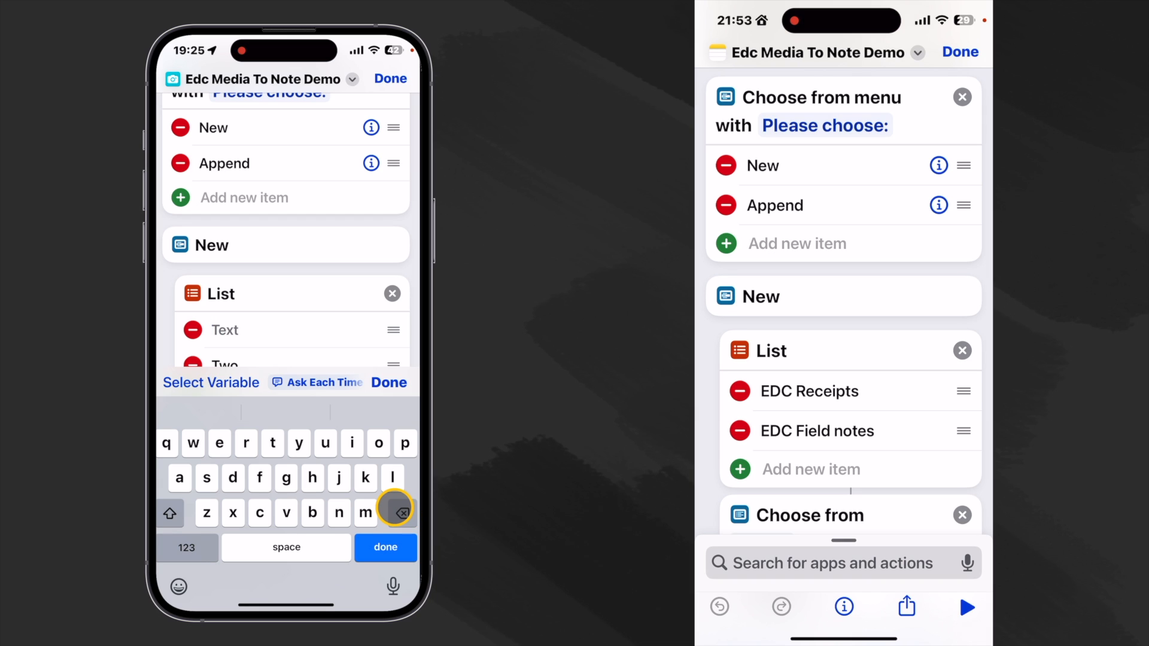
type("EDC receipts")
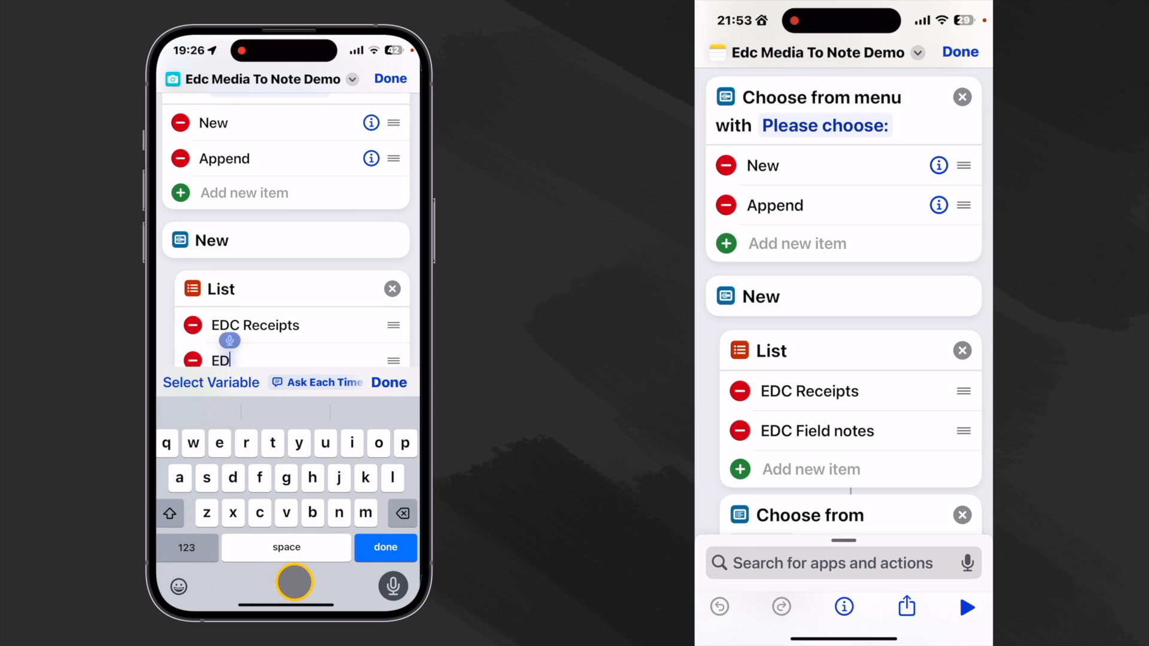
type("C field notes")
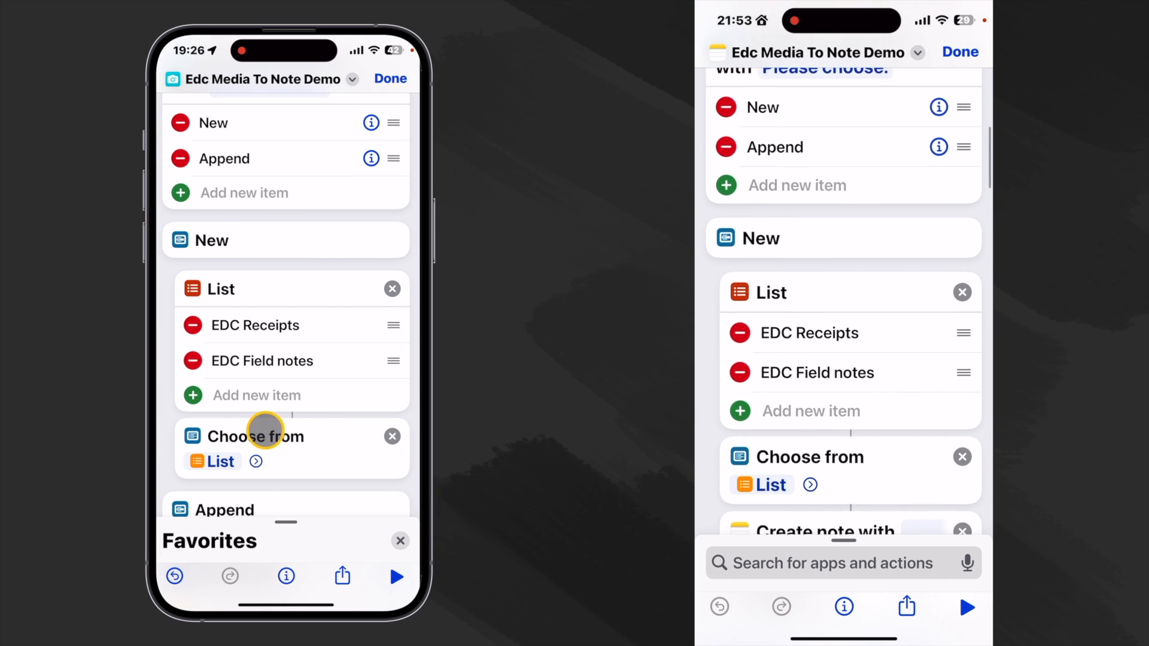
- Add a Create Note step with the earlier Text as its body in the chosen folder
scroll("down", 3)
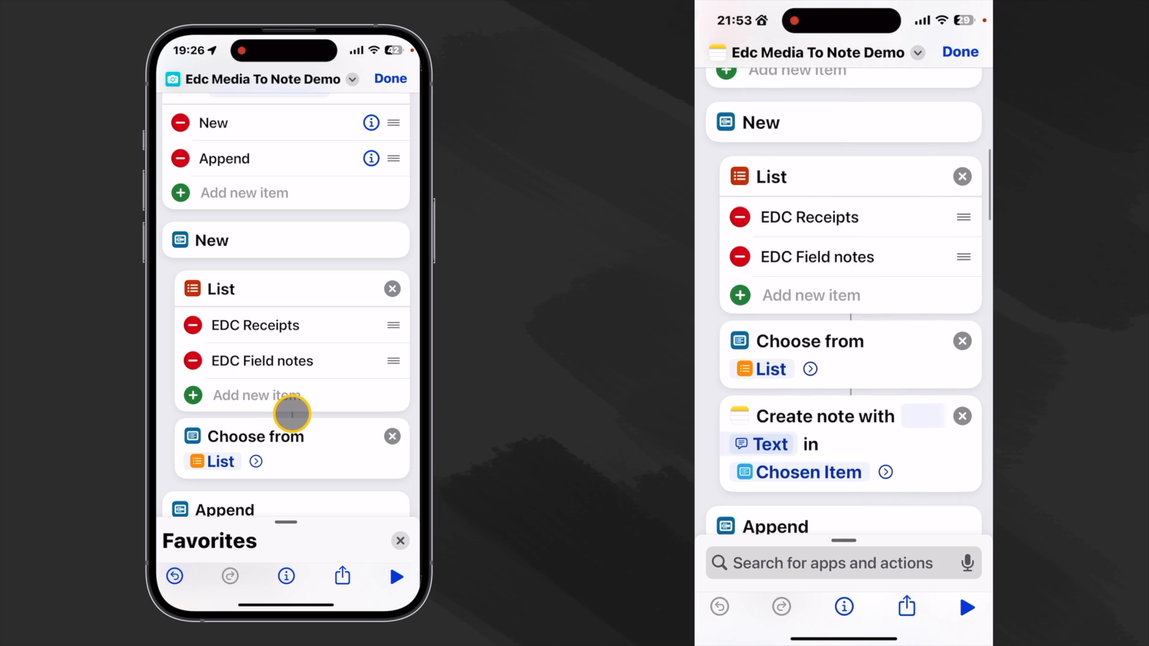
scroll("up", 3)
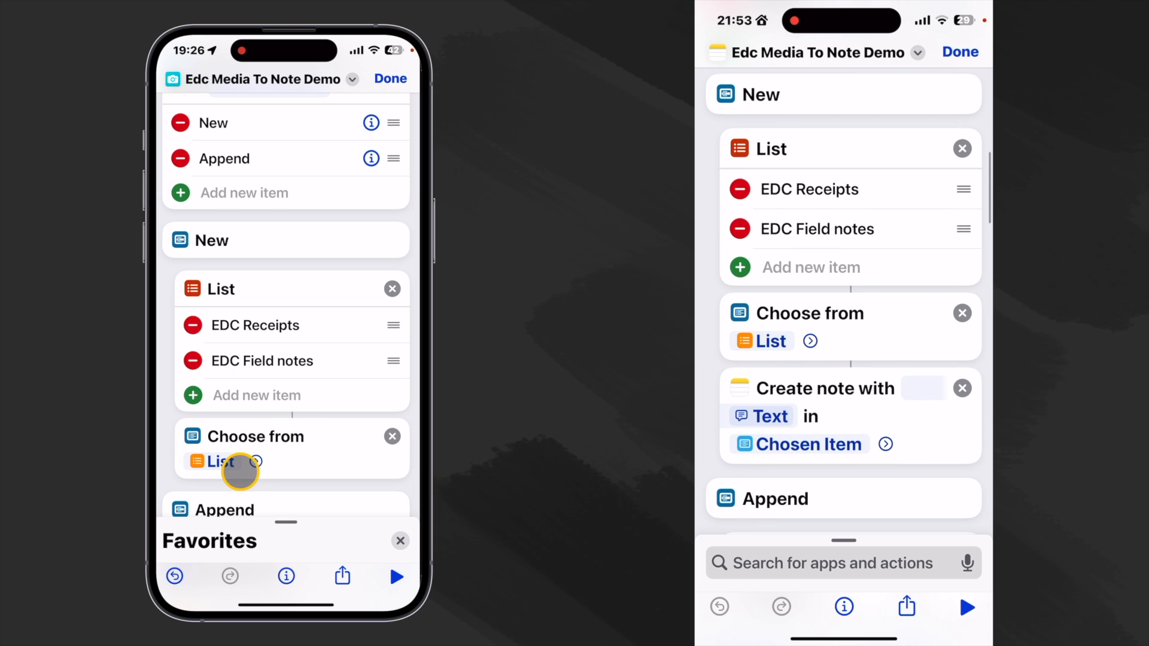
left_click(257, 462)
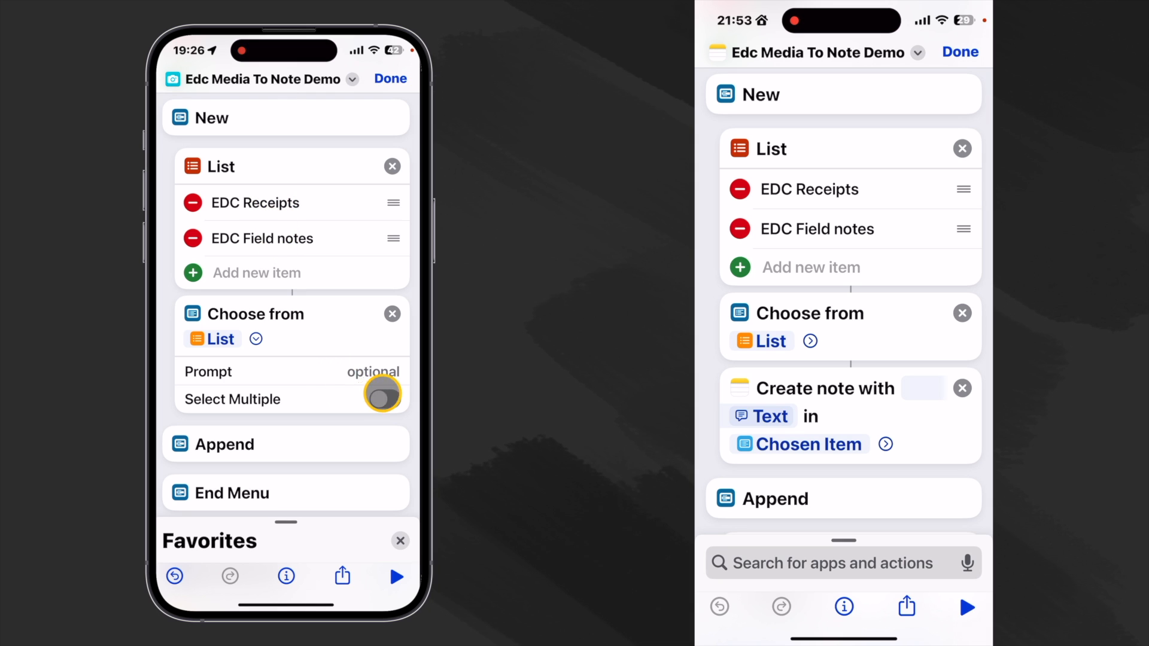
left_click(380, 399)
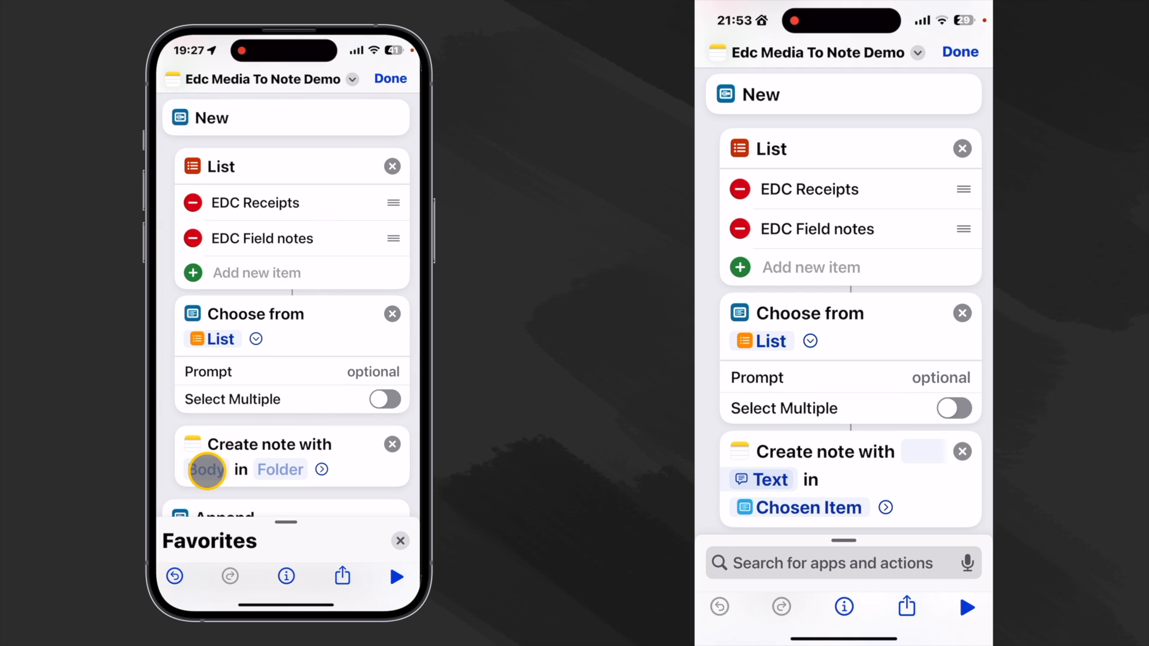
left_click(207, 469)
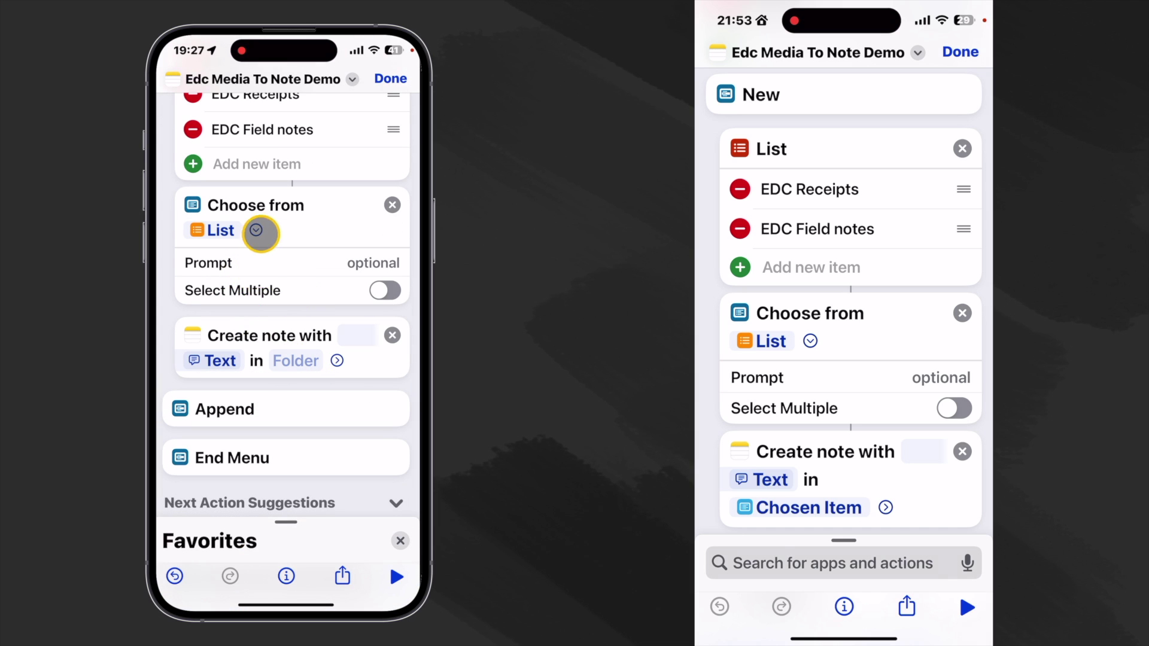
mouse_move(304, 370)
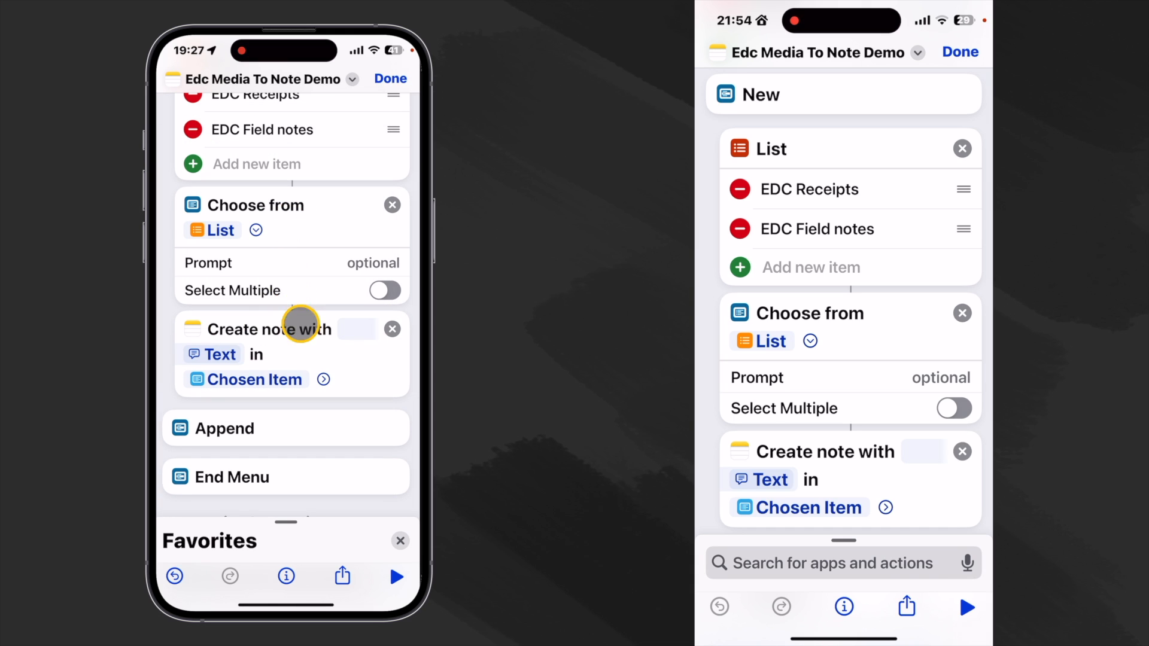
- Turn off Open When Run on the new Create Note step
left_click(384, 411)
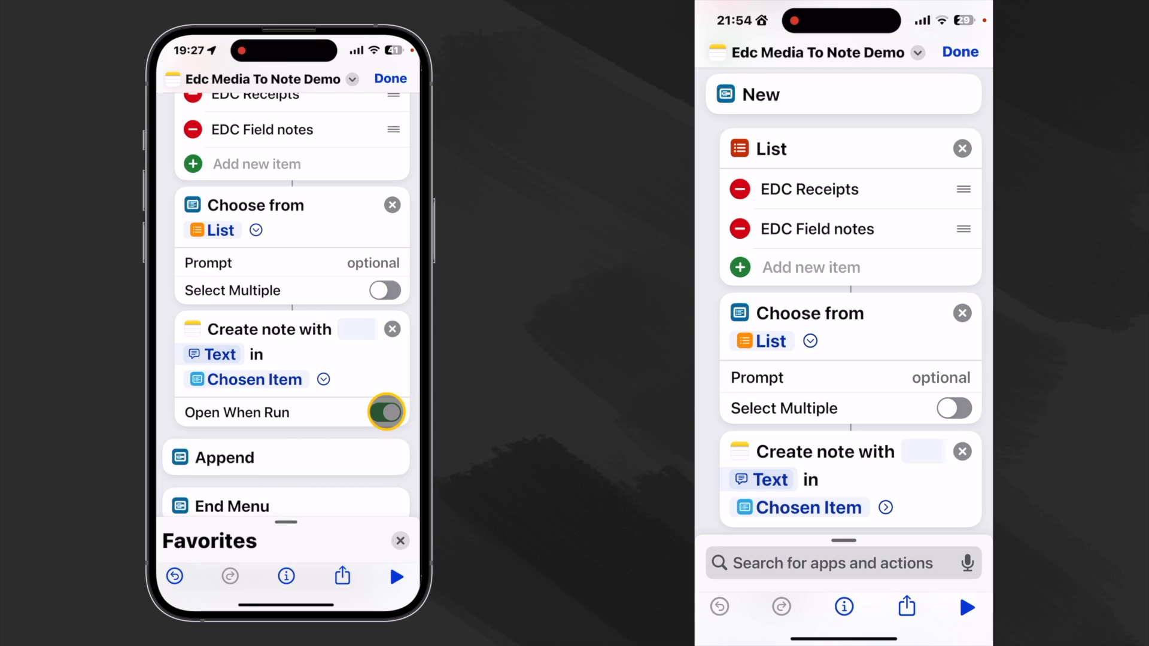
left_click(384, 413)
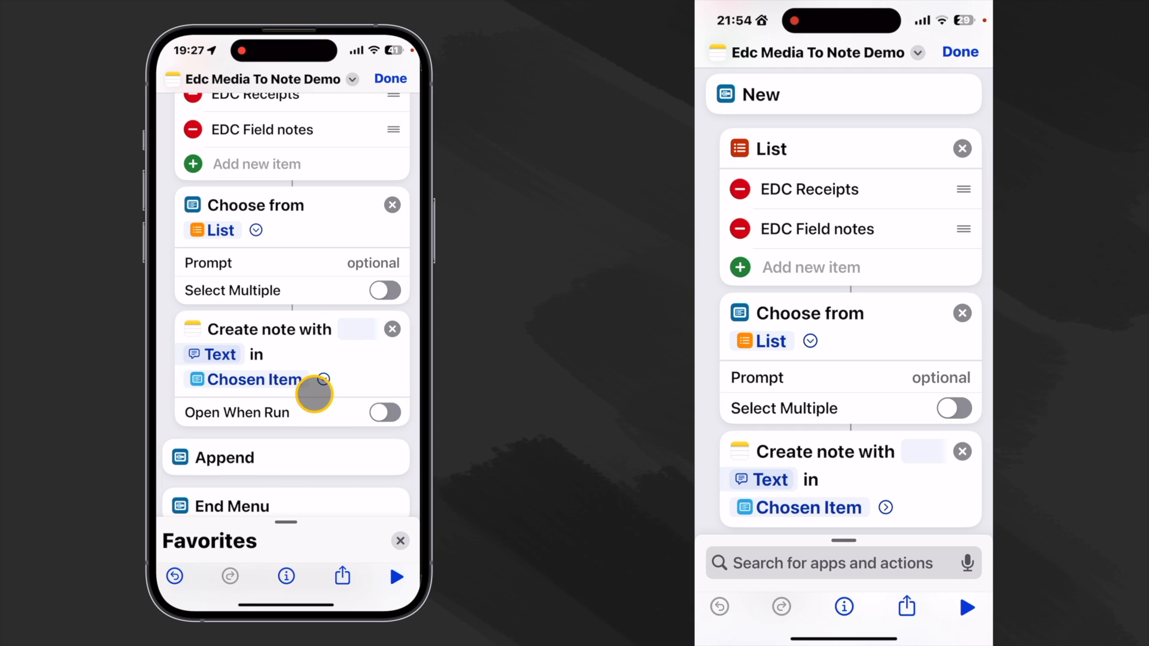
scroll("down", 3)
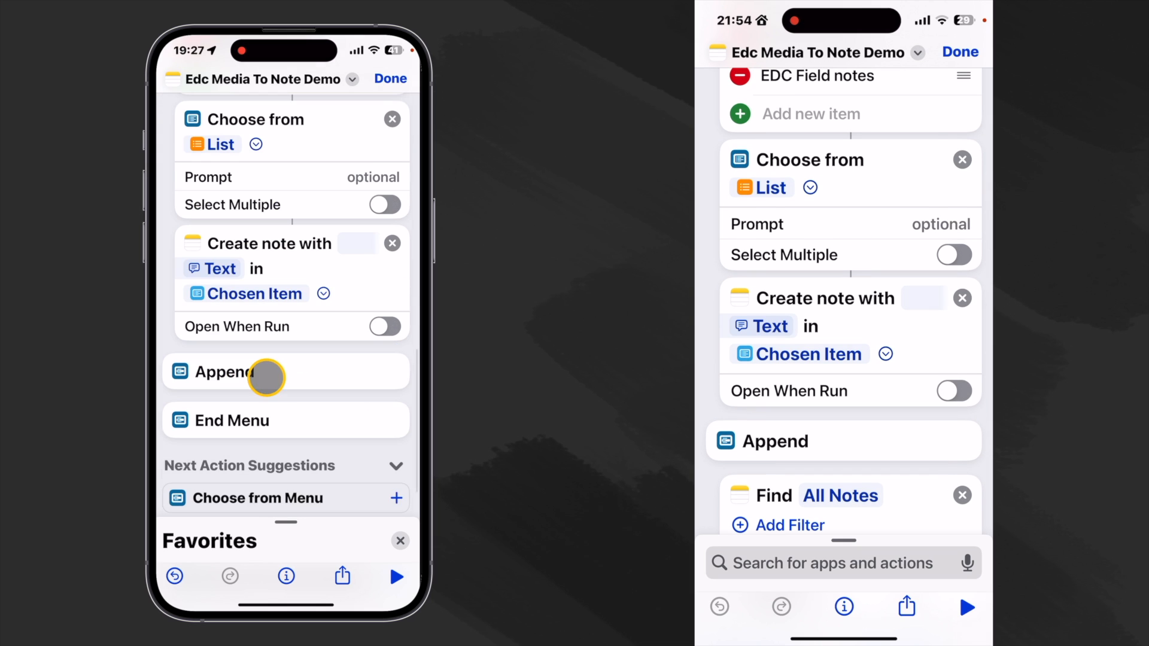
- Find notes sorted by Last Modified Date, Latest First, with Limit on and set to 3
scroll("down", 3)
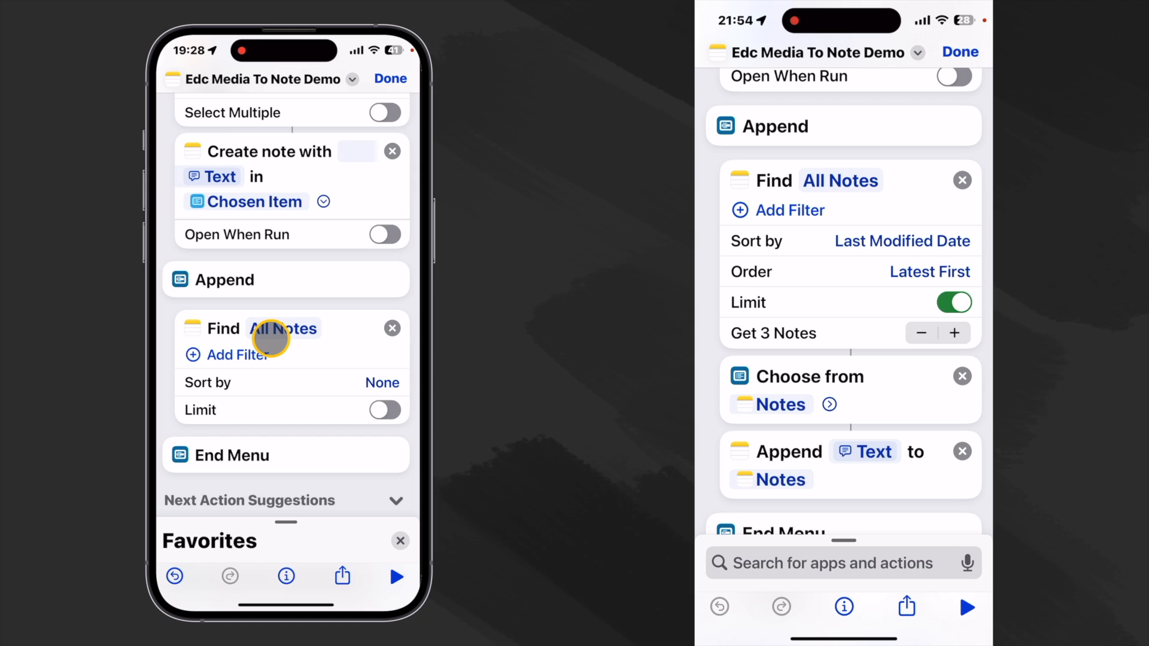
mouse_move(289, 343)
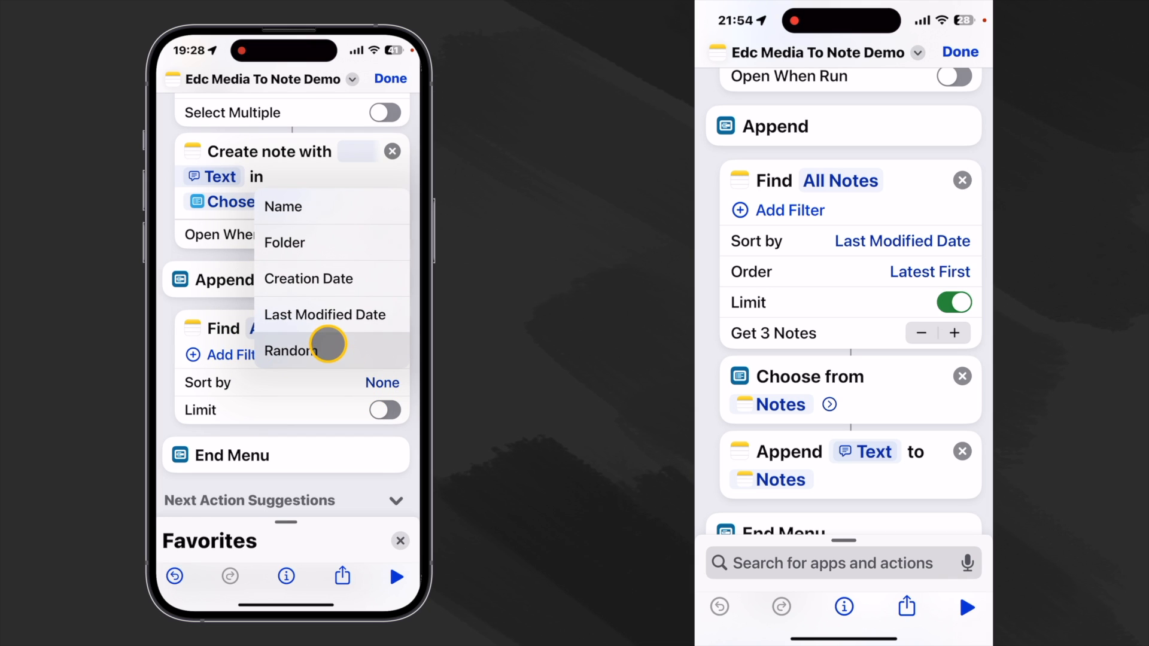
mouse_move(315, 285)
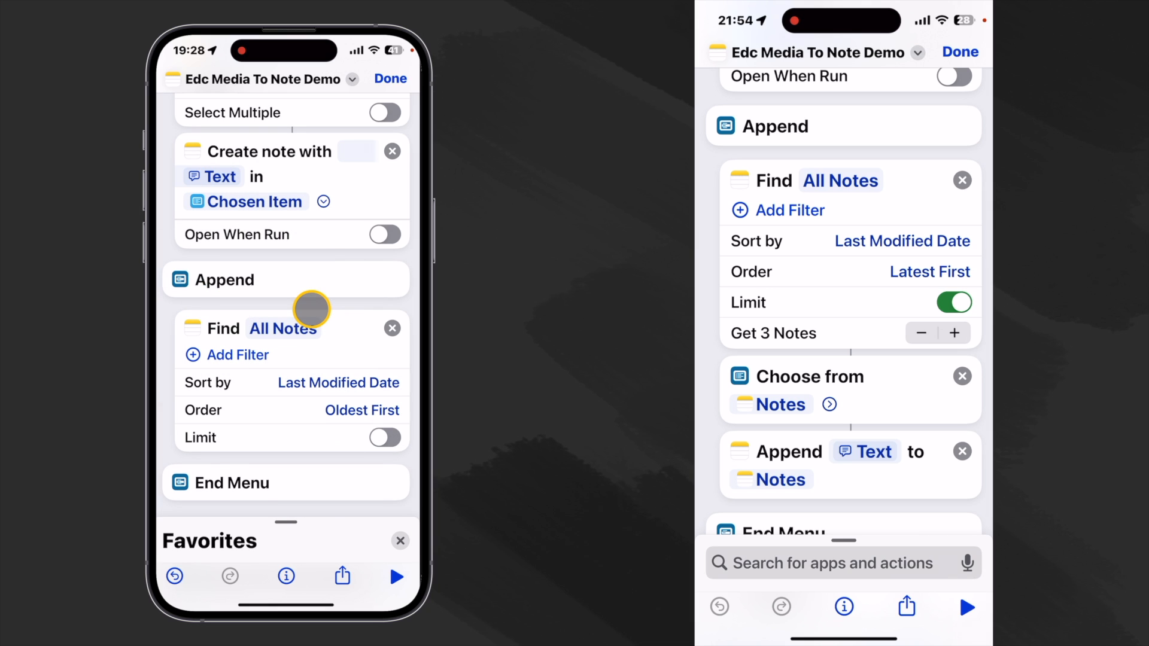
left_click(361, 409)
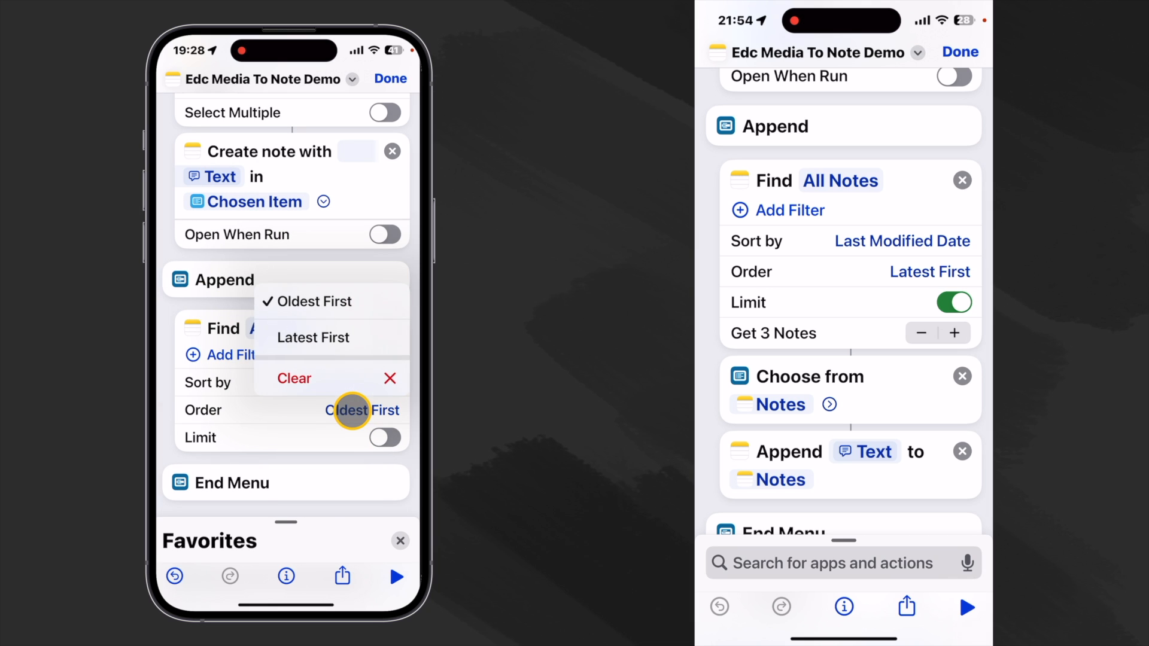
left_click(313, 337)
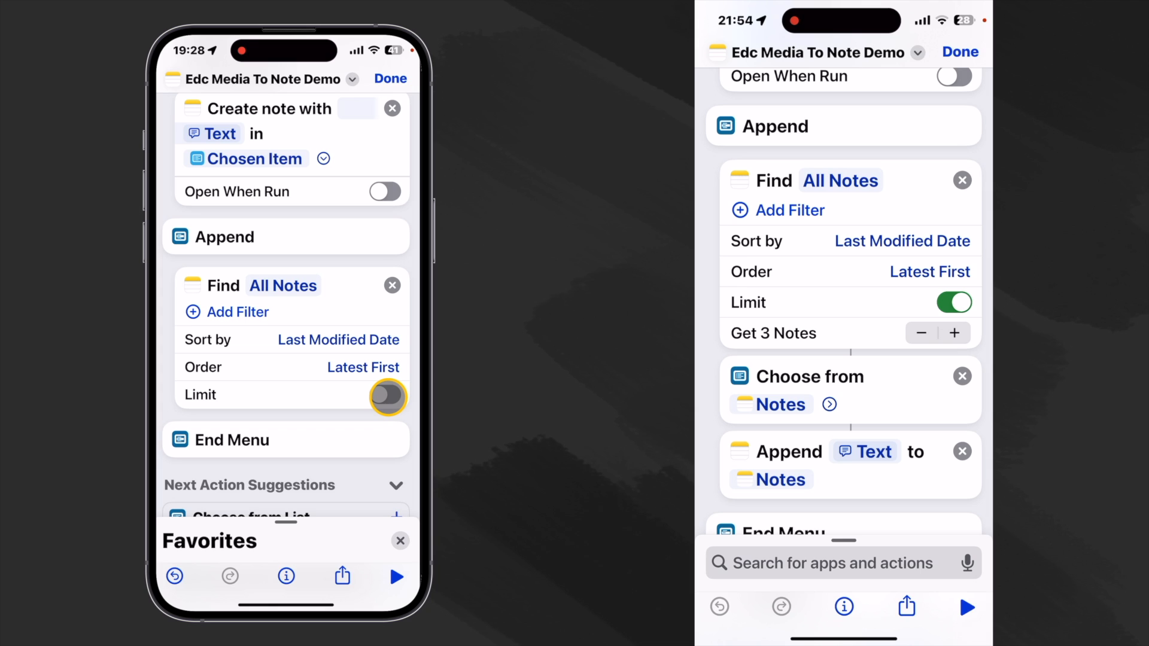
left_click(386, 395)
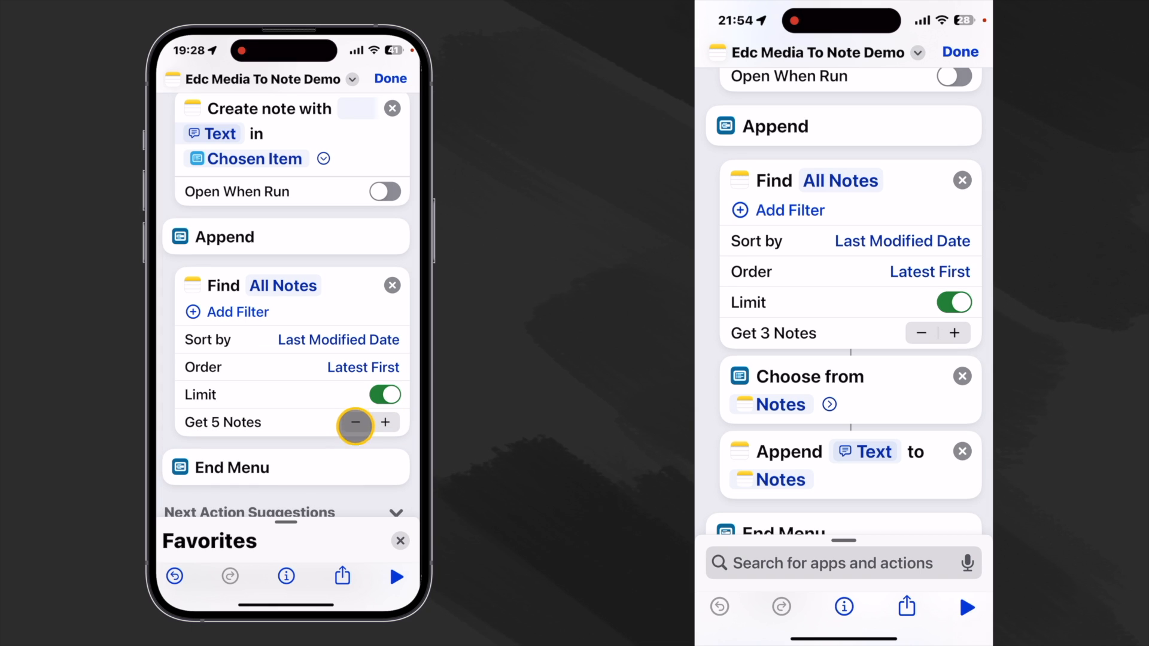
left_click(356, 423)
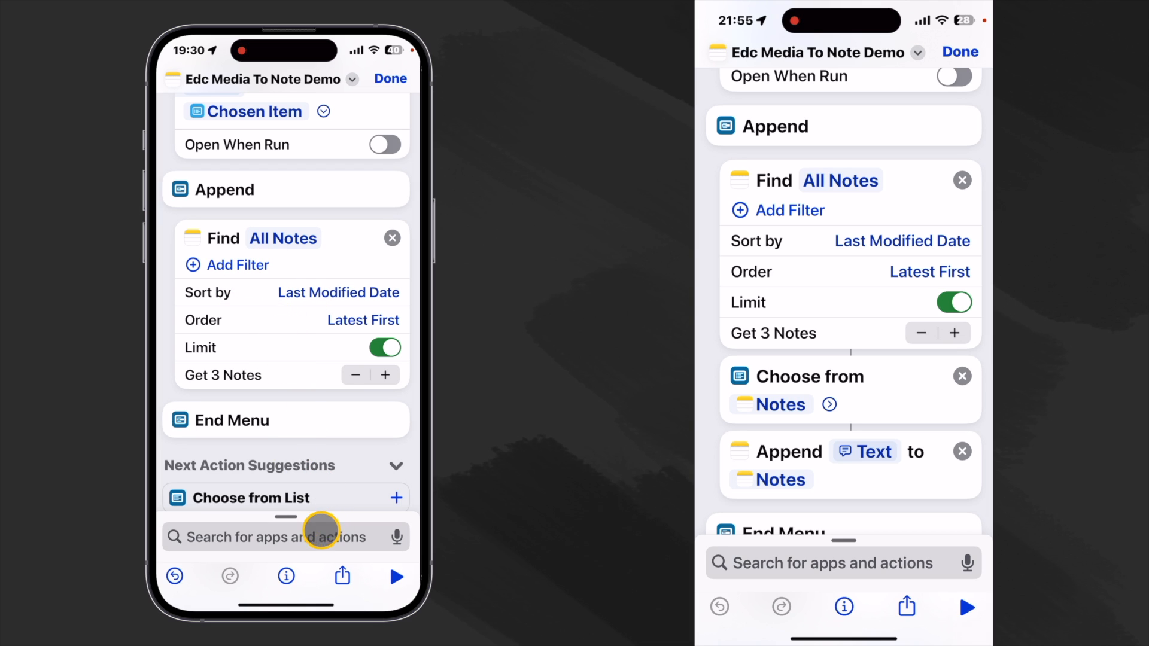
- Add Choose from List on the found notes inside the Append menu case
left_click(285, 536)
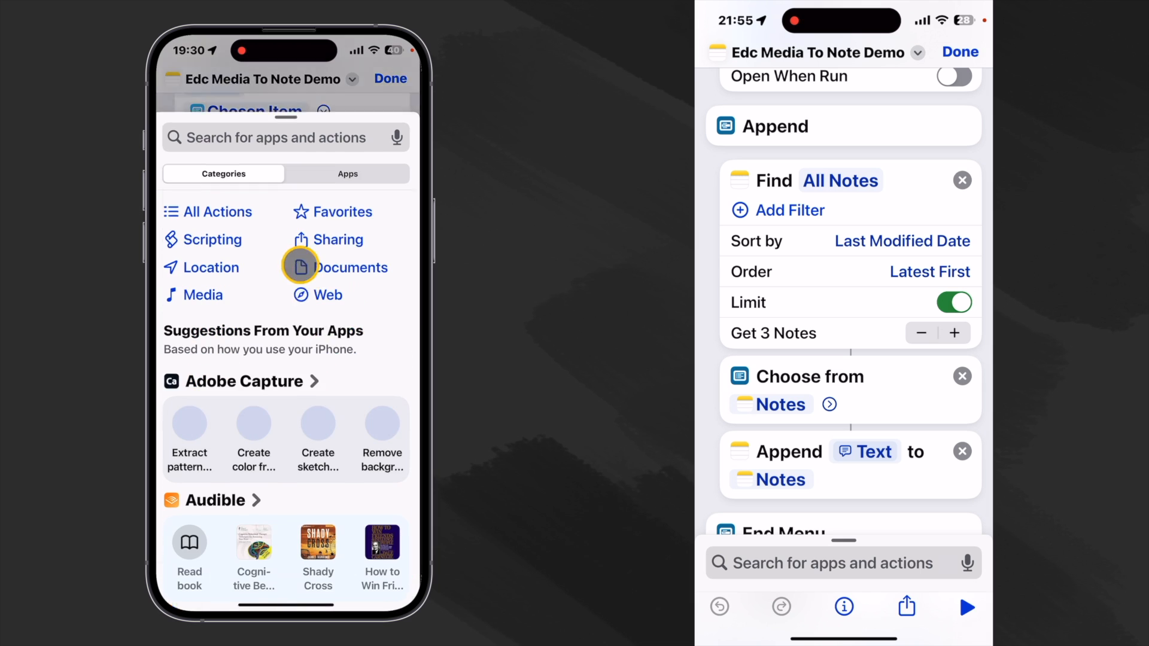
left_click(342, 212)
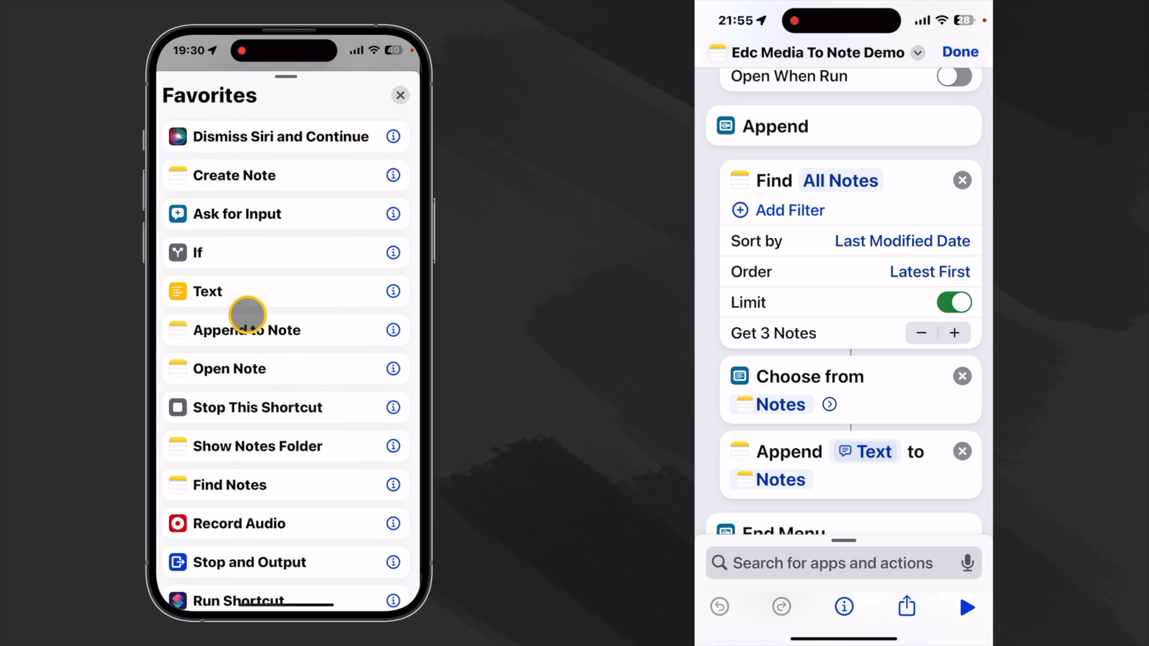
scroll("down", 3)
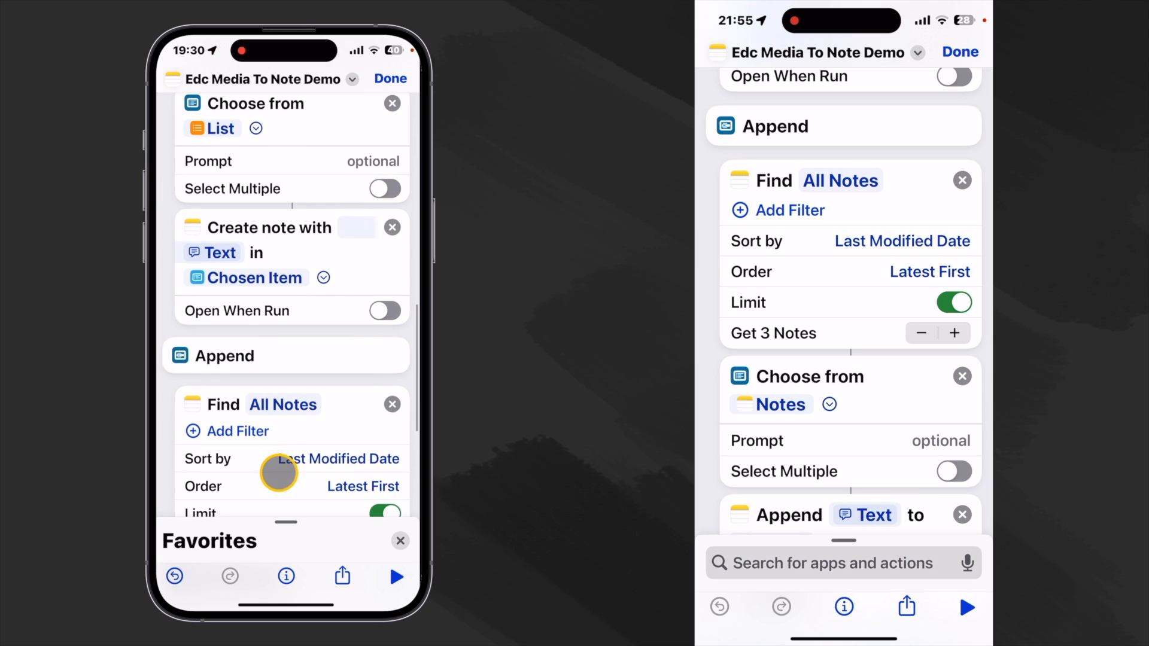
scroll("down", 3)
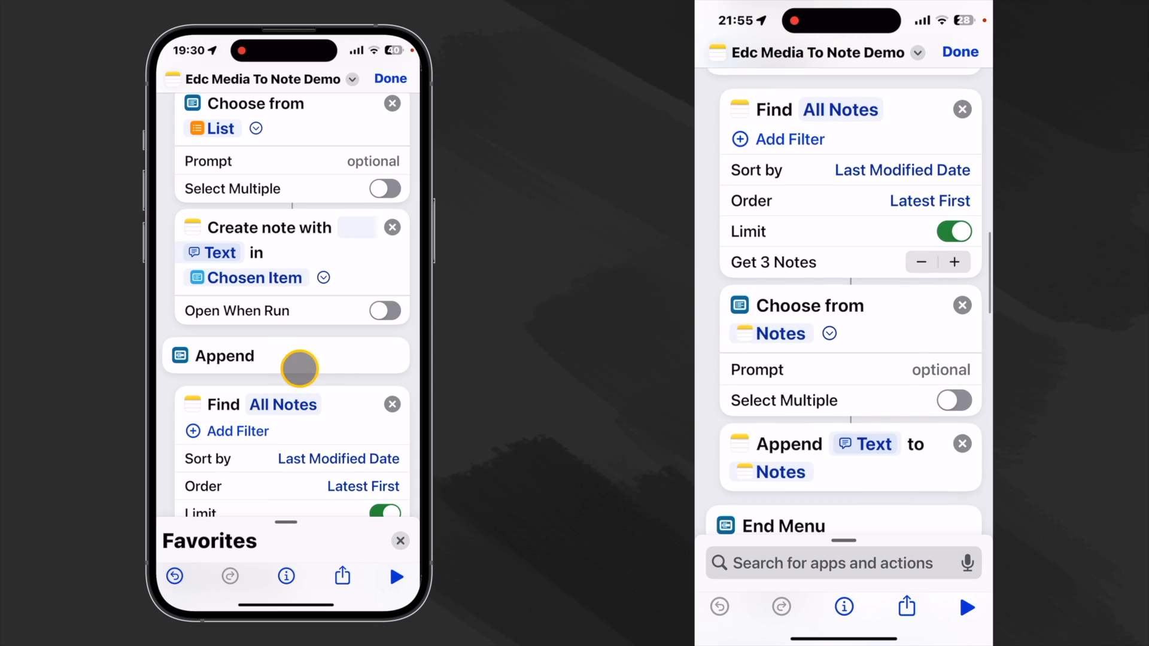
scroll("down", 3)
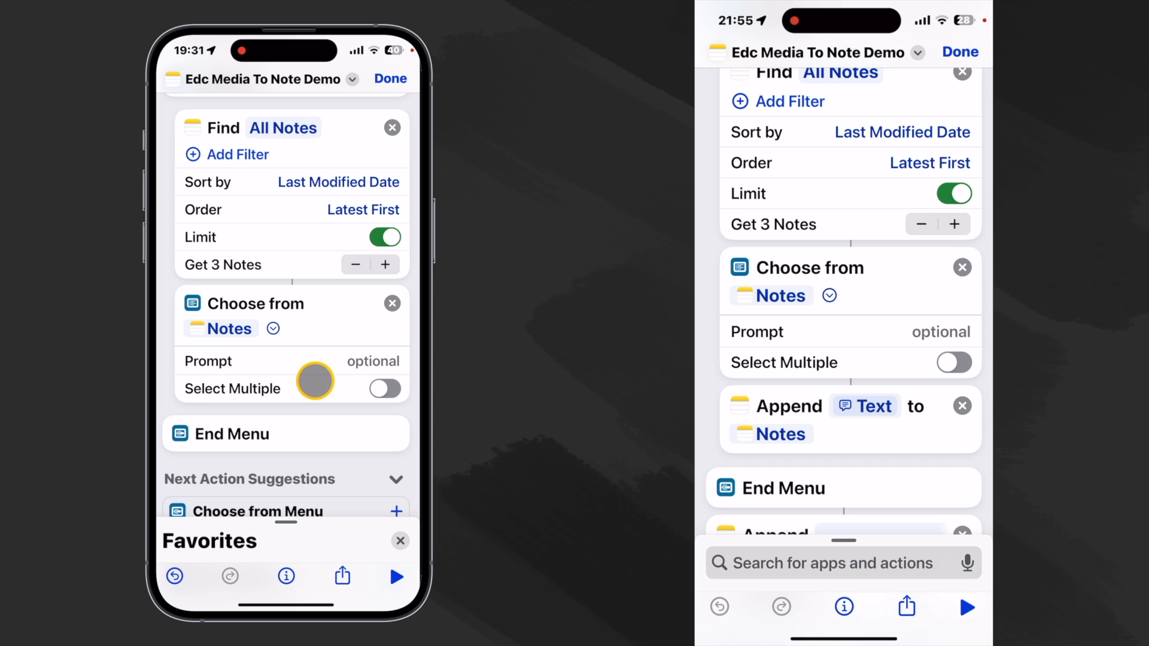
mouse_move(293, 369)
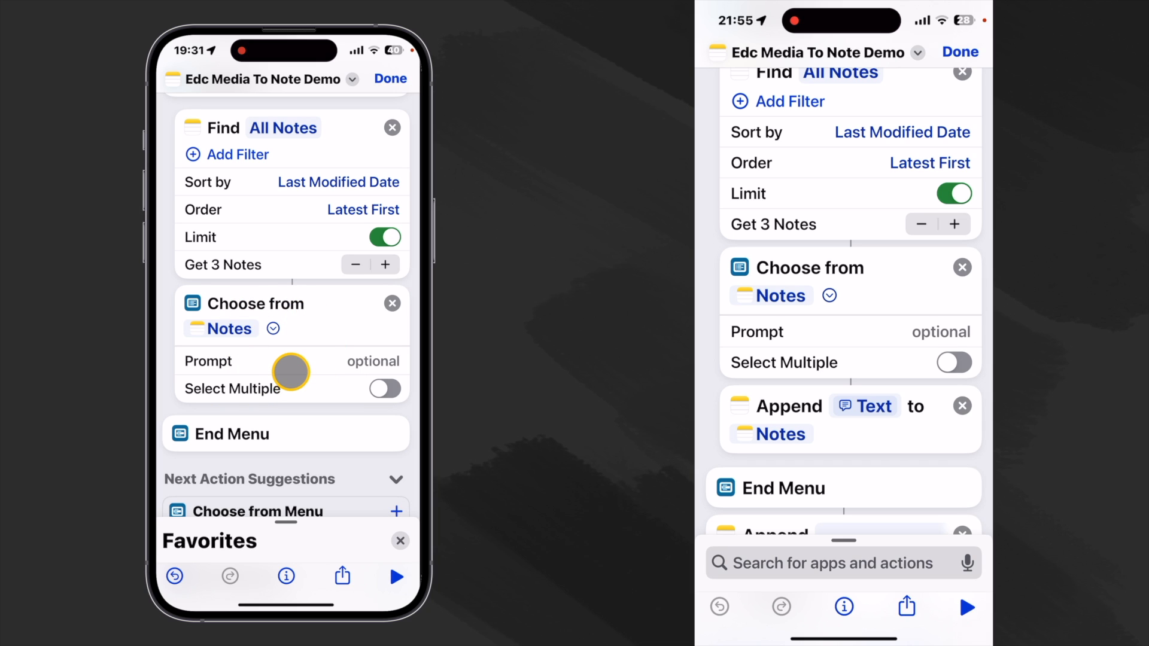
mouse_move(314, 361)
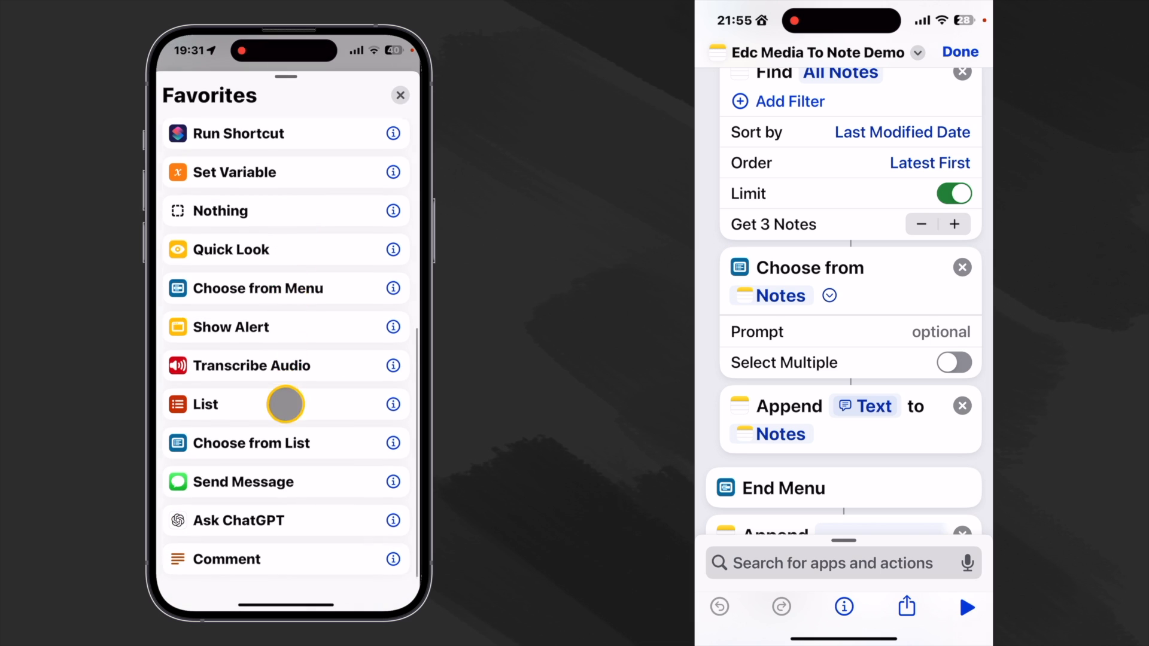
scroll("up", 3)
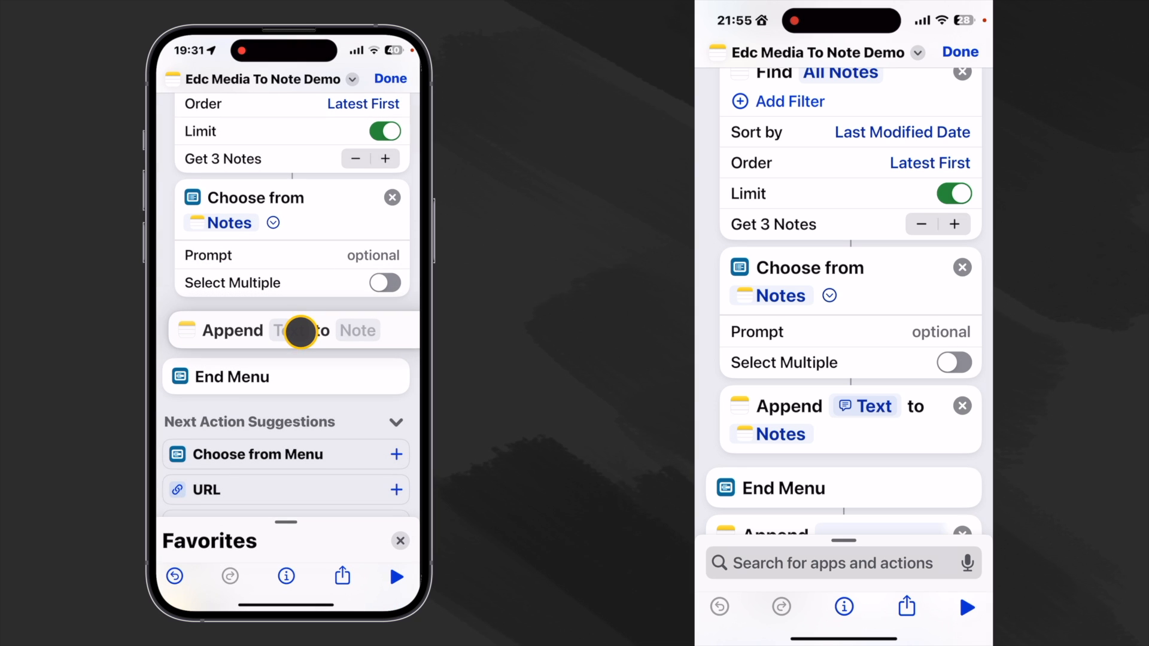
- Append the earlier Text to the note chosen from the recent notes list
left_click(300, 330)
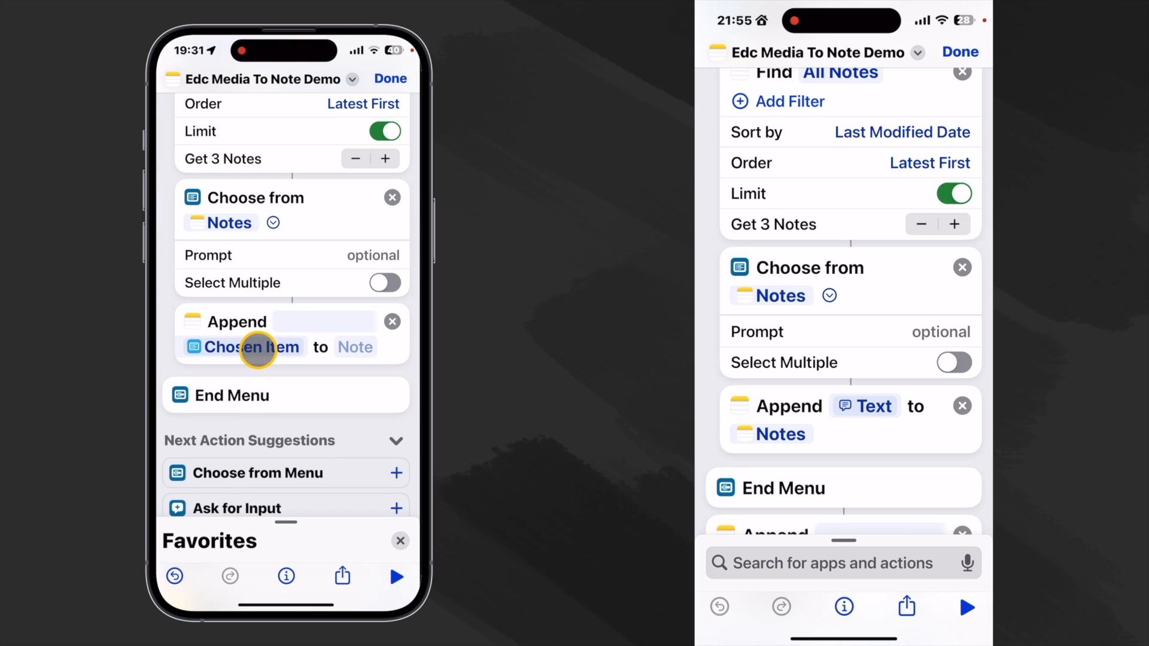
left_click(258, 347)
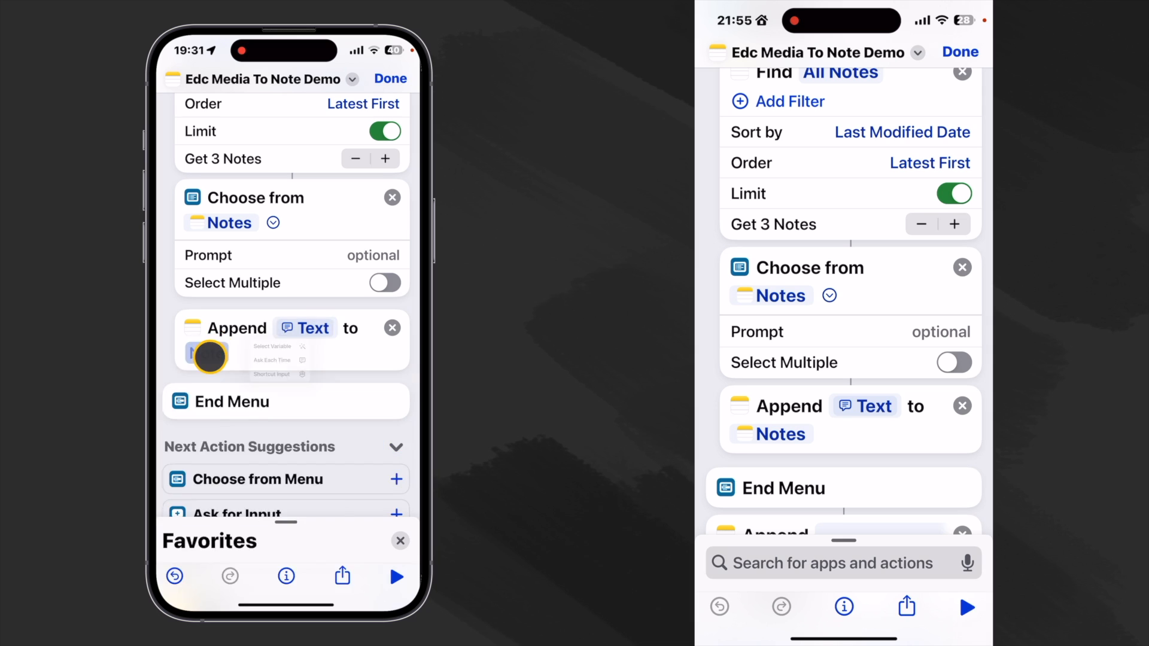
left_click(208, 357)
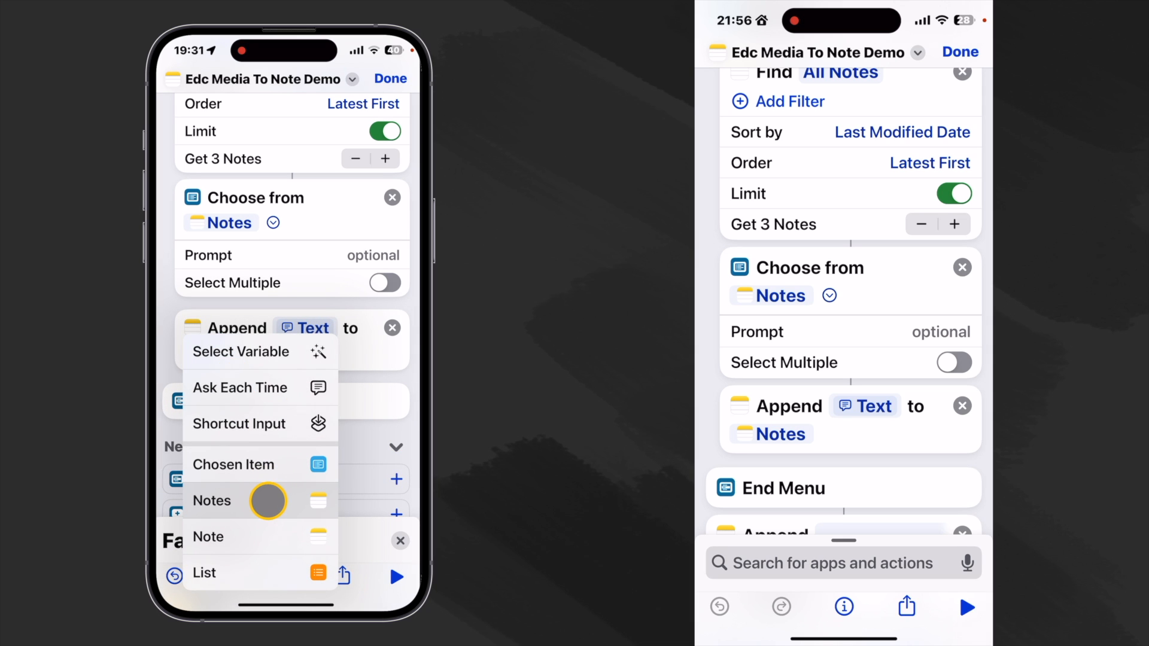
mouse_move(263, 530)
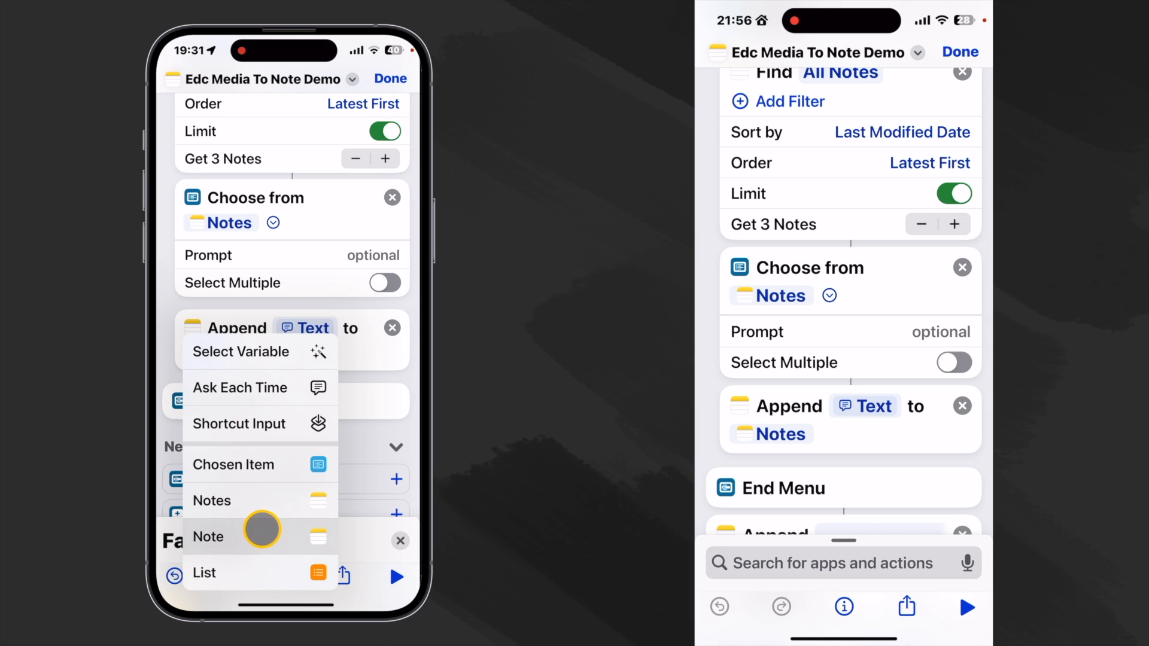
left_click(211, 500)
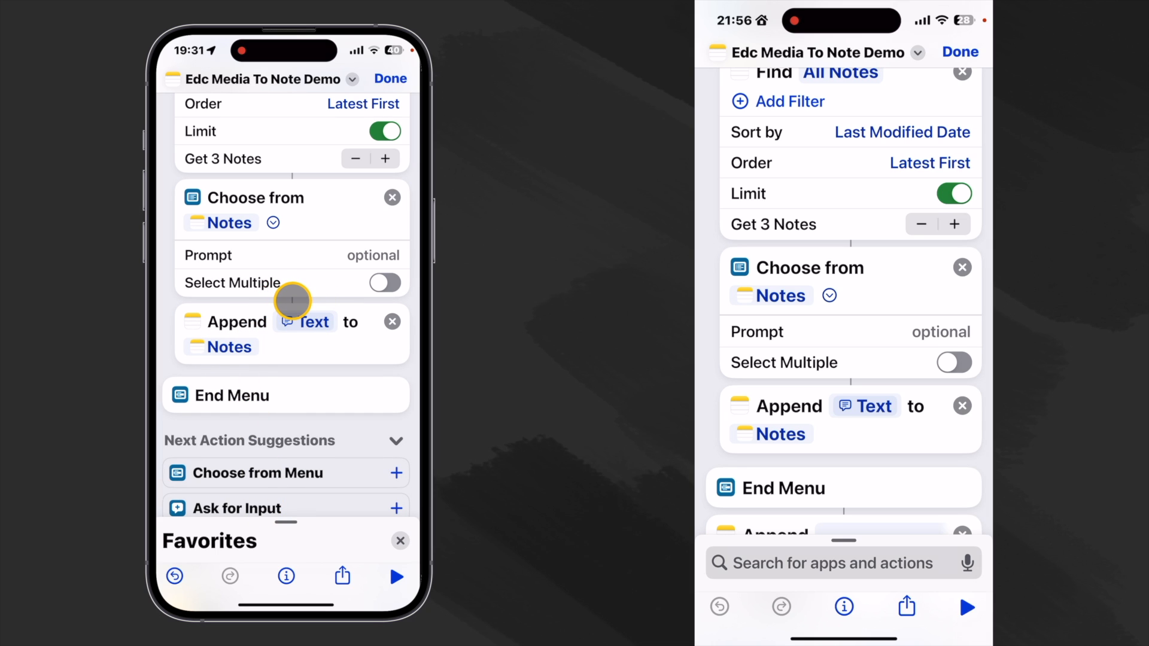
mouse_move(255, 356)
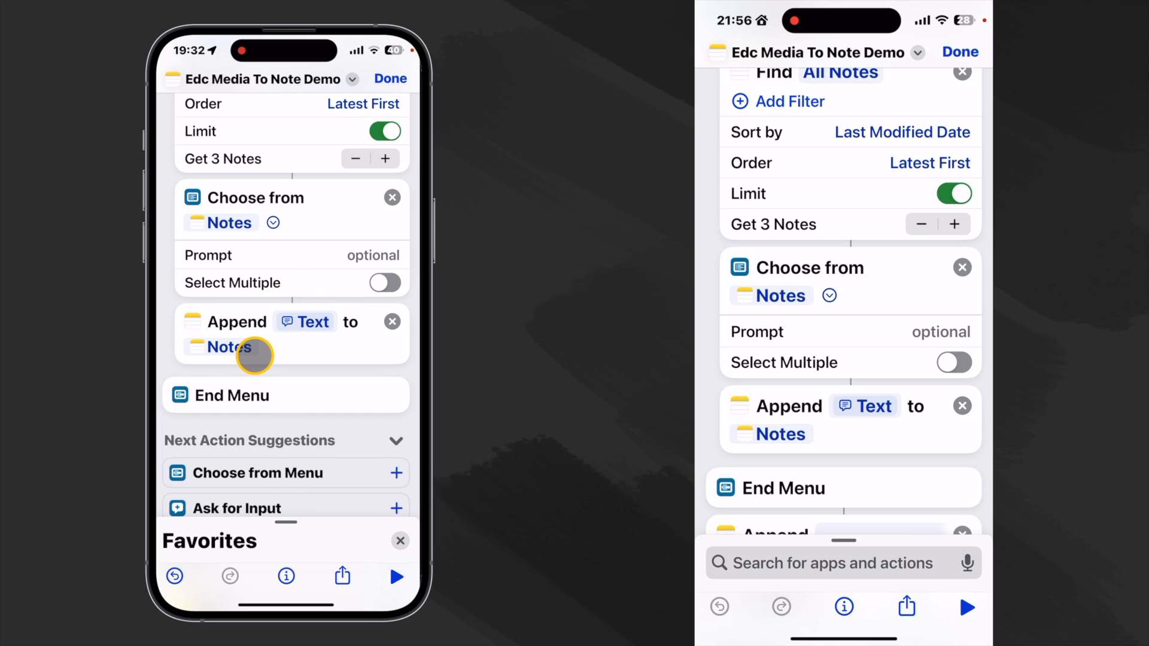
mouse_move(245, 402)
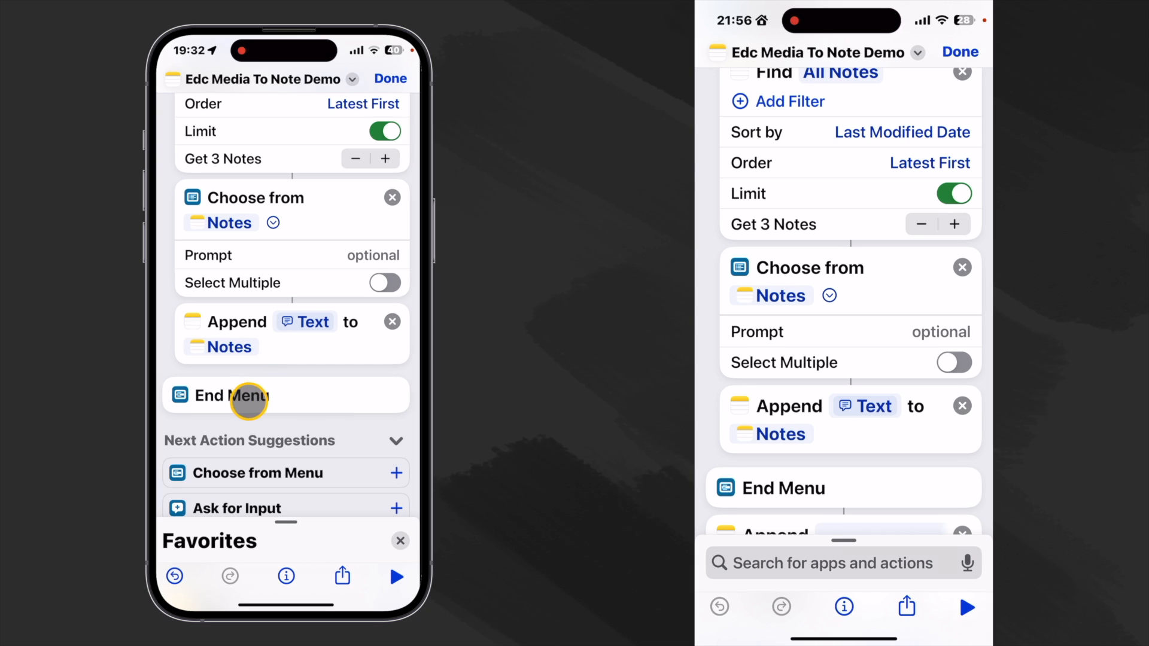
mouse_move(263, 352)
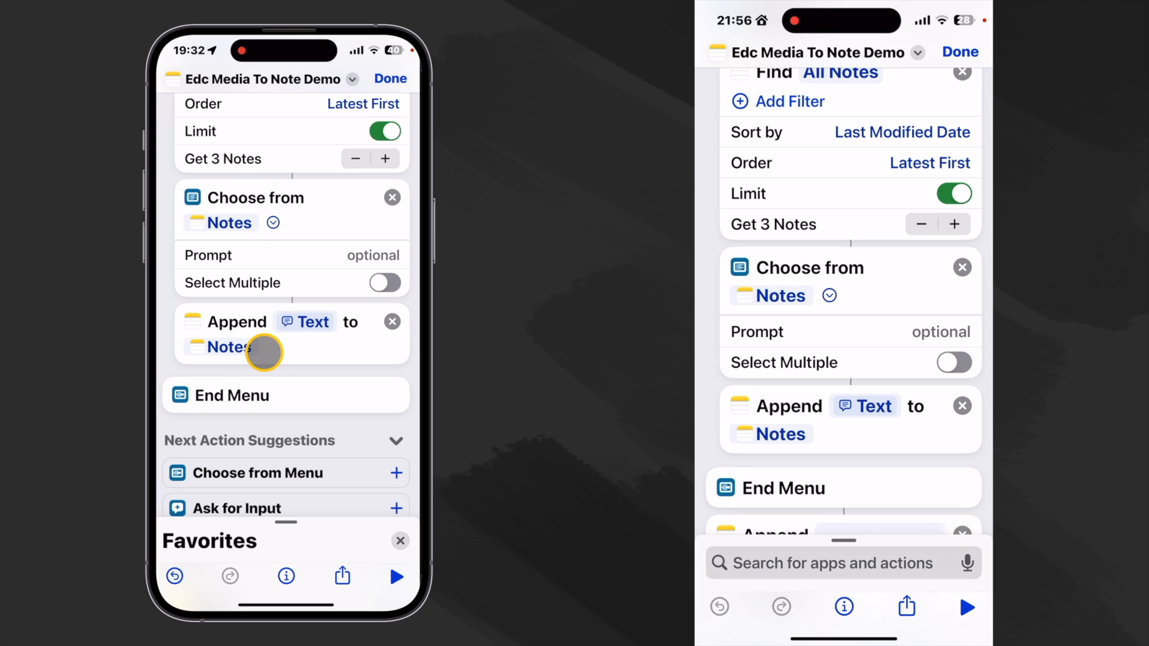
mouse_move(259, 387)
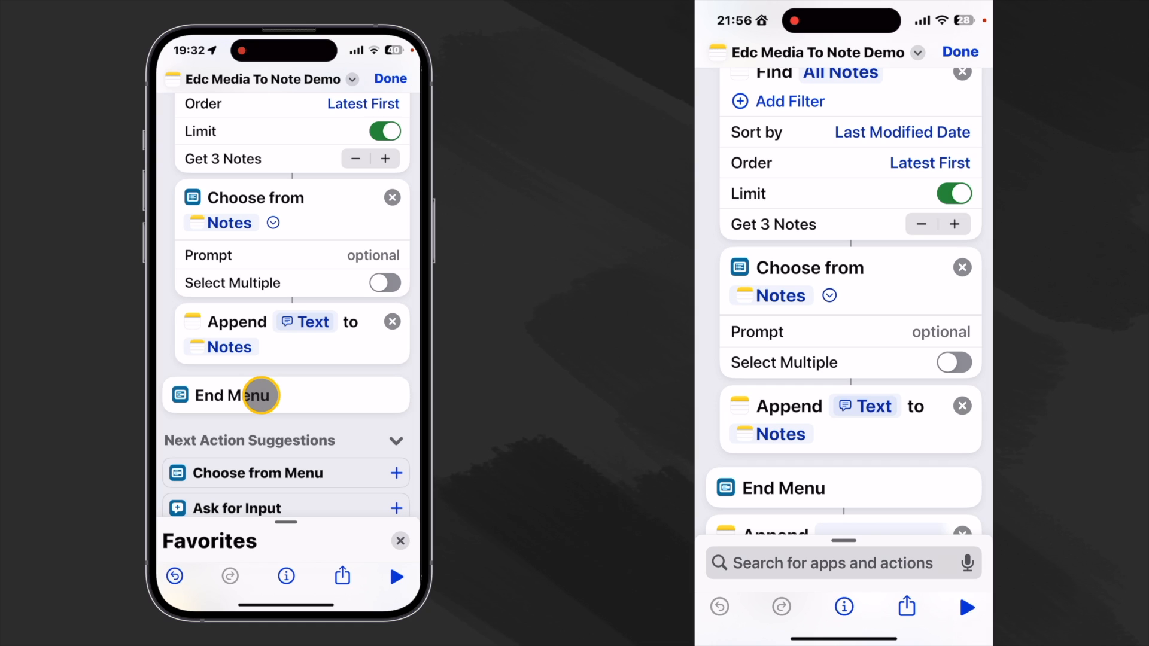
mouse_move(228, 424)
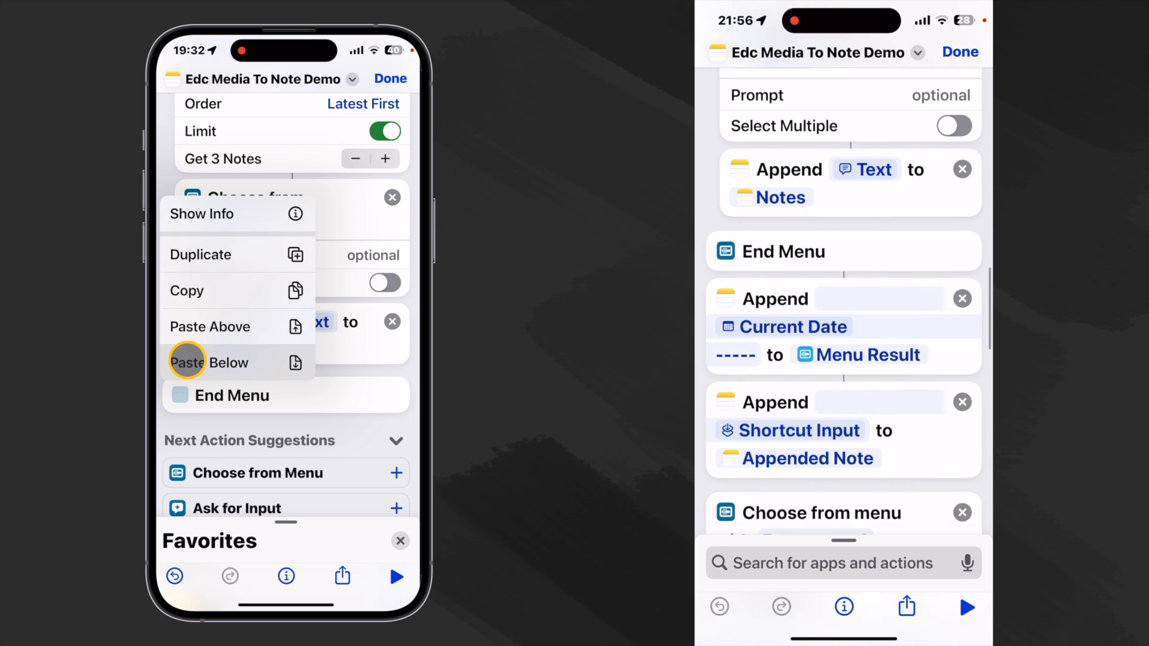
- Paste an Append step below End Menu with a formatted Current Date and dashes
left_click(208, 362)
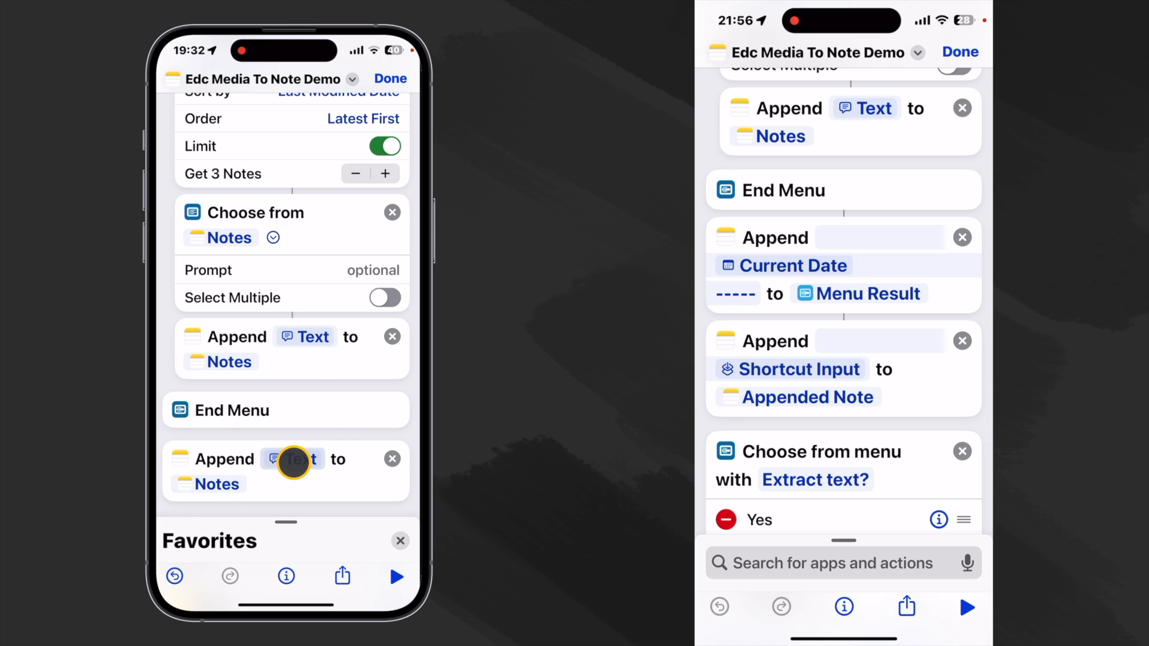
left_click(293, 459)
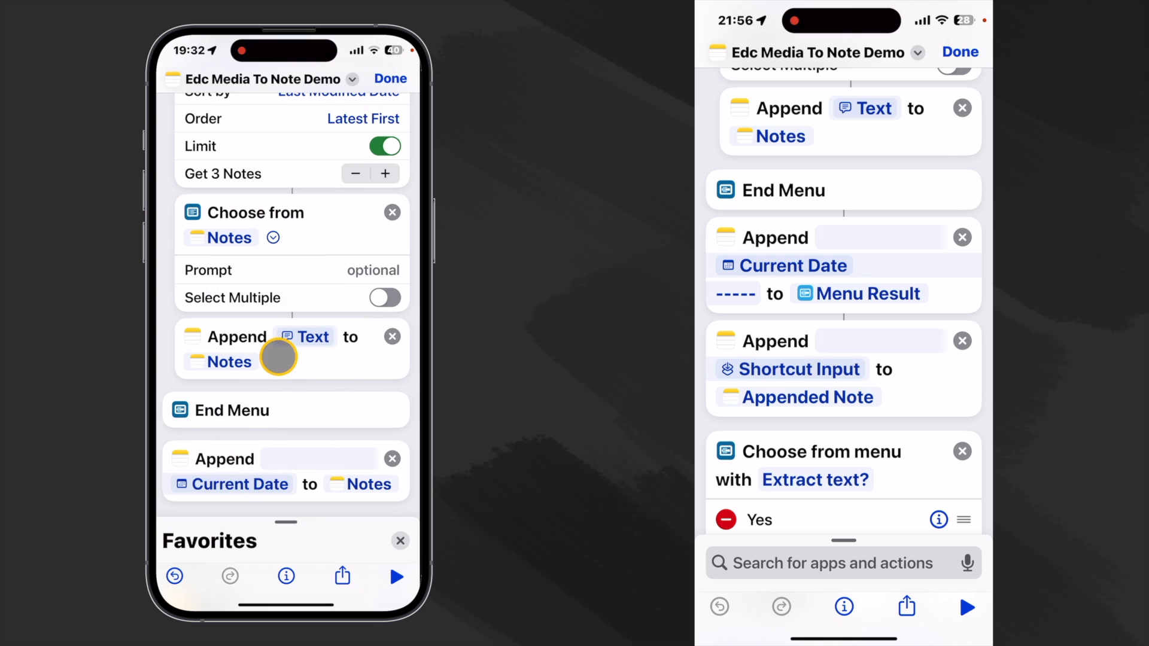
left_click(313, 337)
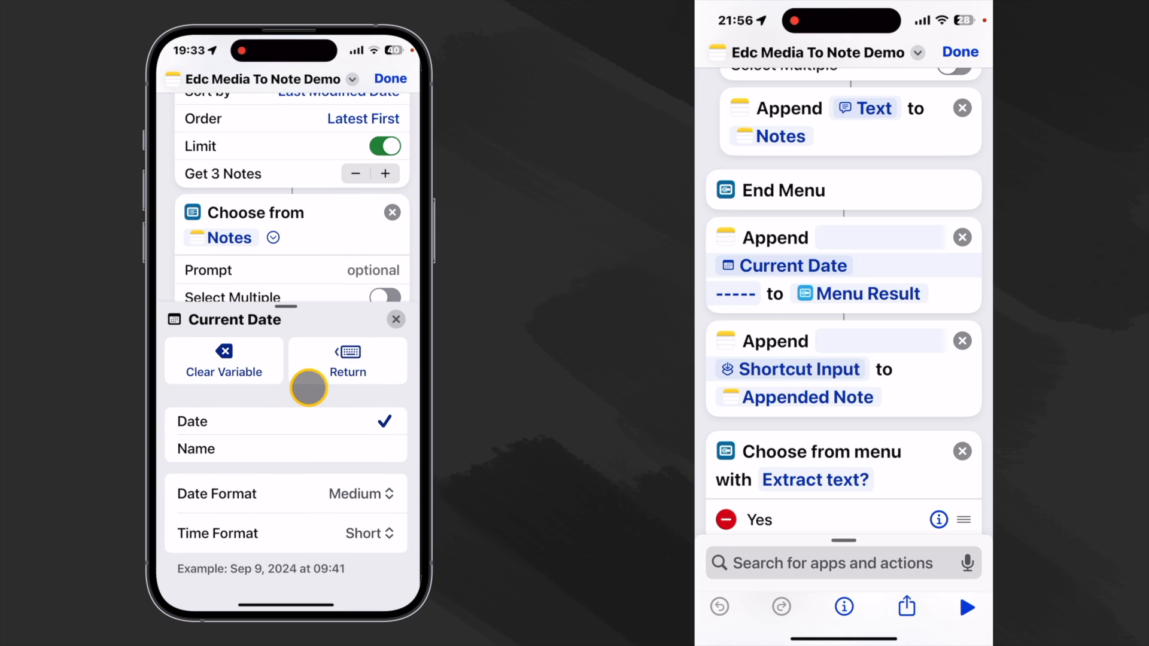
mouse_move(360, 492)
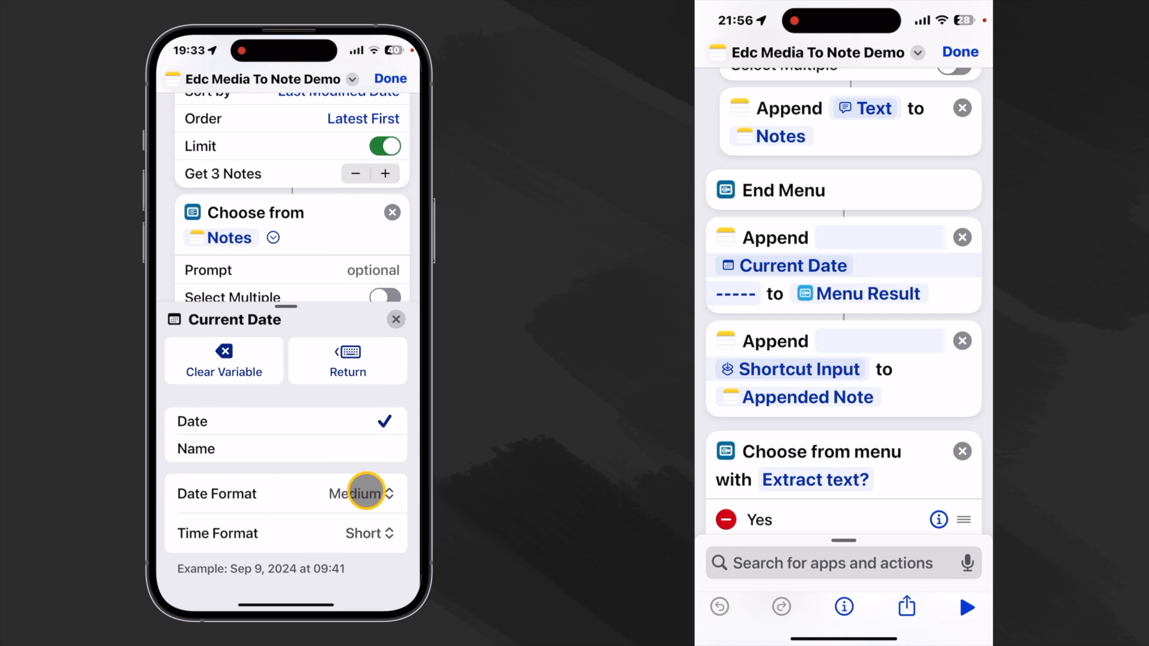
left_click(361, 493)
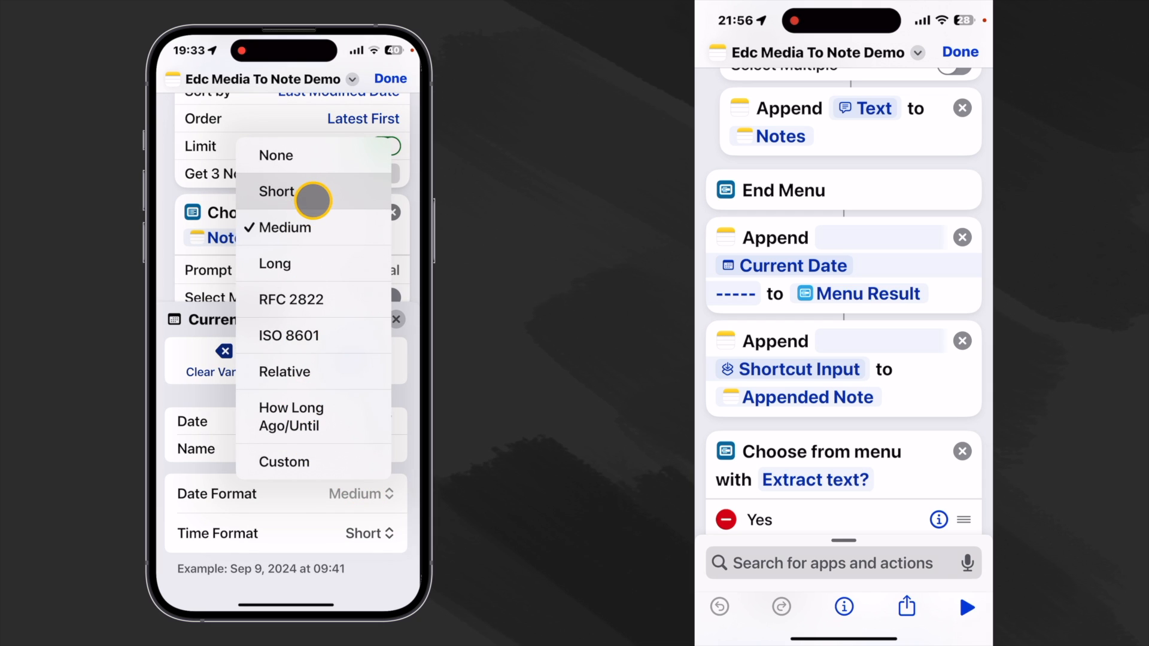
left_click(276, 192)
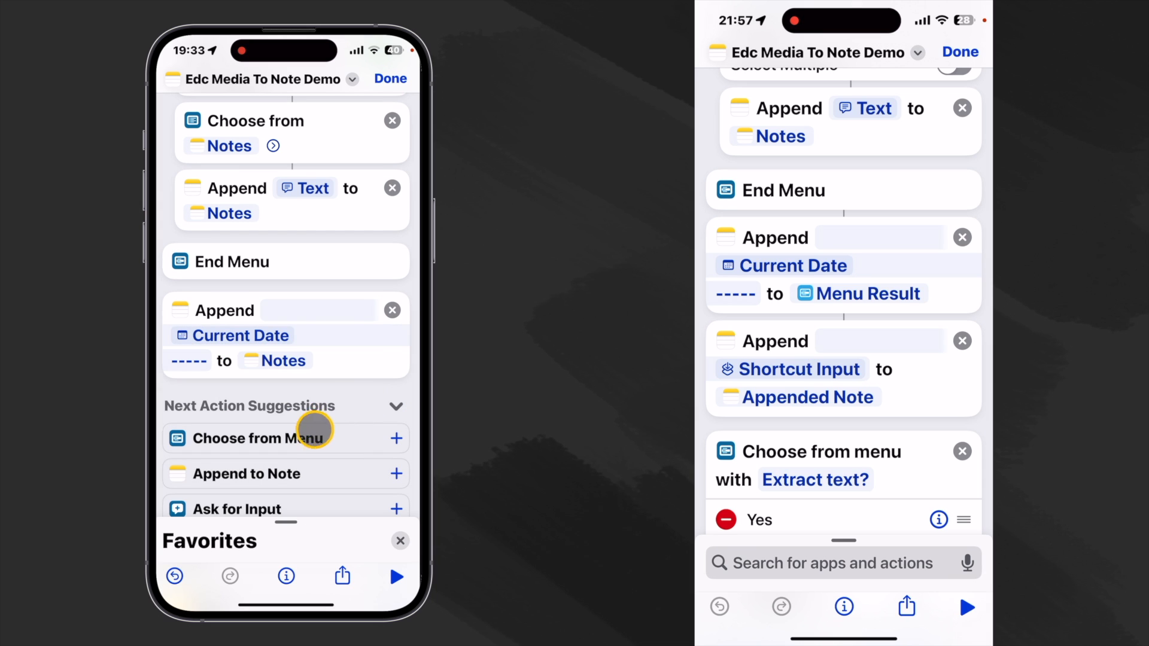
mouse_move(283, 362)
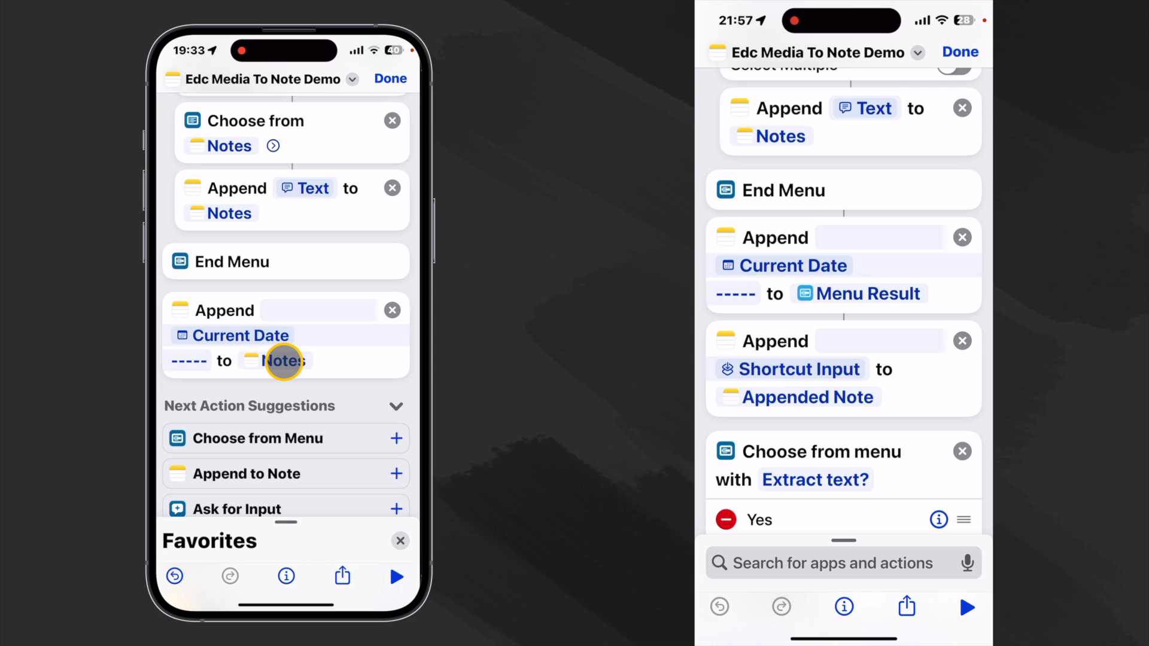
mouse_move(288, 218)
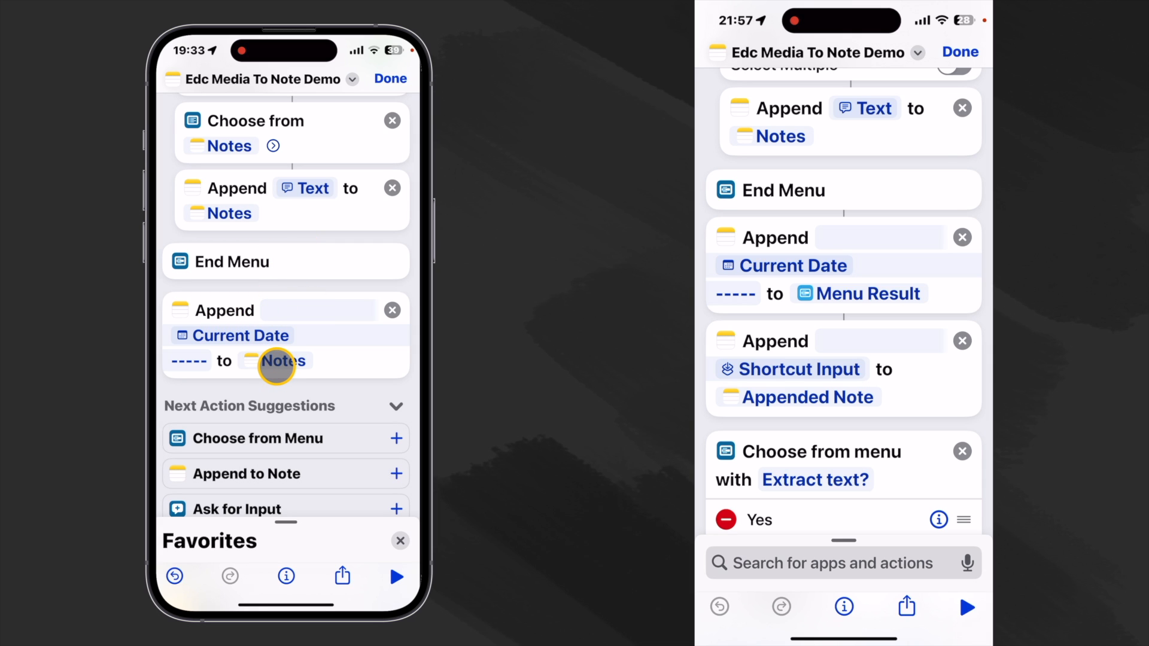
- Target the date-header append at the Menu Result note
left_click(282, 361)
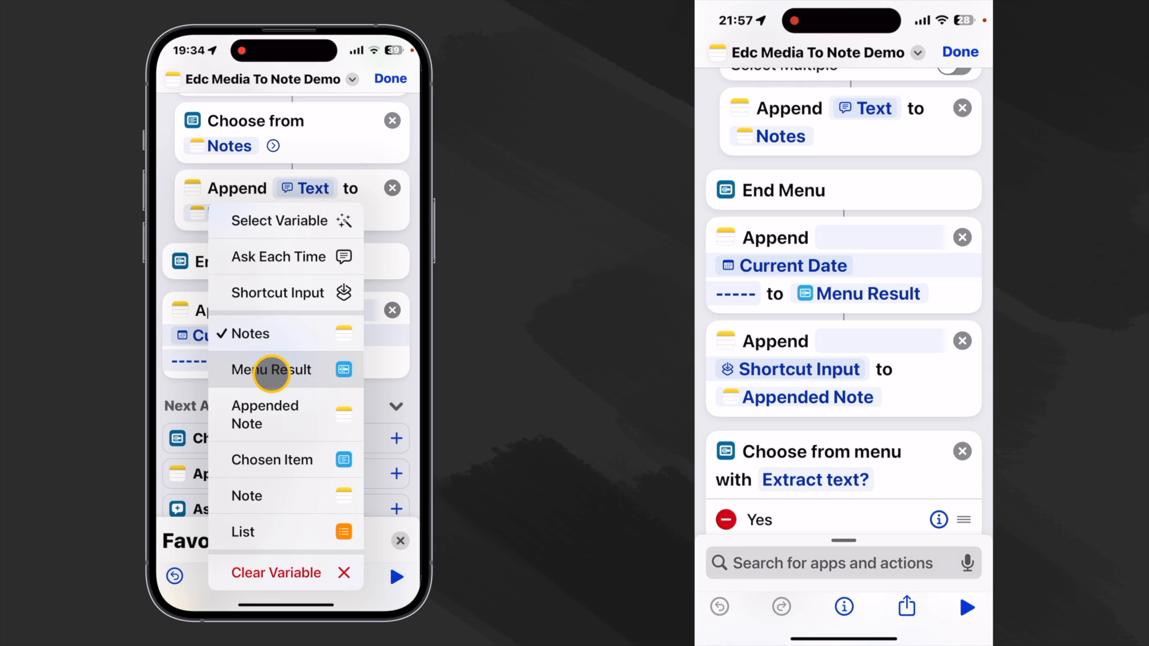
left_click(271, 370)
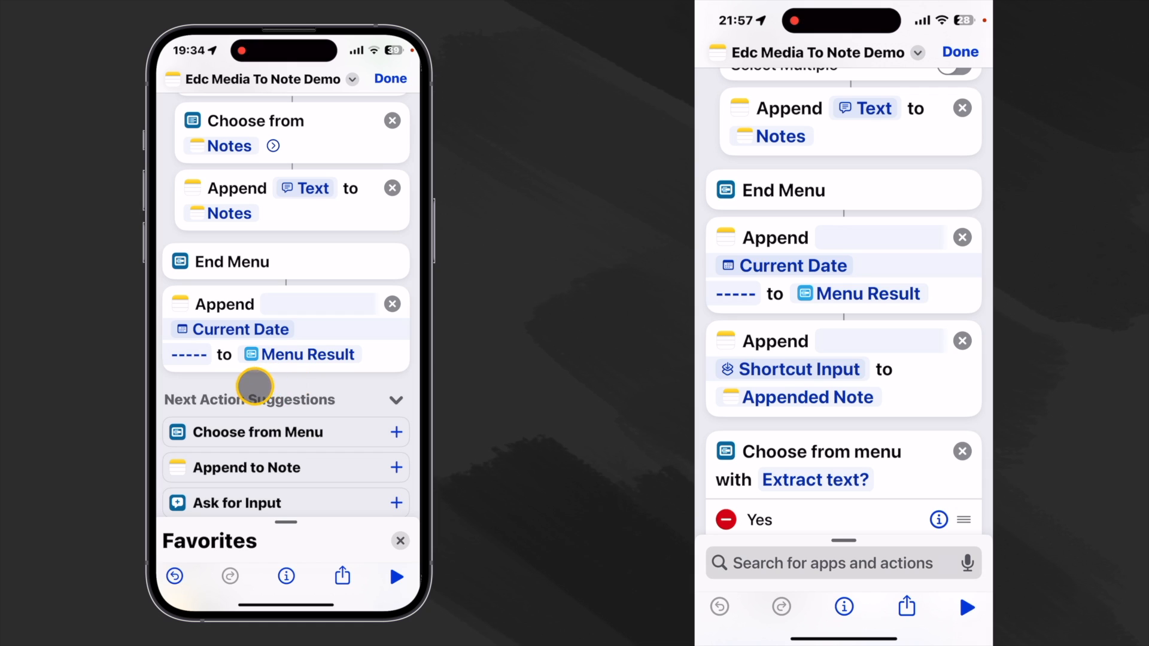
mouse_move(274, 417)
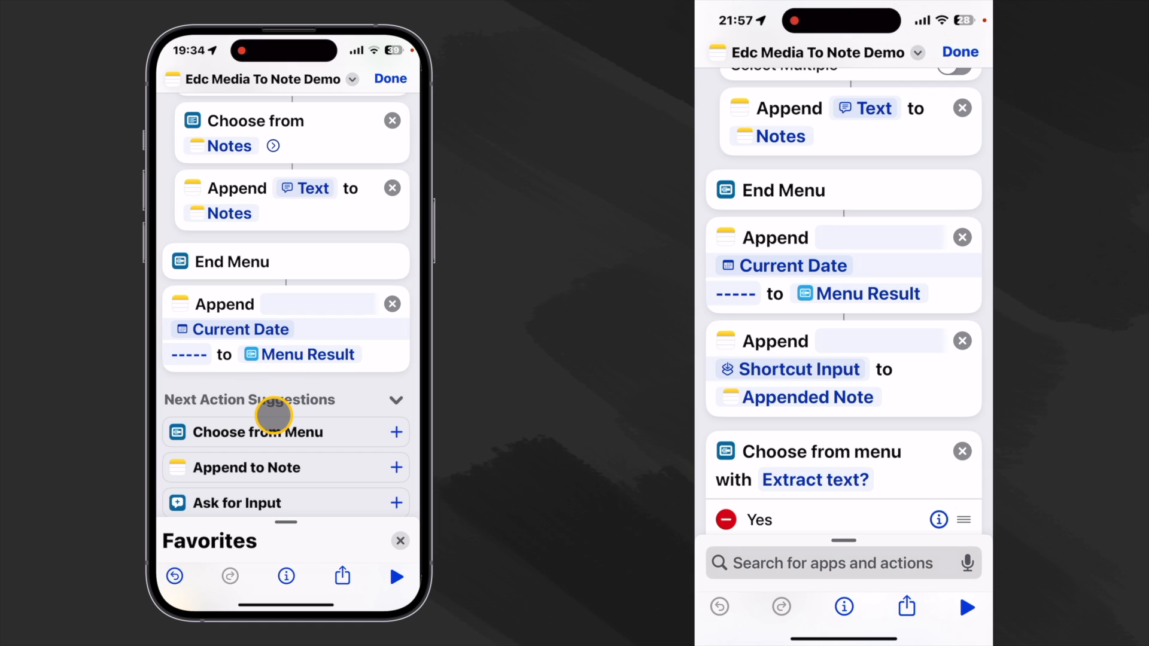
mouse_move(180, 302)
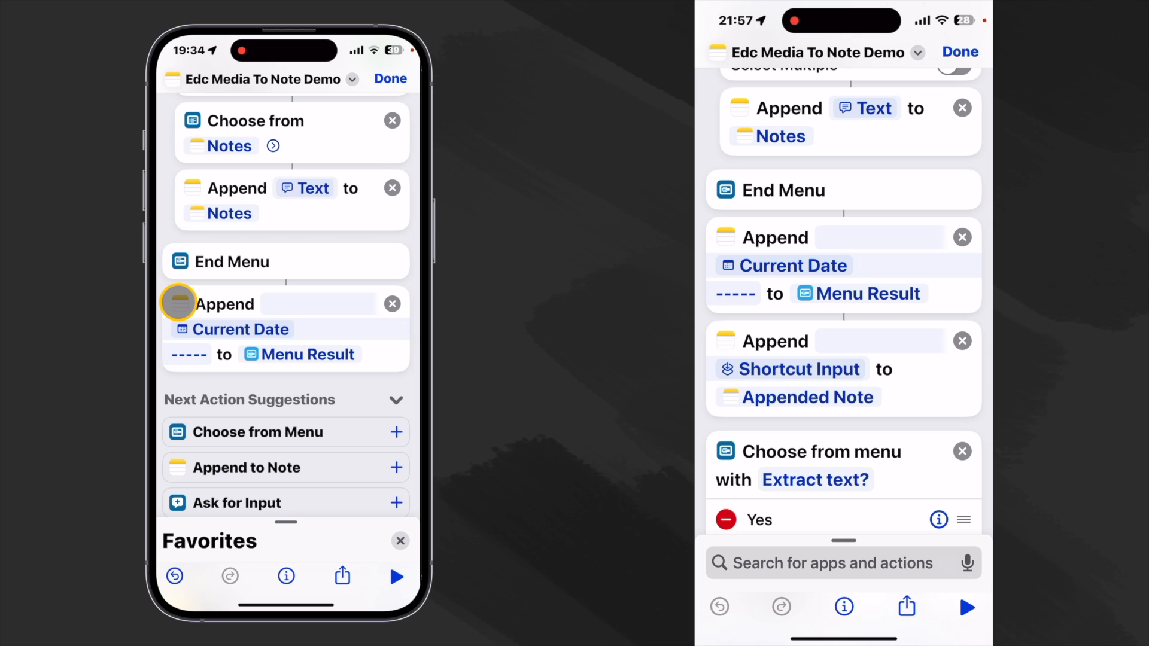
- Paste another Append step that adds the Shortcut Input photos to the Appended Note
left_click(179, 303)
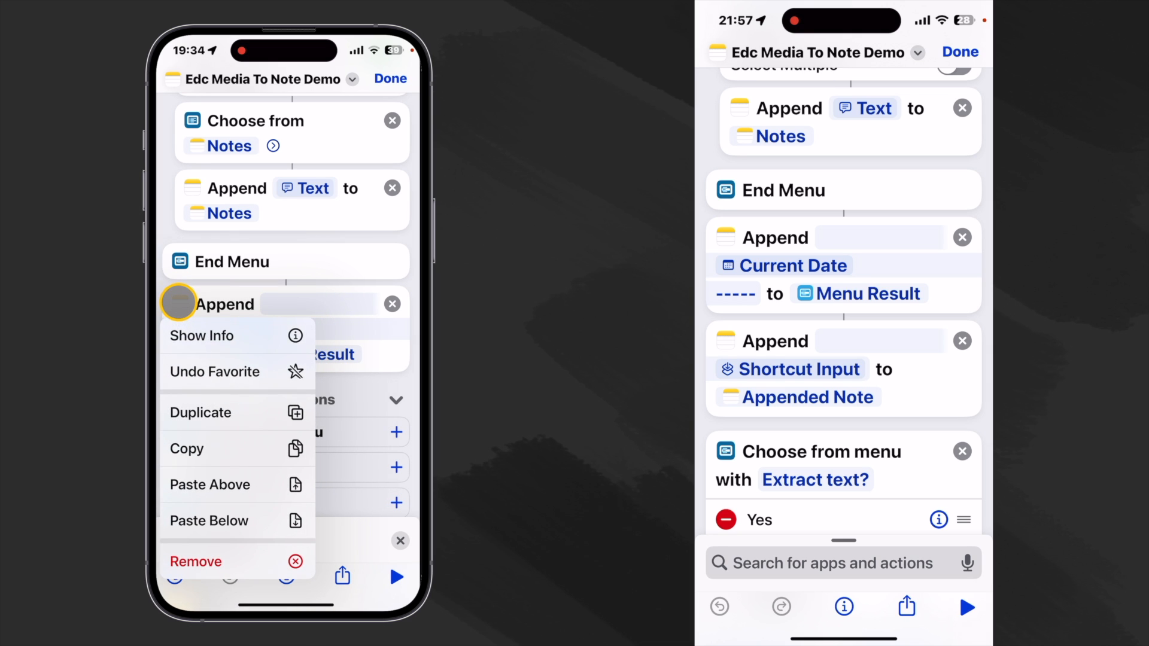
mouse_move(208, 527)
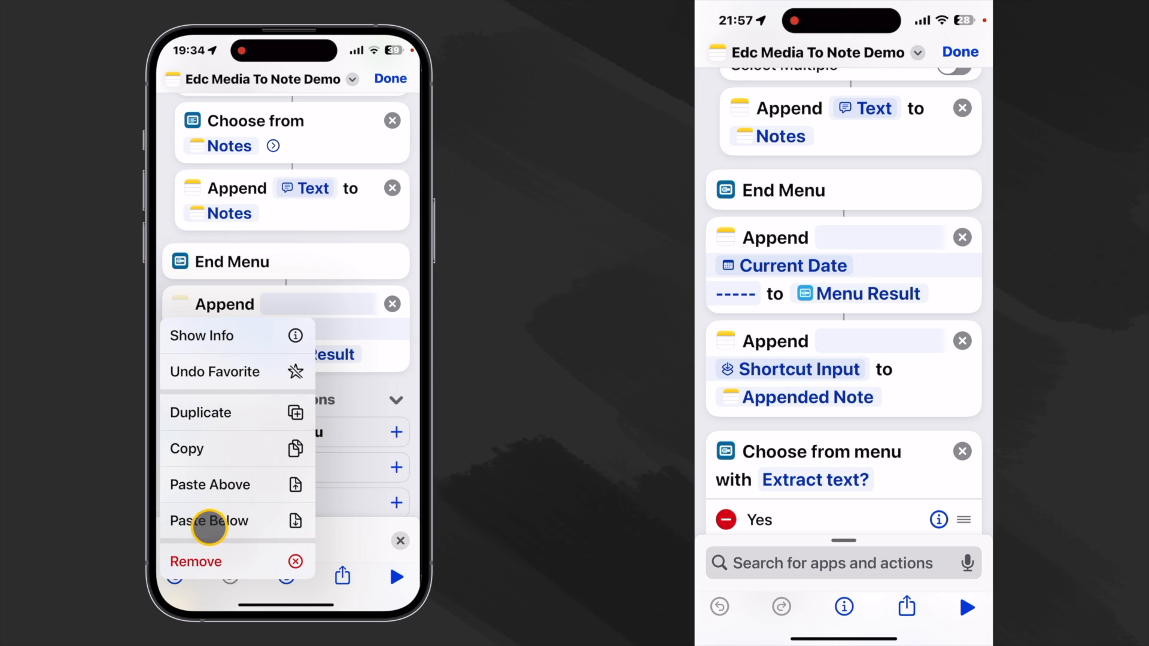
left_click(208, 521)
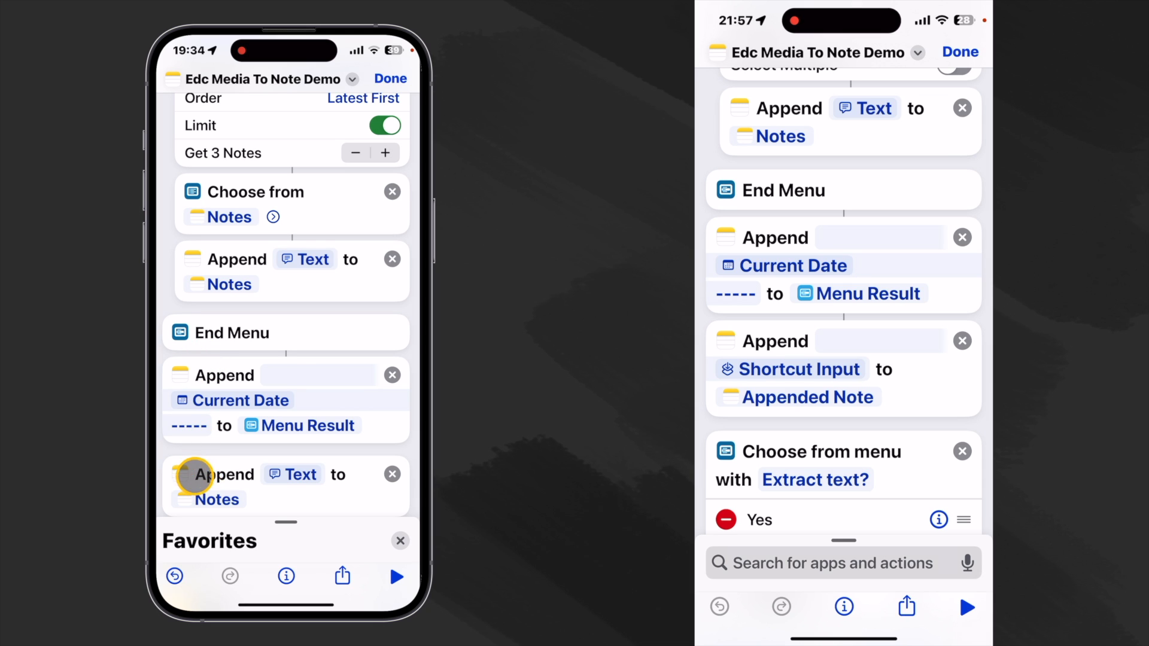
scroll("up", 3)
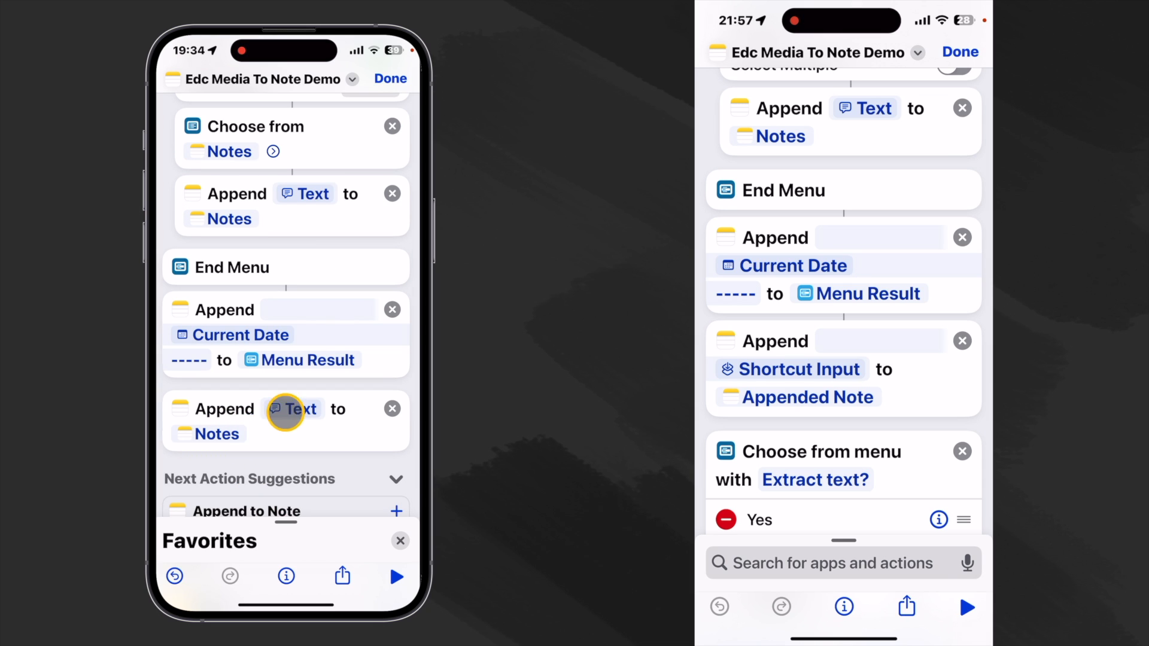
left_click(303, 410)
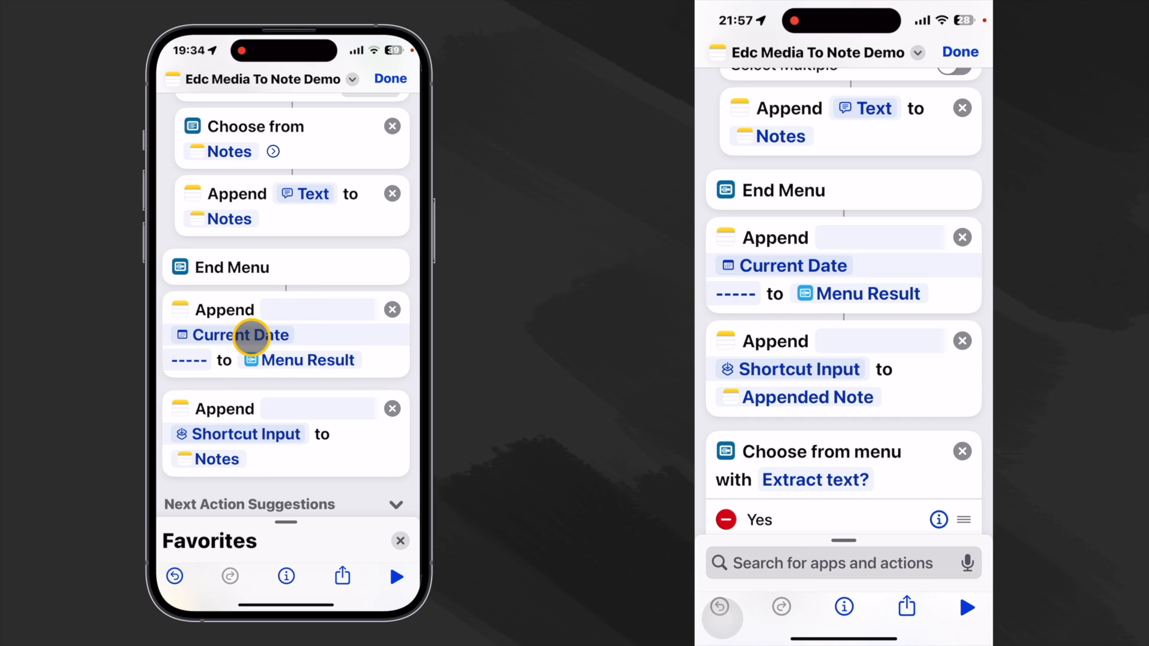
mouse_move(227, 467)
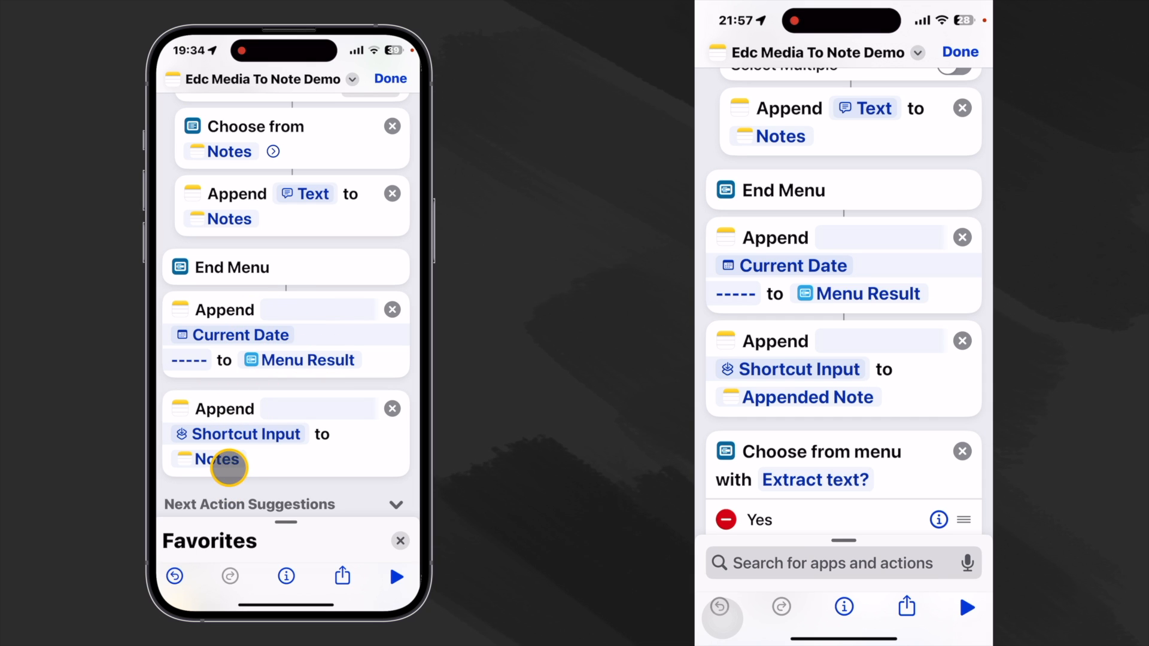
left_click(216, 458)
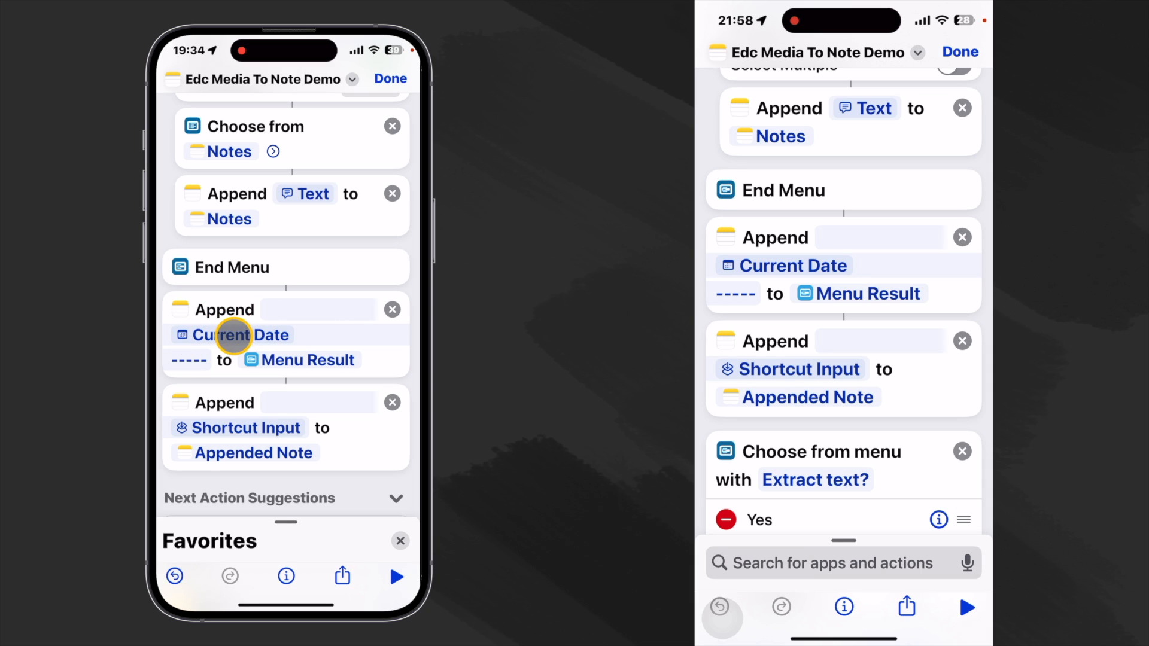
mouse_move(253, 360)
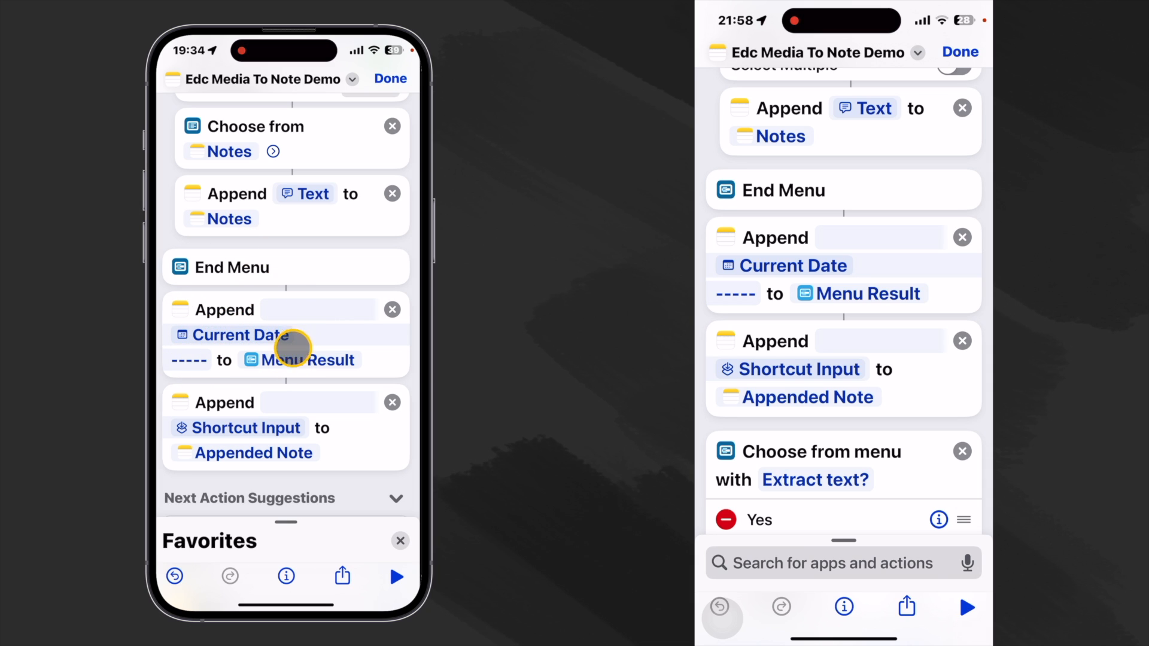
mouse_move(194, 428)
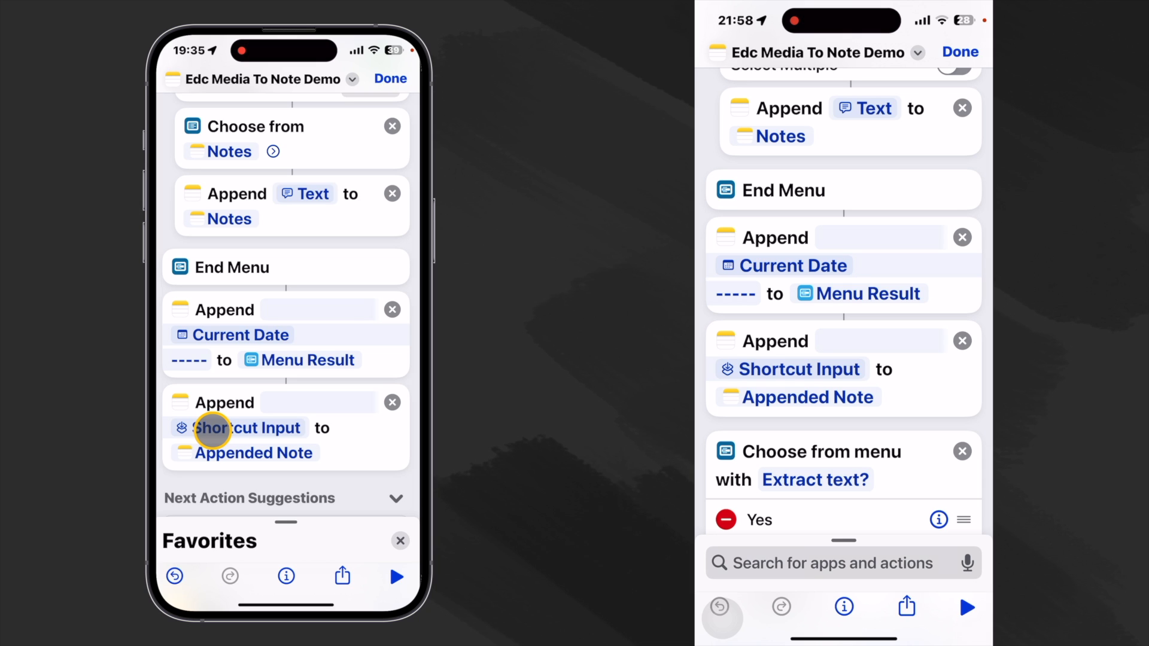
left_click(248, 428)
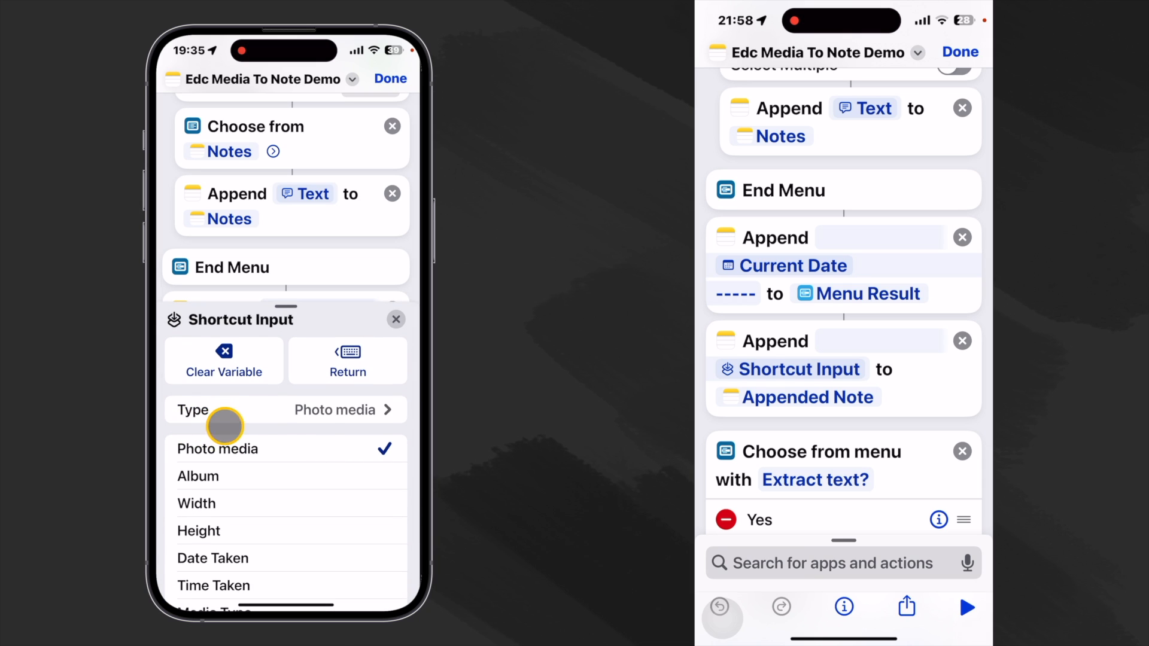
mouse_move(341, 410)
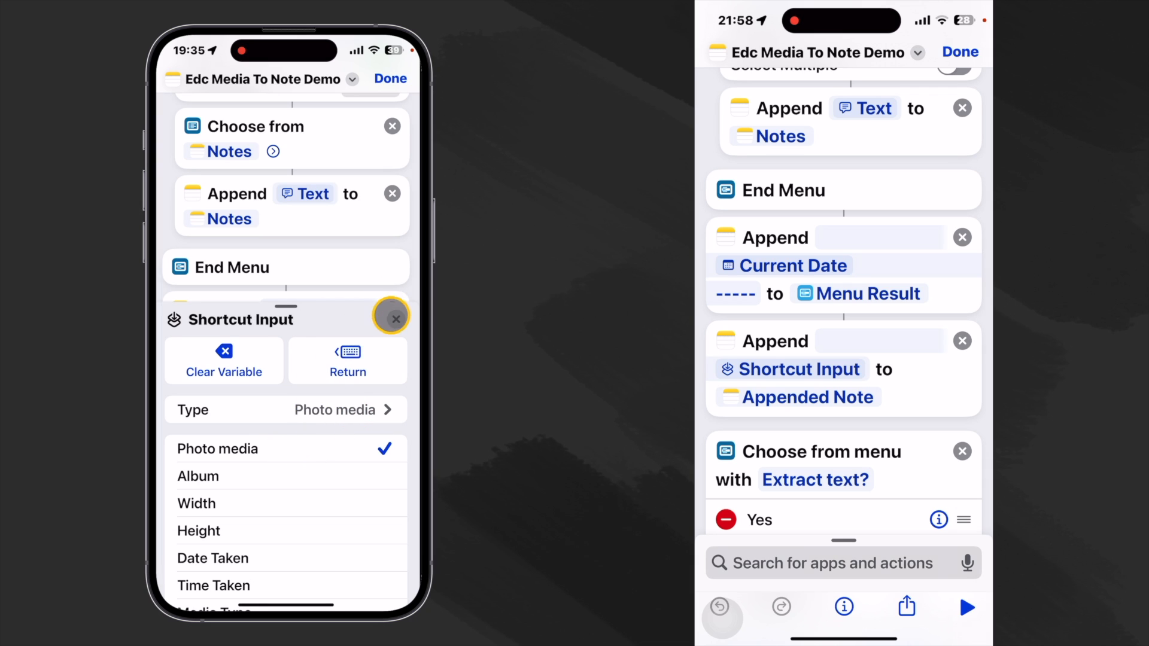
left_click(392, 316)
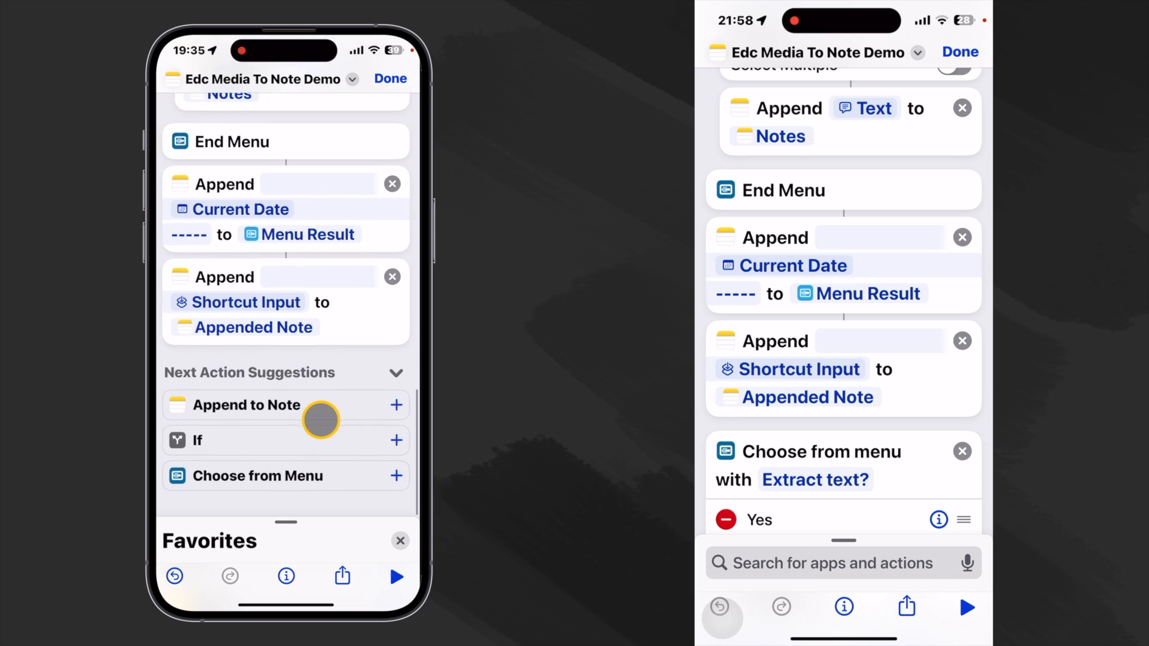
- Set the menu prompt to 'Extract text?' with the options Yes and No
scroll("down", 3)
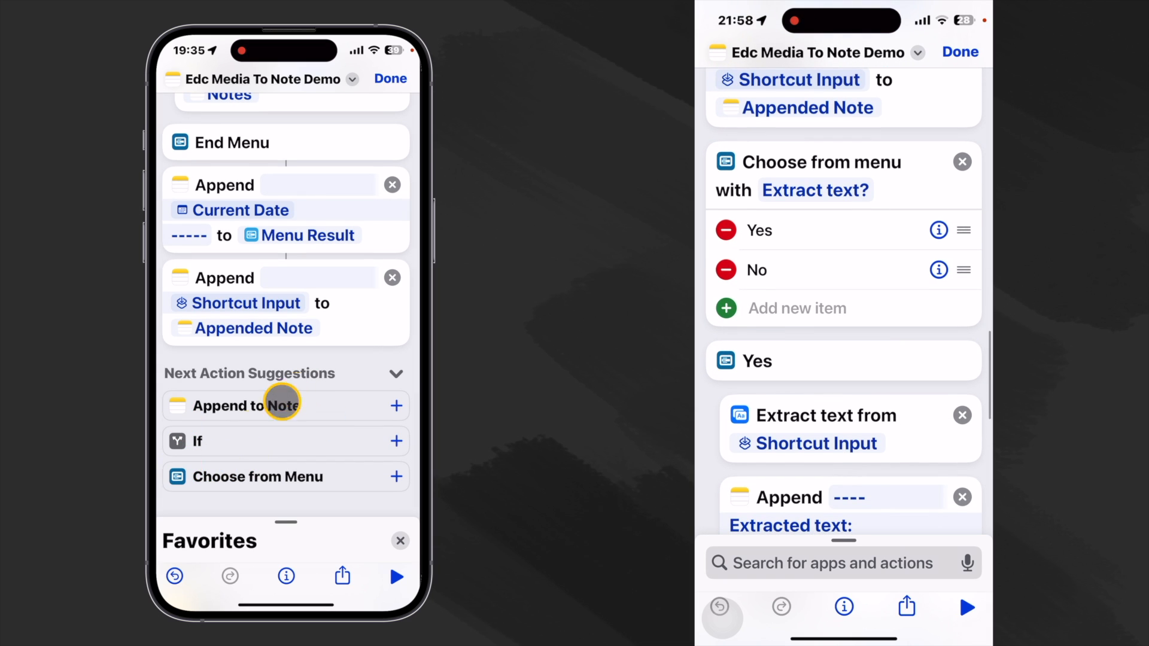
mouse_move(213, 483)
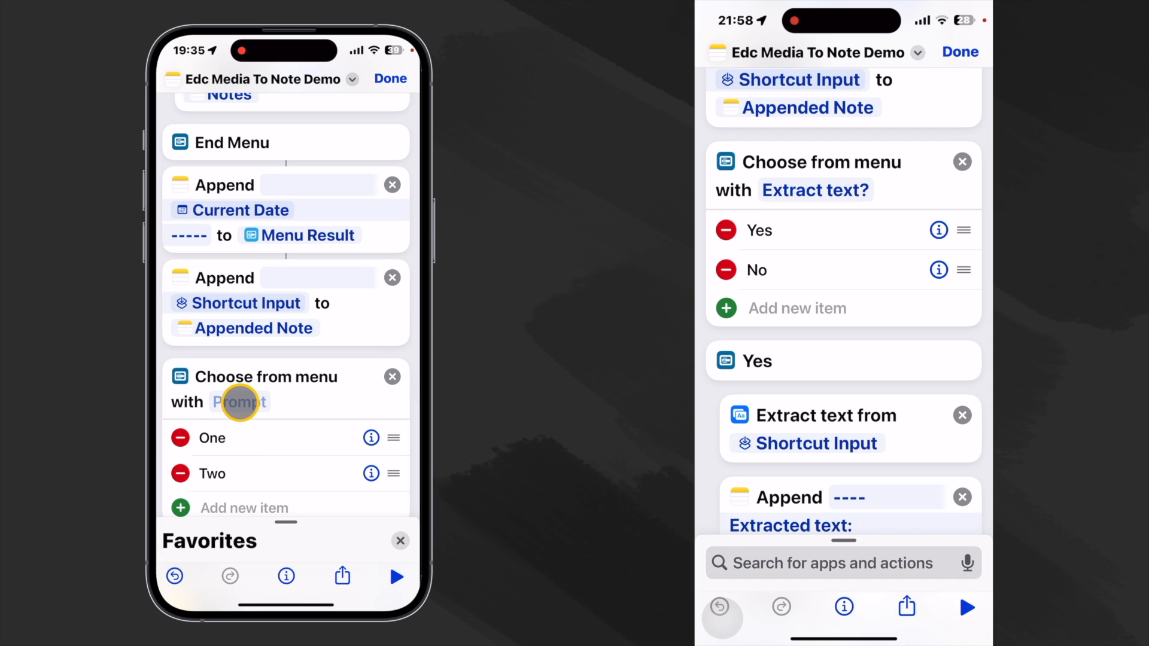
left_click(239, 403)
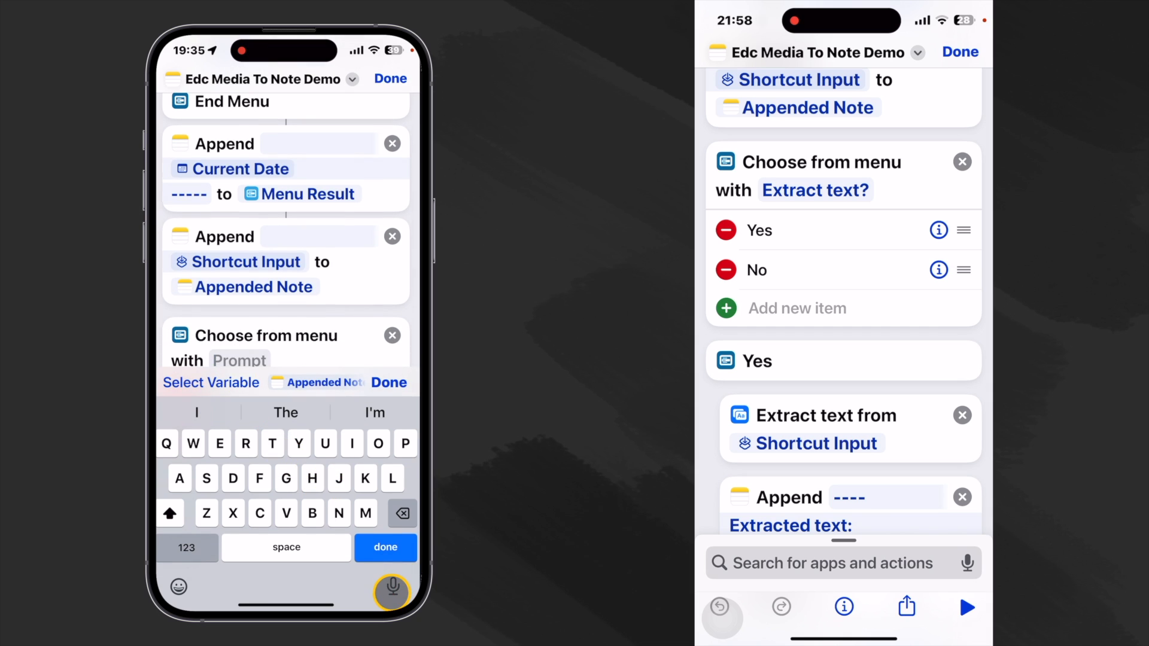
type("Extract text?")
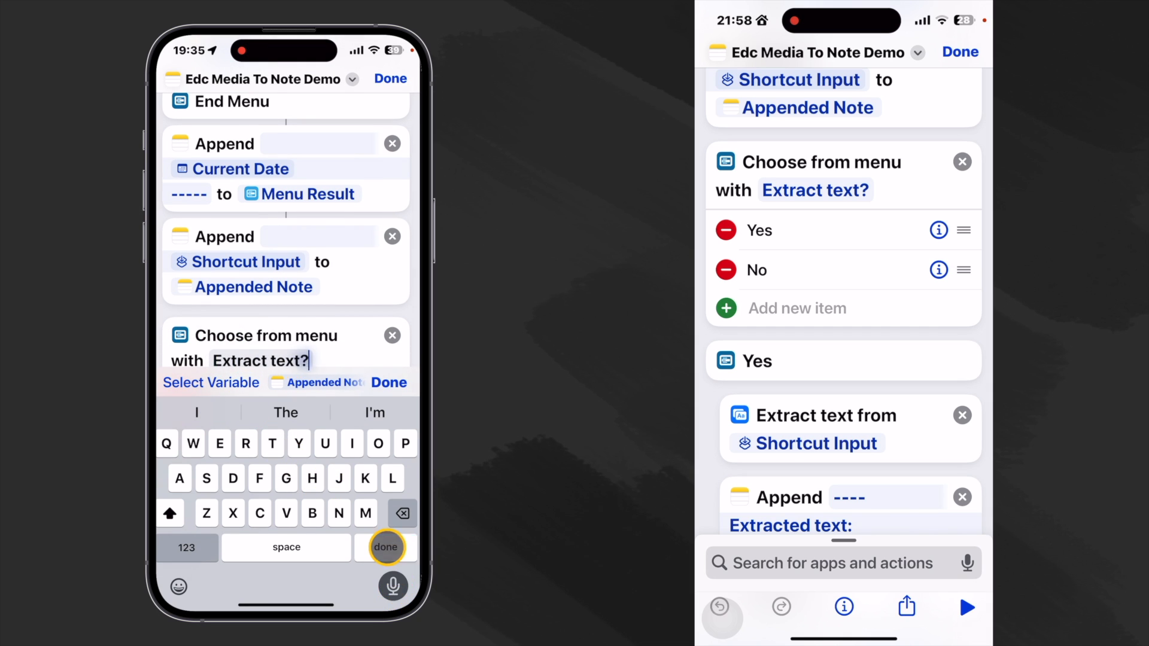
left_click(385, 547)
type("Yes")
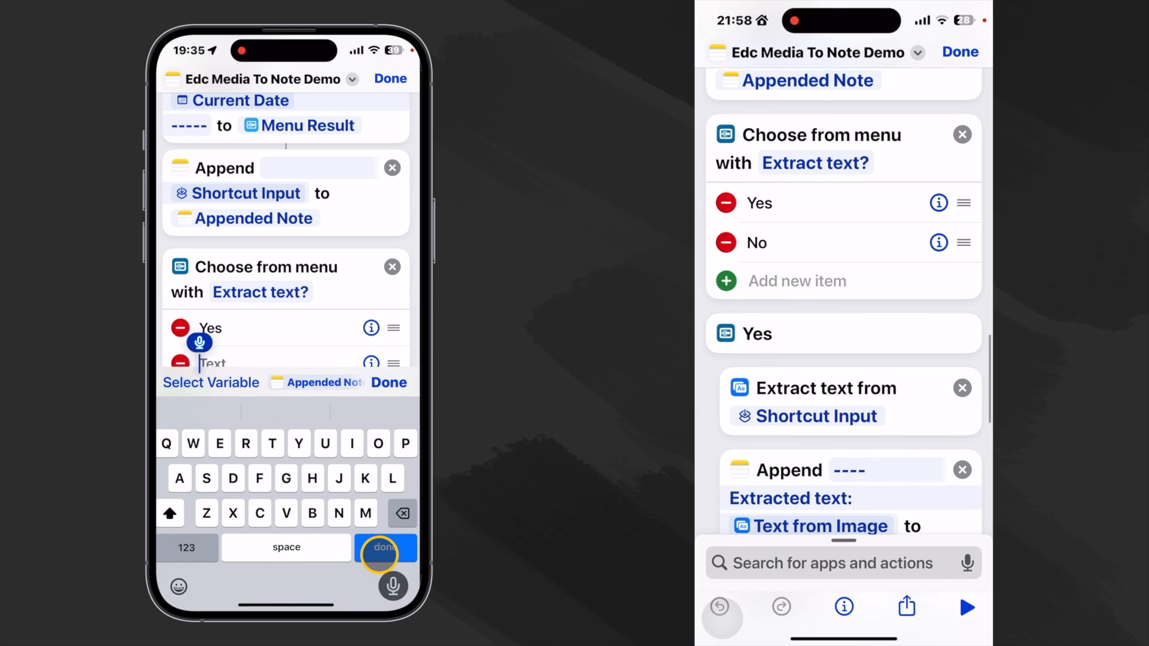
left_click(384, 548)
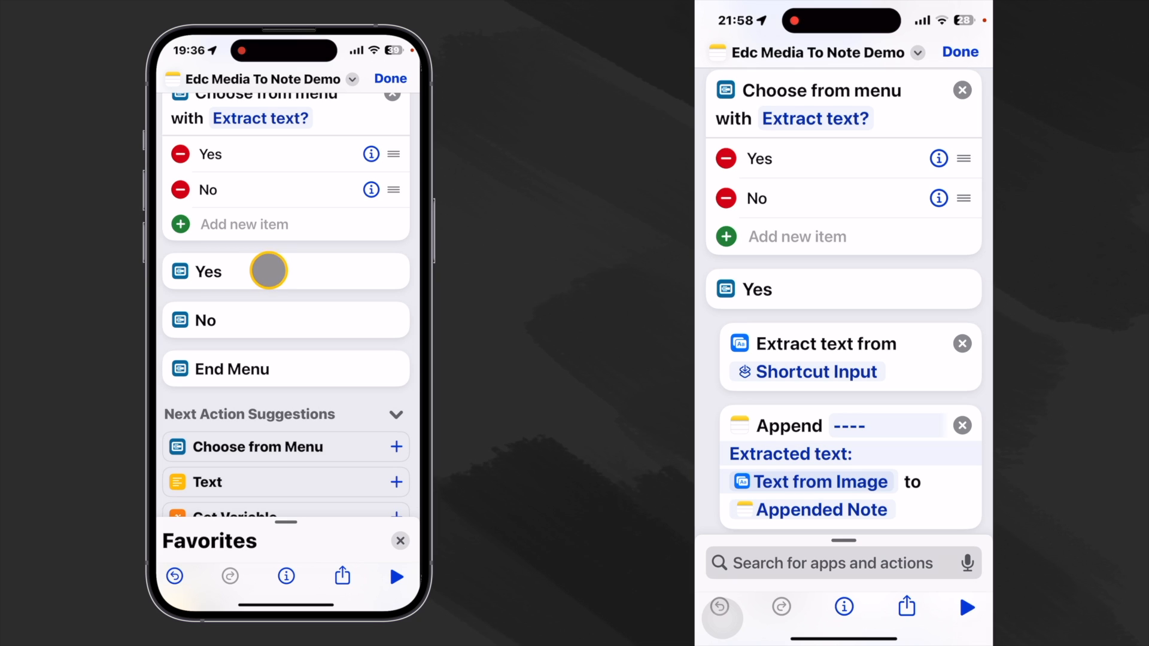
mouse_move(355, 566)
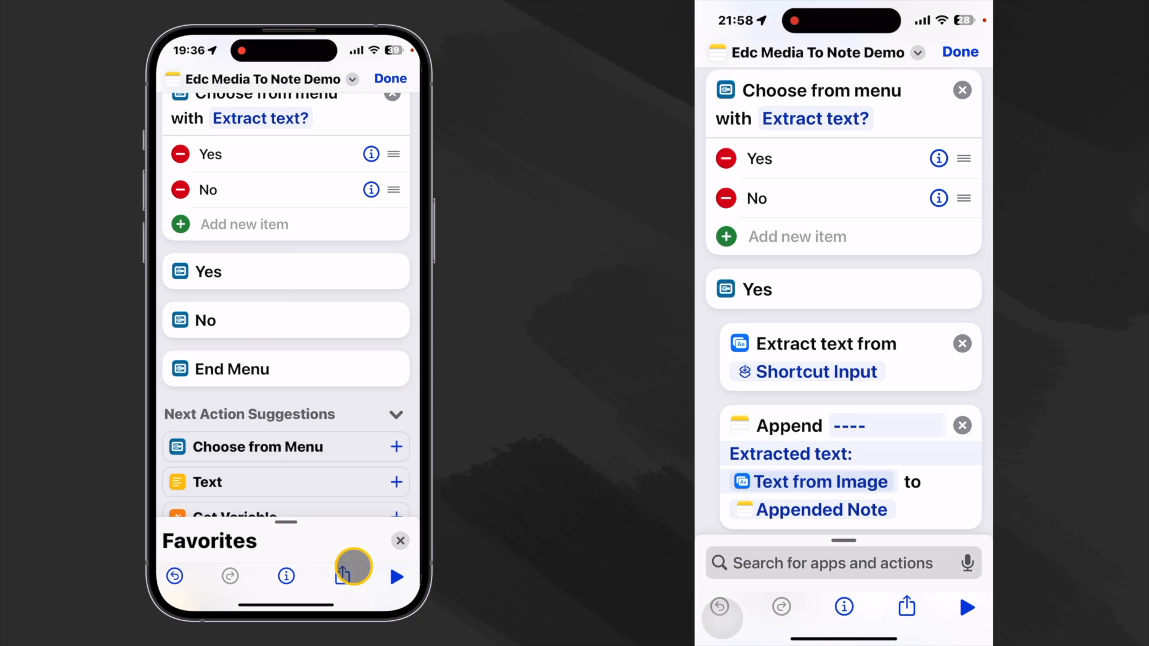
- Search 'Extract text' and add Extract Text from Image under Yes, sourcing Shortcut Input
left_click(400, 541)
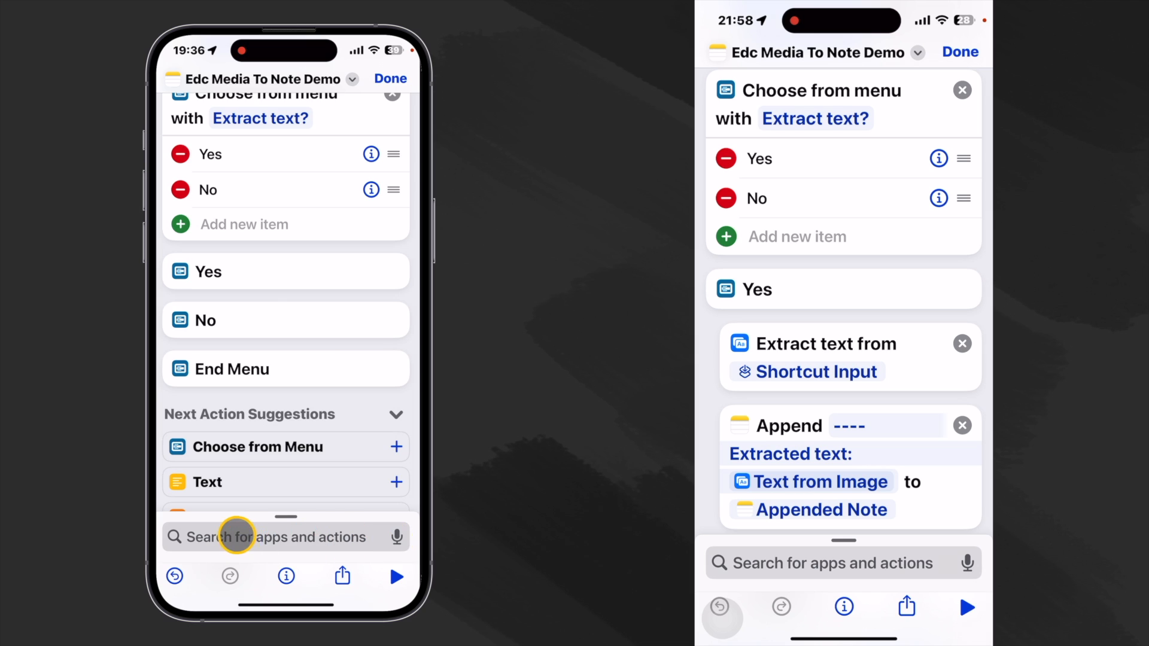
left_click(271, 536)
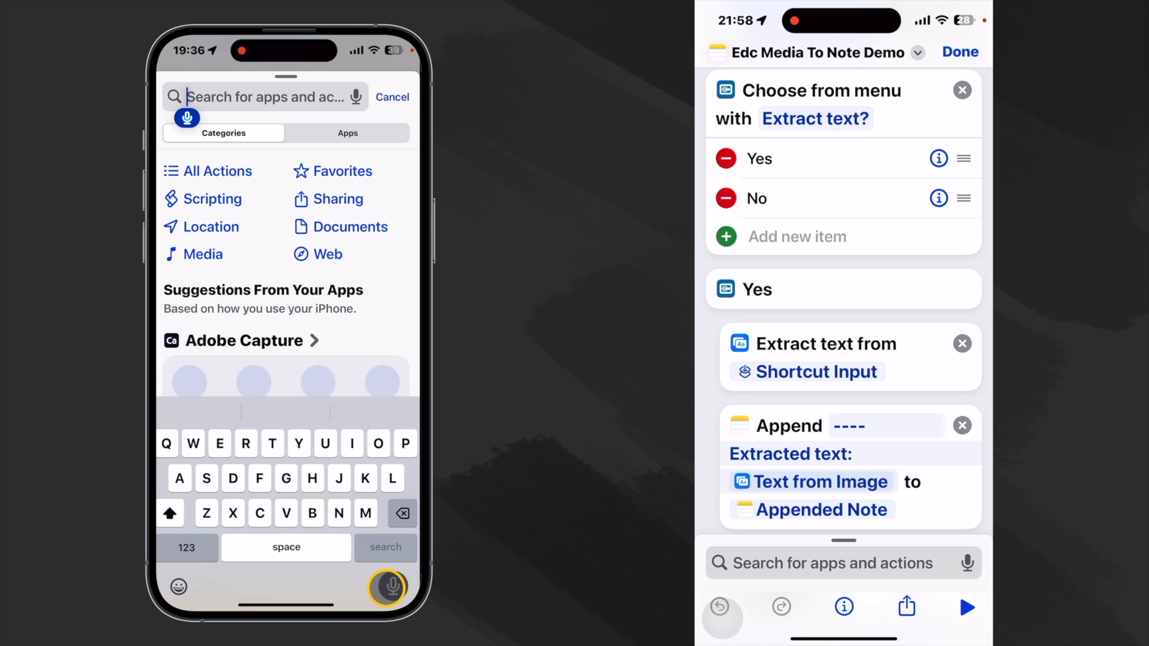
type("Extract text")
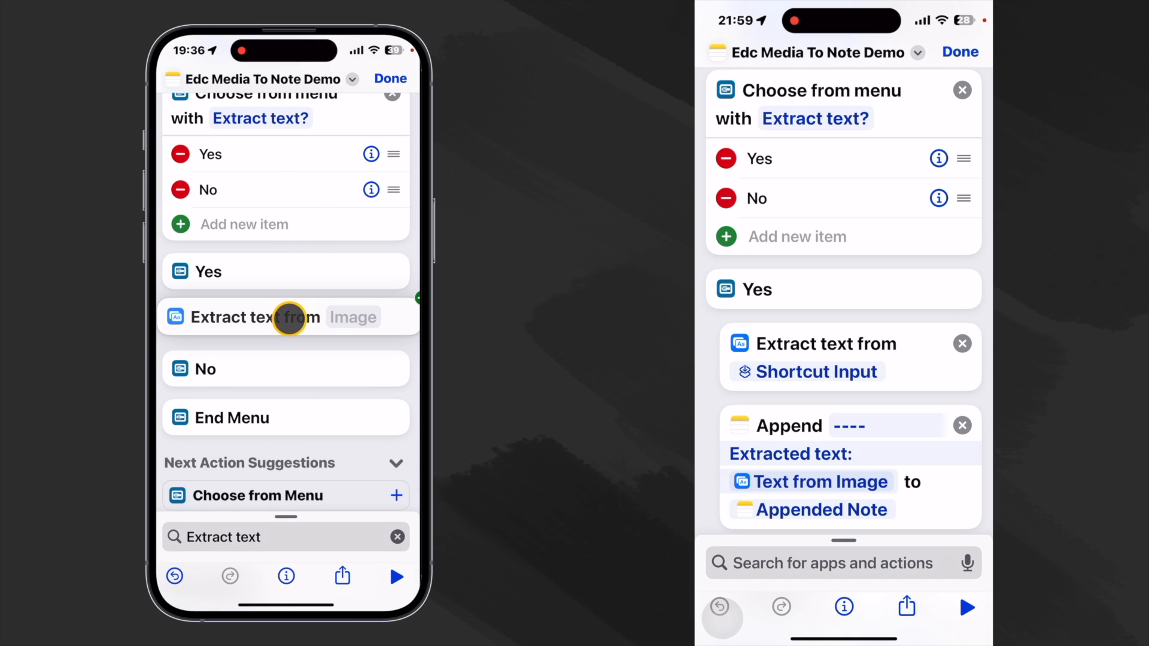
left_click(290, 316)
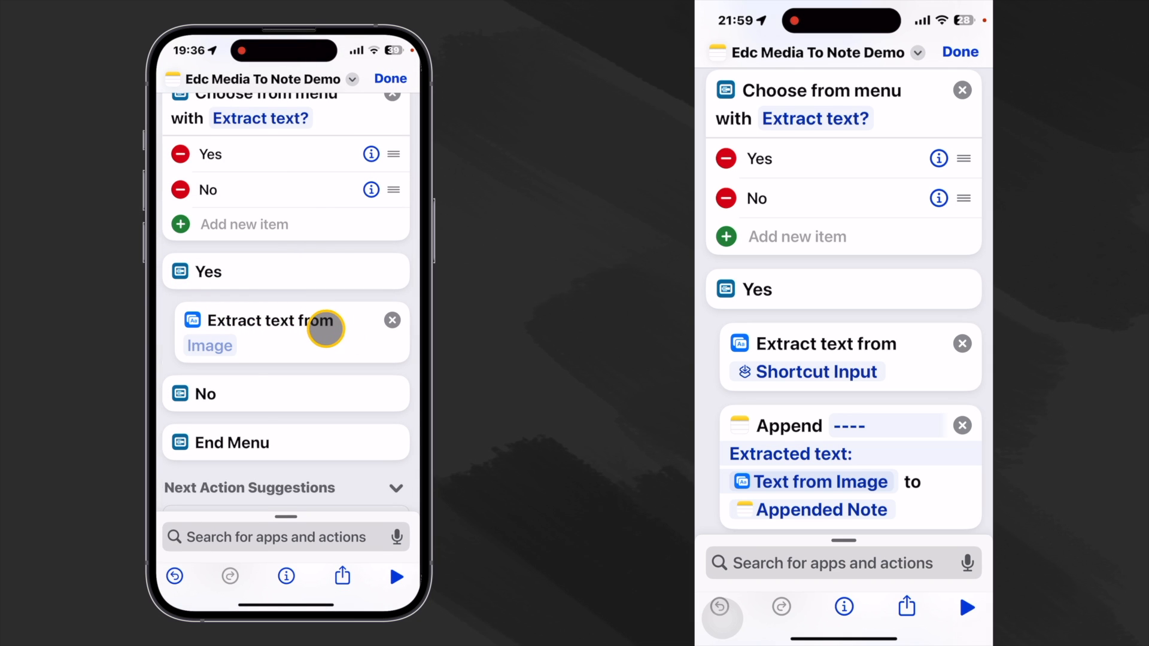
left_click(210, 344)
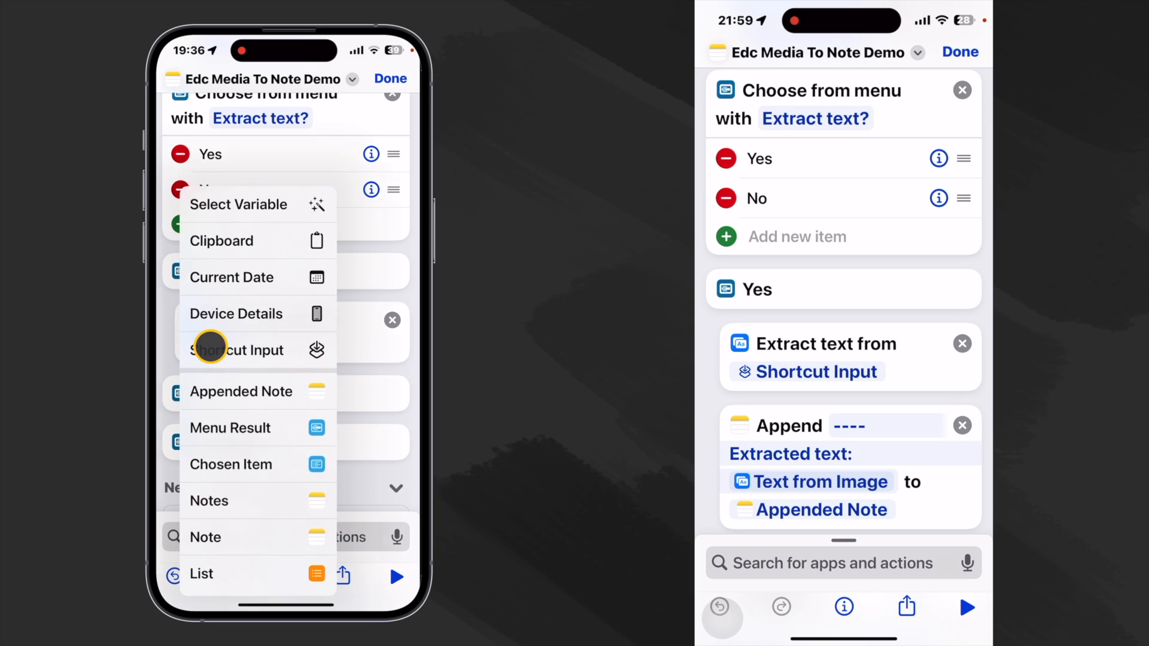
mouse_move(246, 394)
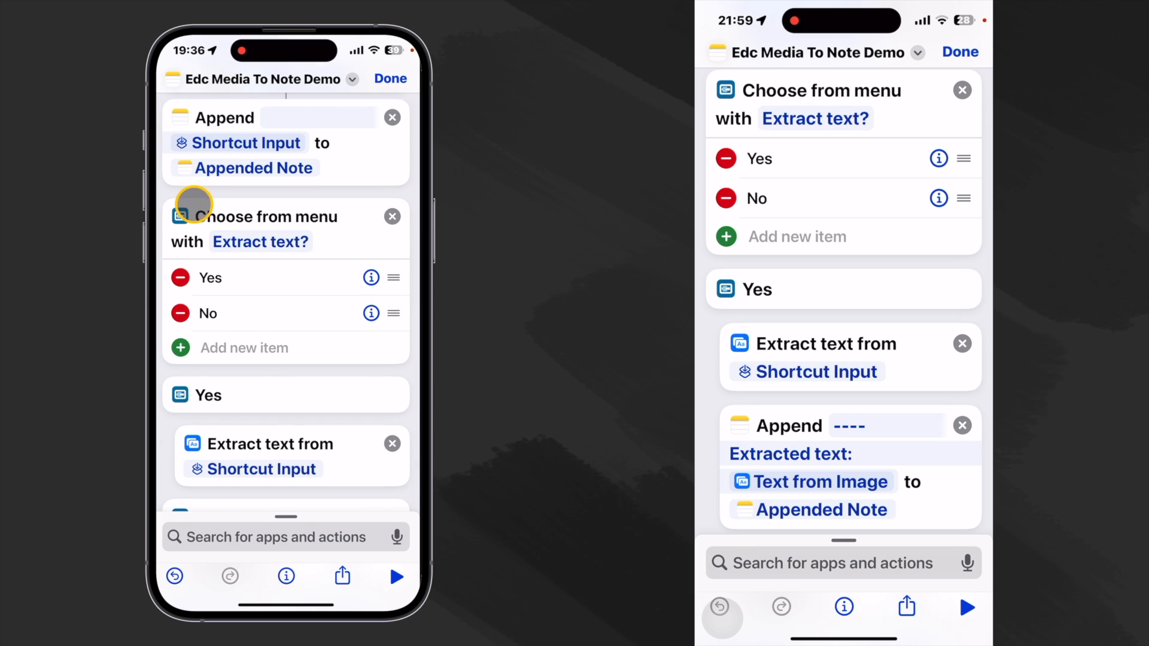
mouse_move(177, 118)
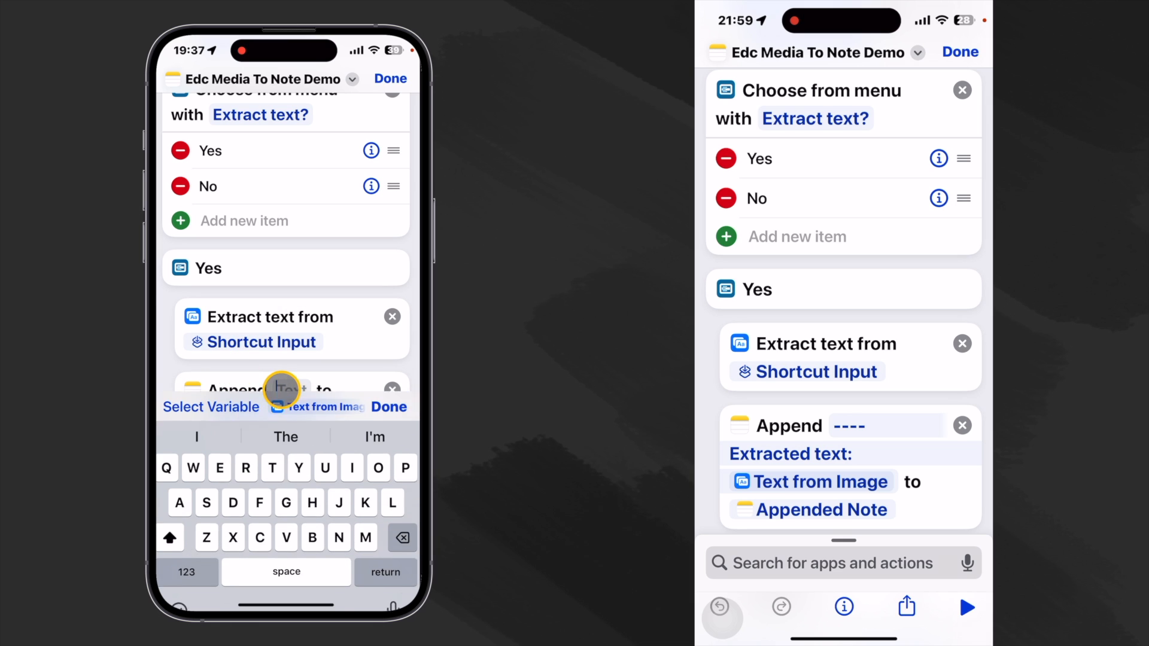
- Append '----', 'Extracted text:' and the Text from Image to the Appended Note under Yes
left_click(187, 572)
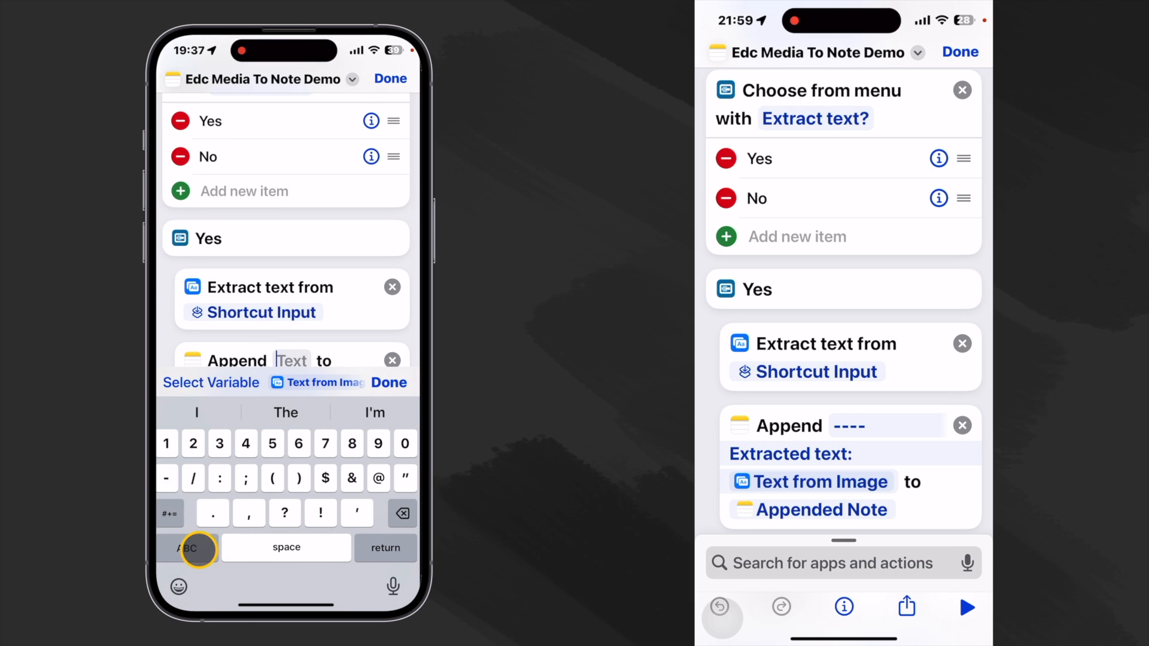
type("----")
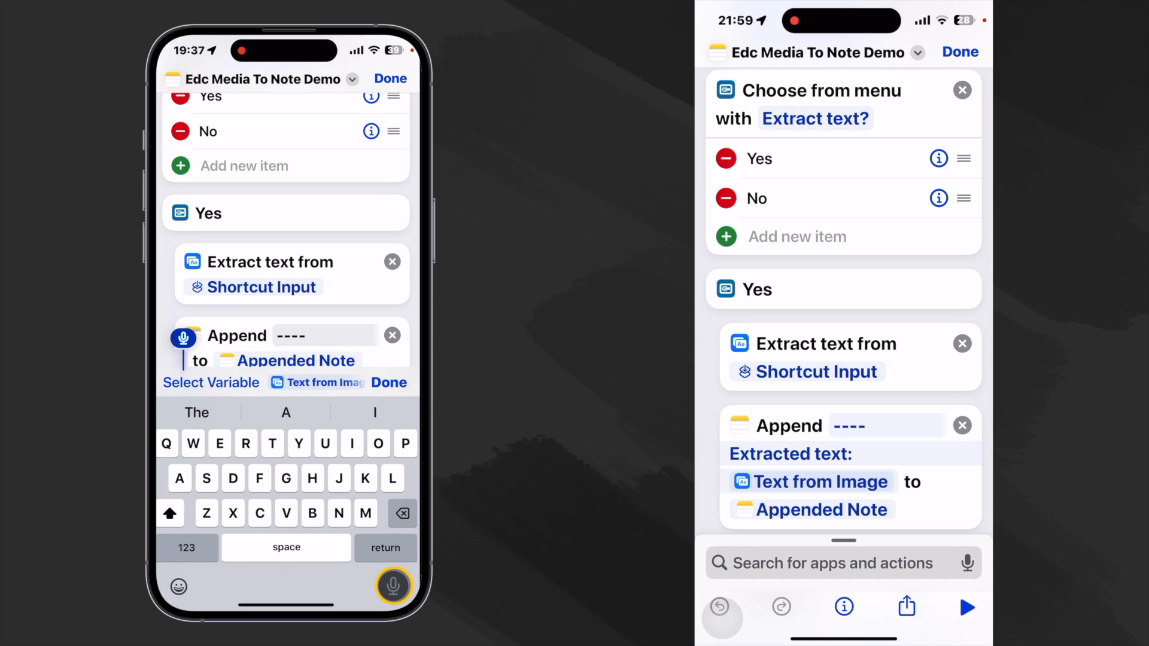
left_click(384, 547)
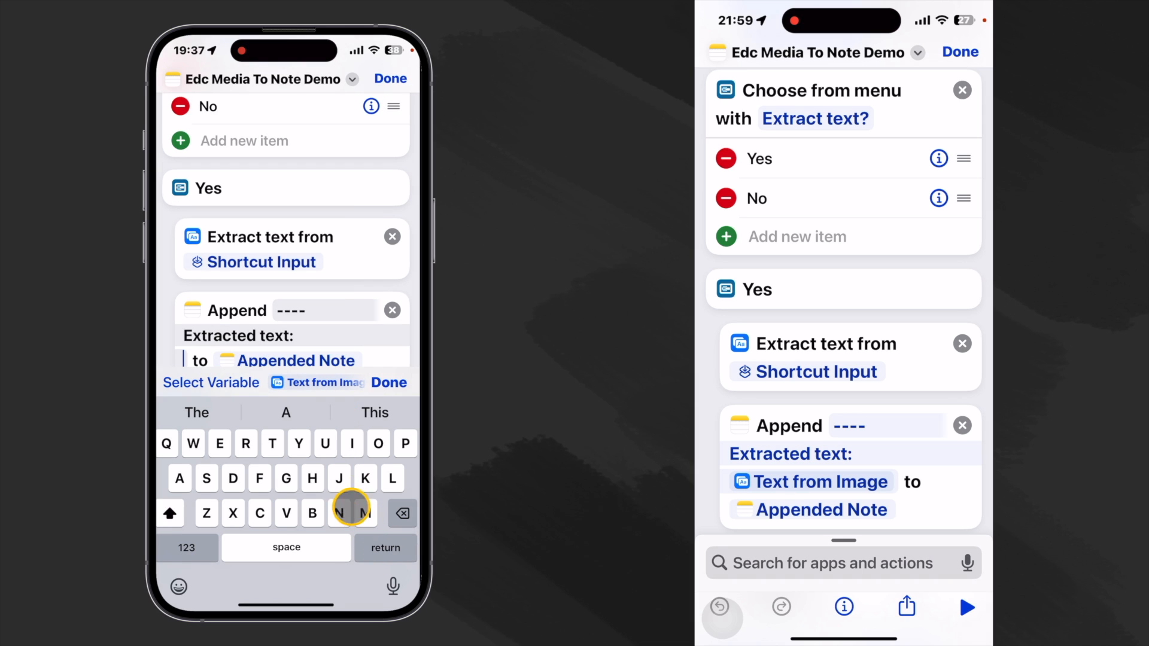
left_click(316, 383)
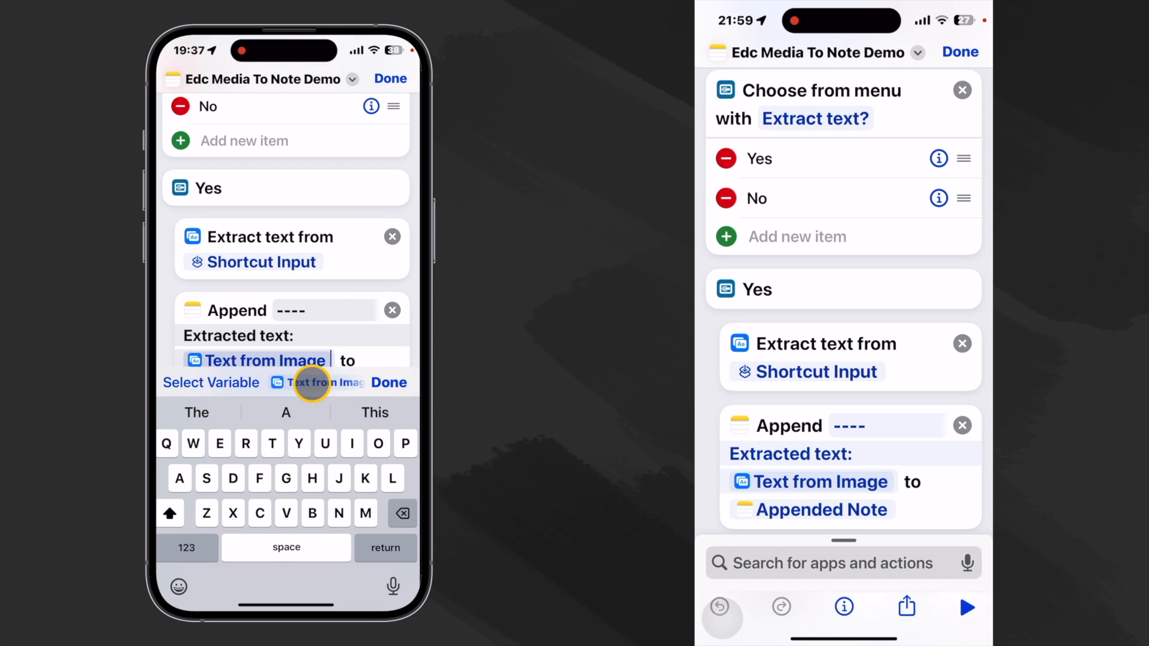
left_click(390, 383)
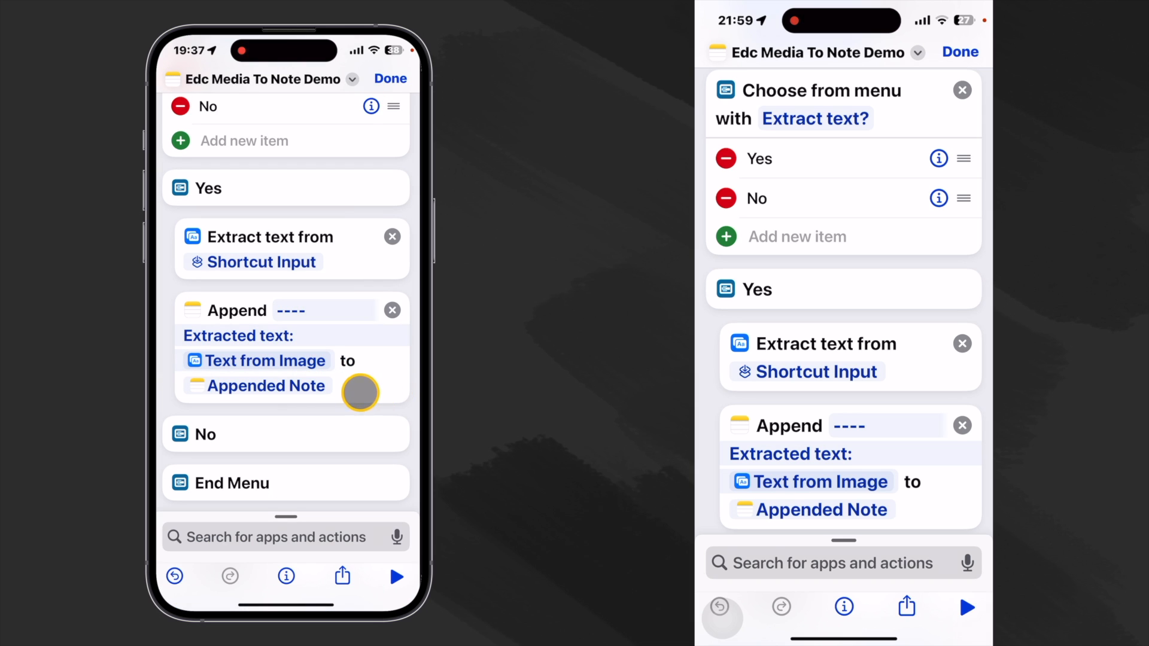
scroll("up", 3)
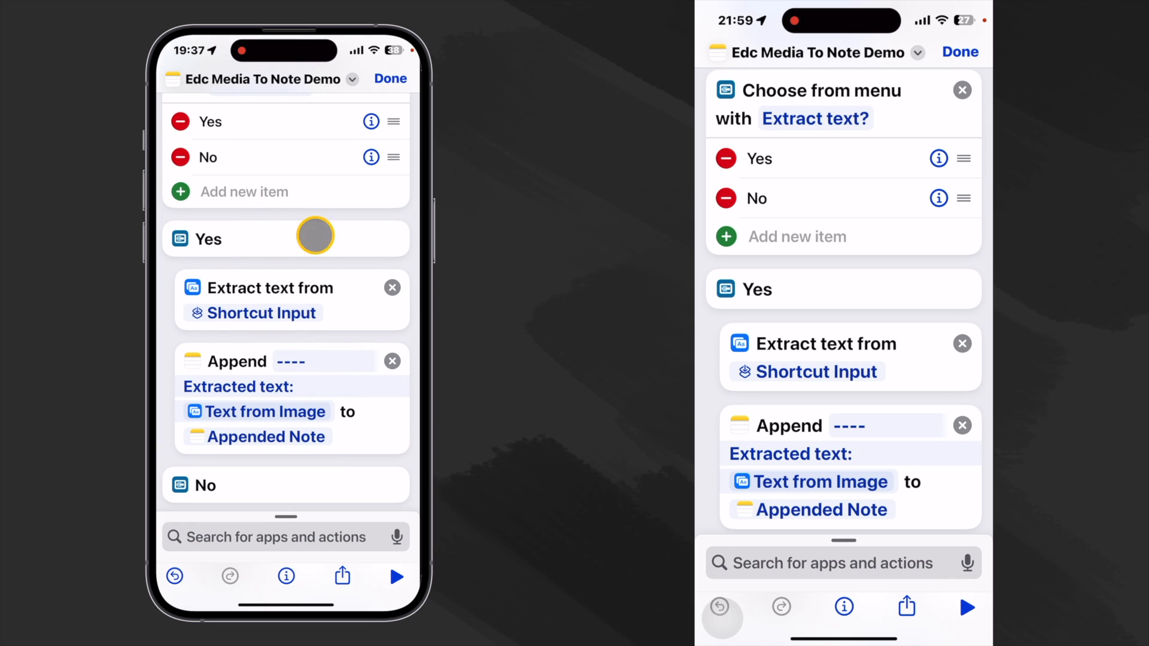
mouse_move(294, 483)
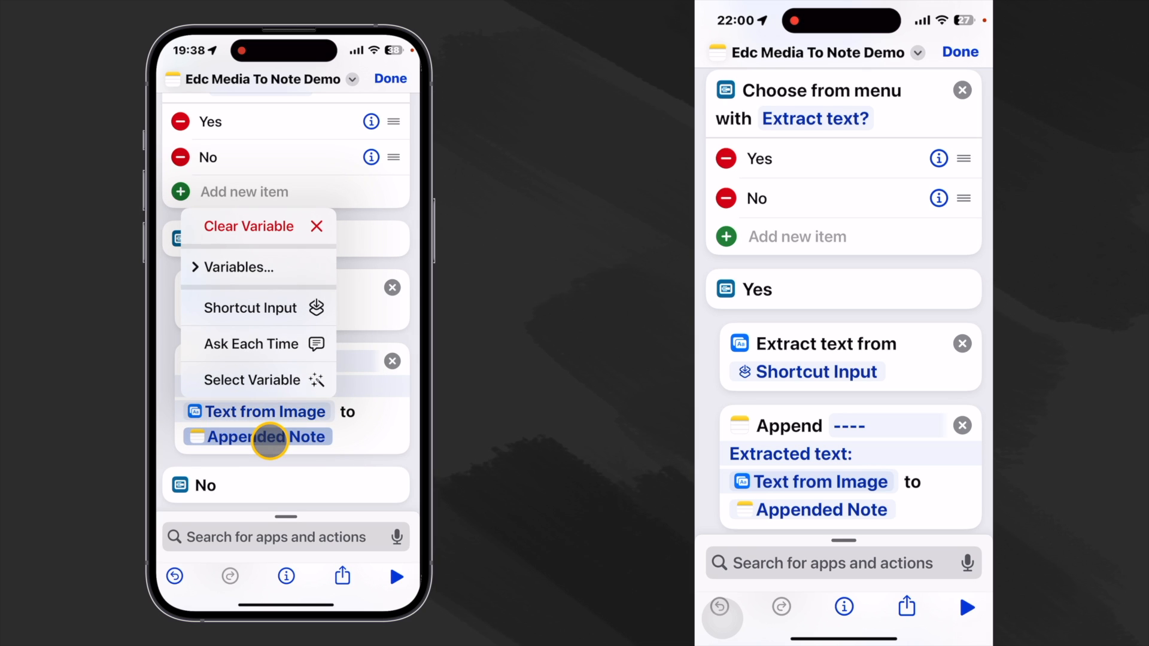
mouse_move(267, 385)
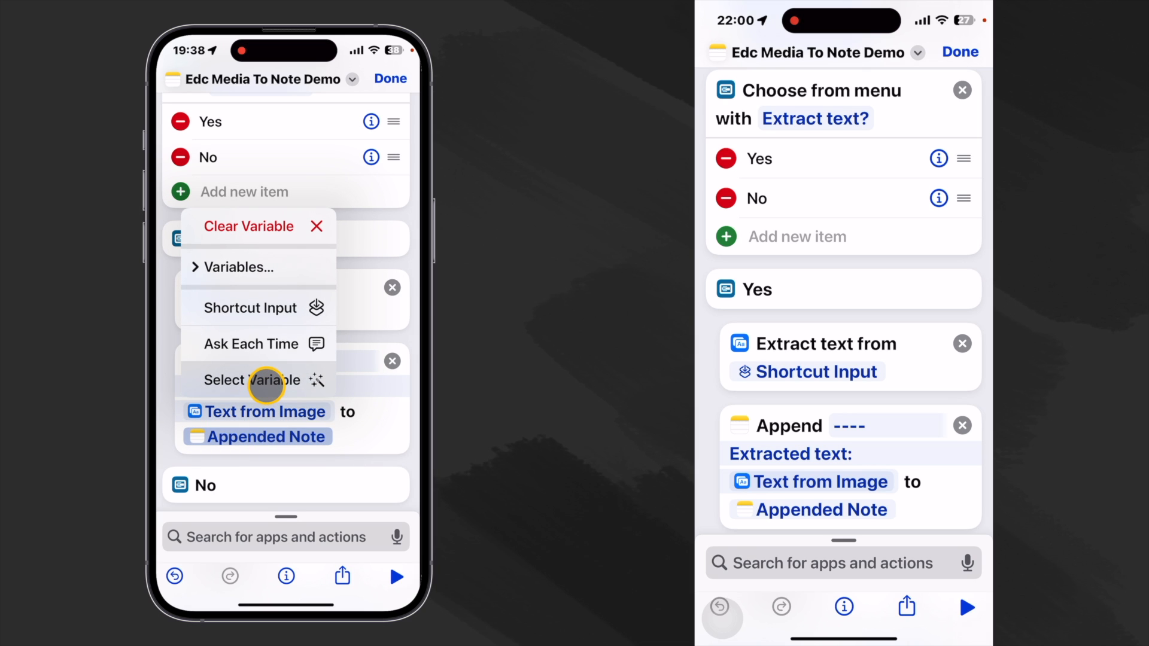
left_click(250, 380)
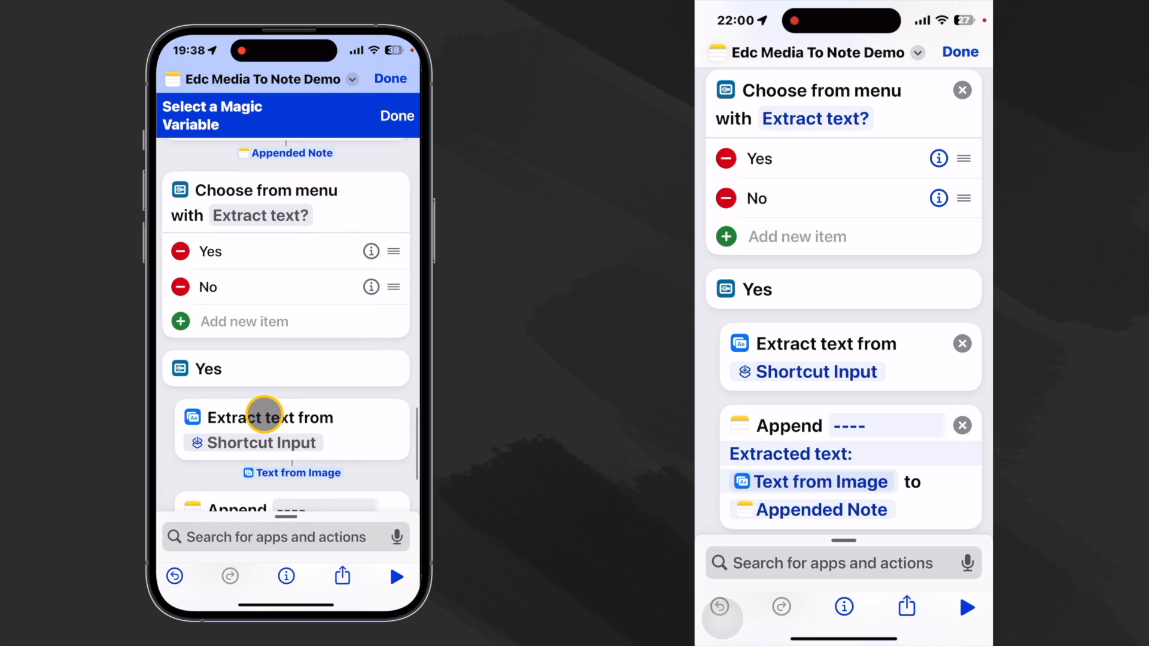
scroll("down", 3)
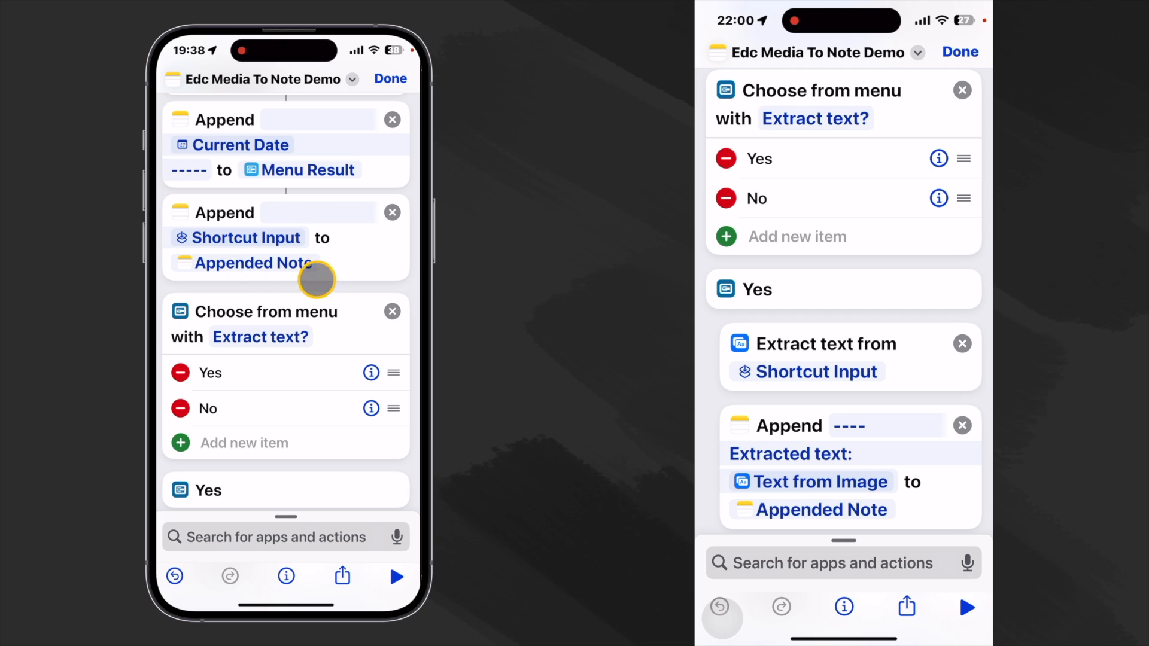
scroll("down", 3)
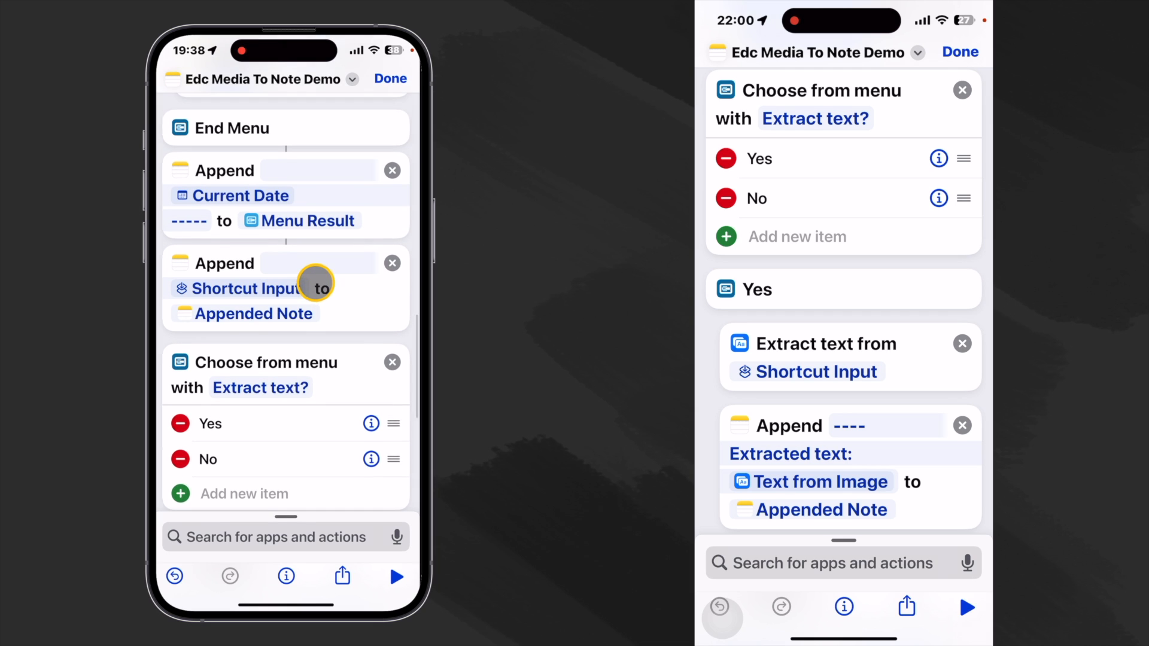
scroll("up", 3)
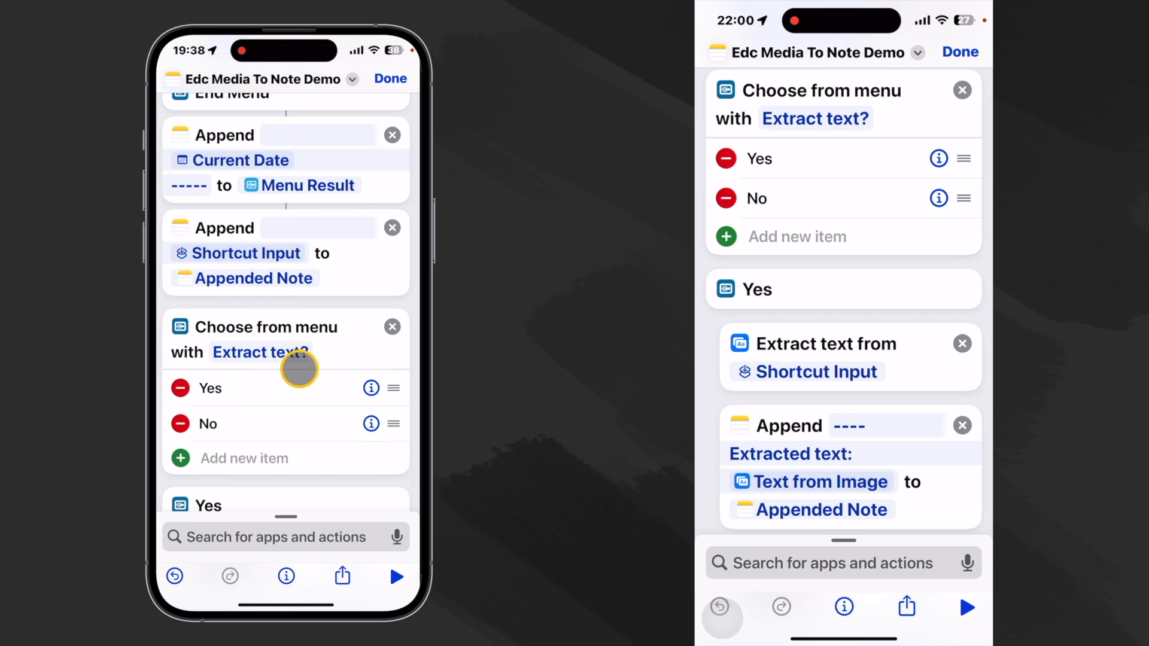
scroll("down", 3)
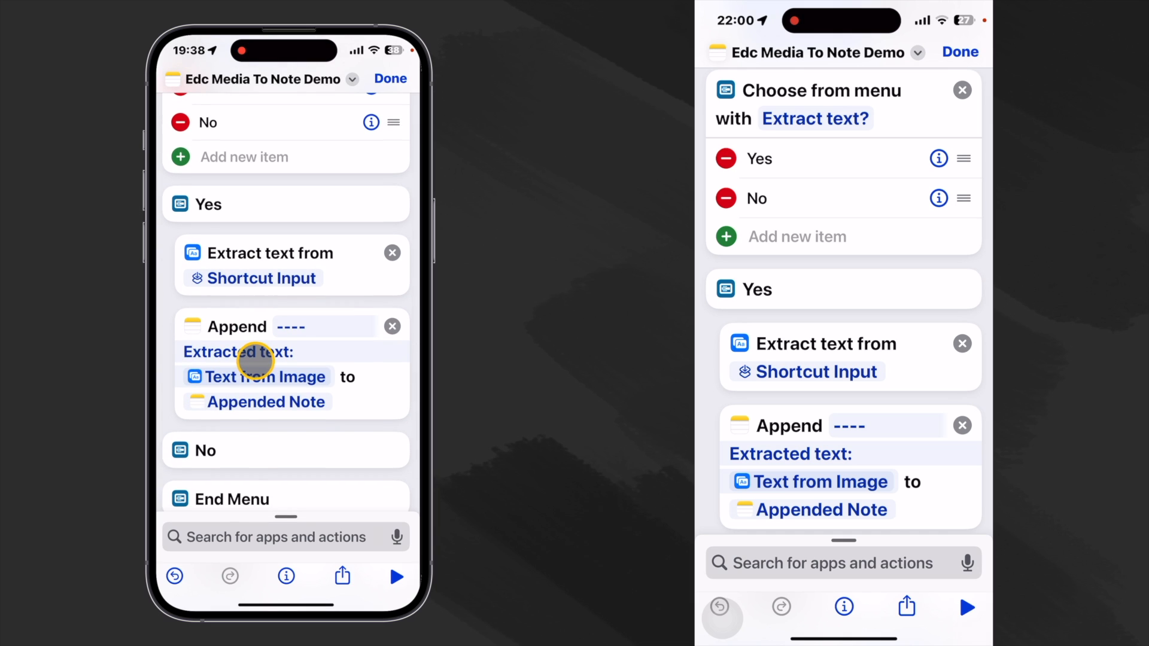
scroll("up", 3)
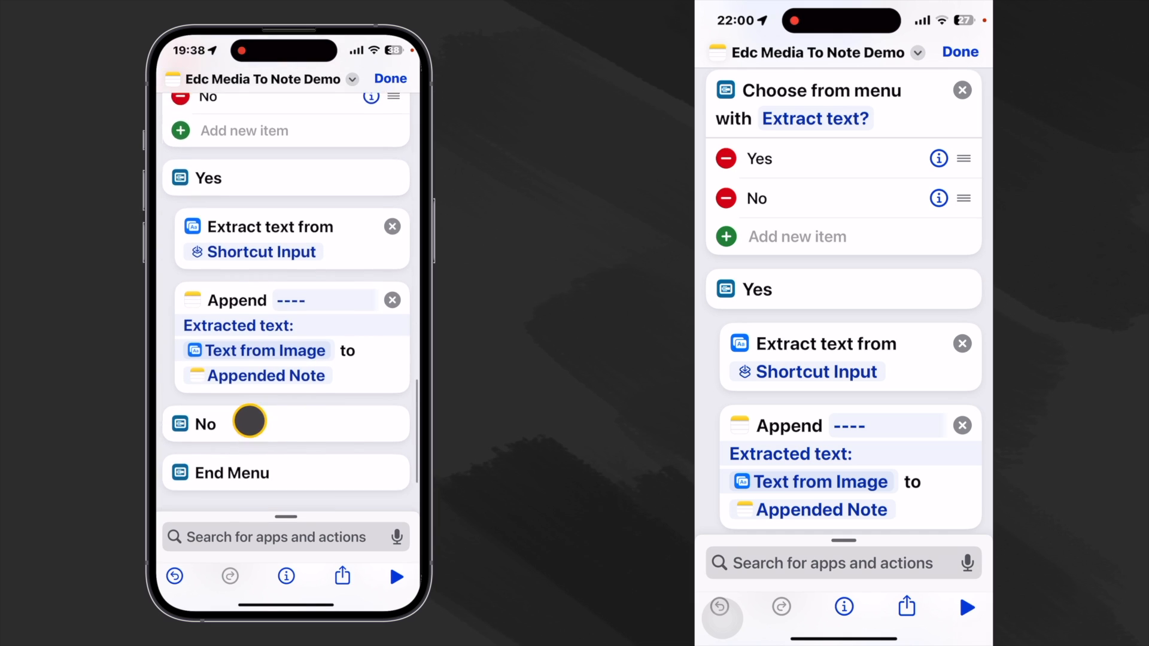
scroll("down", 3)
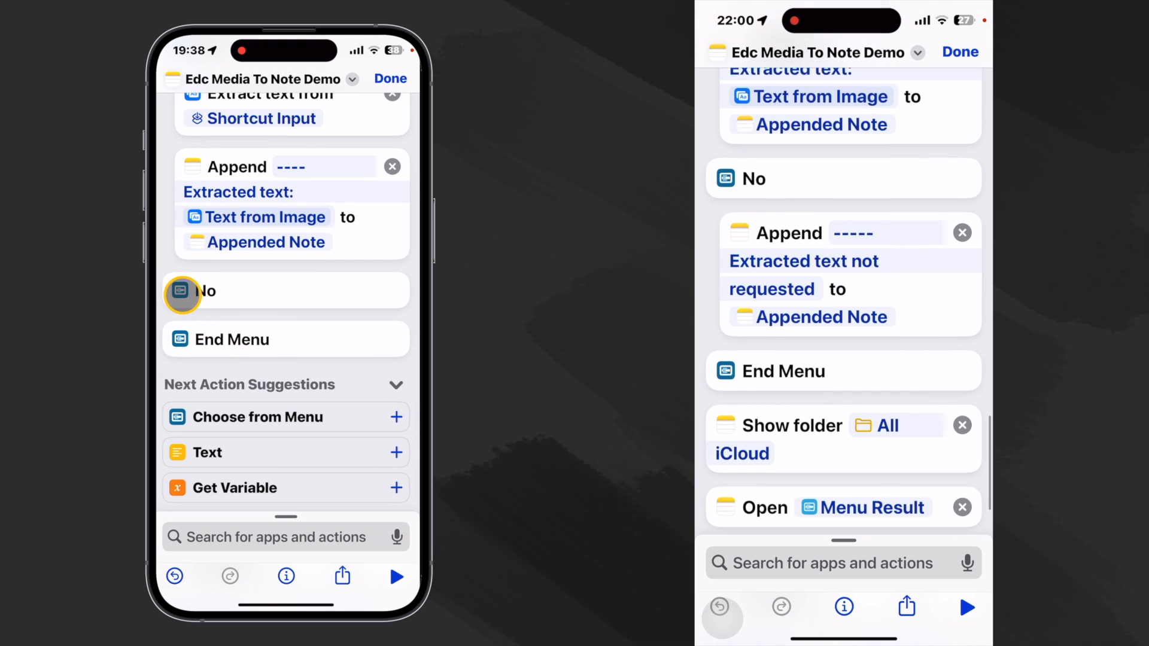
- Paste an Append step under No reading dashes and 'Extracted text not requested'
left_click(208, 290)
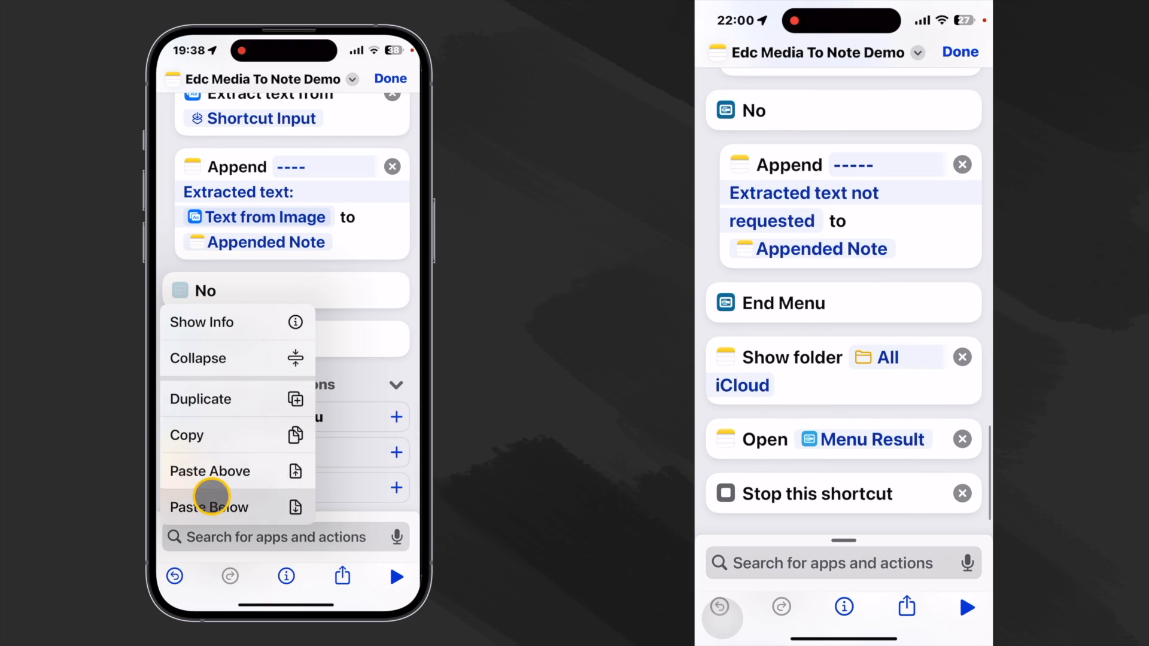
left_click(208, 508)
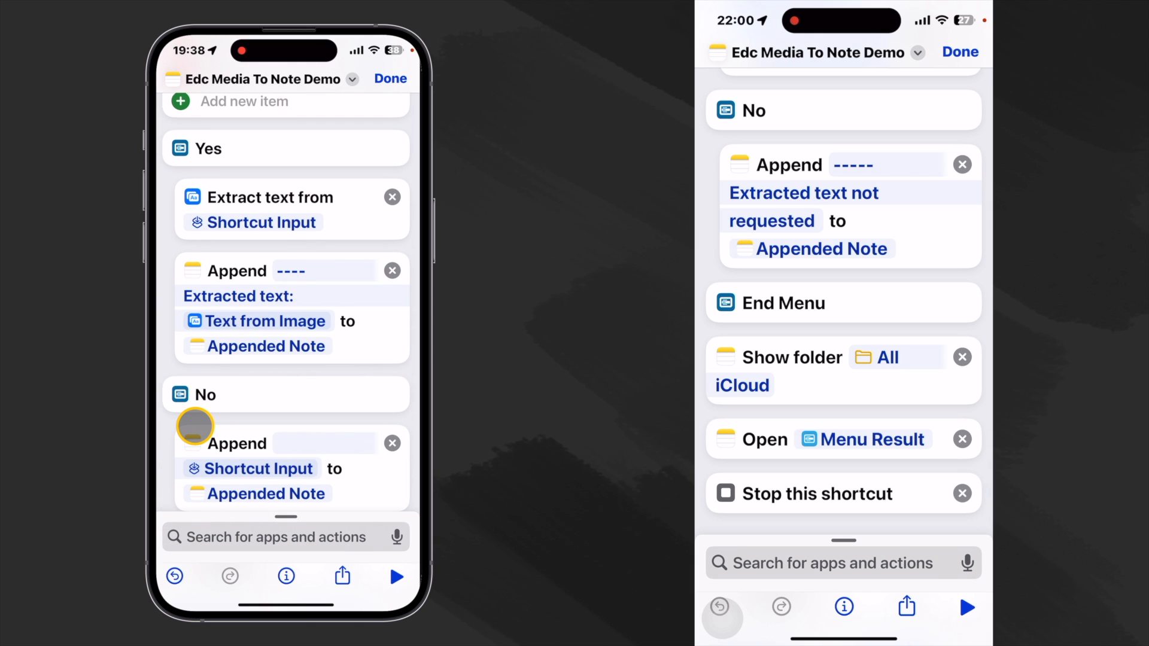
mouse_move(283, 502)
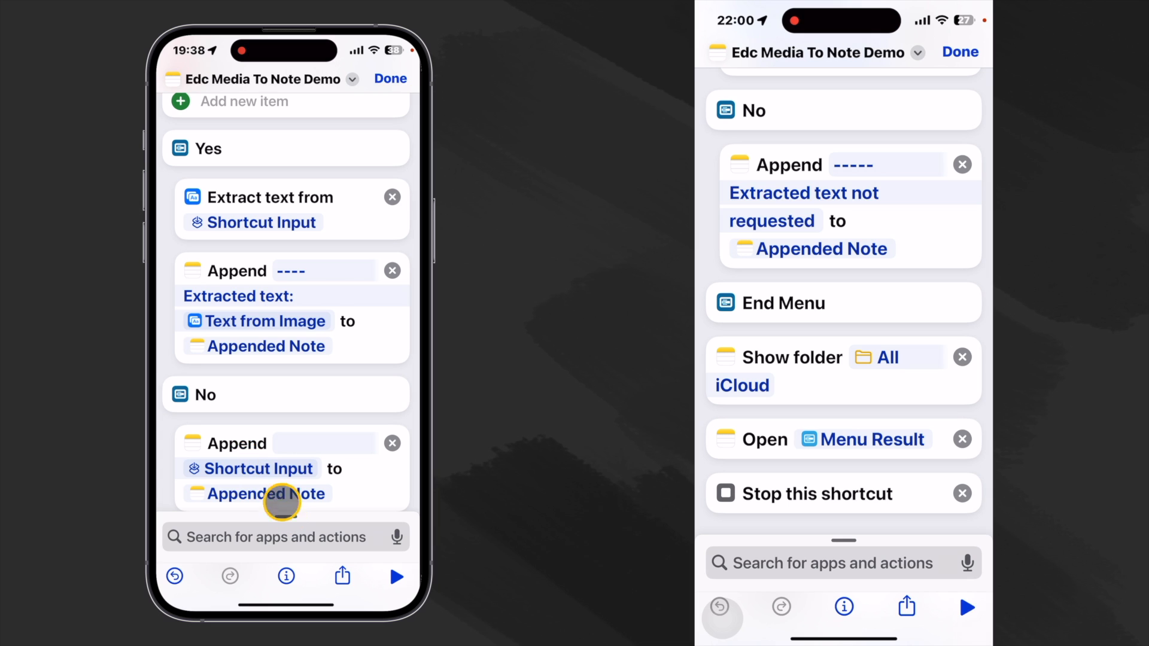
left_click(256, 468)
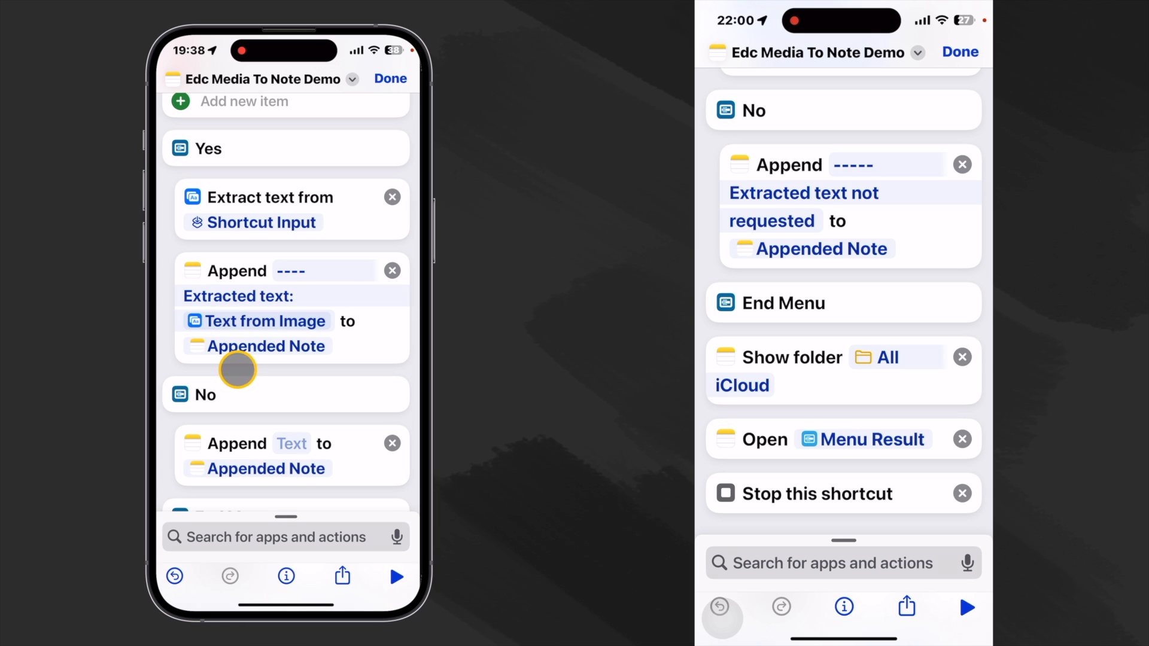
mouse_move(277, 443)
type("--")
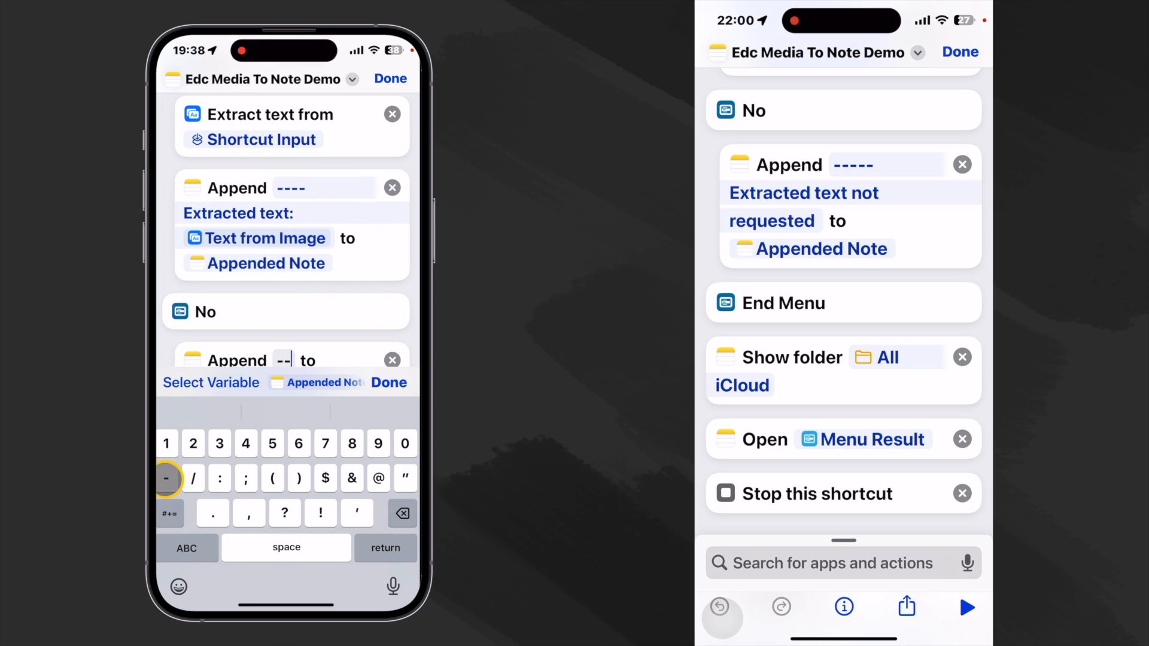
left_click(187, 548)
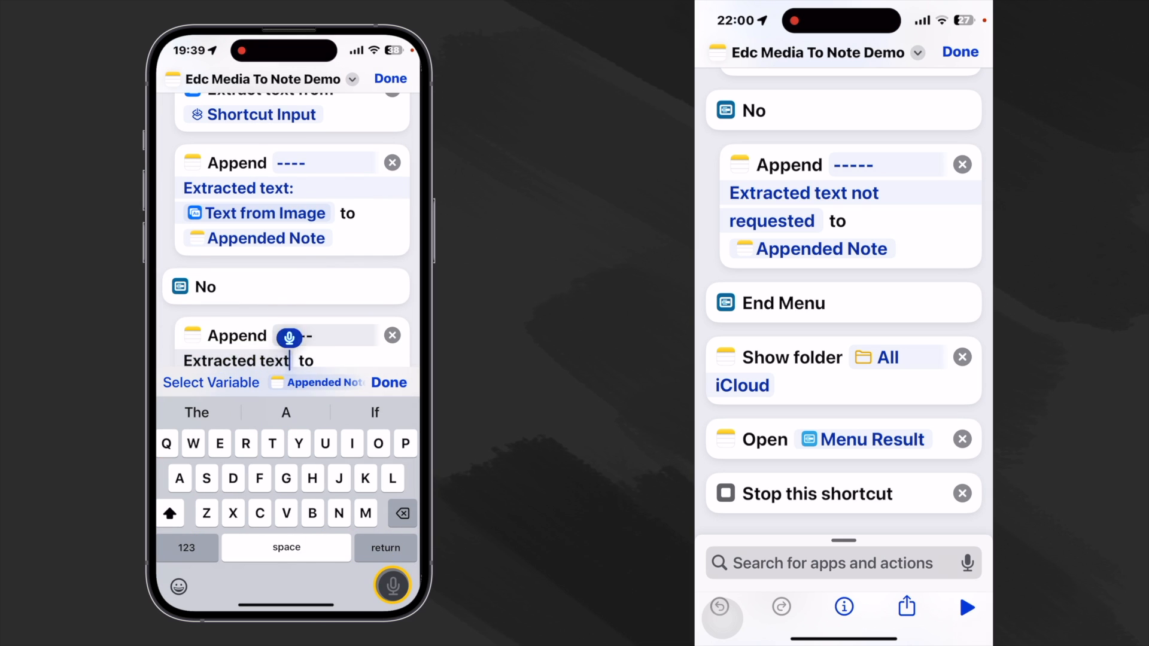
left_click(389, 383)
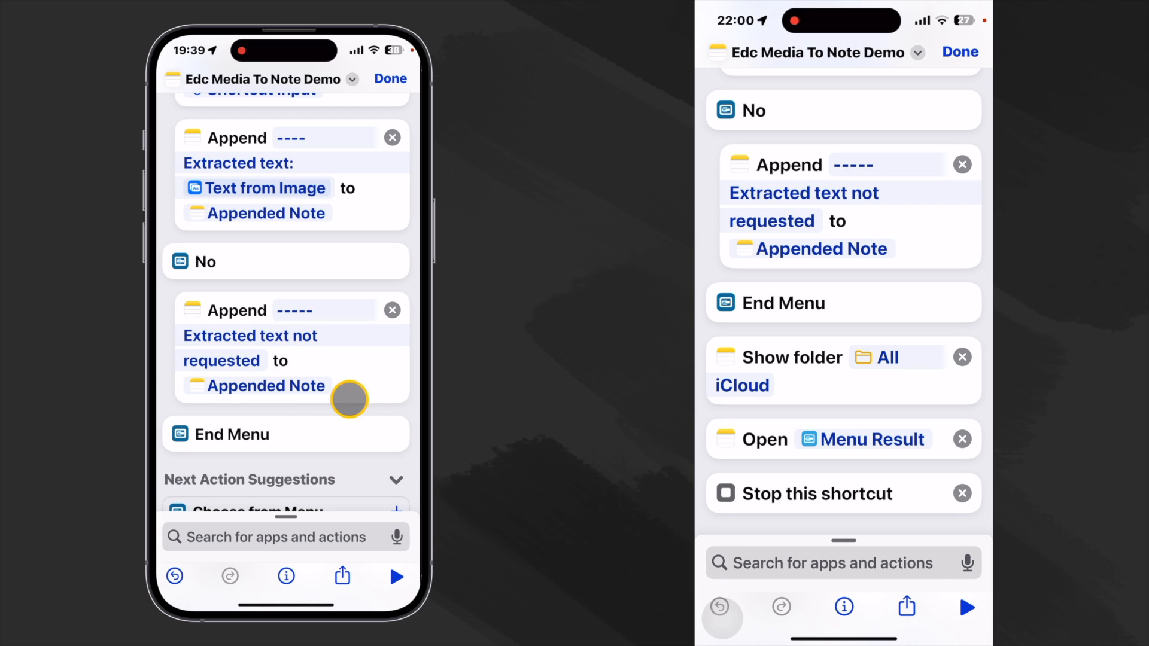
- Target the No-branch append at the Appended Note magic variable
left_click(266, 386)
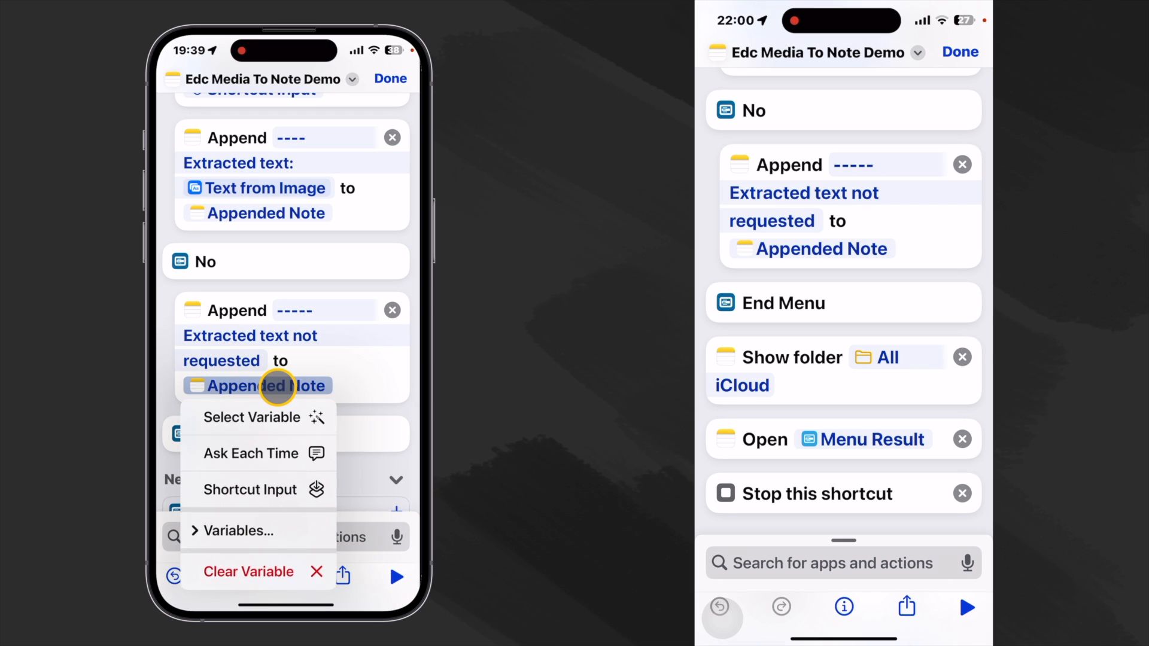
left_click(252, 417)
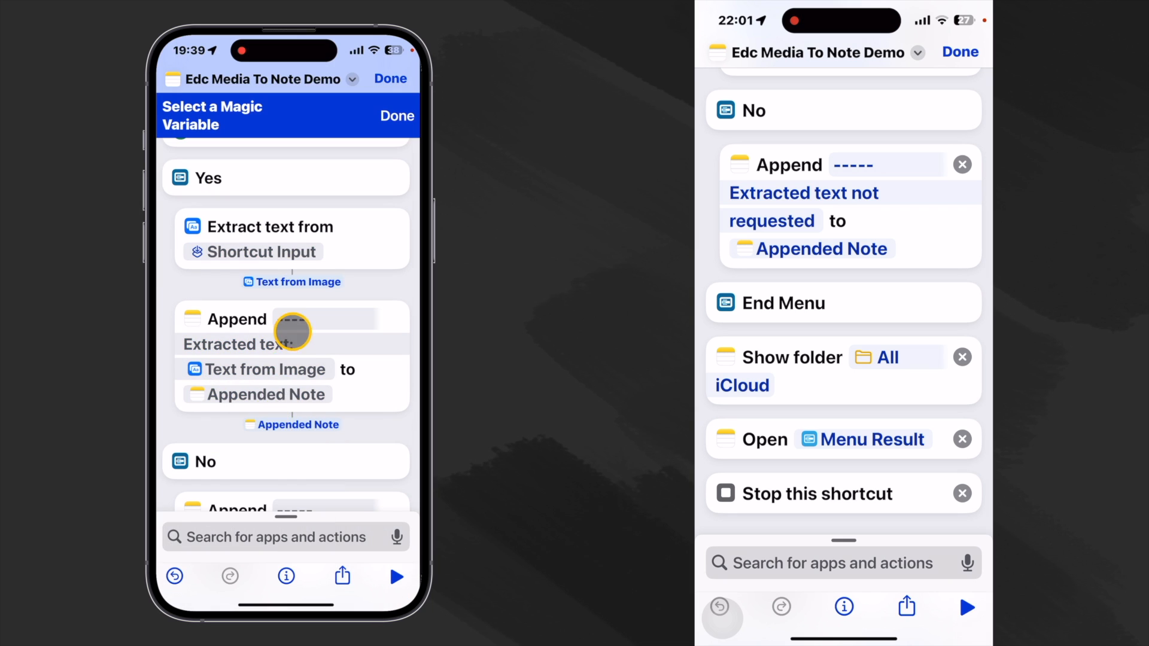
scroll("up", 3)
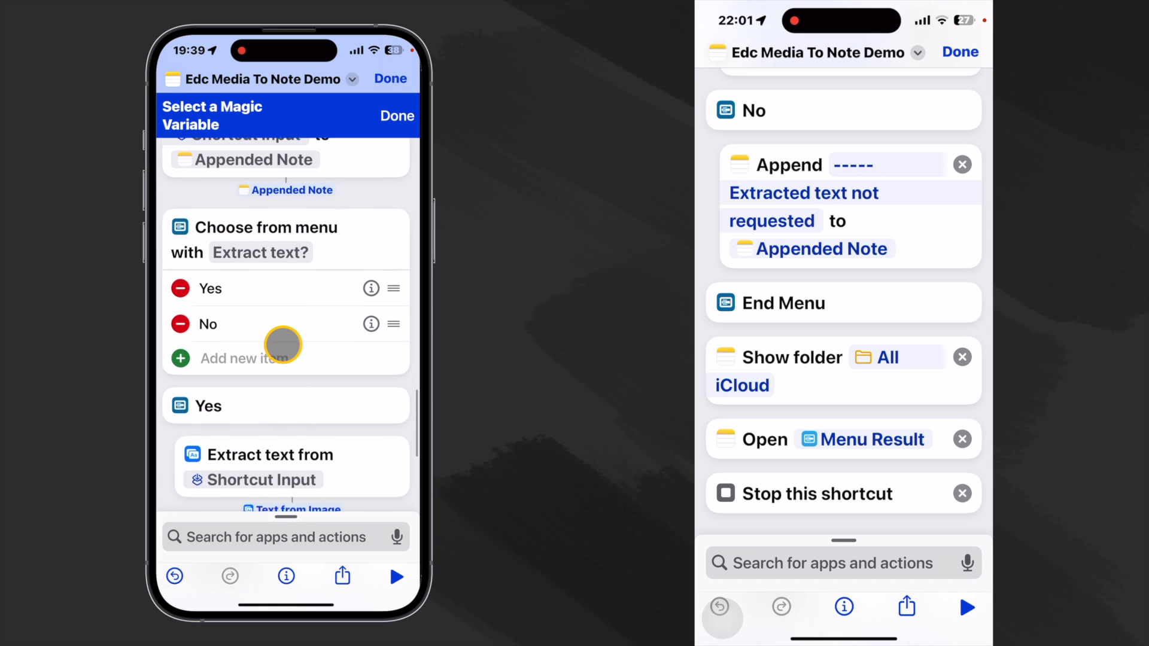
scroll("up", 3)
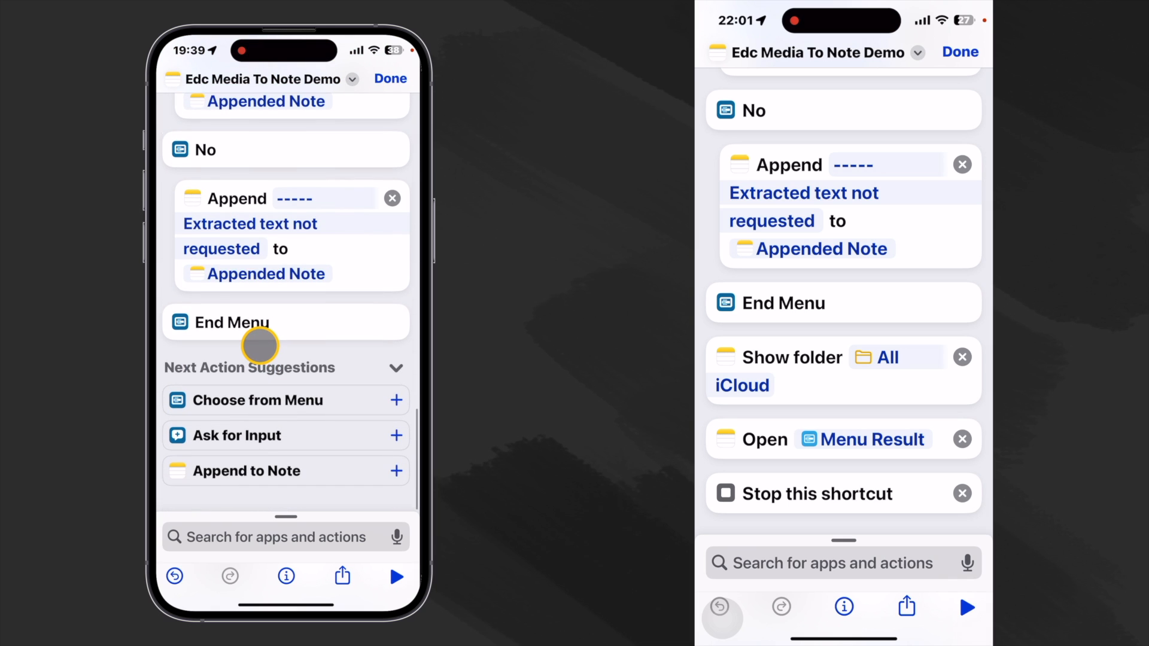
mouse_move(245, 200)
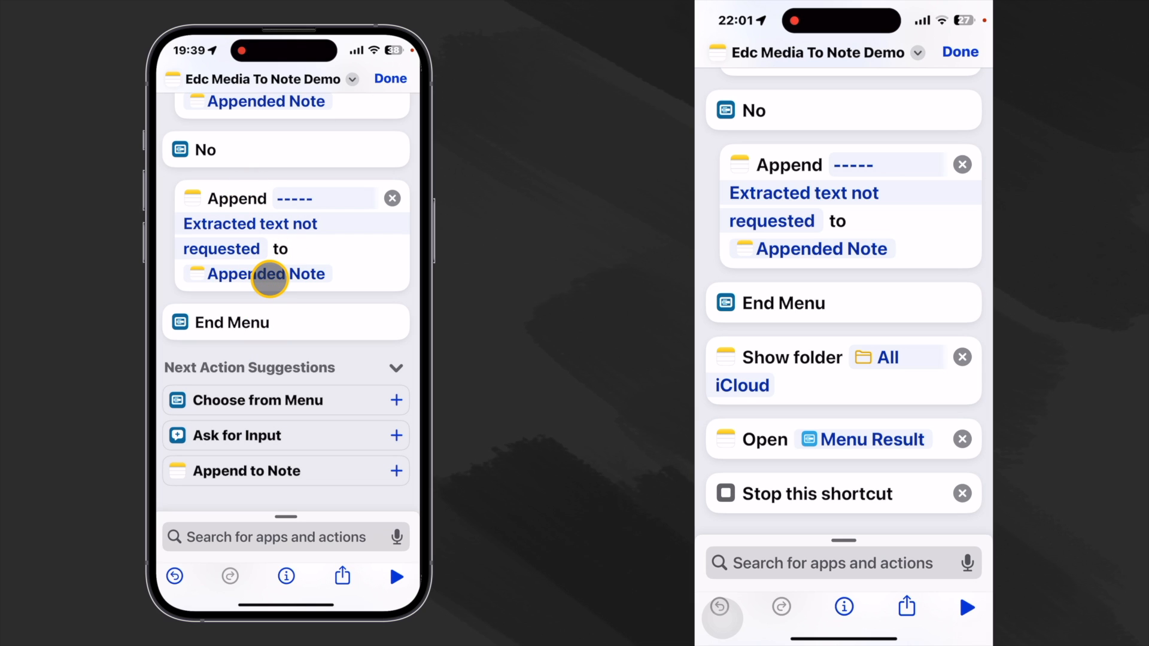
mouse_move(237, 330)
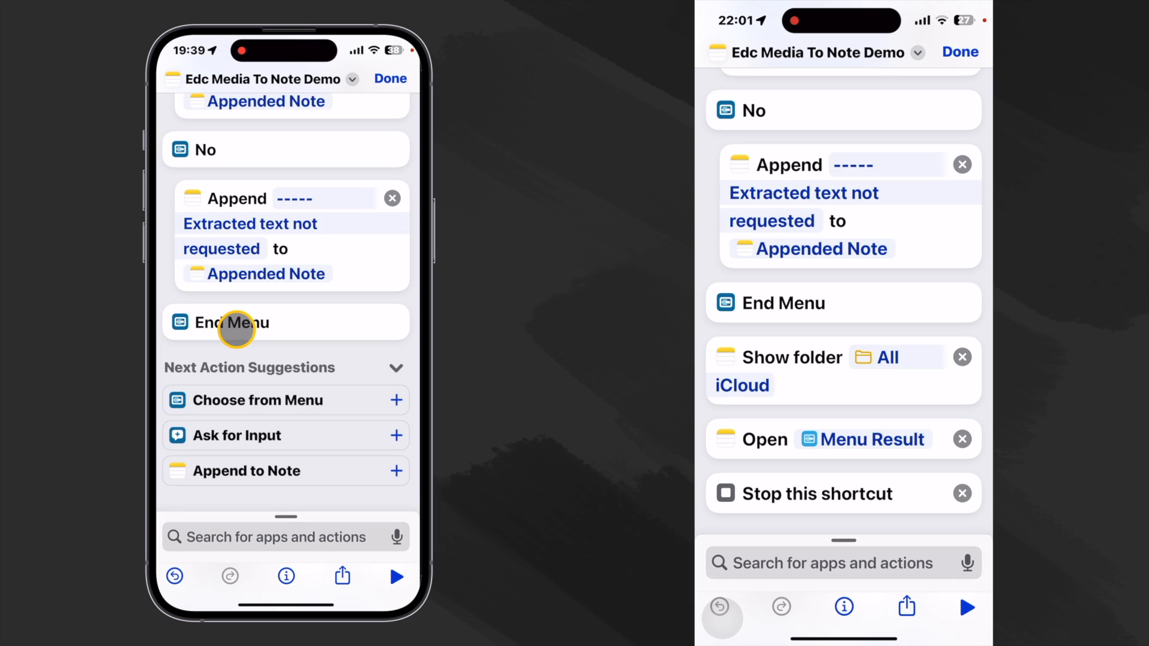
mouse_move(285, 504)
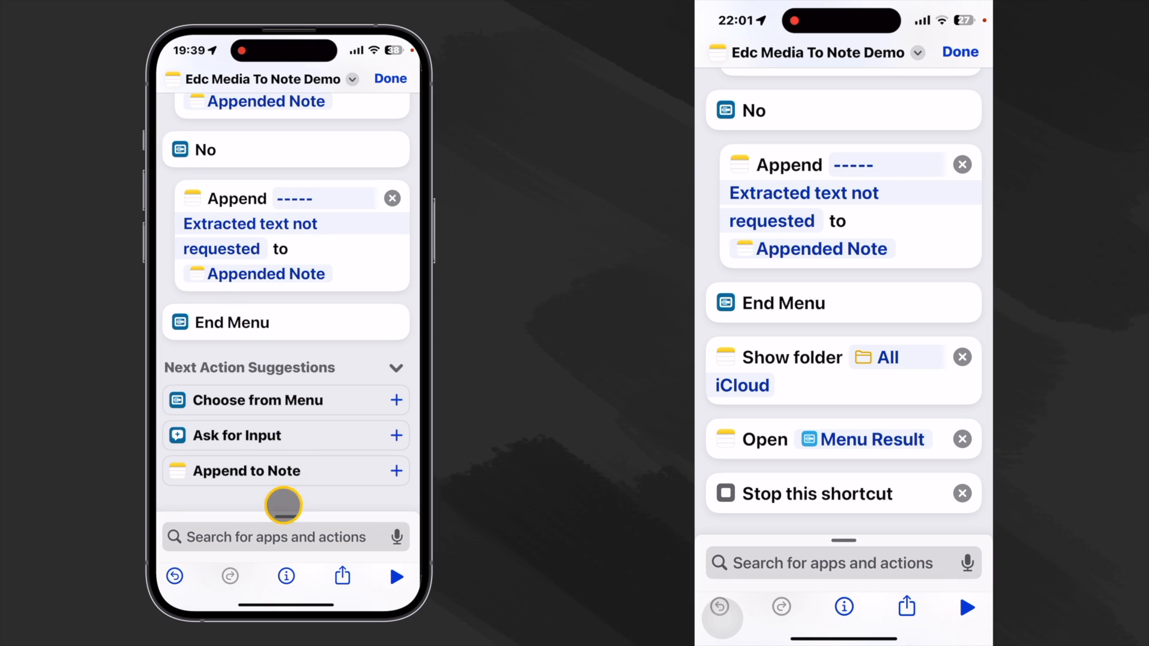
mouse_move(281, 524)
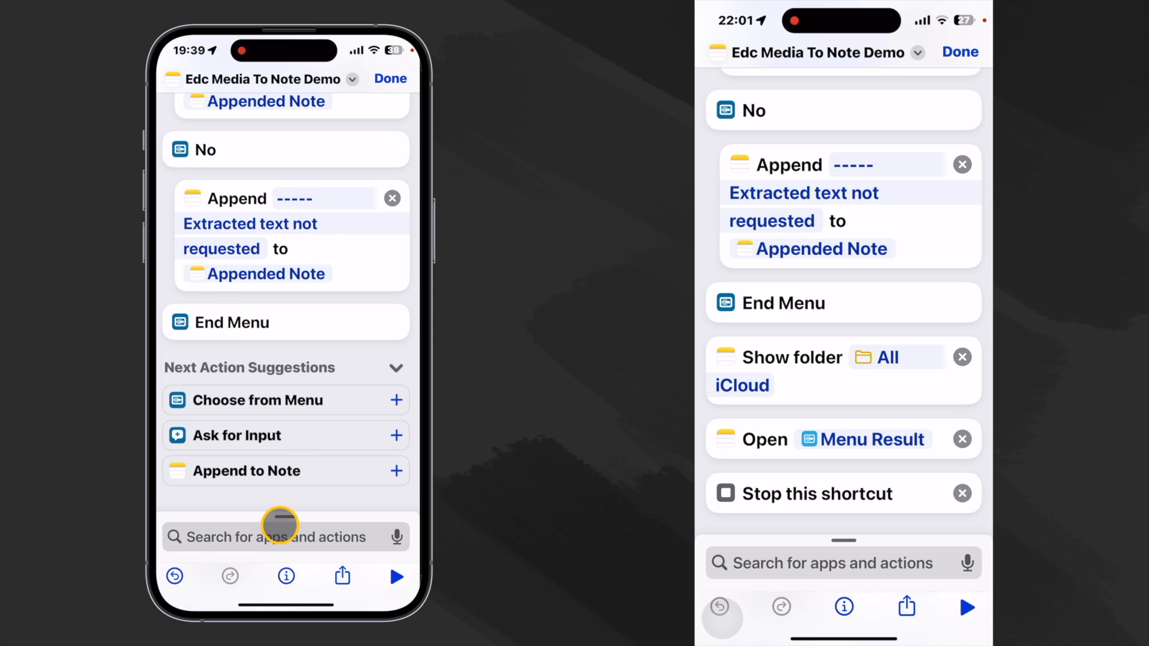
- Add Show Notes Folder from Favorites set to the All iCloud folder
left_click(286, 538)
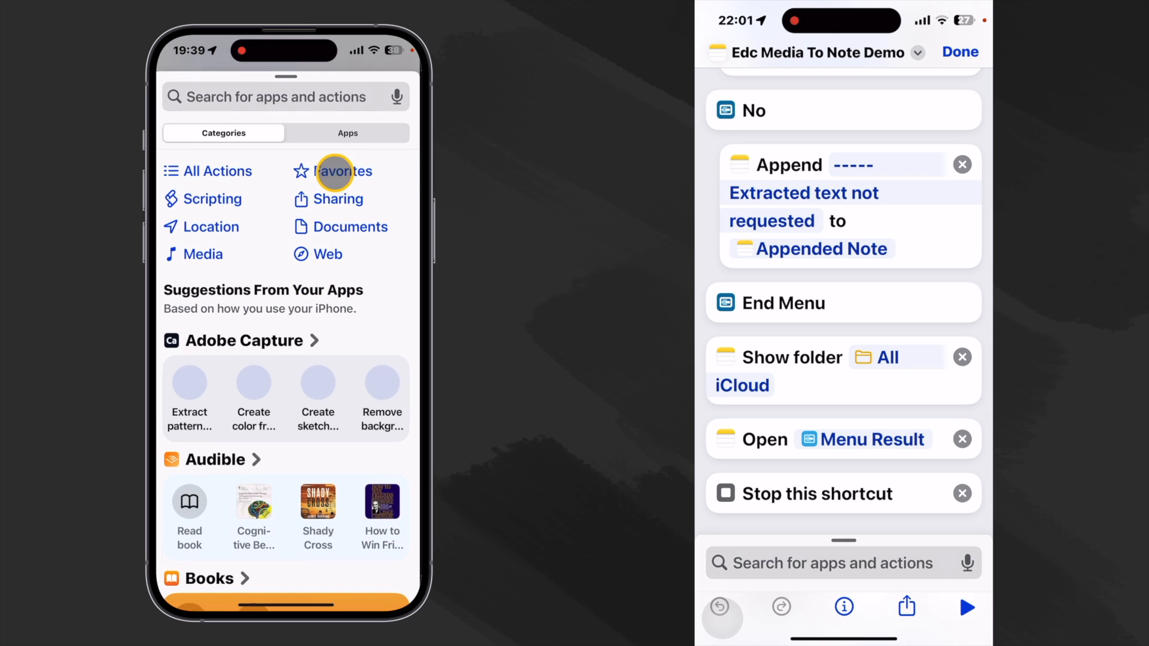
left_click(343, 171)
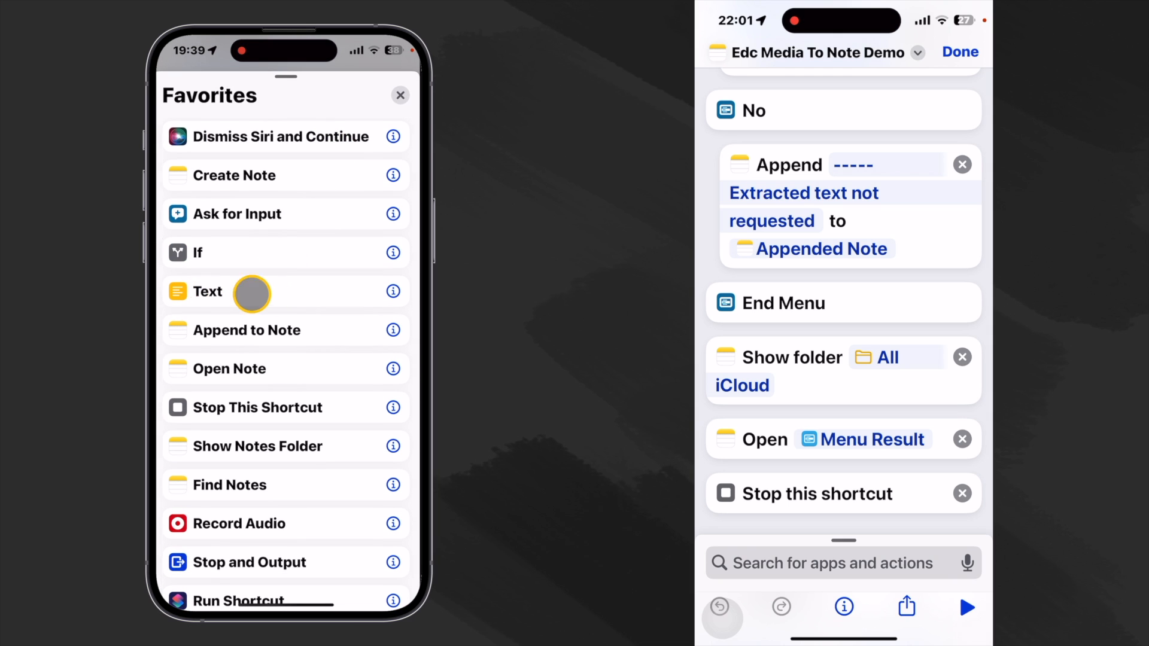
mouse_move(242, 316)
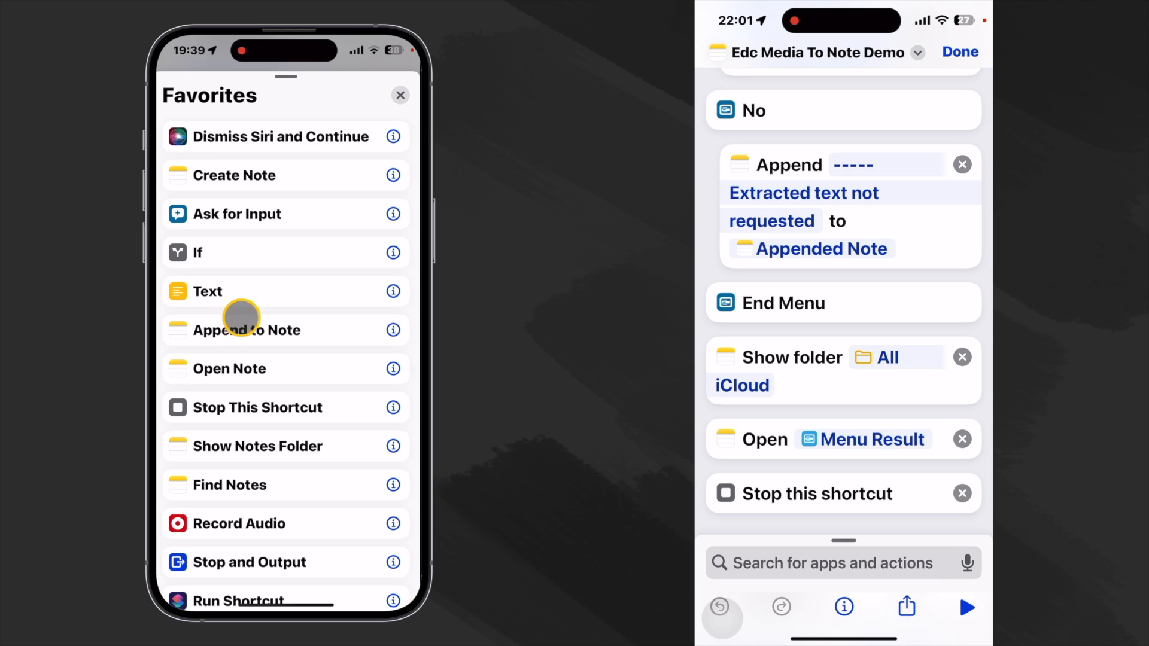
mouse_move(289, 450)
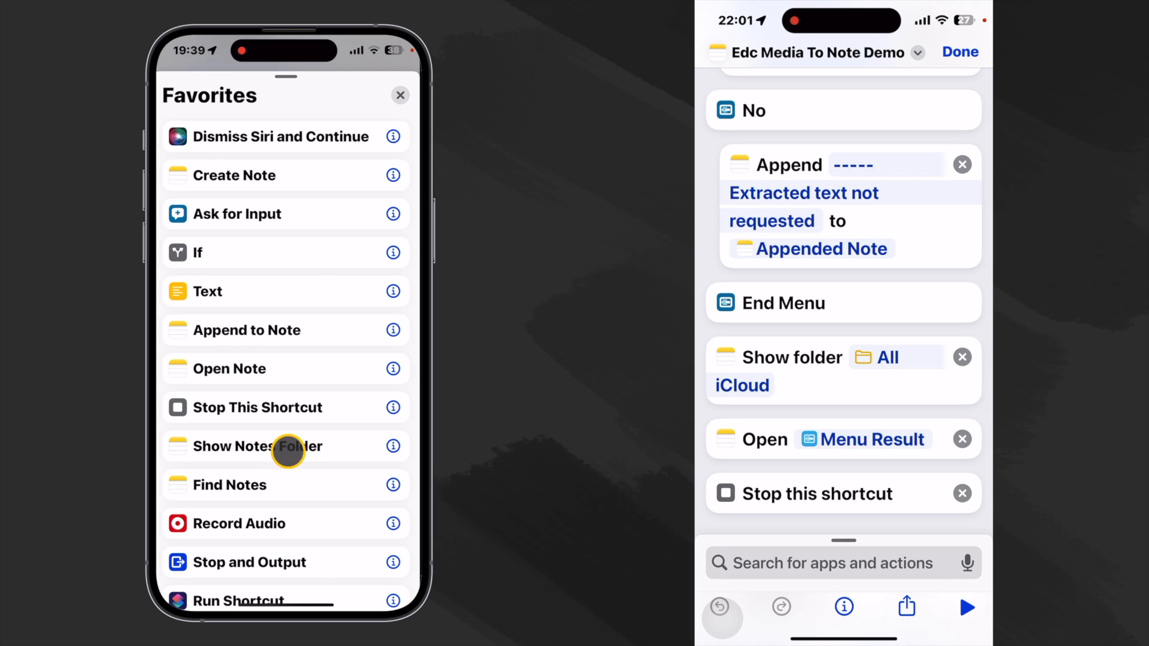
left_click(257, 447)
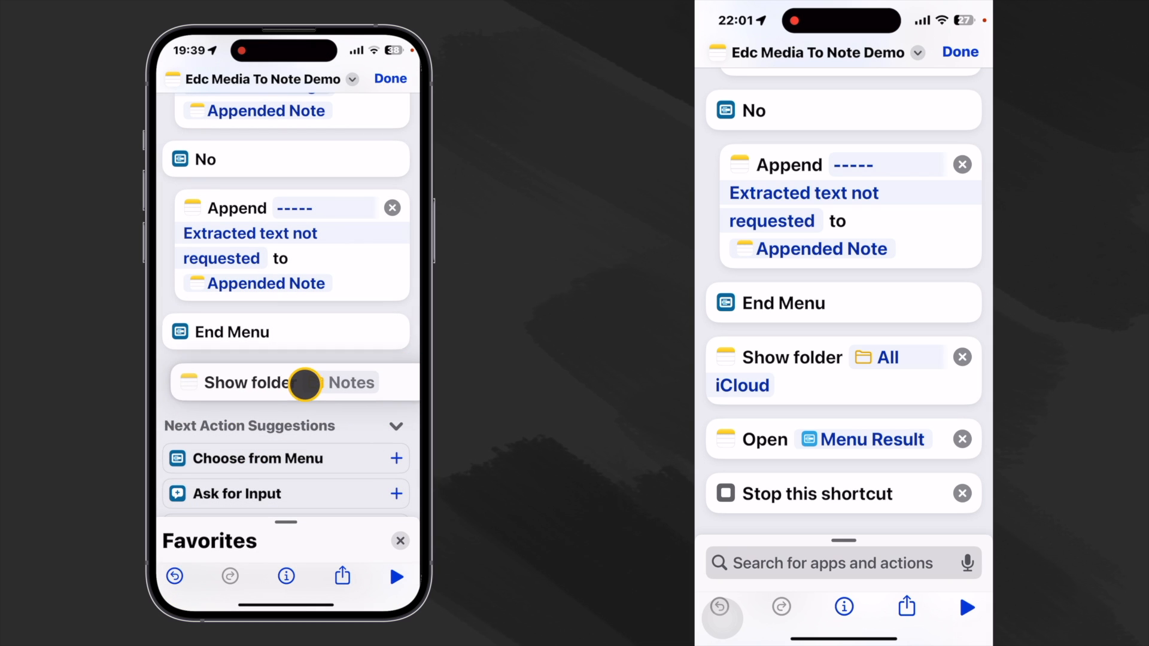
left_click(263, 381)
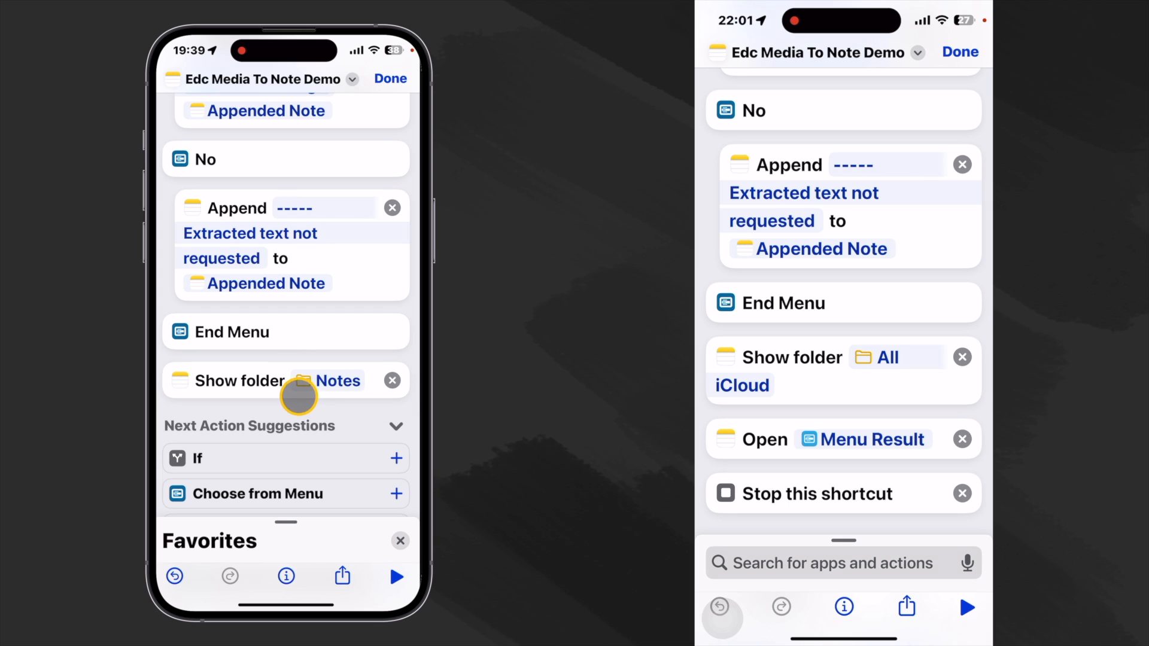
left_click(336, 381)
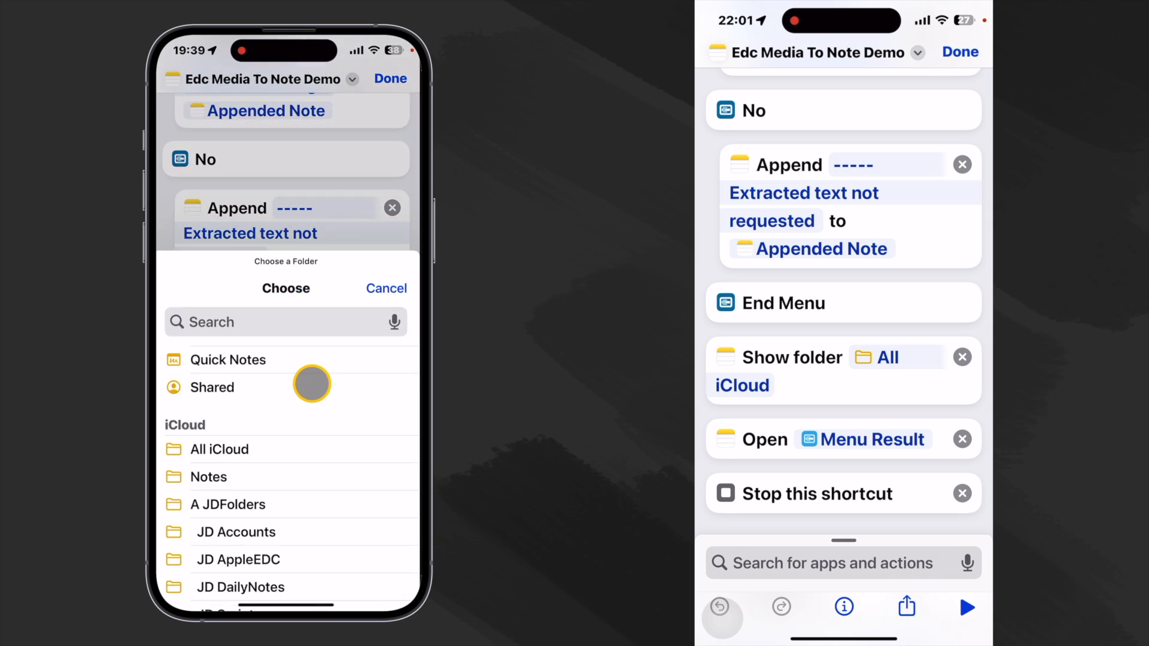
left_click(387, 288)
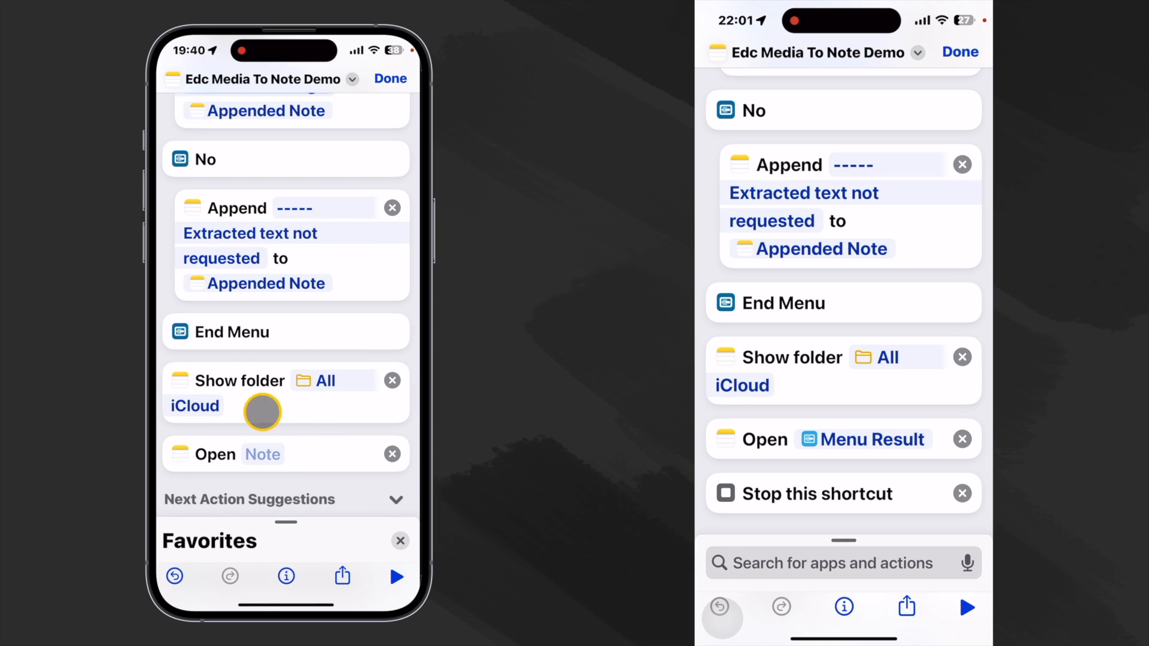
mouse_move(276, 346)
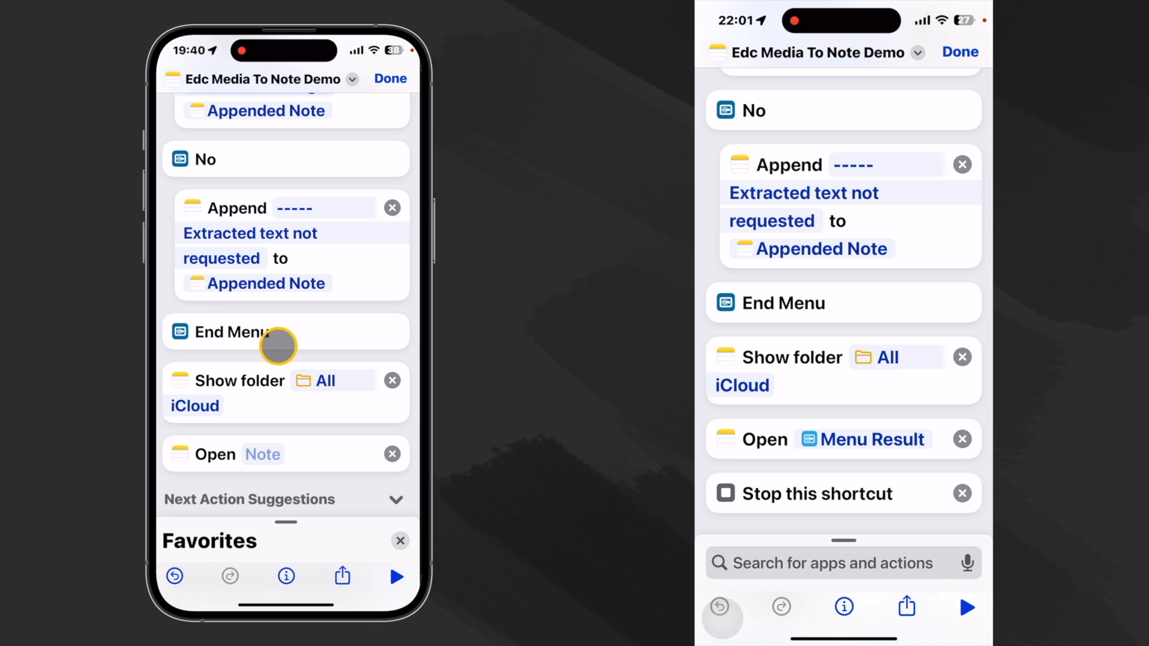
- Add Open Note using the Menu Result as the note to open
left_click(263, 454)
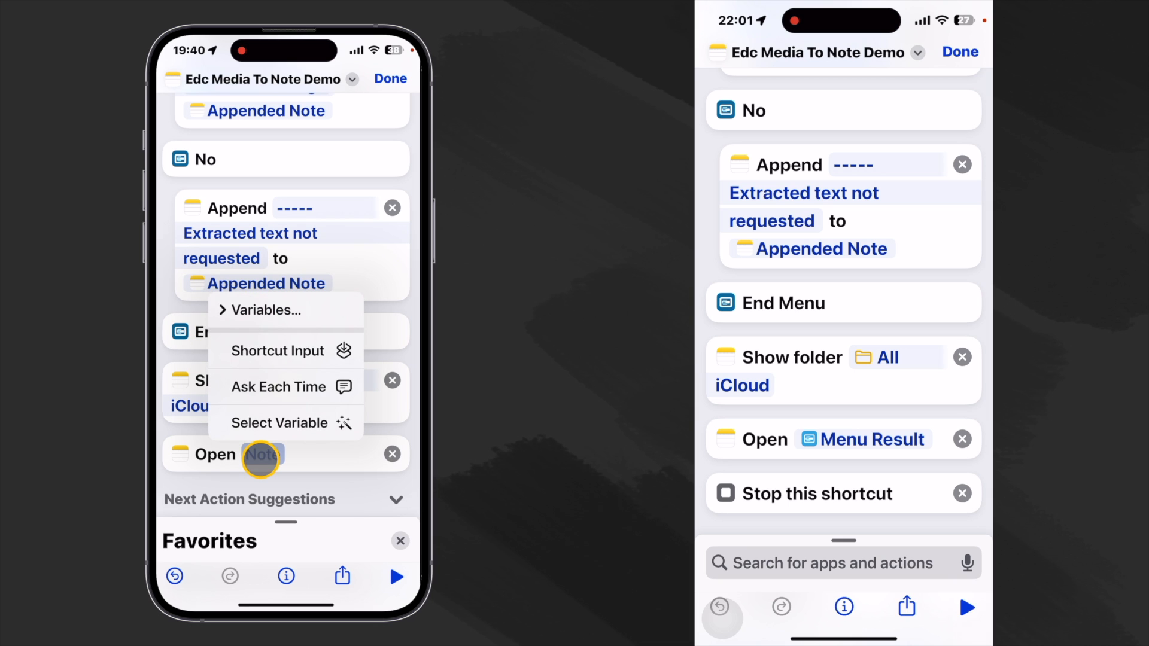
left_click(270, 309)
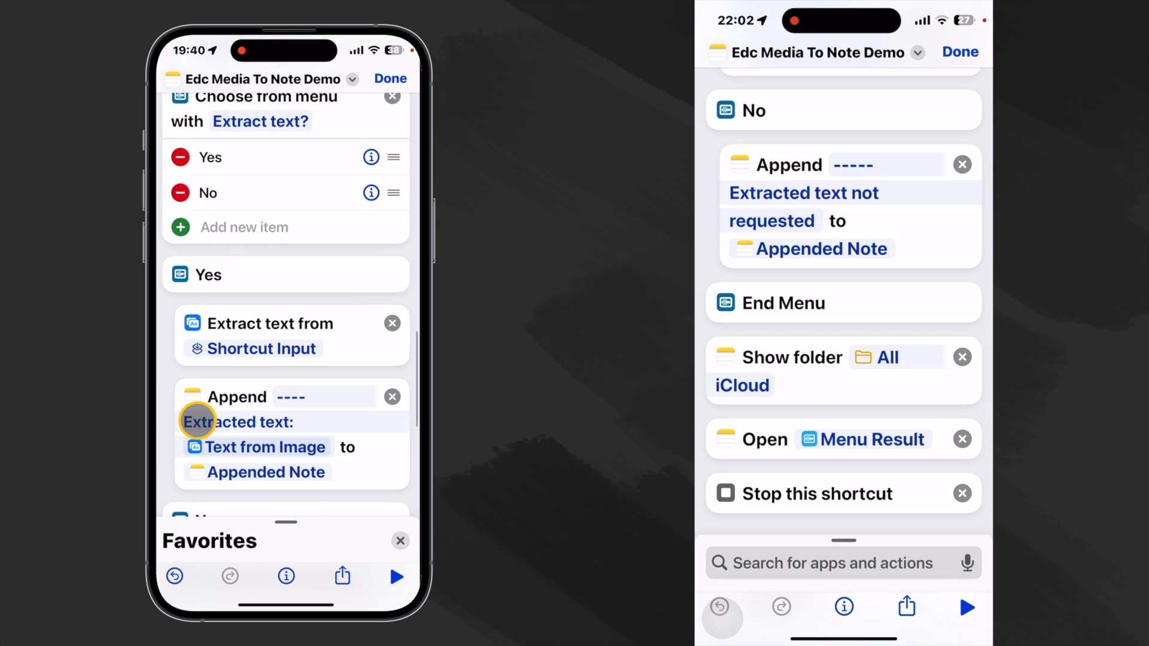
- Test-run the shortcut and dismiss the share-sheet input warning with OK
scroll("down", 3)
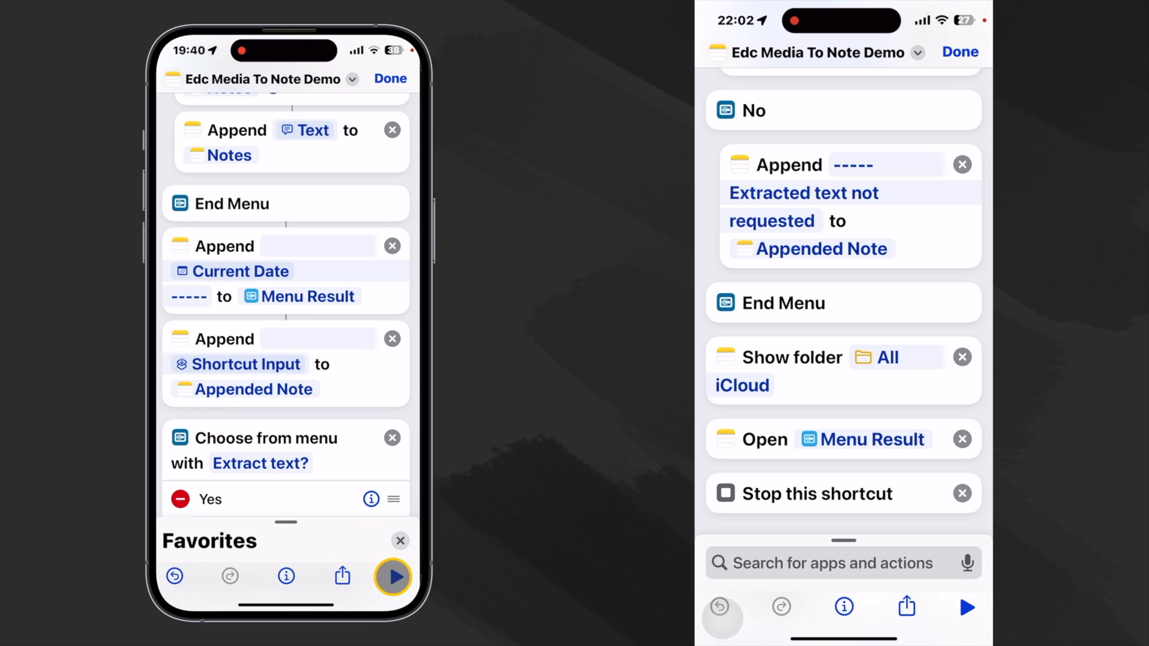
scroll("down", 3)
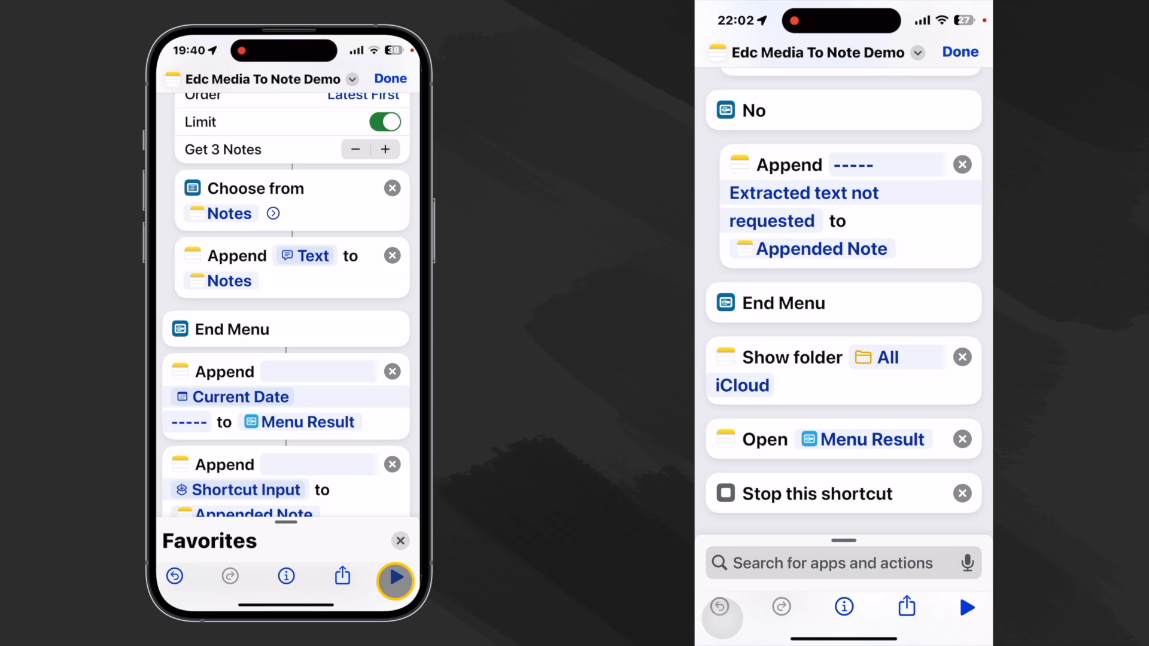
left_click(394, 580)
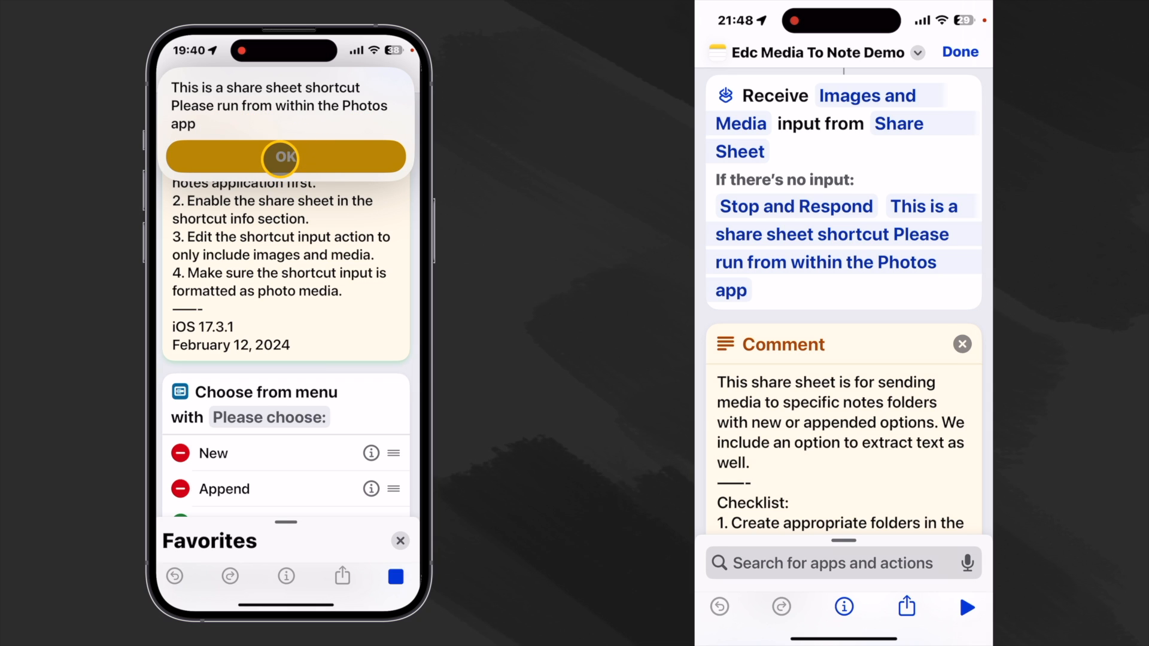
left_click(286, 157)
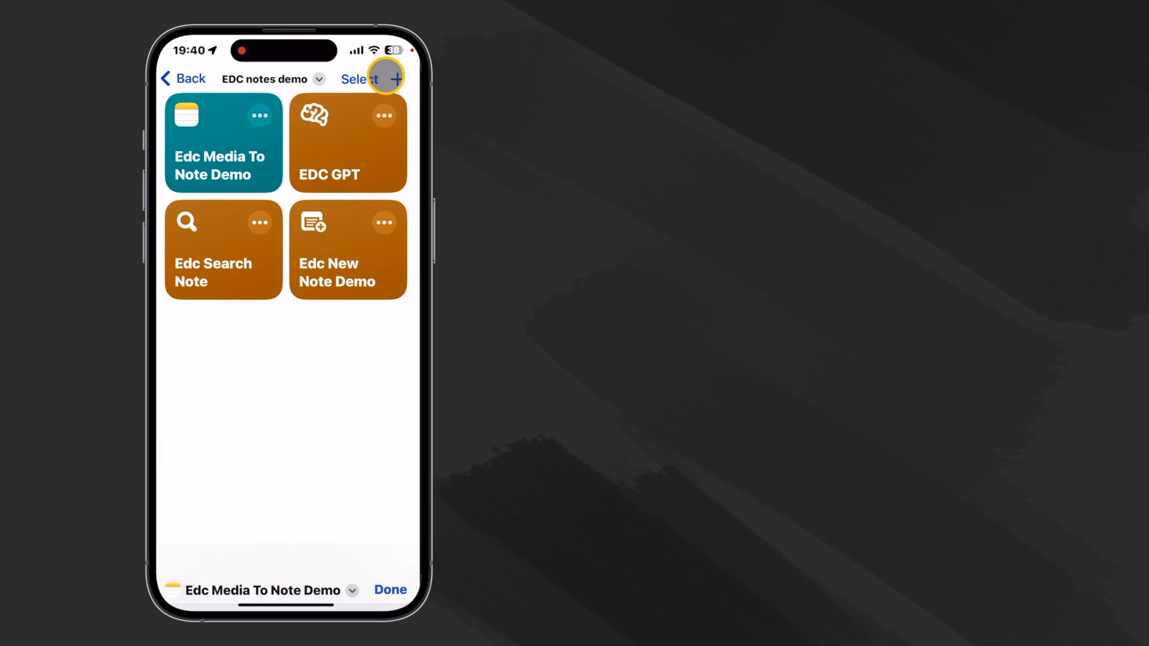
- Close the editor with Done and bring up options for the Edc Media To Note Demo tile
left_click(391, 590)
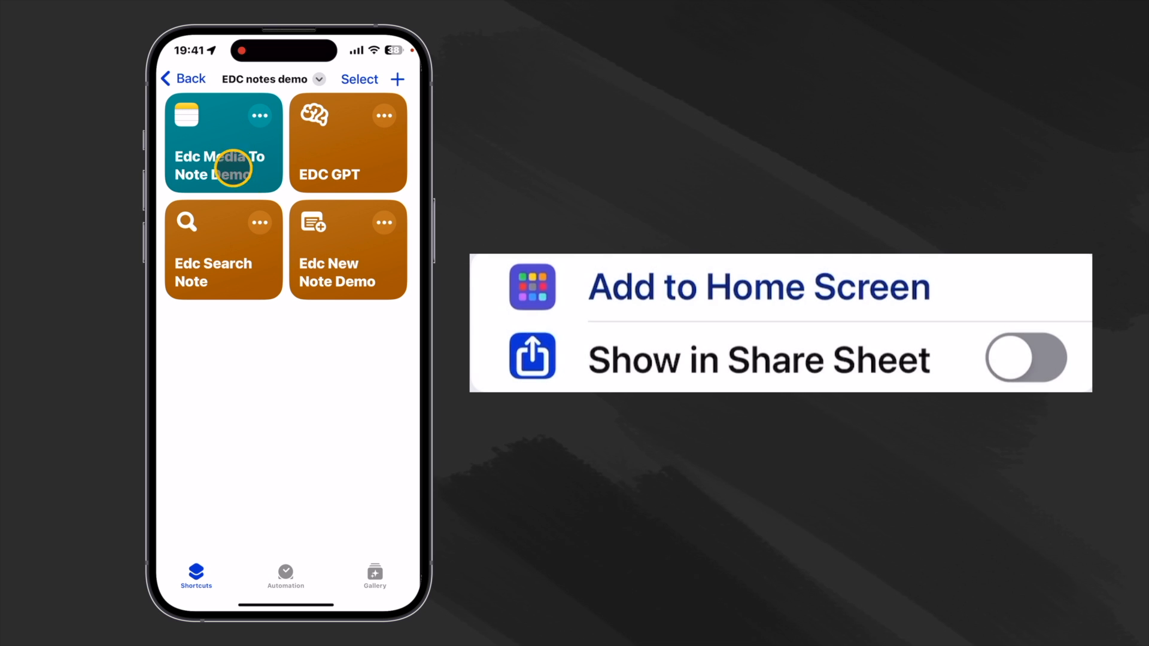
left_click(1025, 358)
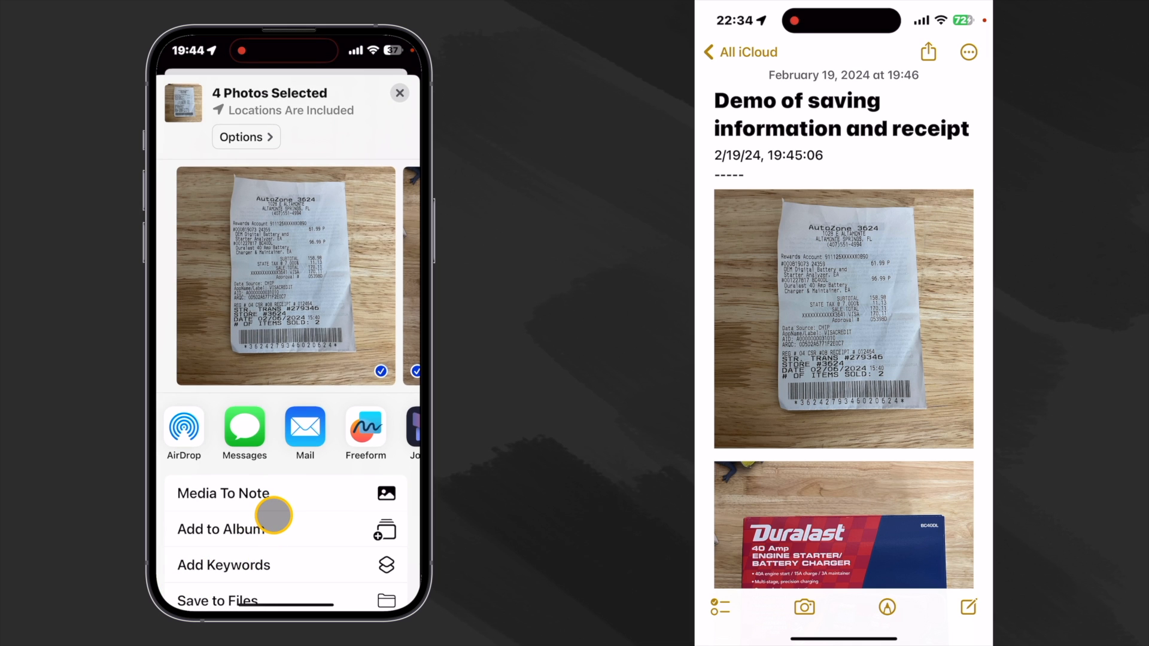
- Check Edit Actions lists Edc Media To Note Demo, then dismiss the share sheet without sharing
scroll("up", 3)
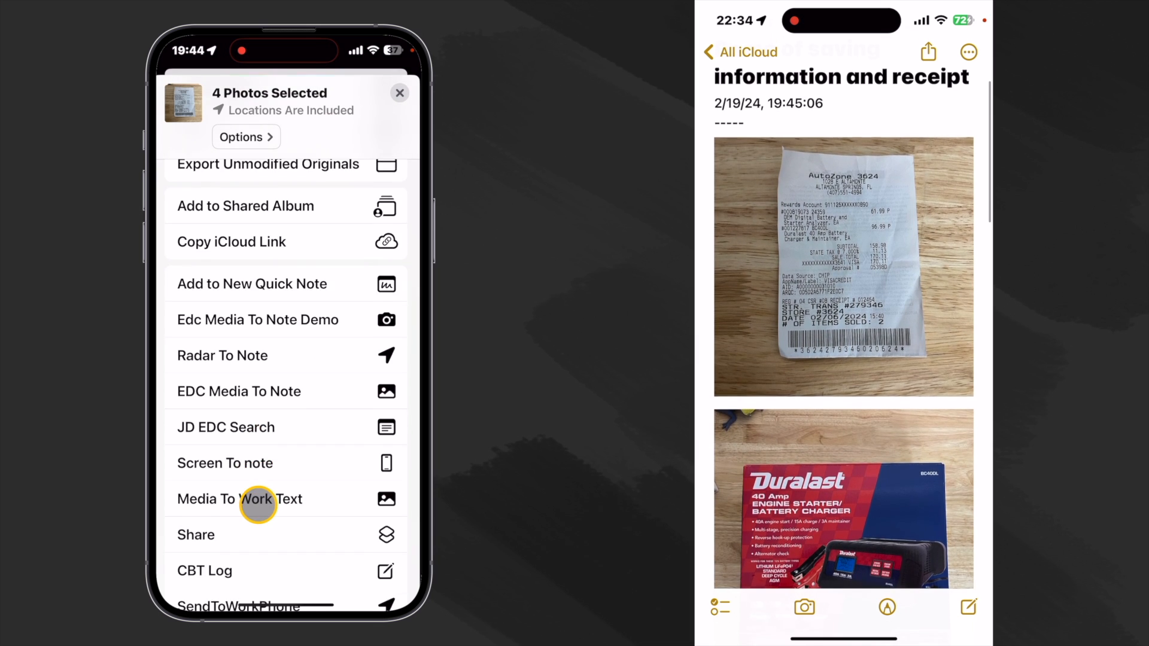
scroll("down", 3)
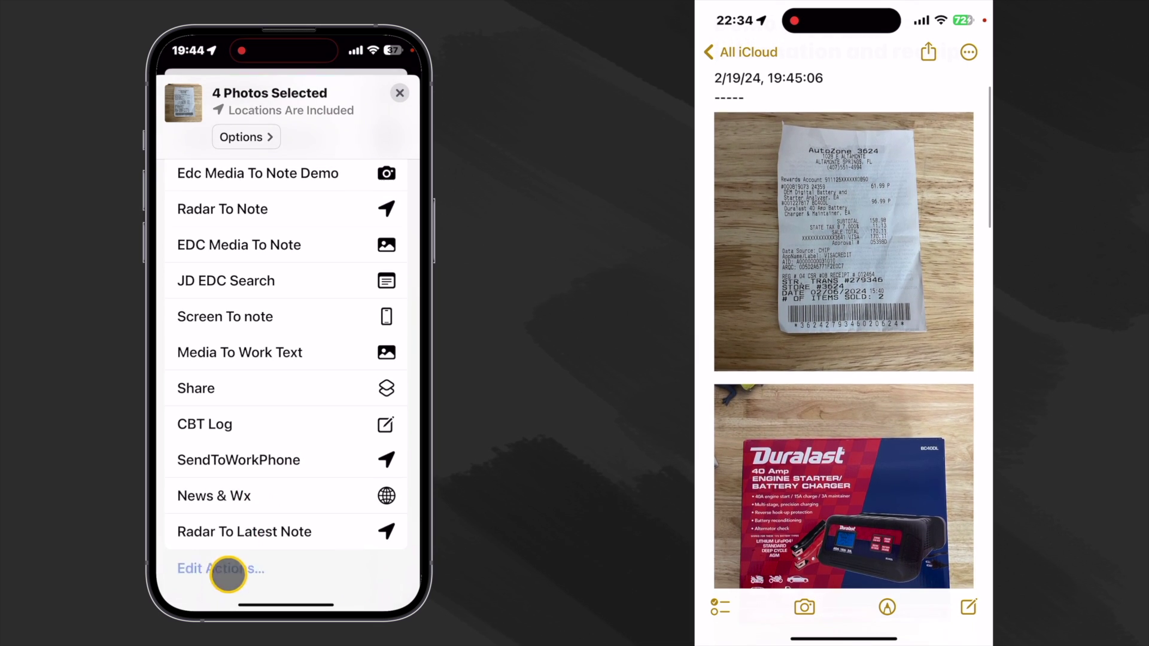
left_click(220, 569)
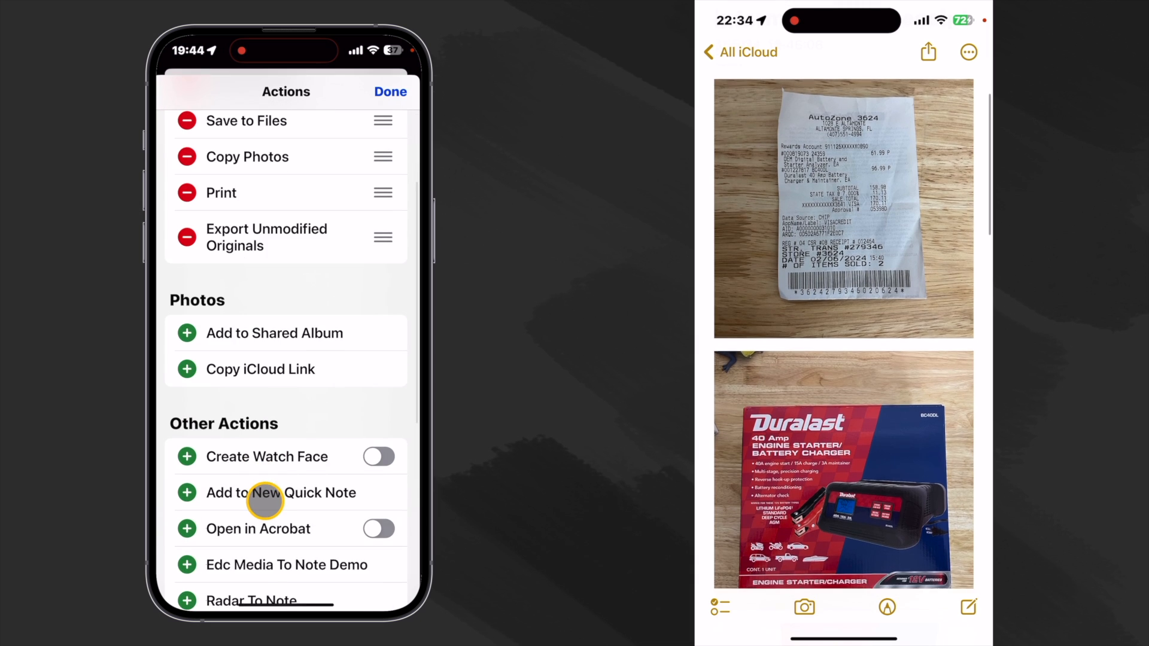
scroll("down", 3)
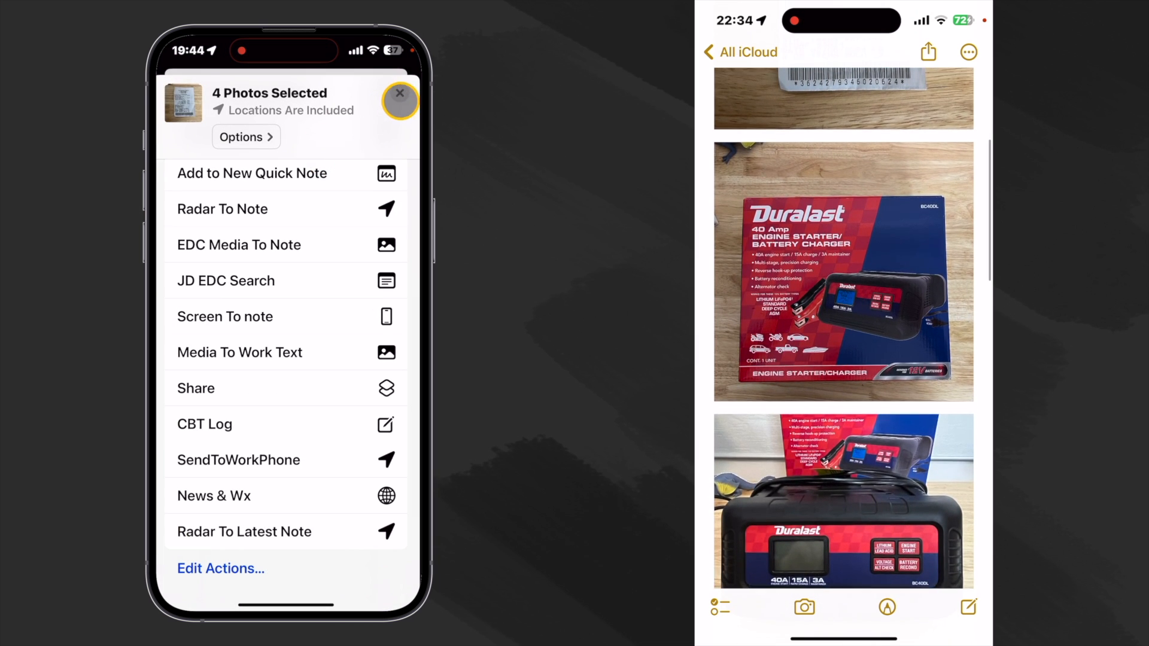
left_click(400, 93)
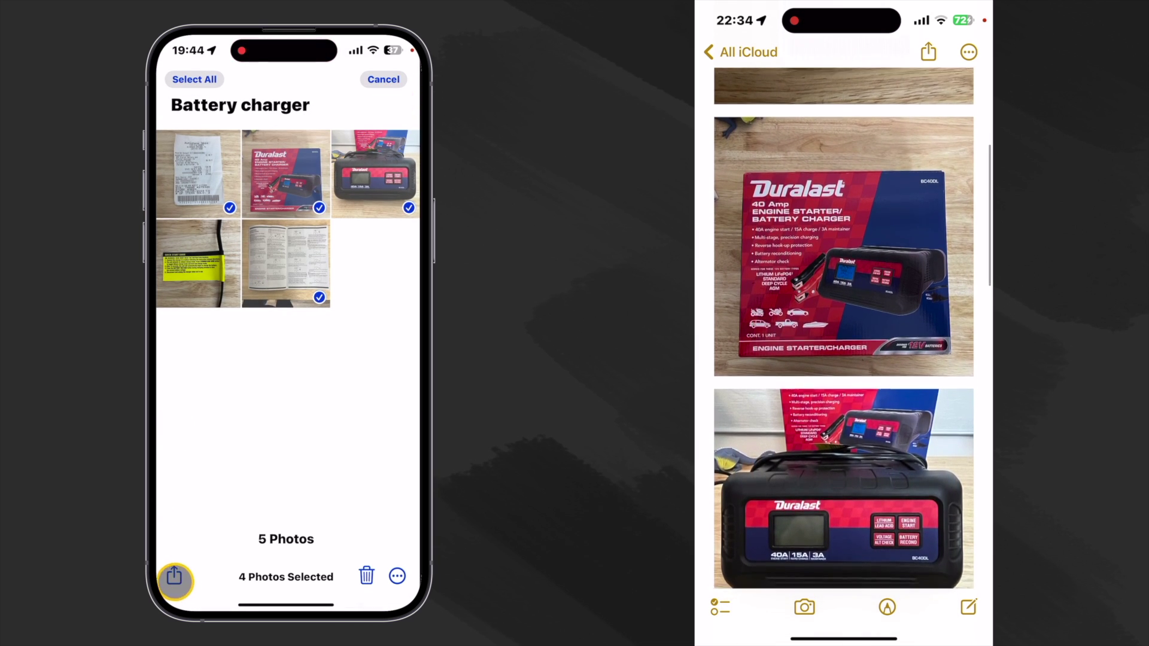
- Share the four selected photos to the shortcut, choosing a New note and its folder
left_click(174, 582)
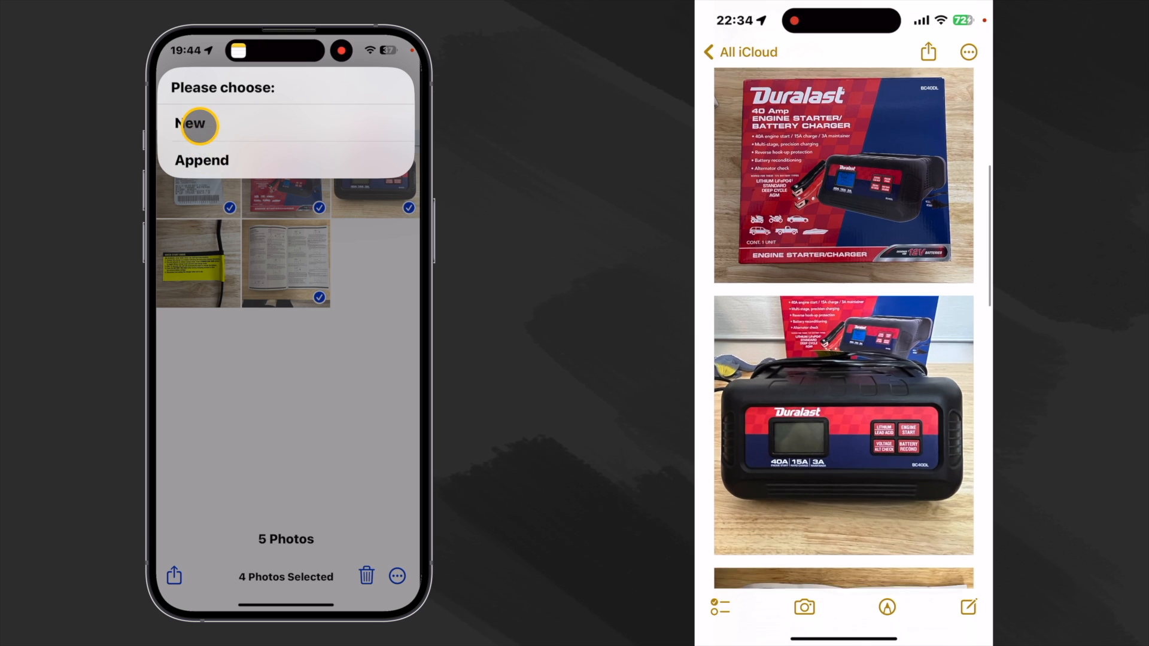
left_click(191, 123)
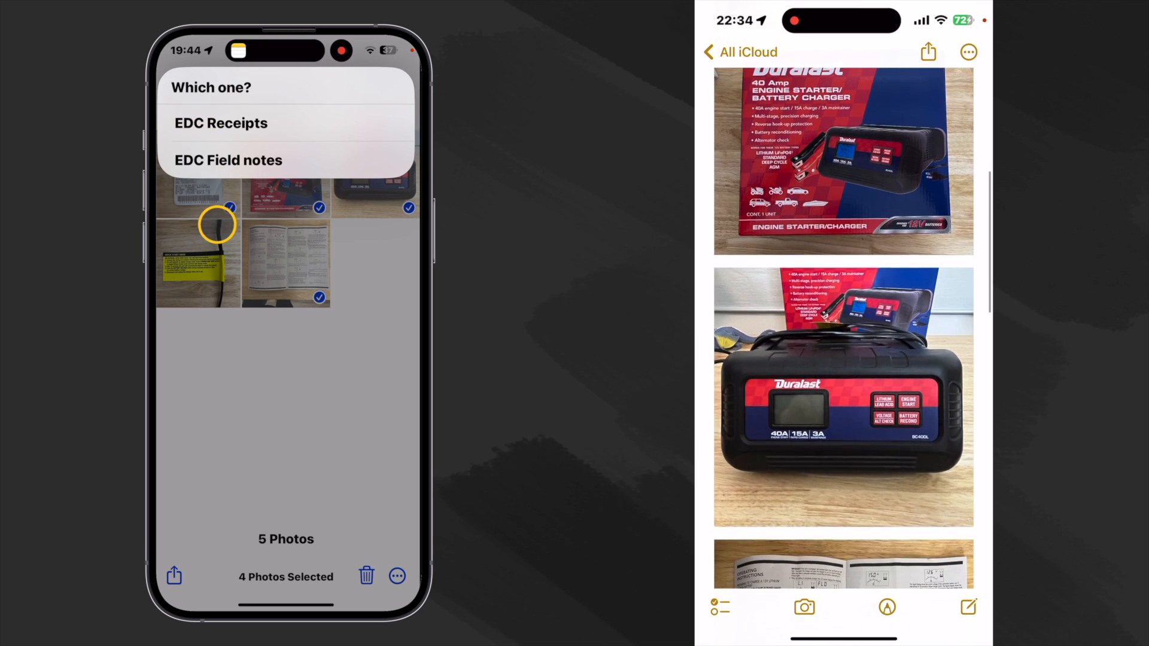
left_click(227, 159)
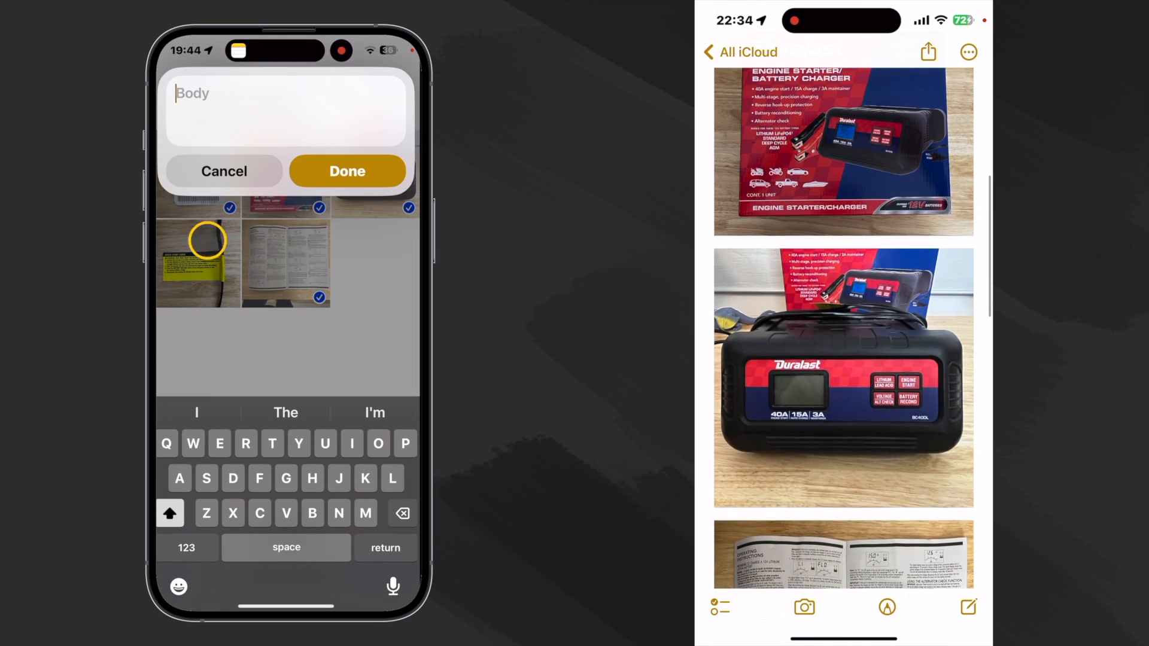
- Dictate 'Demo of saving information, and' as body text and allow the photos into the note
left_click(394, 587)
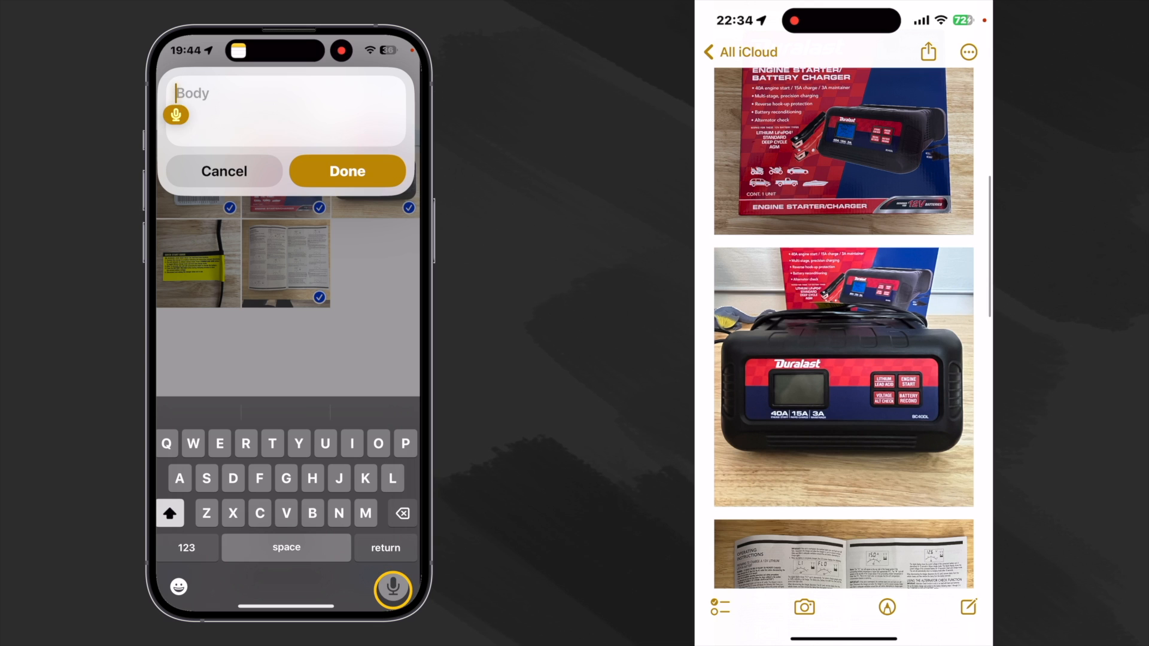
type("Demo of saving information, and")
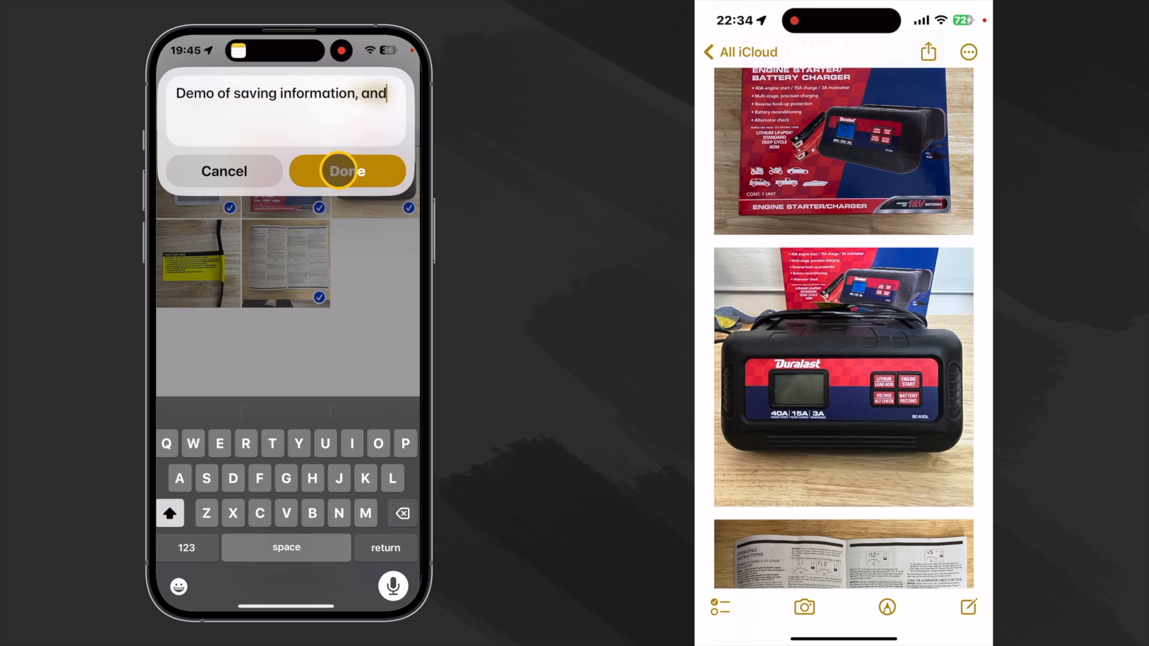
left_click(347, 171)
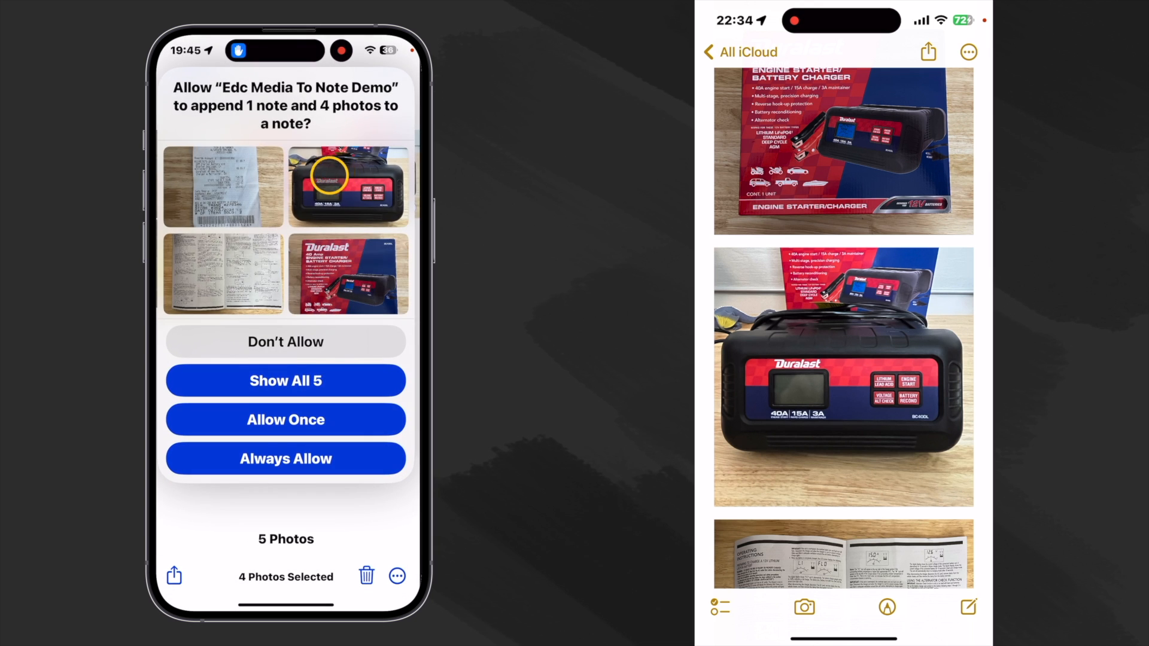
left_click(285, 419)
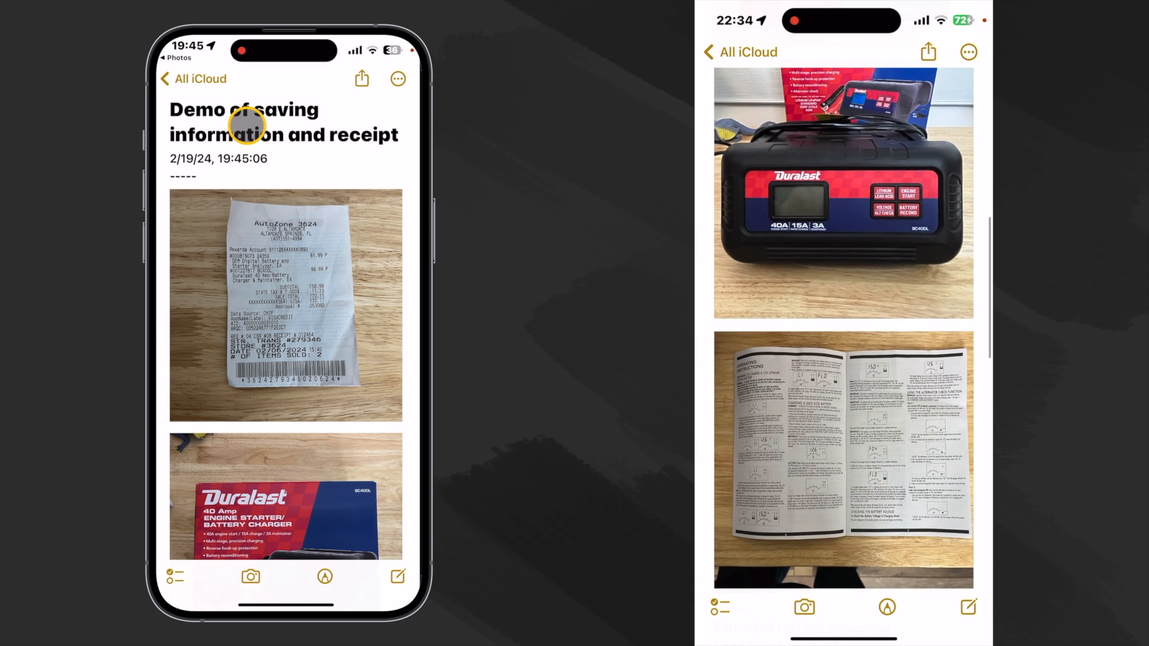
scroll("down", 3)
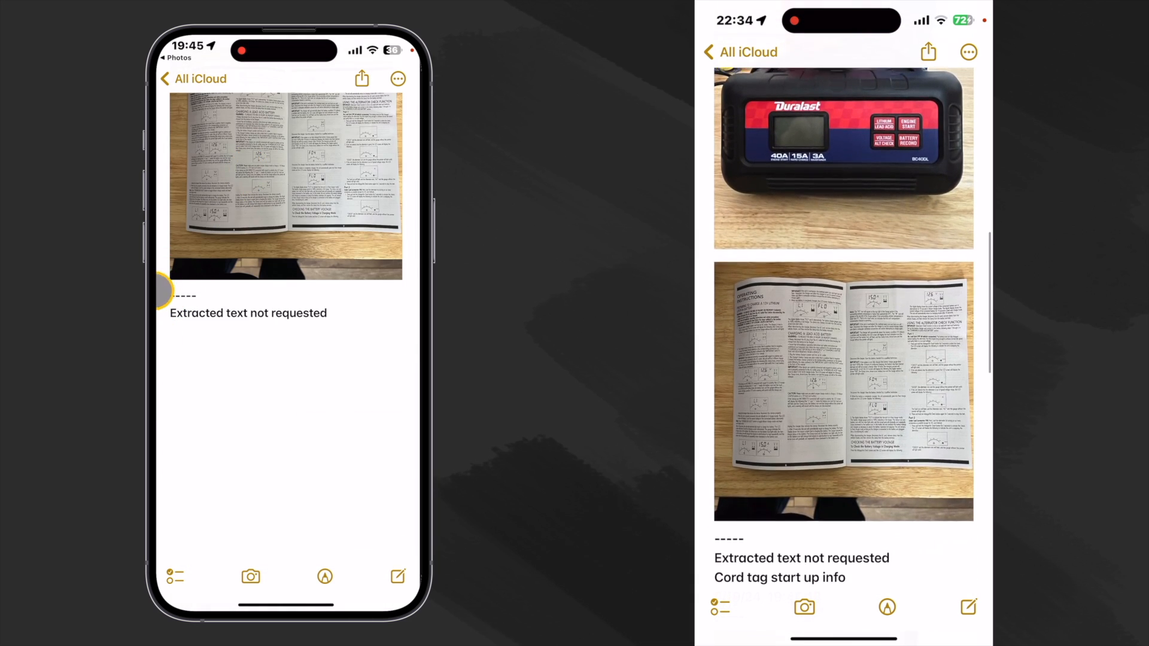
scroll("up", 3)
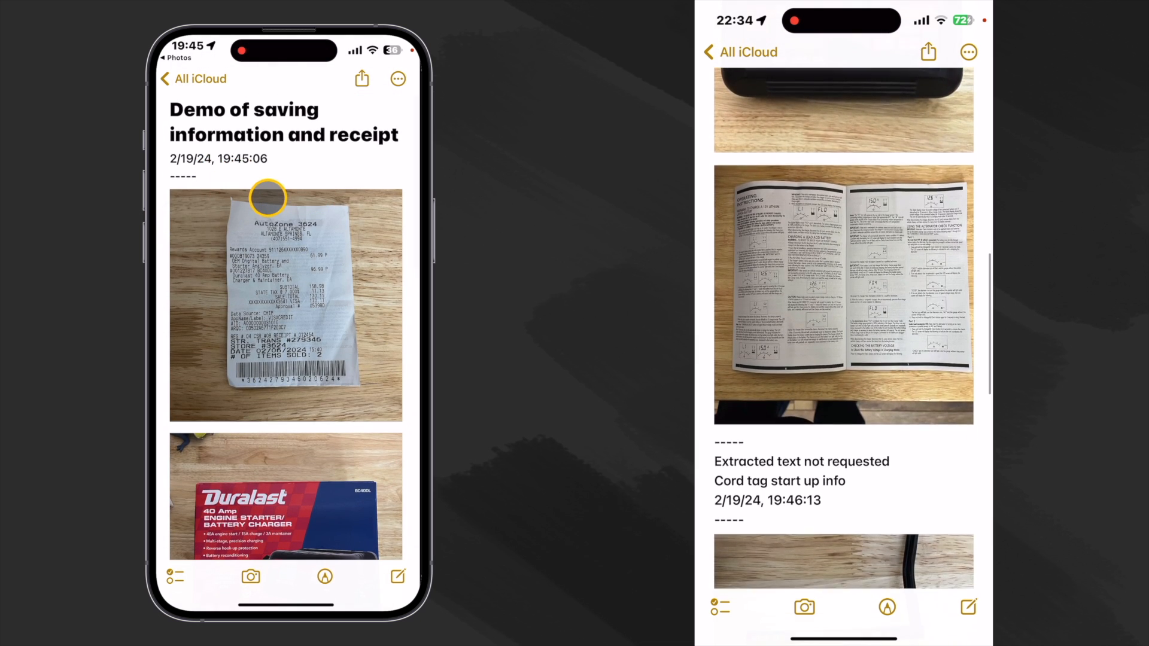
- Select the yellow cord tag photo and share it to the shortcut with Append
left_click(193, 79)
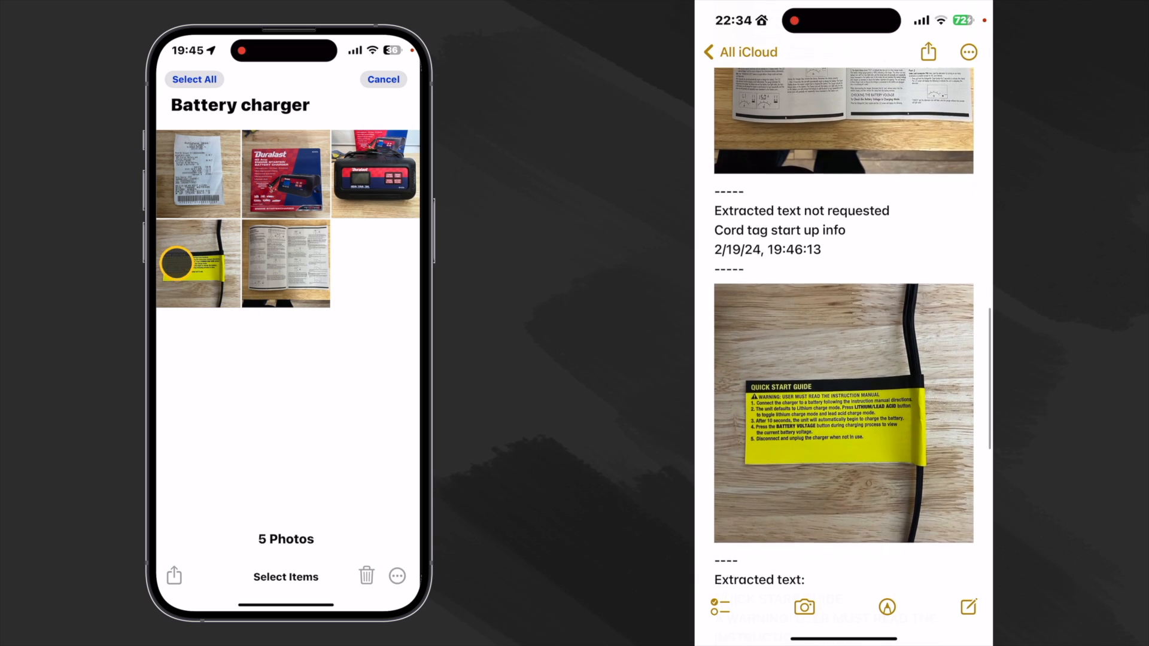
left_click(198, 263)
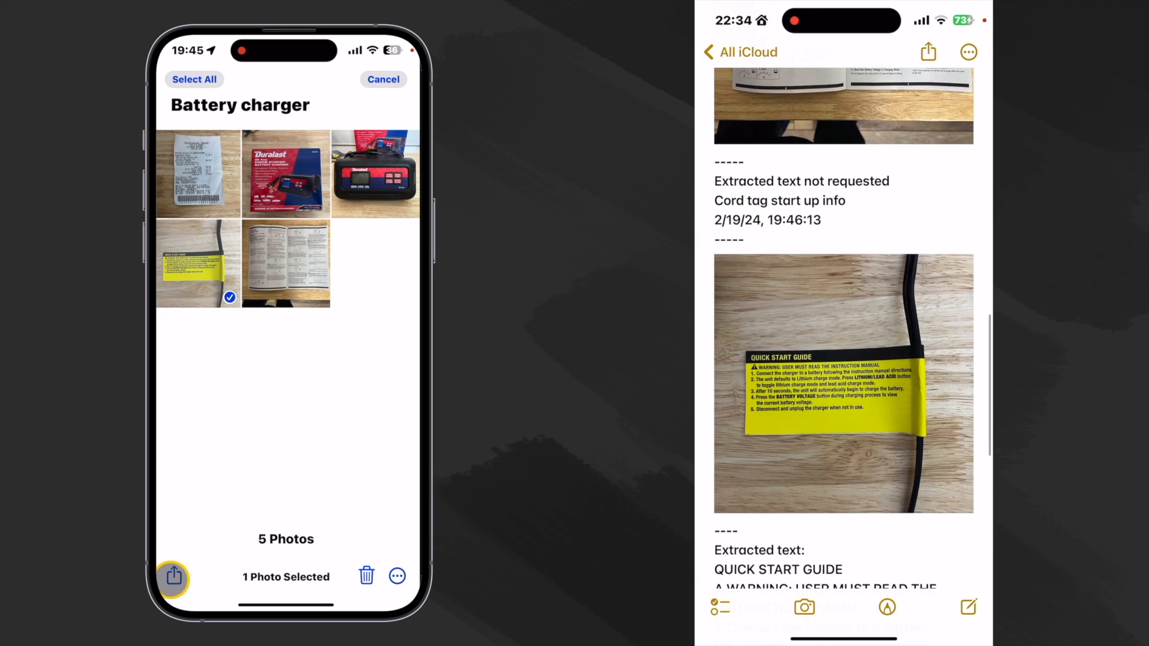
left_click(172, 578)
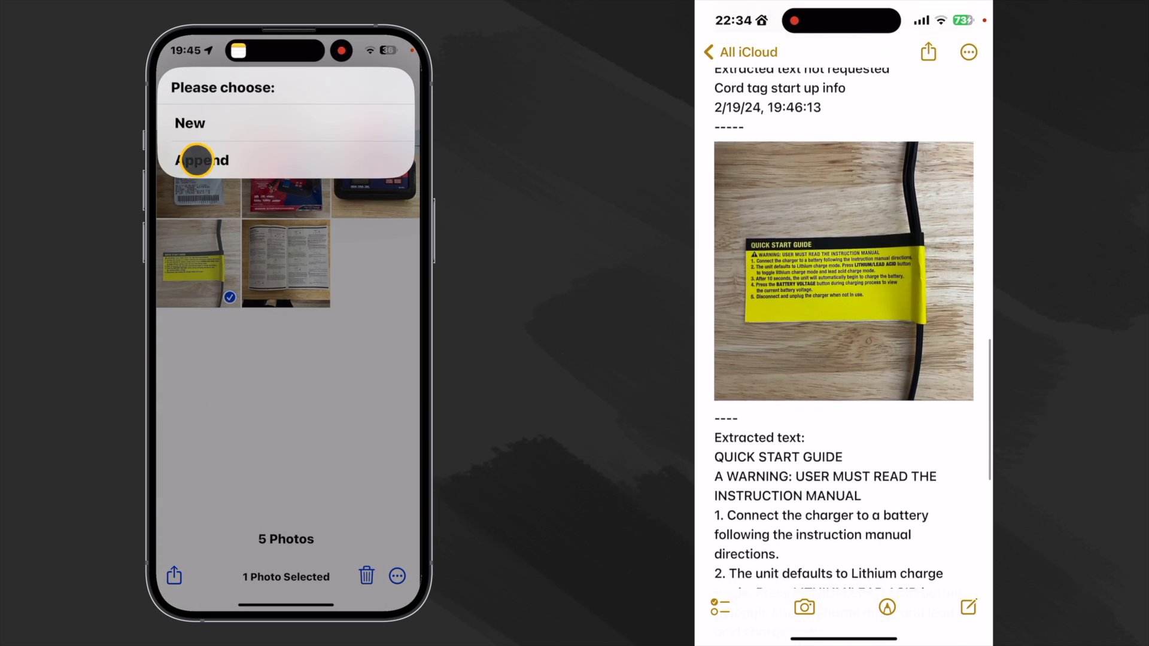
left_click(204, 159)
type("Cord tag")
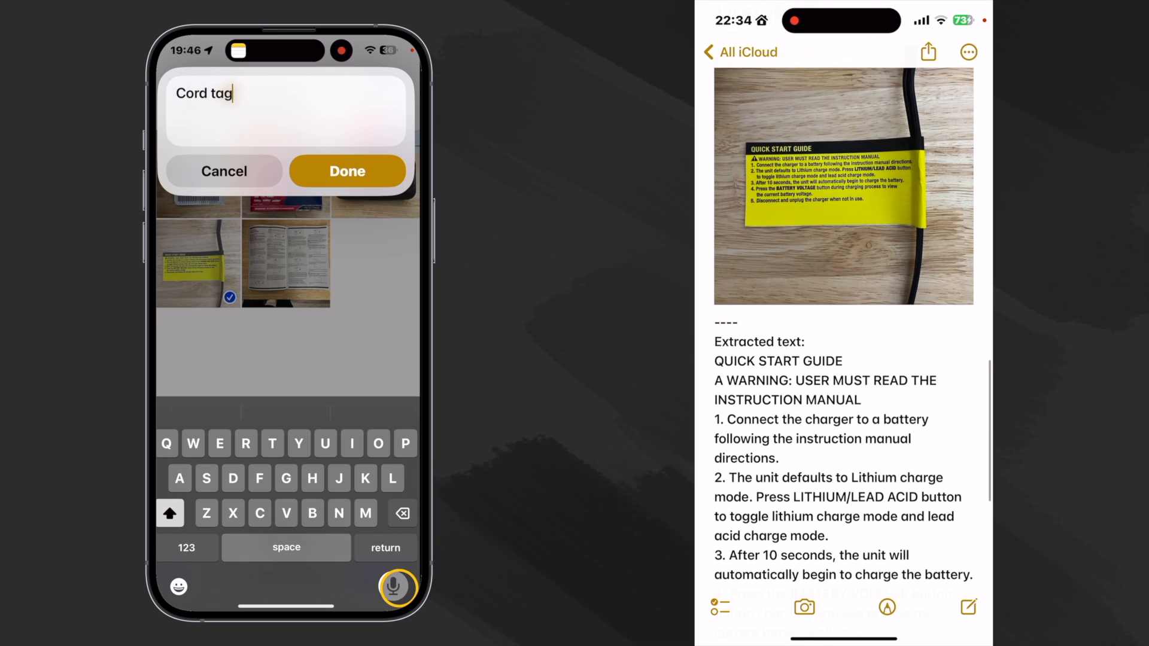
- Dictate the 'Cord tag' caption, confirm it, and choose Always Allow for appending to Notes
left_click(347, 171)
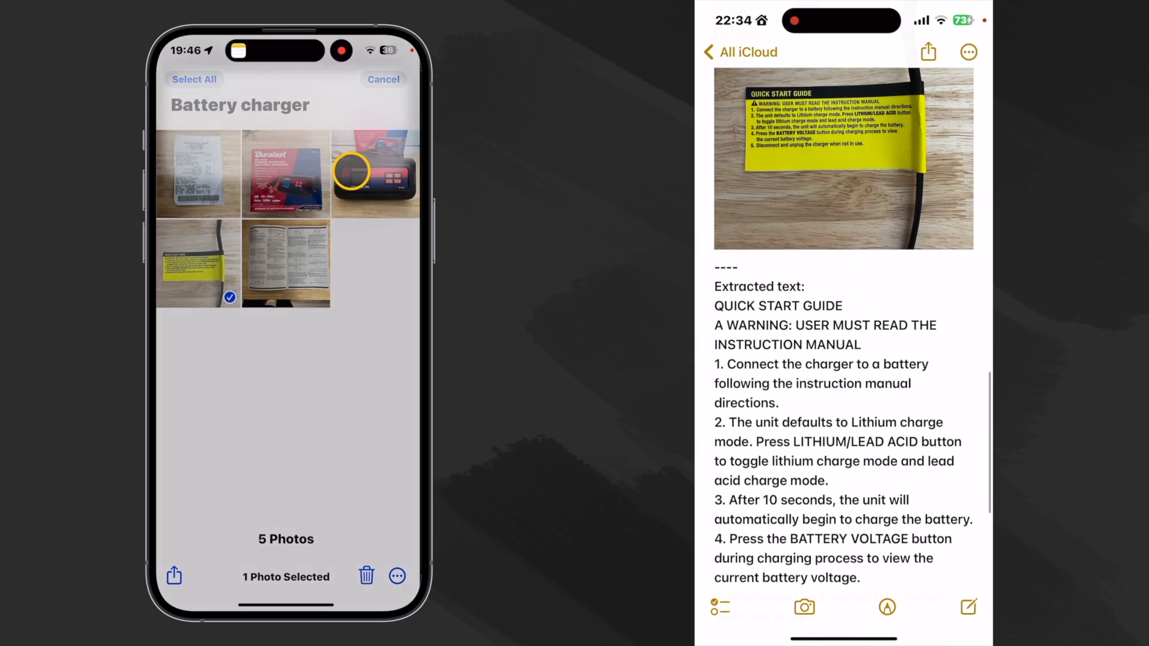
left_click(397, 576)
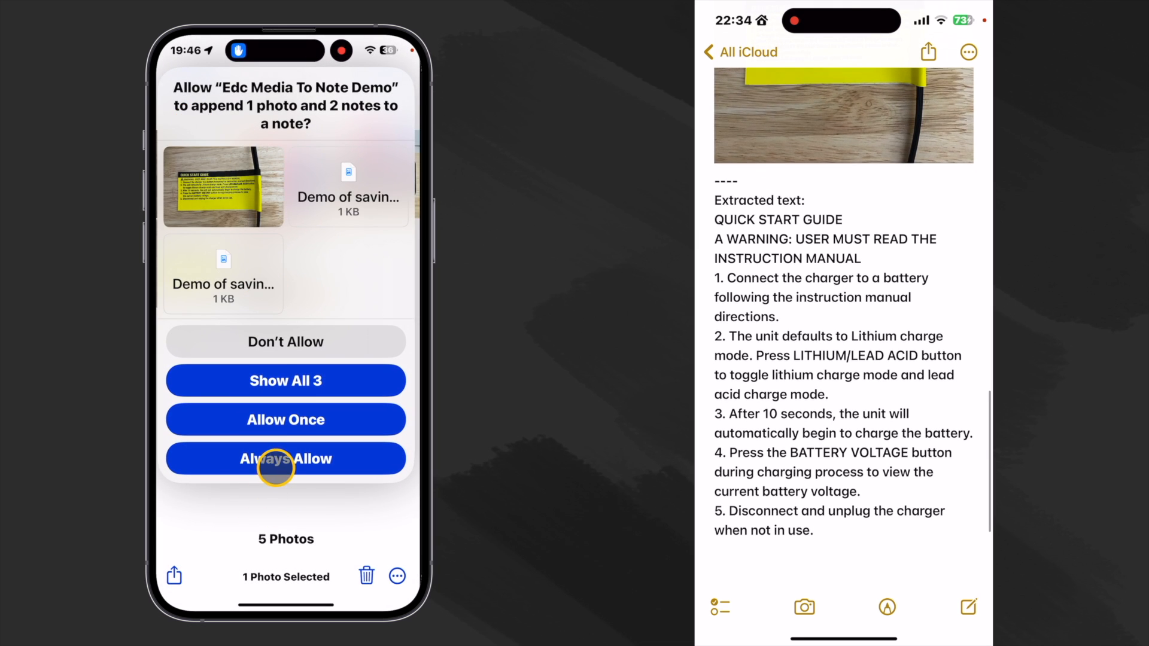
left_click(286, 458)
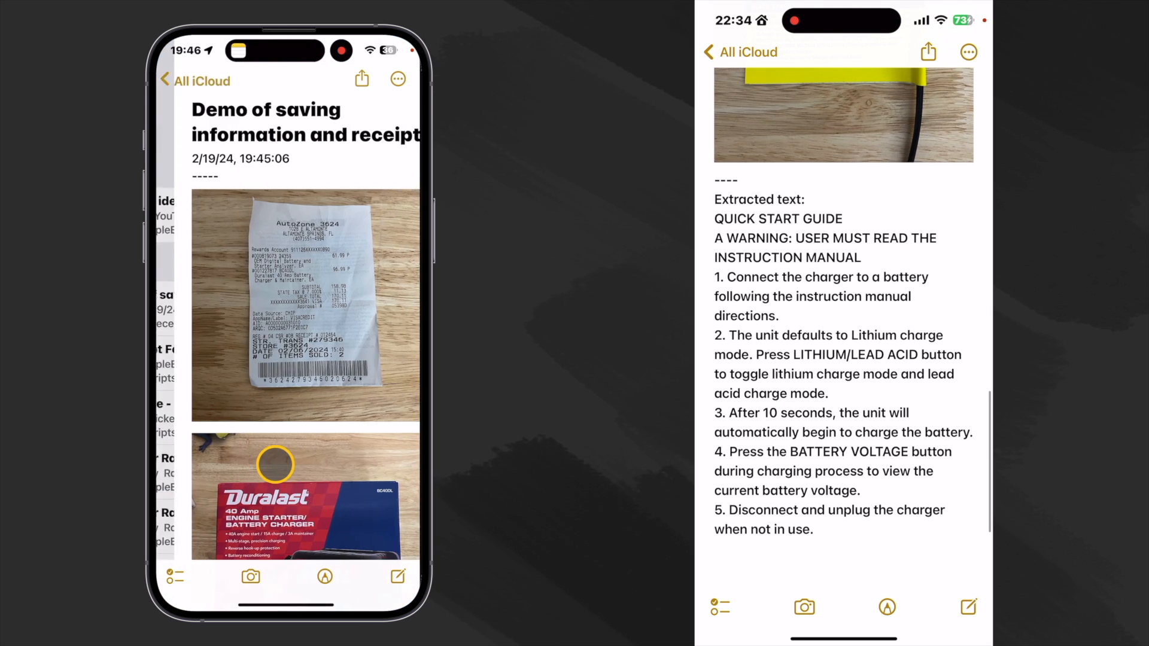
scroll("down", 3)
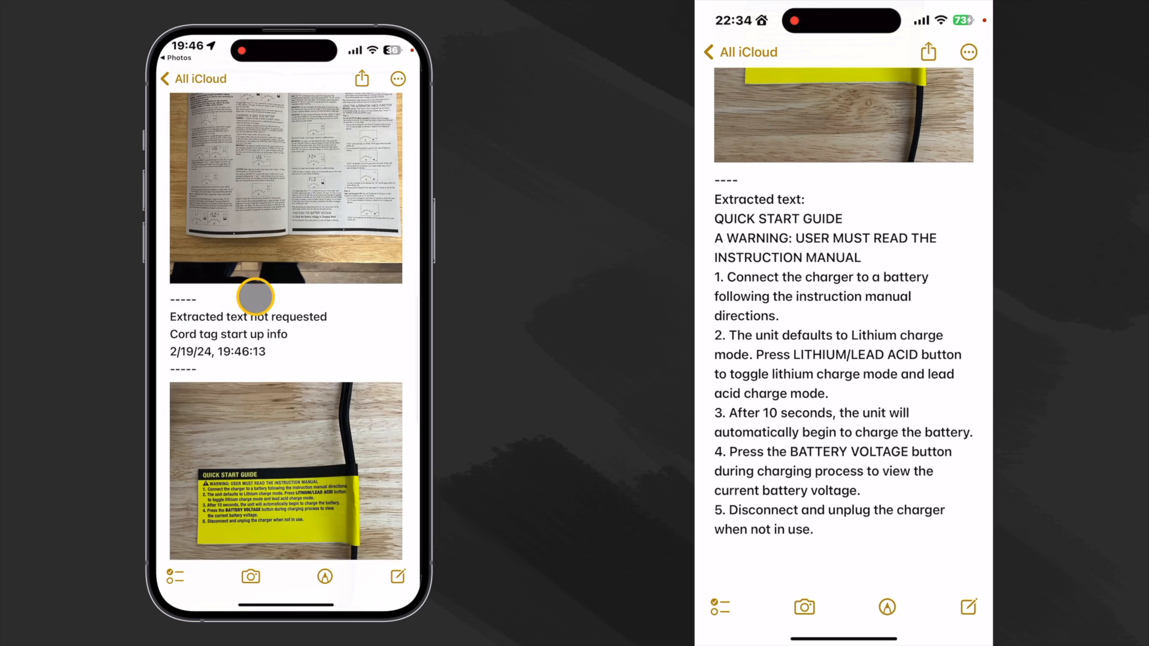
scroll("down", 3)
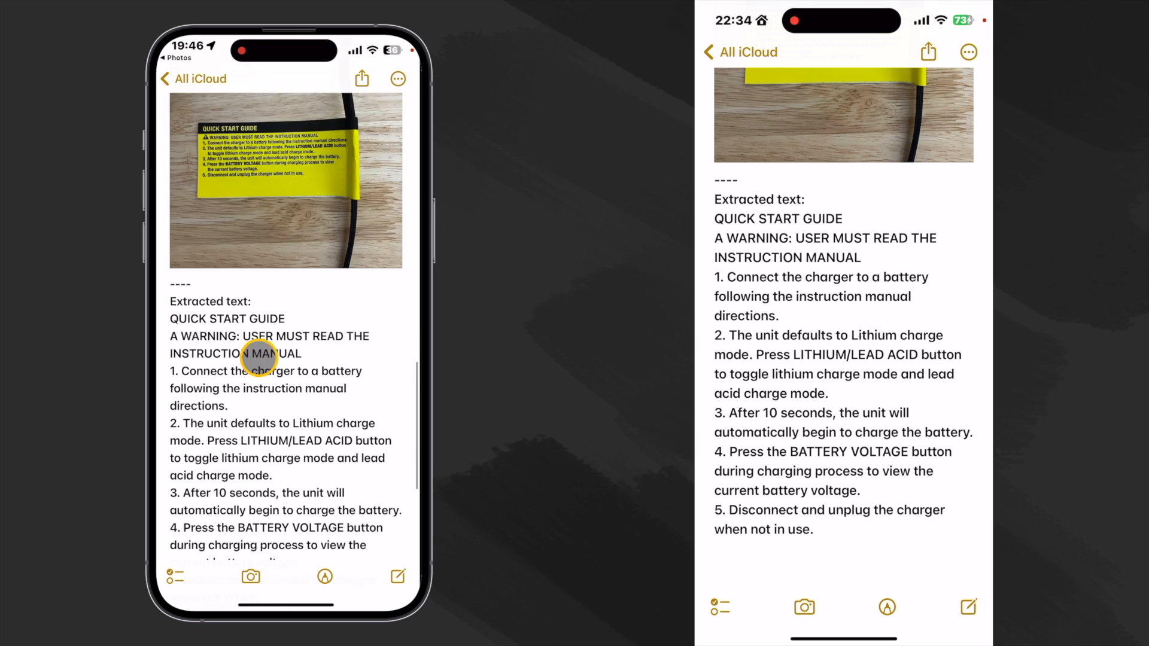
scroll("up", 3)
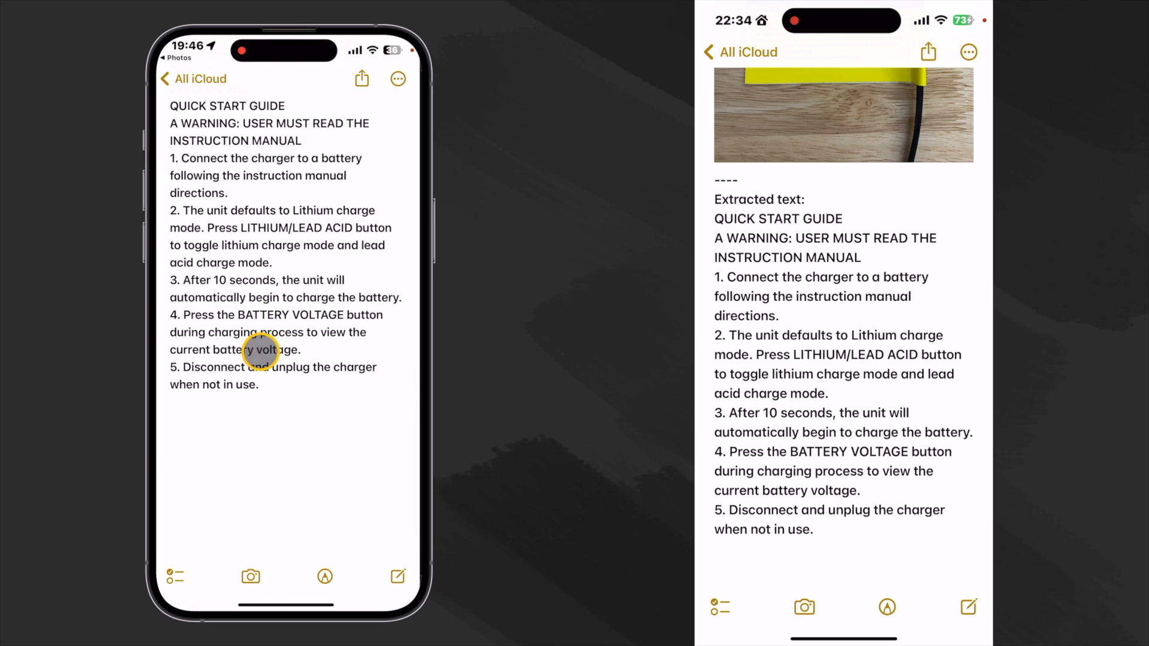